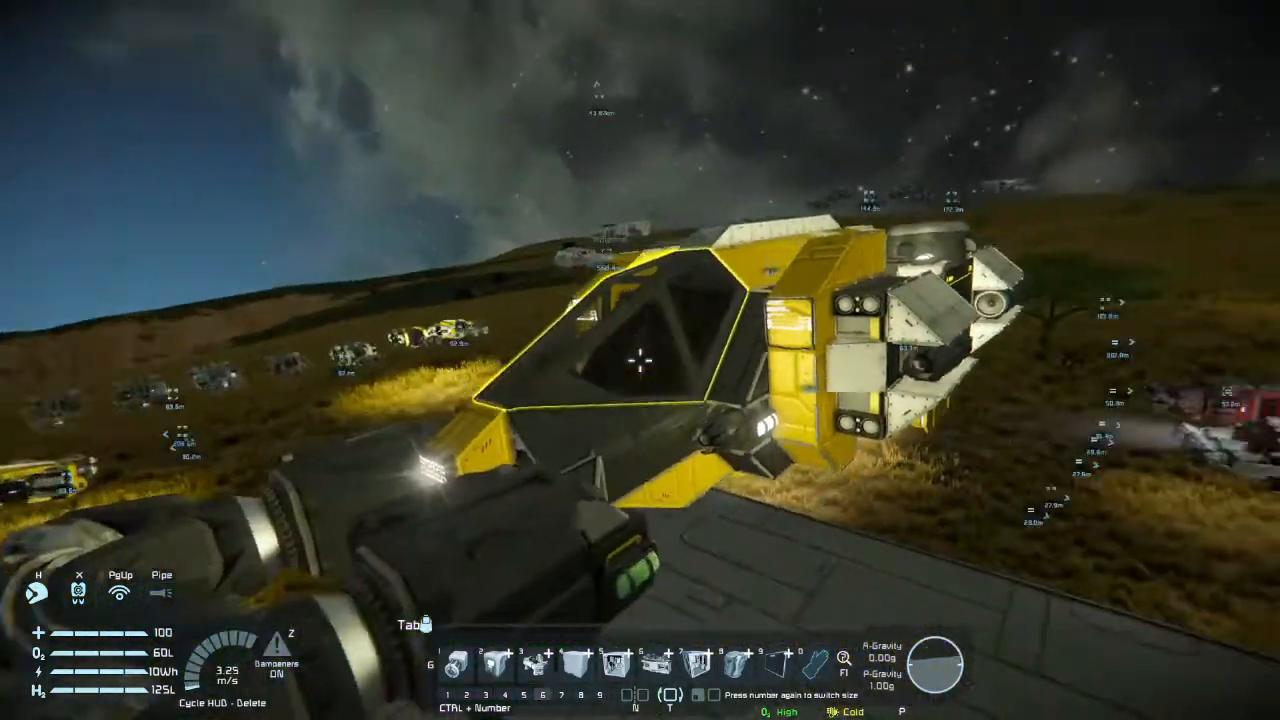
pyautogui.moveTo(640, 360)
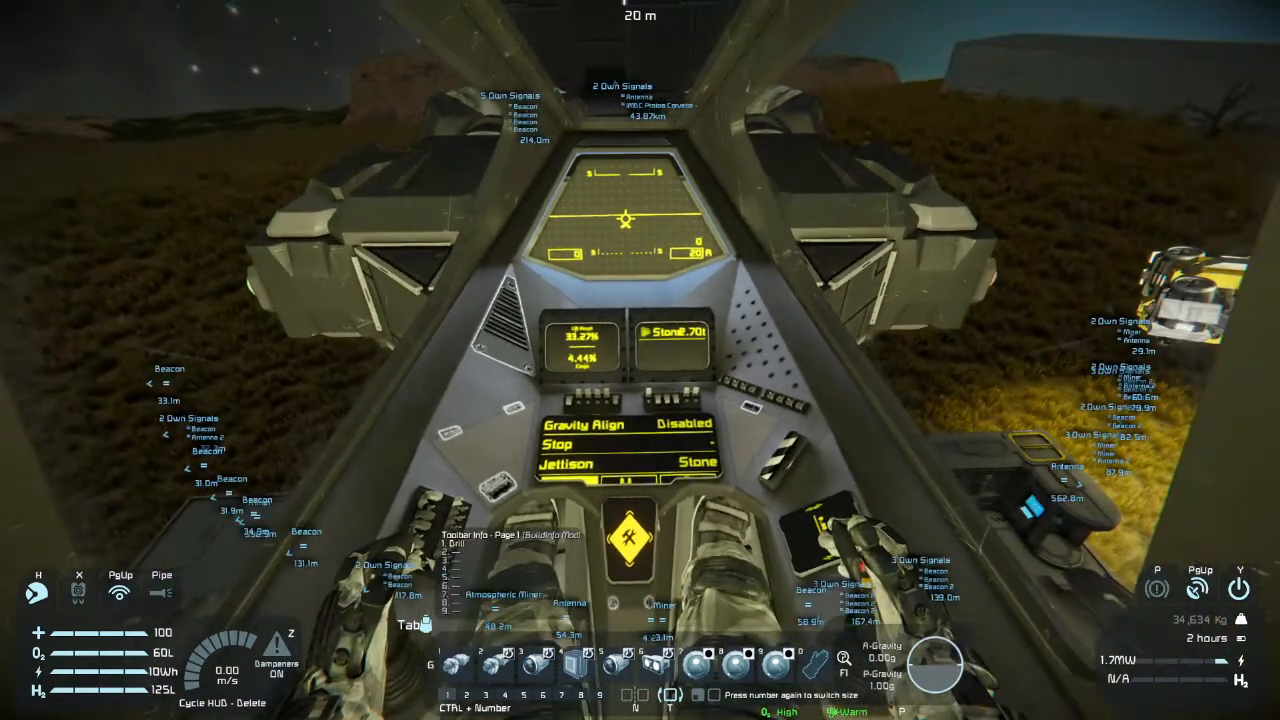
pyautogui.moveTo(640, 300)
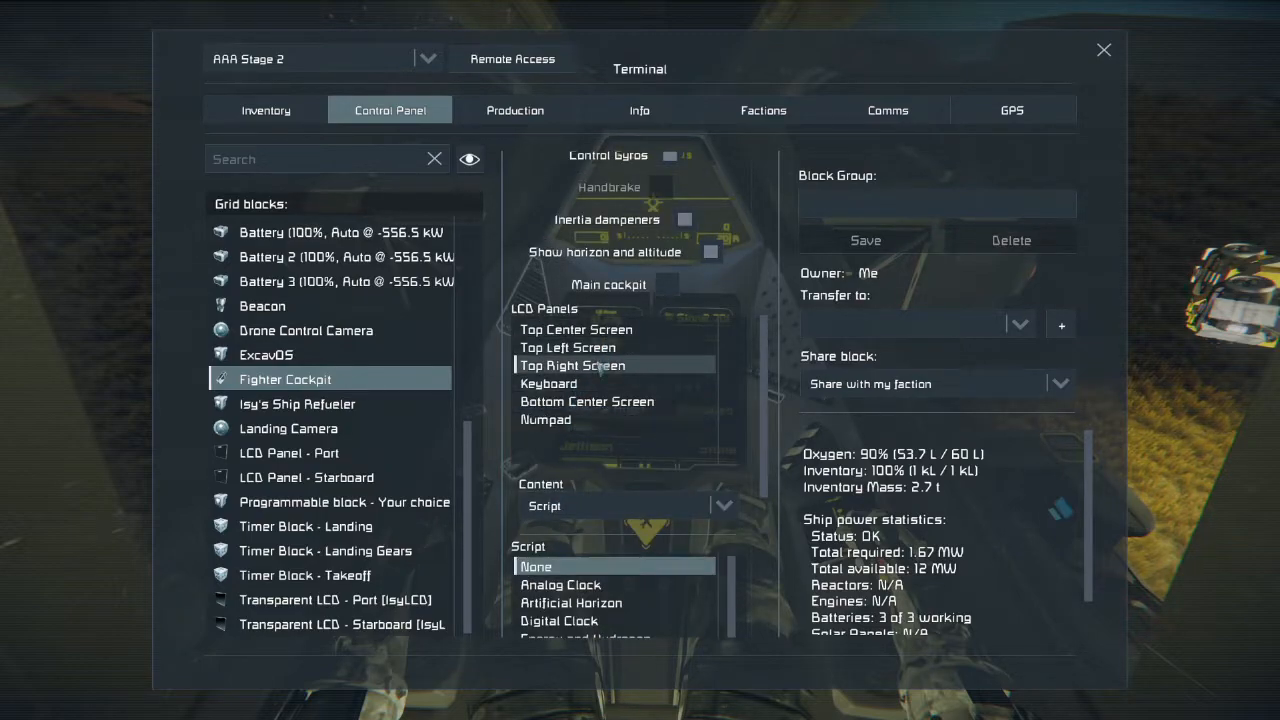
# Close and reopen the control panel on the Fighter Cockpit's general settings
pyautogui.scroll(-3)
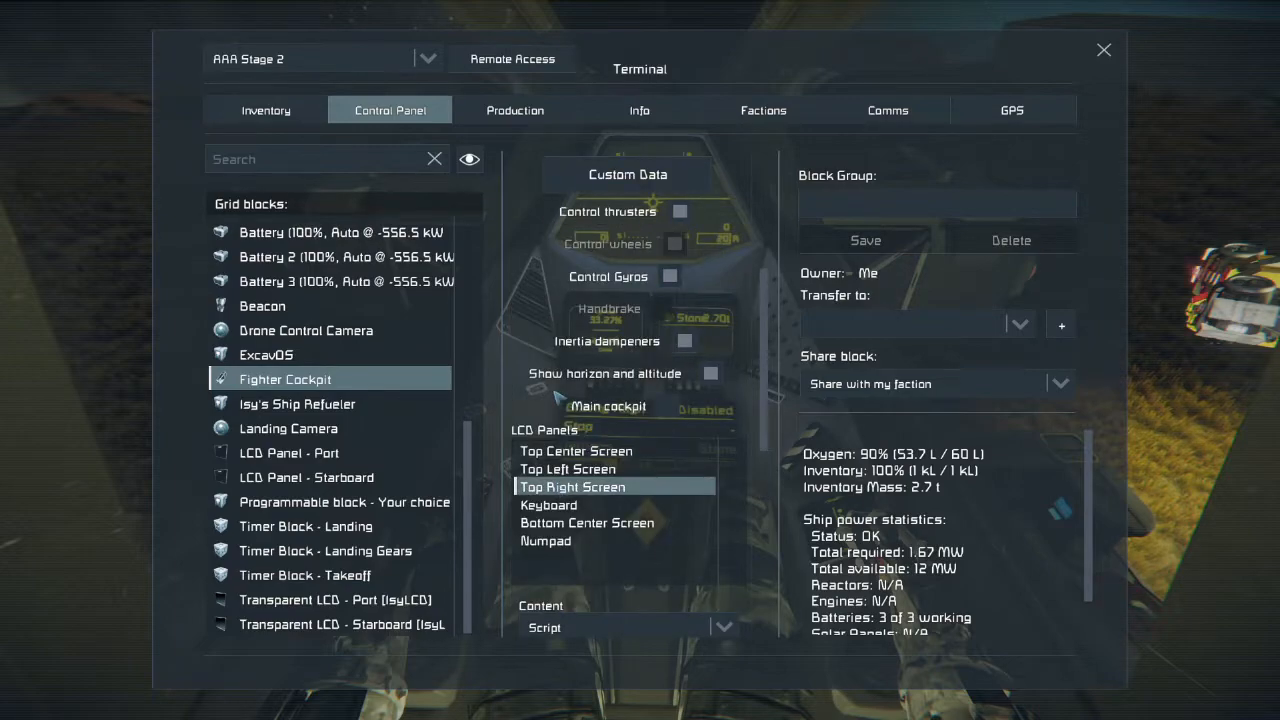
pyautogui.click(667, 406)
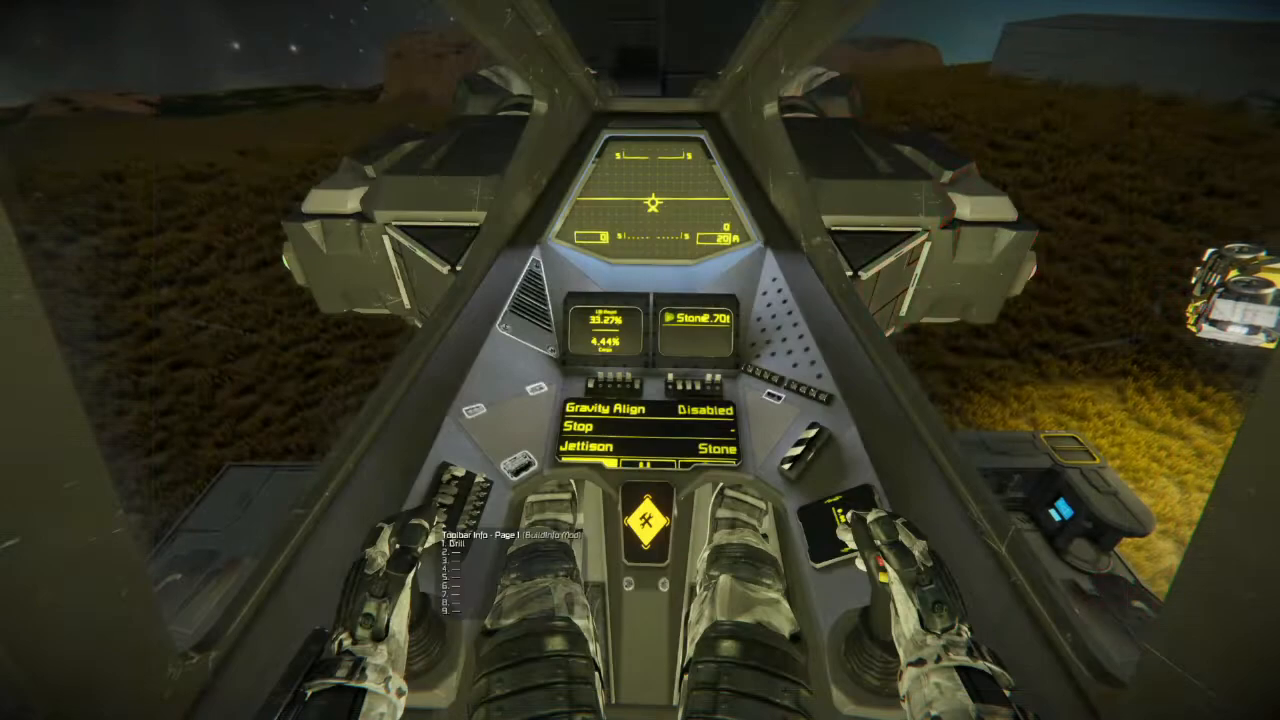
pyautogui.press('Tab')
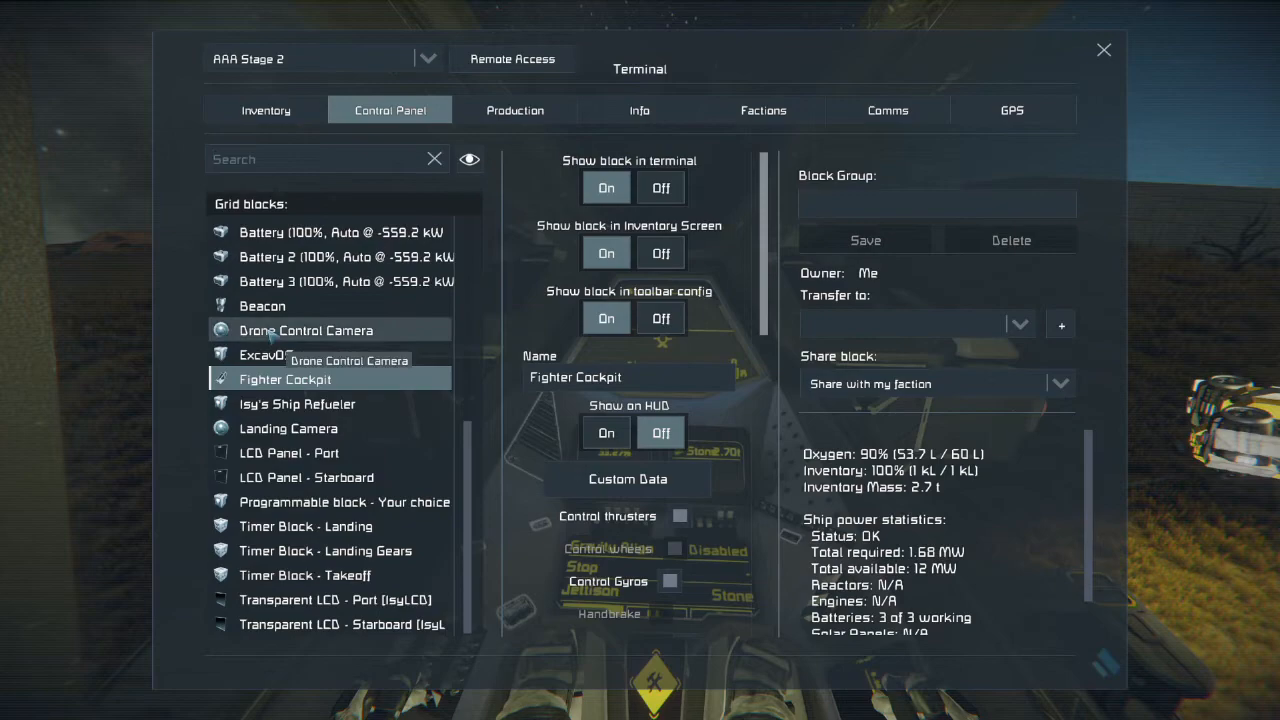
# Select Isy's Ship Refueler, open its code editor, and browse saved scripts
pyautogui.click(297, 403)
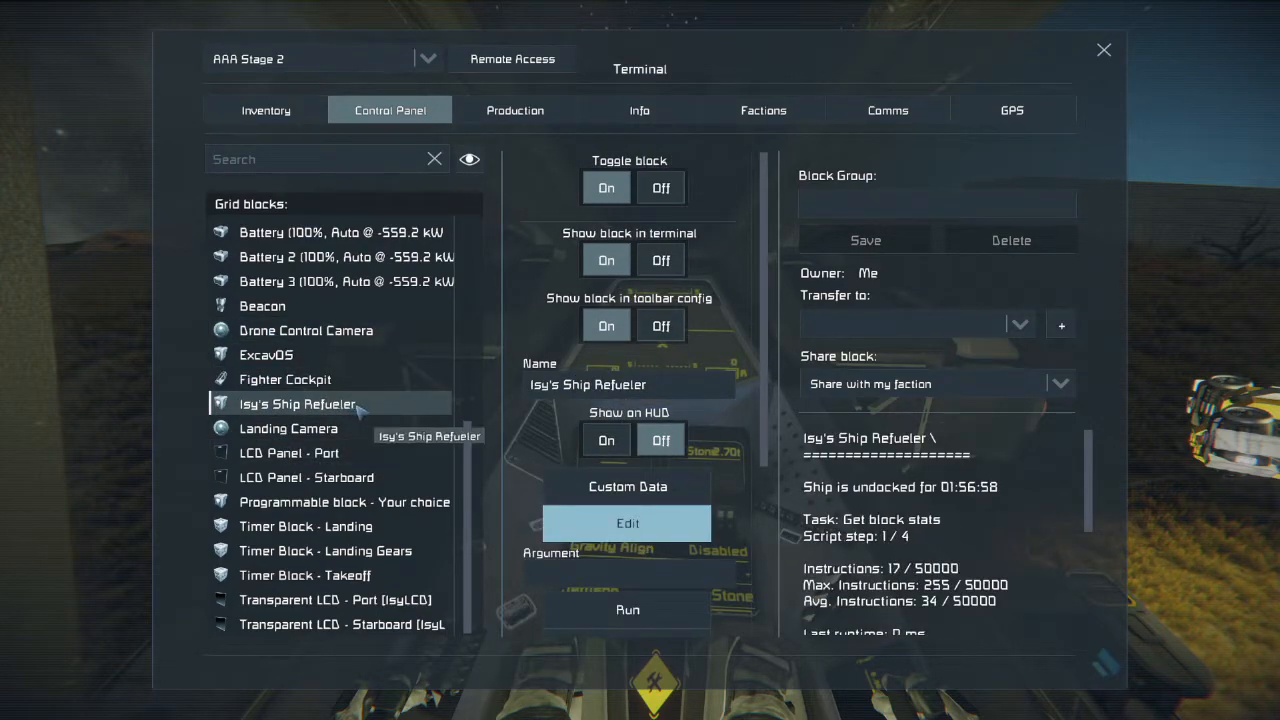
pyautogui.click(627, 523)
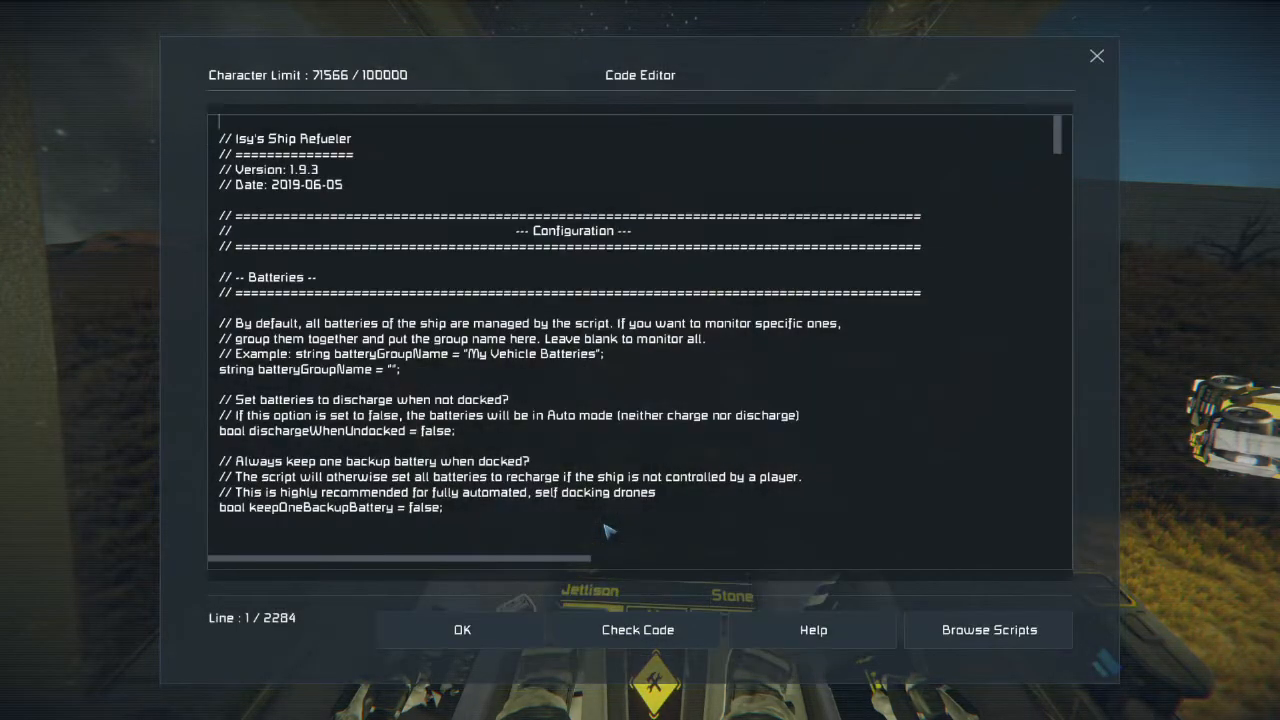
pyautogui.moveTo(988, 630)
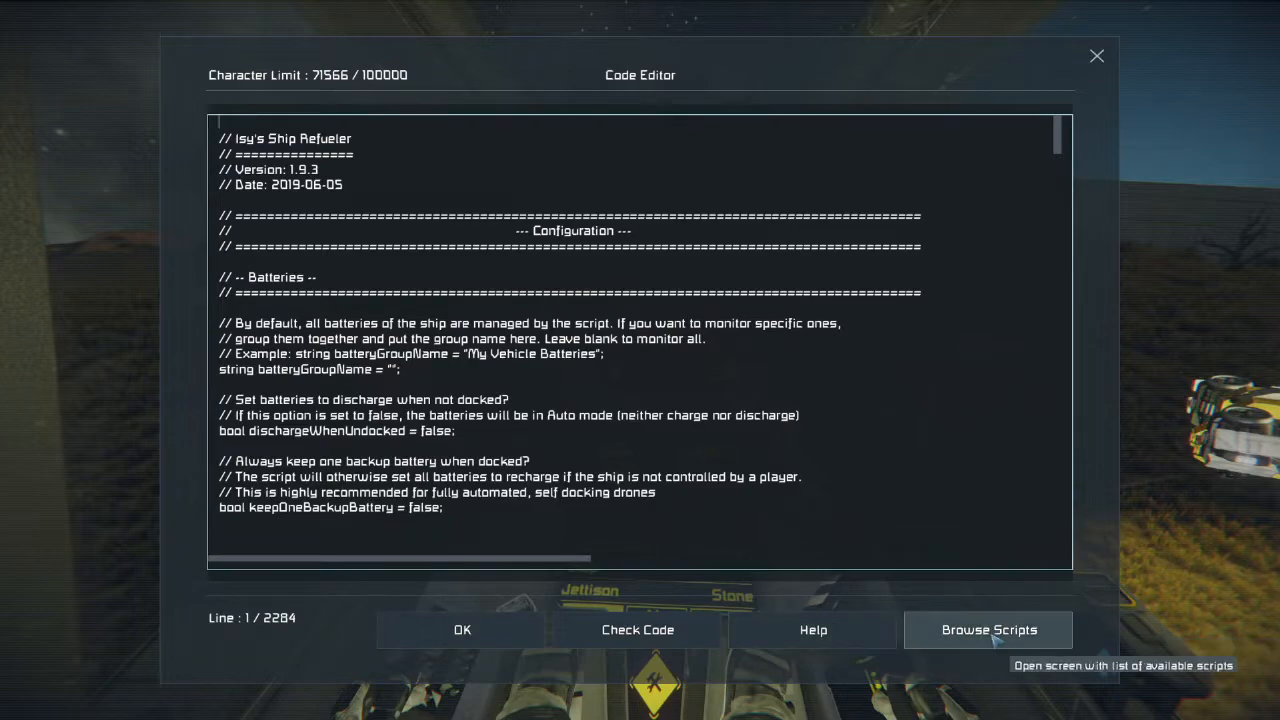
pyautogui.click(988, 630)
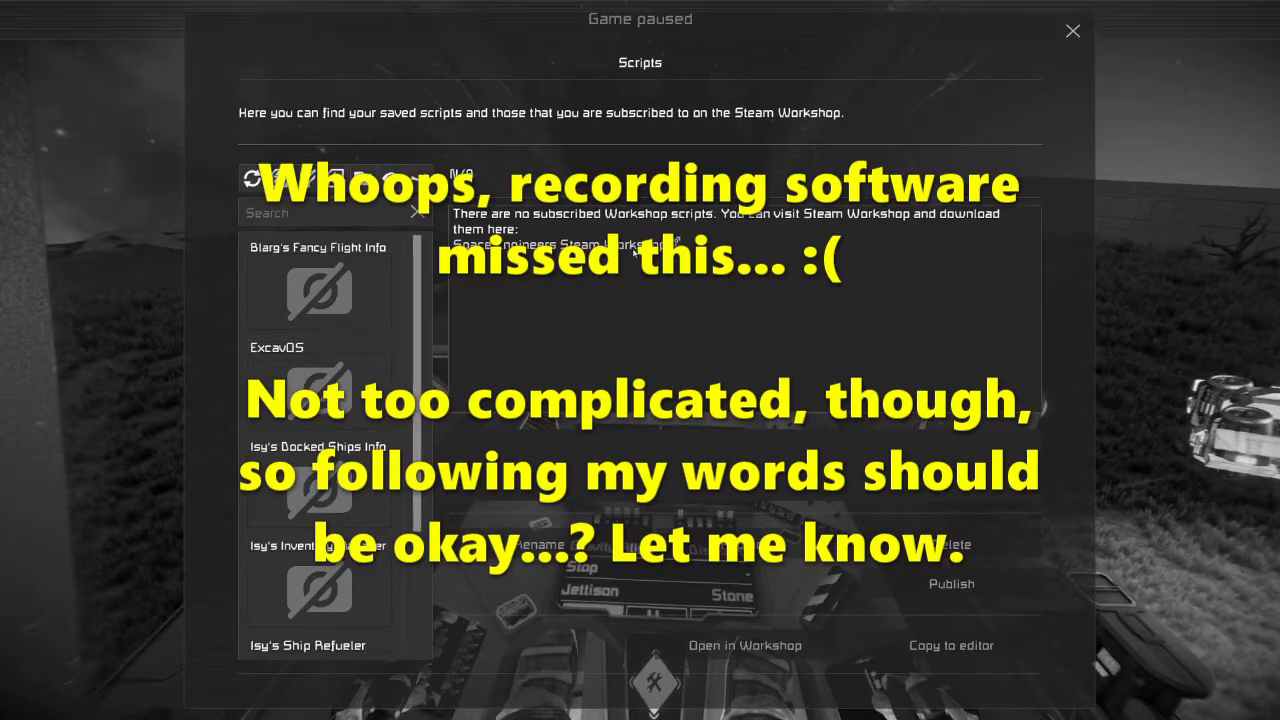
pyautogui.moveTo(748, 222)
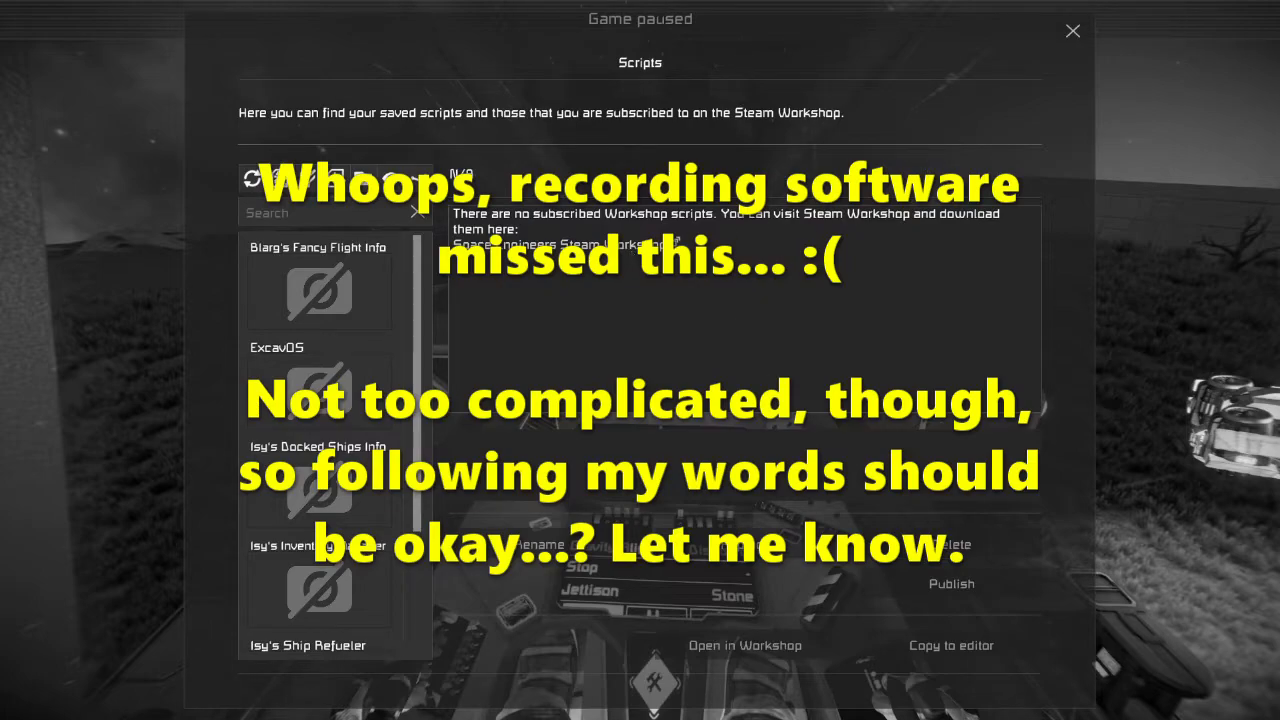
pyautogui.moveTo(907, 423)
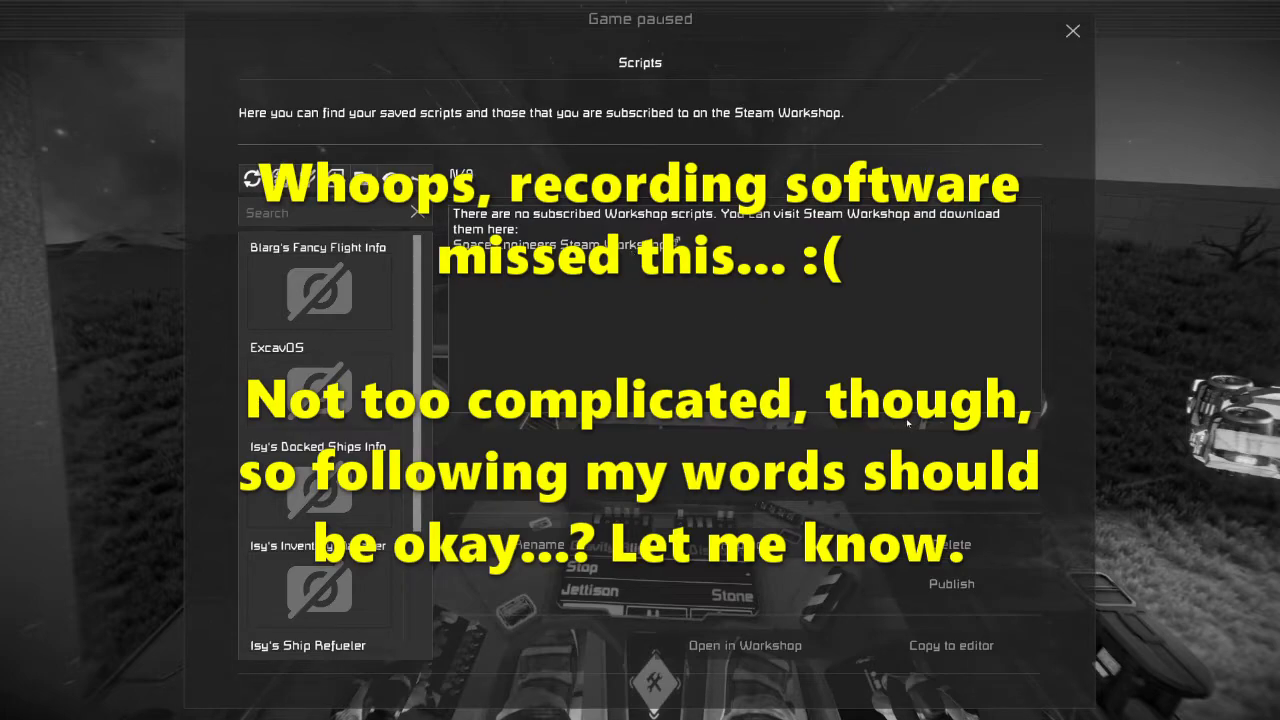
pyautogui.moveTo(897, 433)
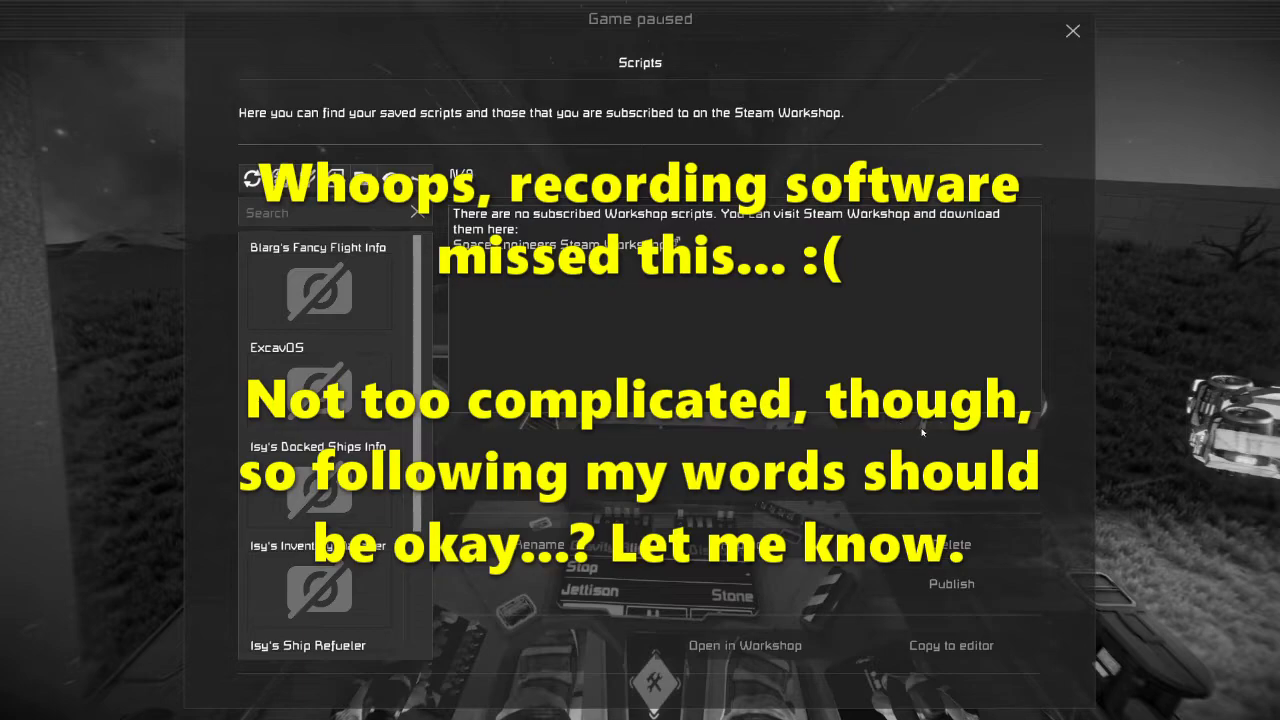
pyautogui.moveTo(494, 376)
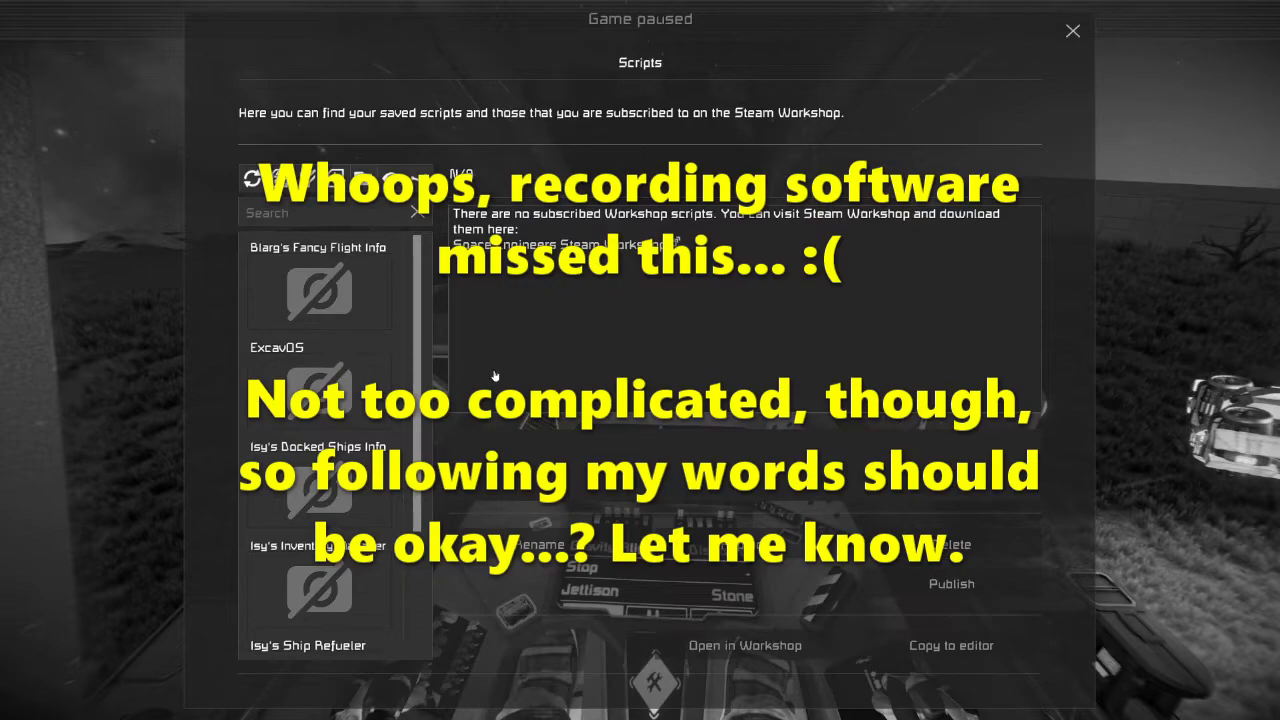
pyautogui.moveTo(705, 440)
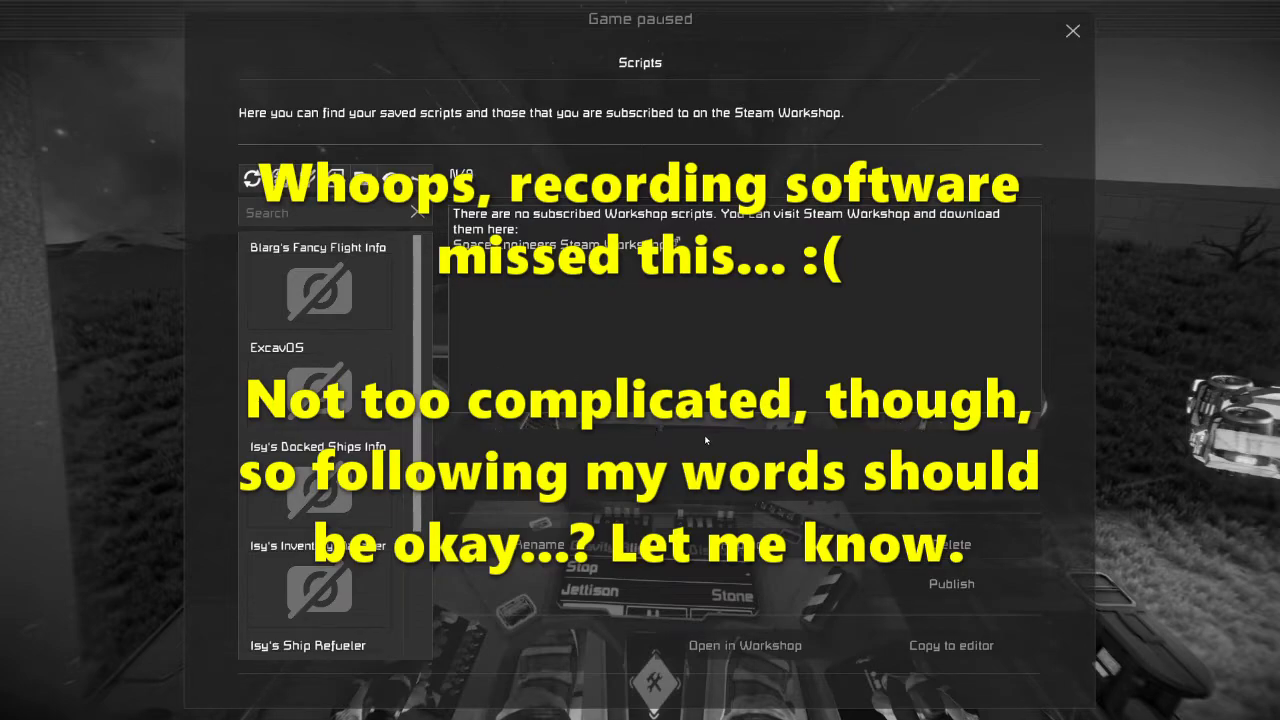
pyautogui.moveTo(610, 428)
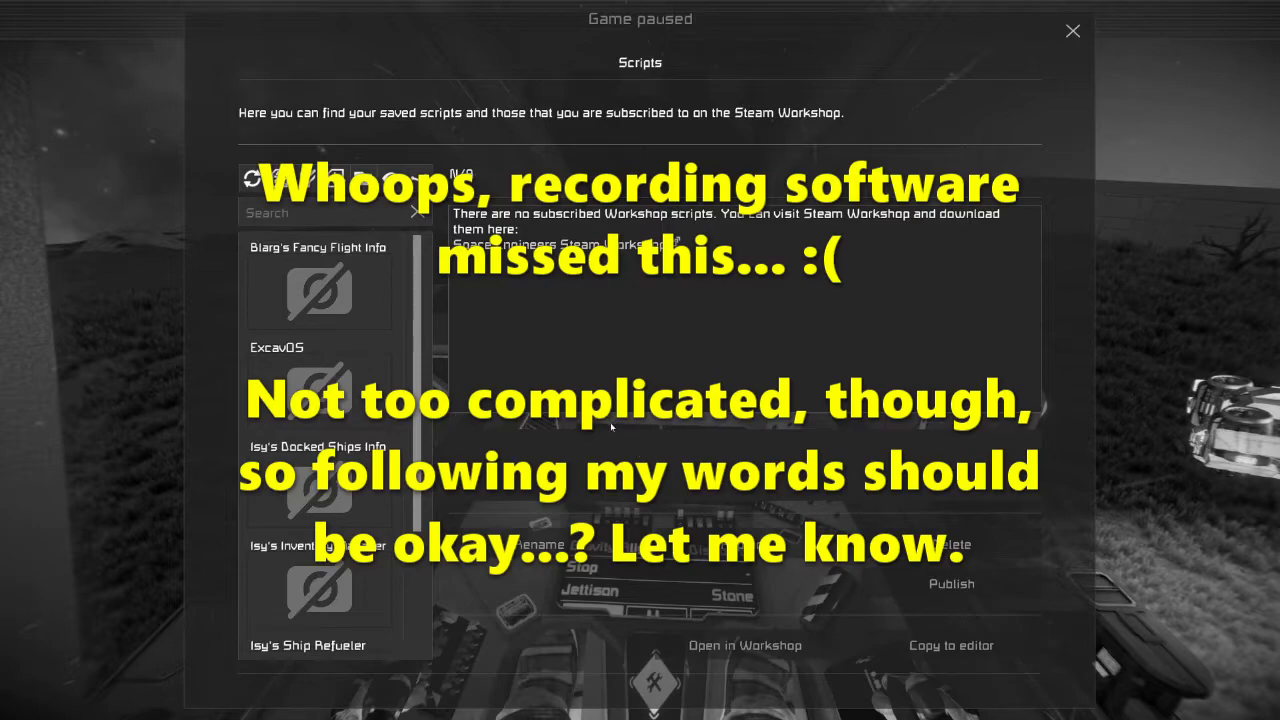
pyautogui.moveTo(679, 452)
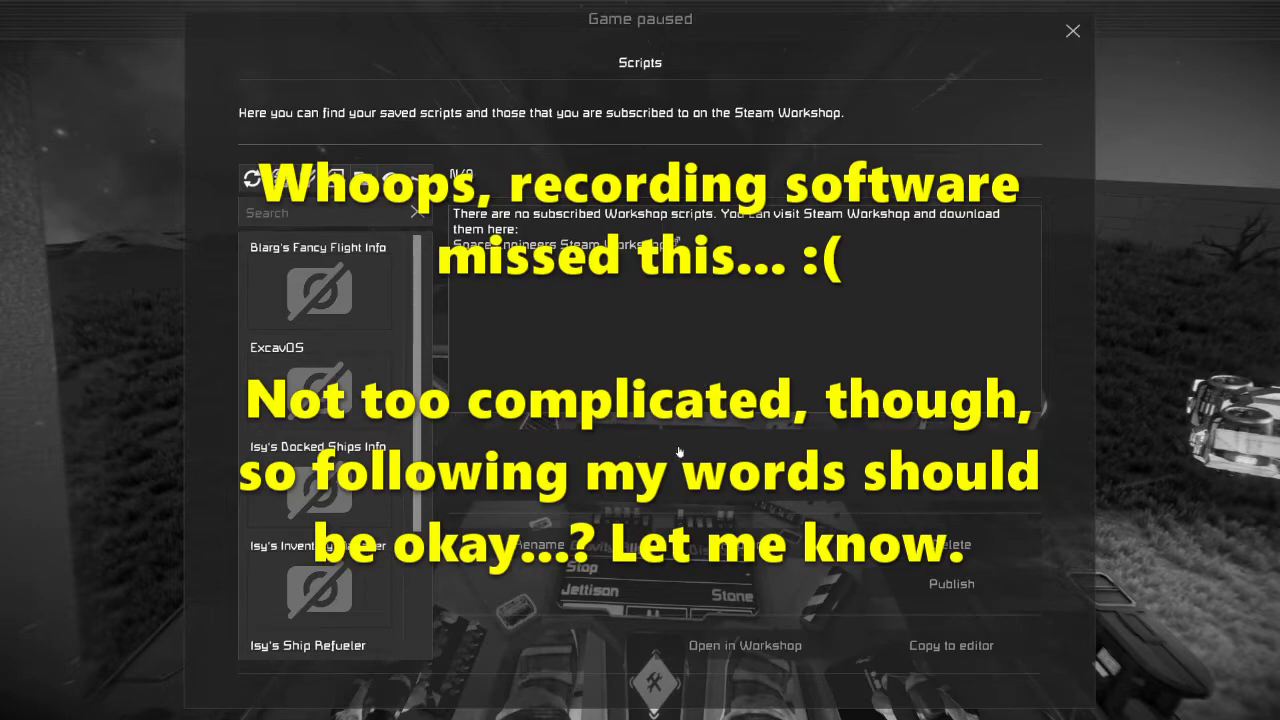
pyautogui.moveTo(630, 431)
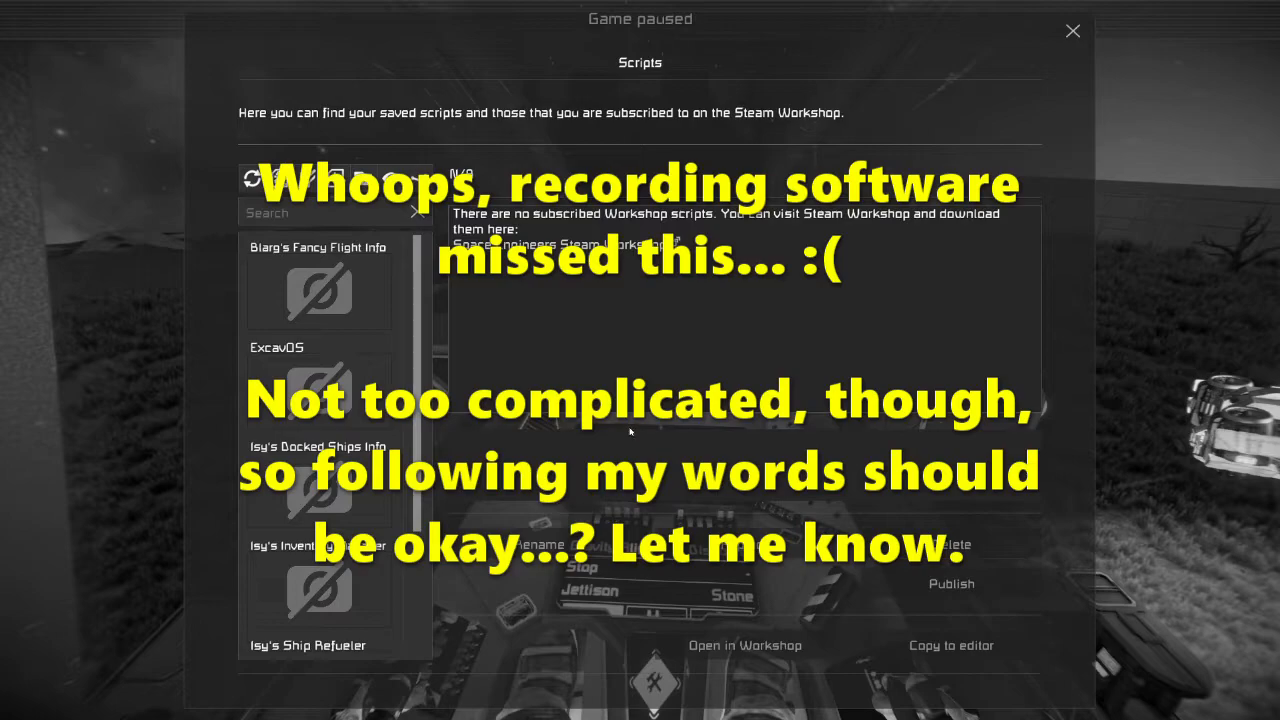
pyautogui.moveTo(496, 438)
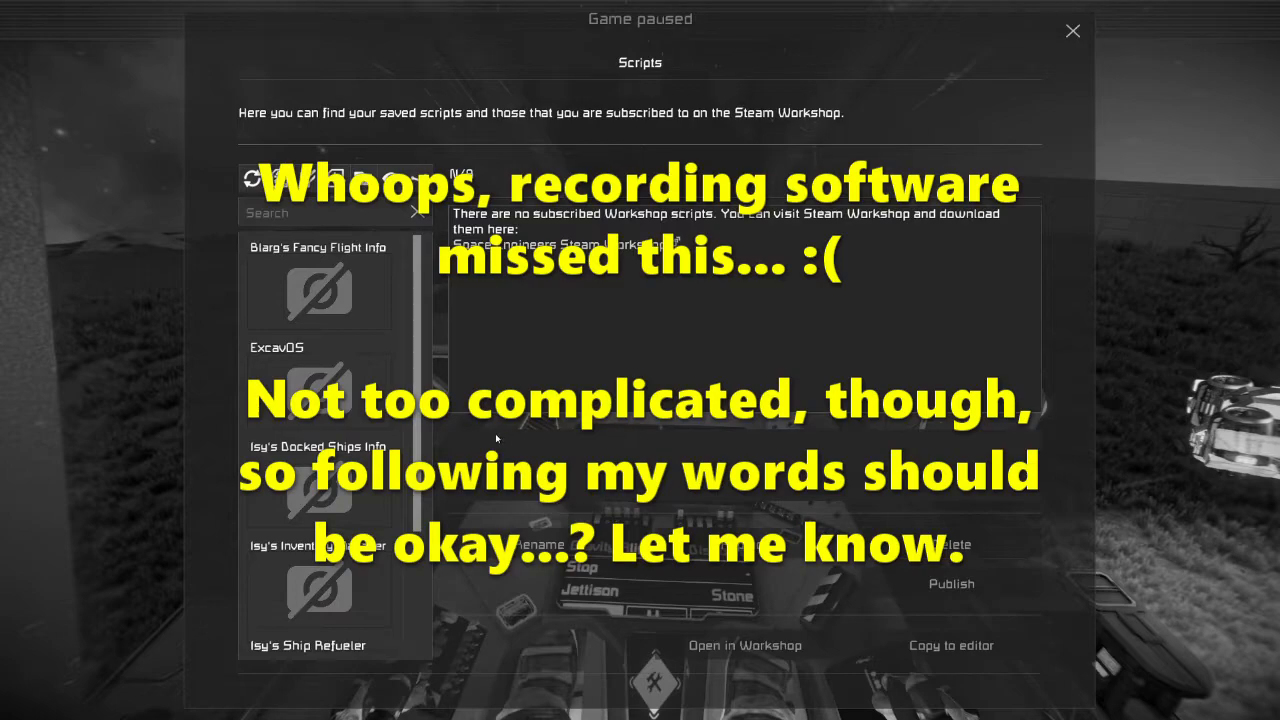
pyautogui.moveTo(500, 439)
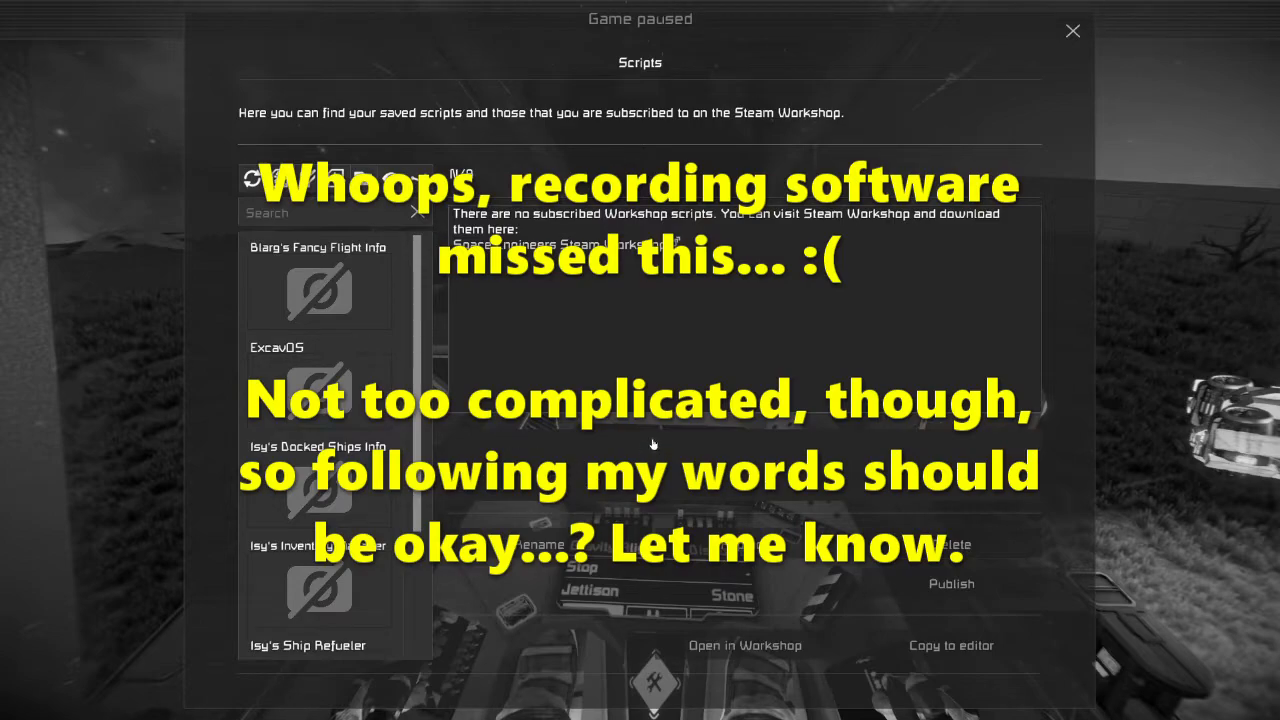
pyautogui.moveTo(701, 430)
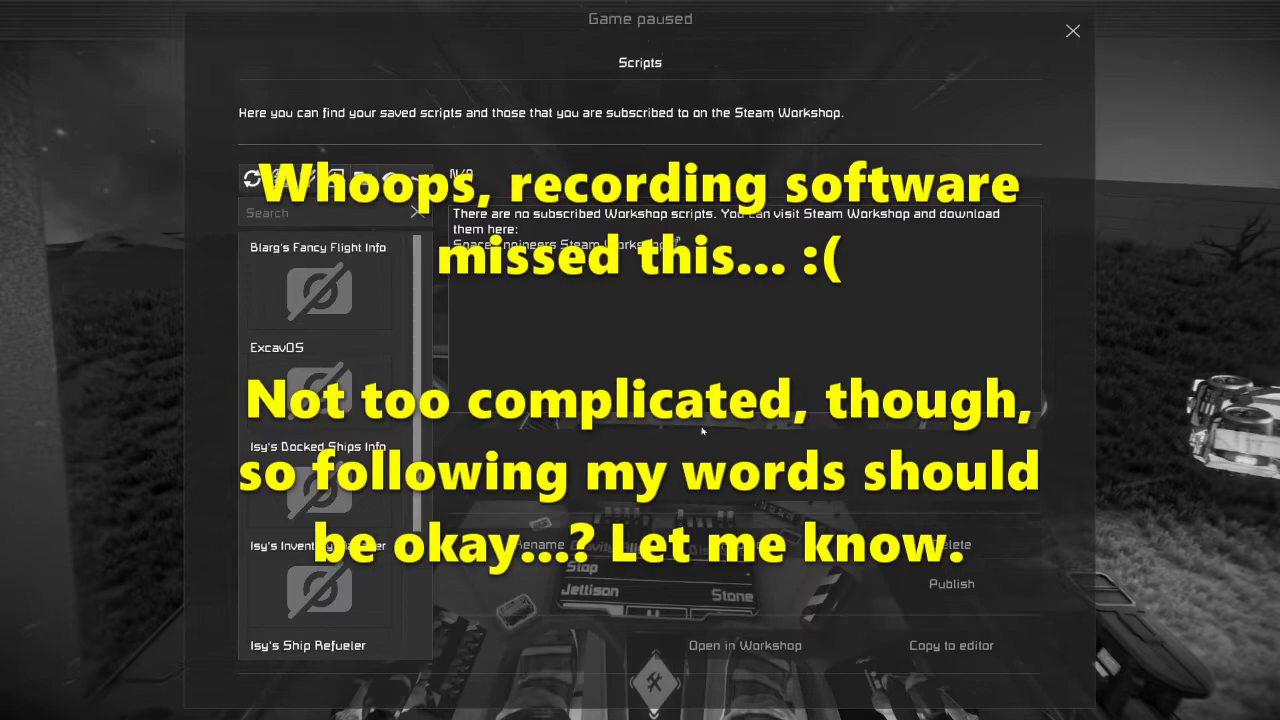
pyautogui.moveTo(680, 430)
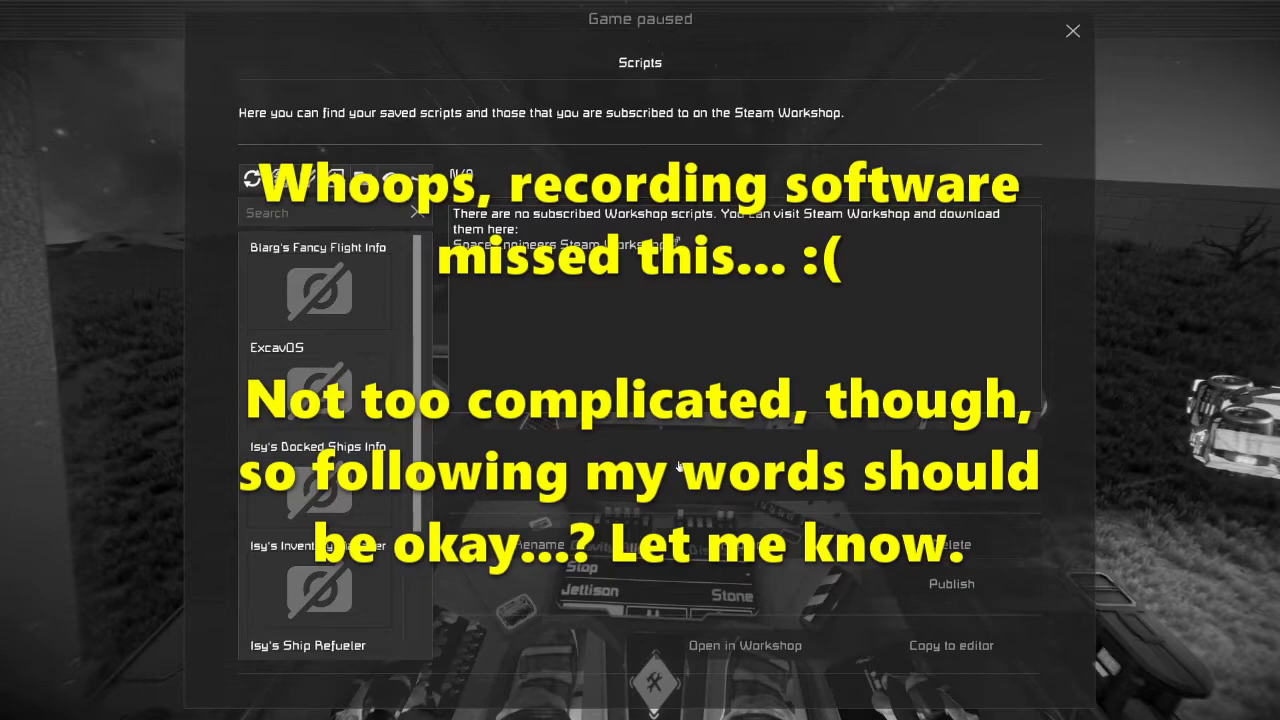
pyautogui.moveTo(677, 378)
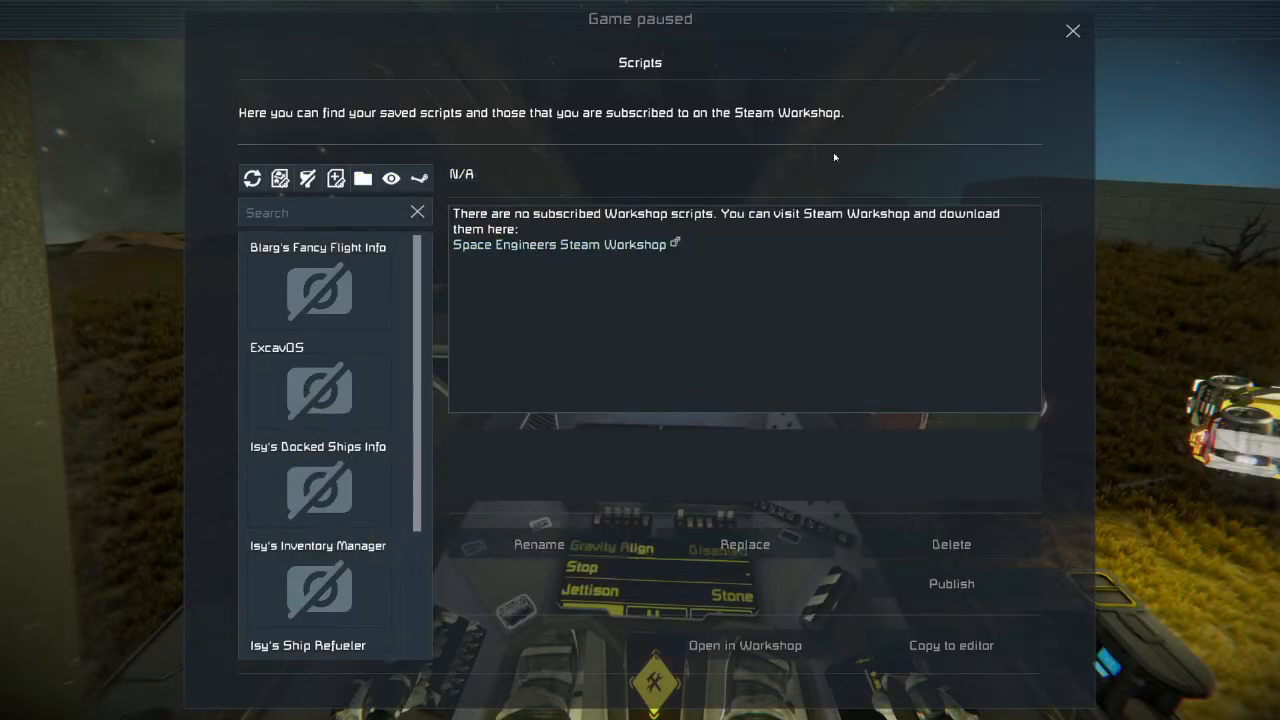
pyautogui.moveTo(745, 378)
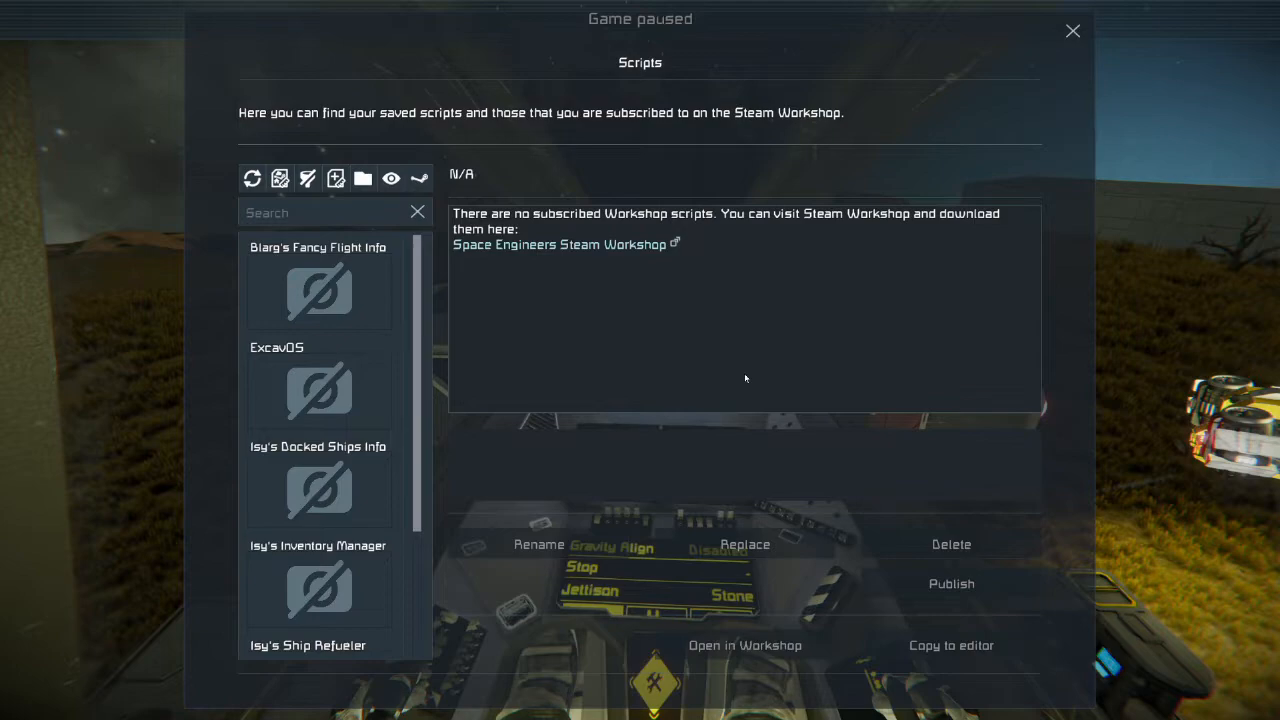
# Refresh the scripts list and select Isy's Ship Refueler to view its v1.9.3 description
pyautogui.scroll(-3)
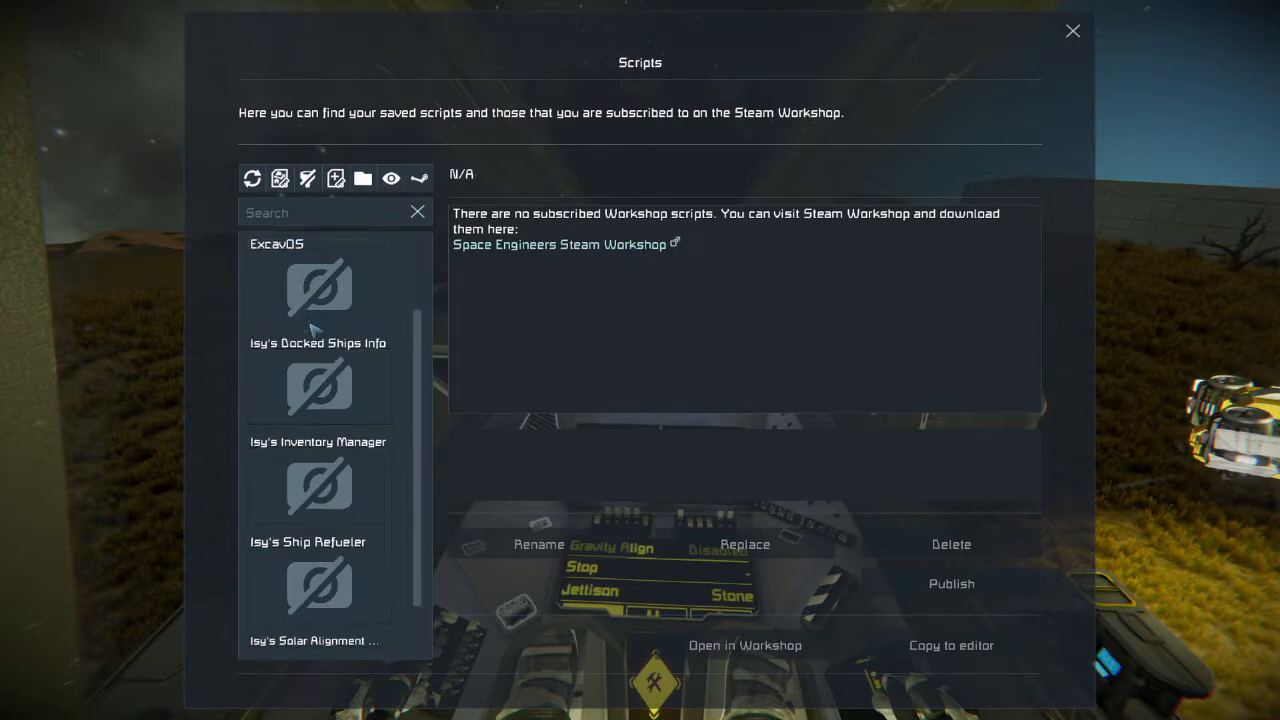
pyautogui.scroll(3)
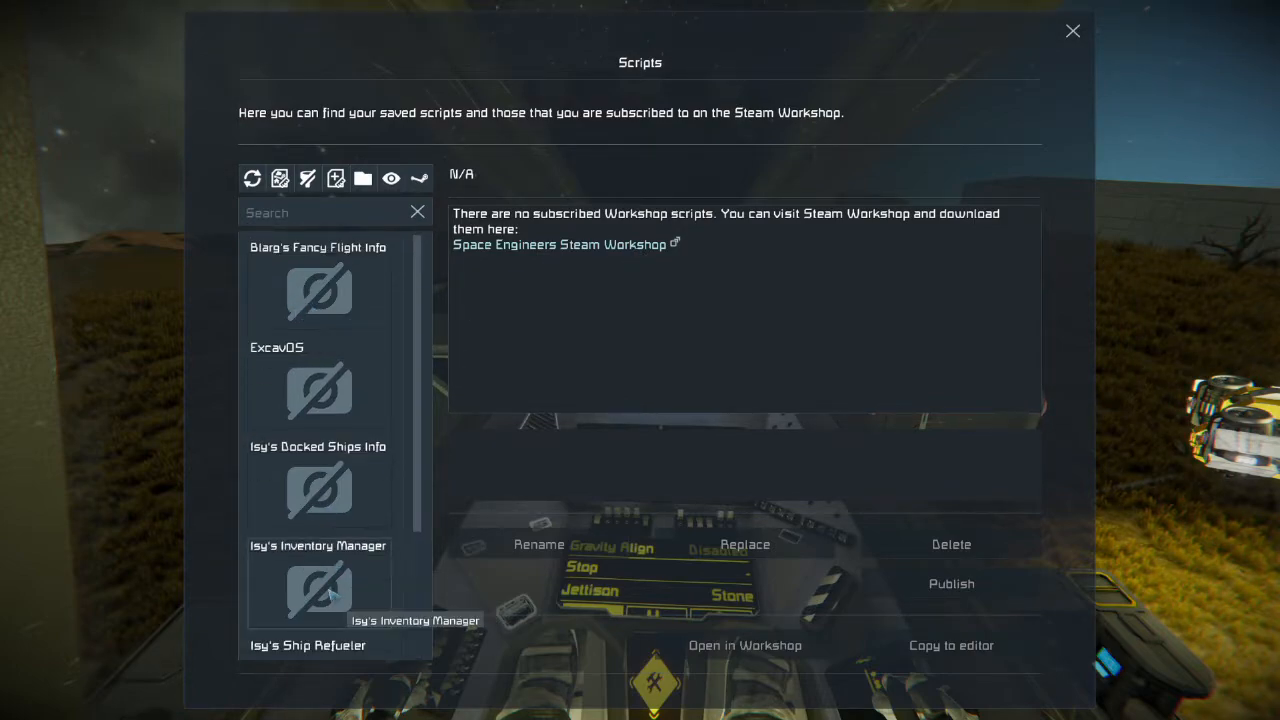
pyautogui.moveTo(252, 178)
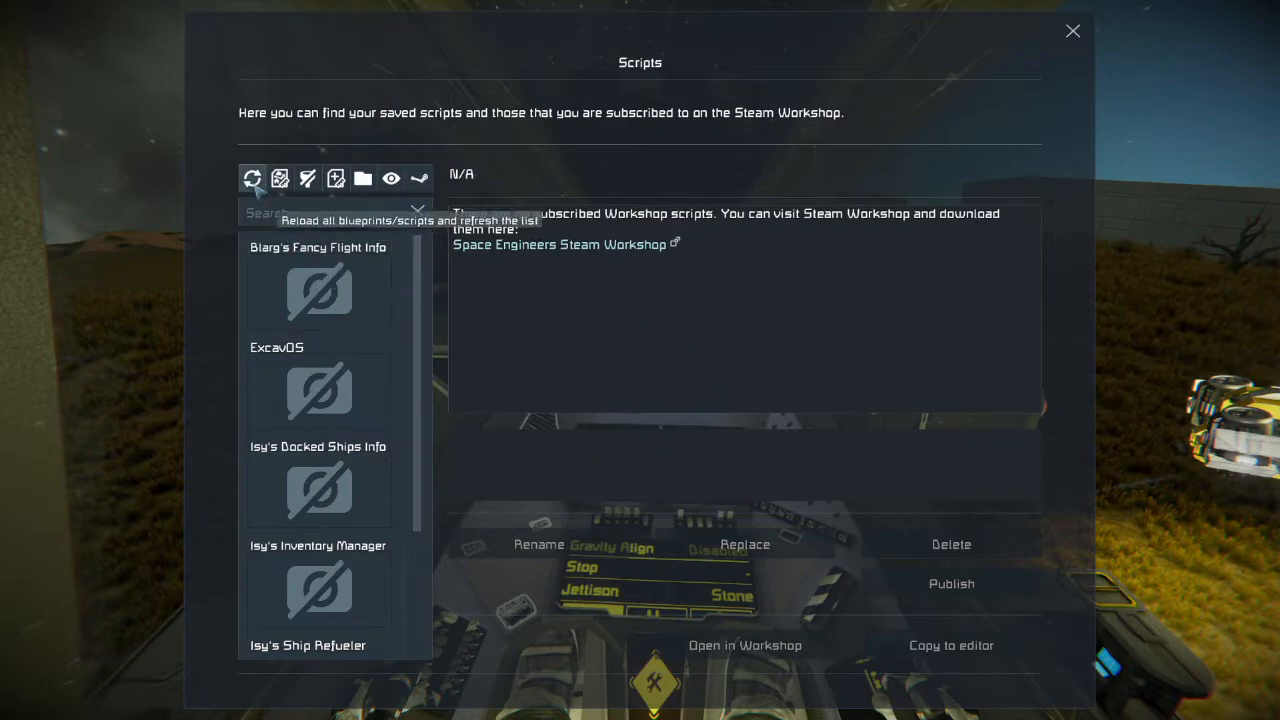
pyautogui.click(252, 178)
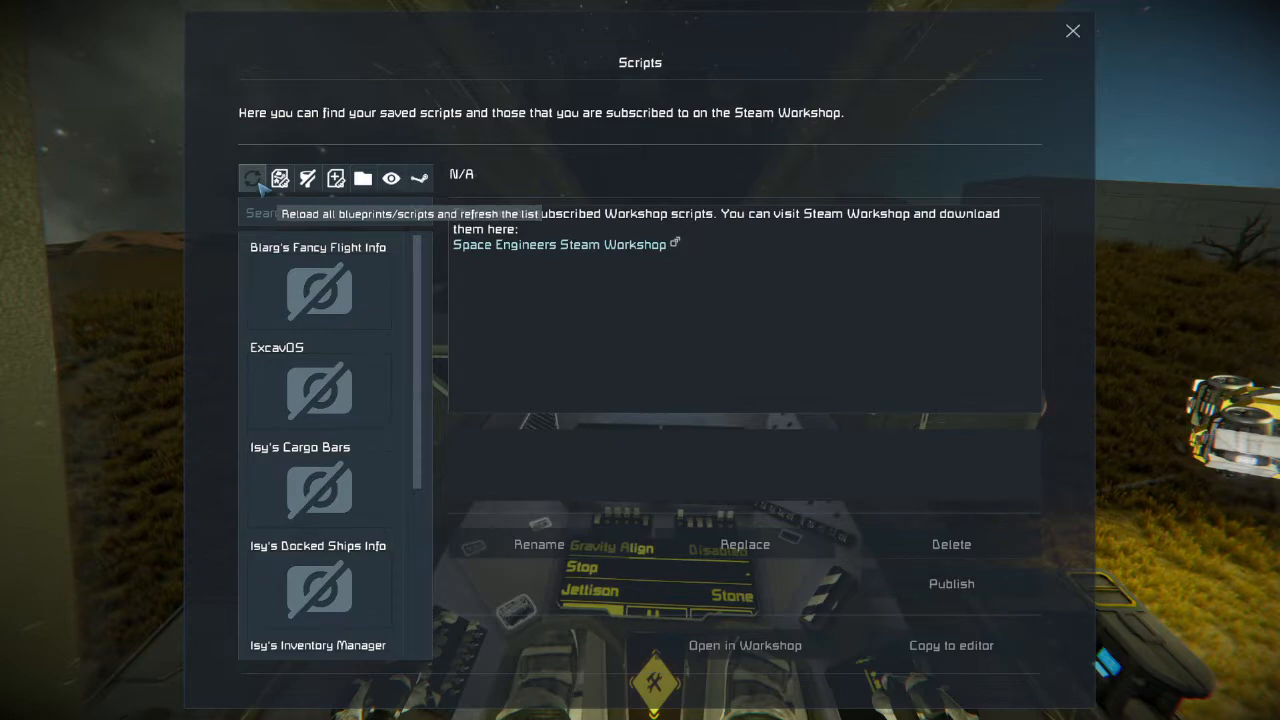
pyautogui.moveTo(345, 385)
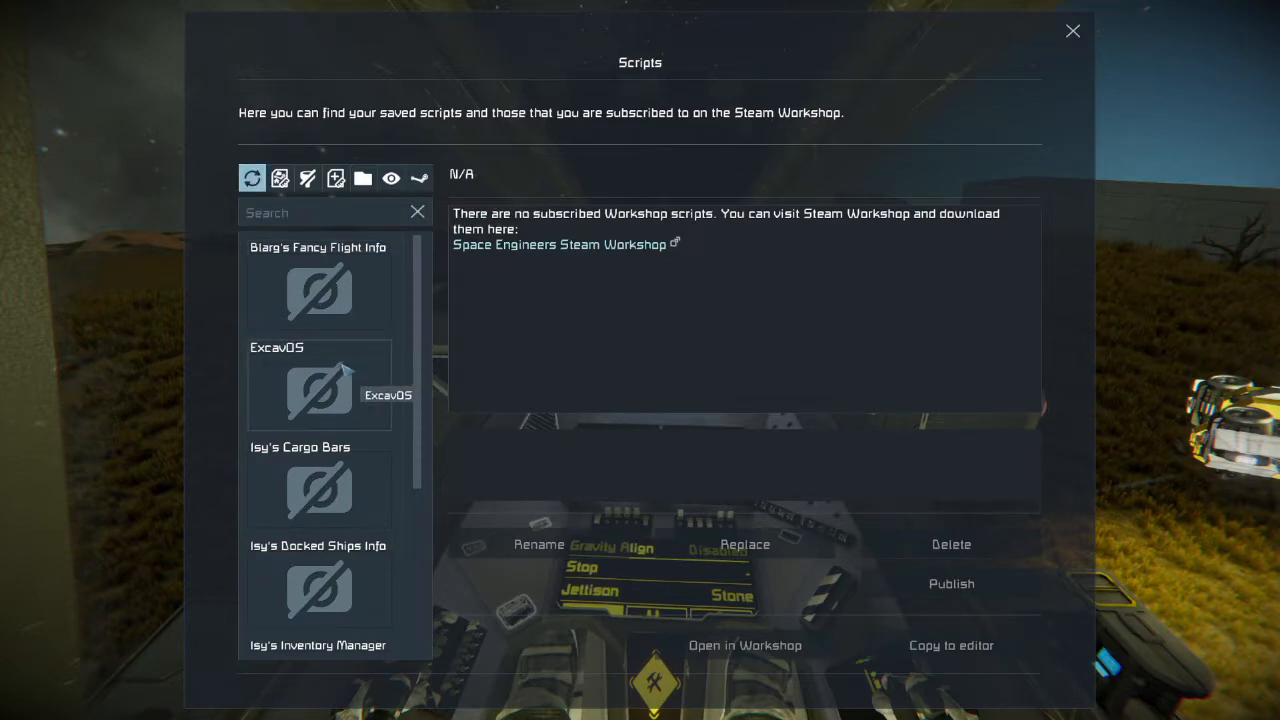
pyautogui.moveTo(350, 300)
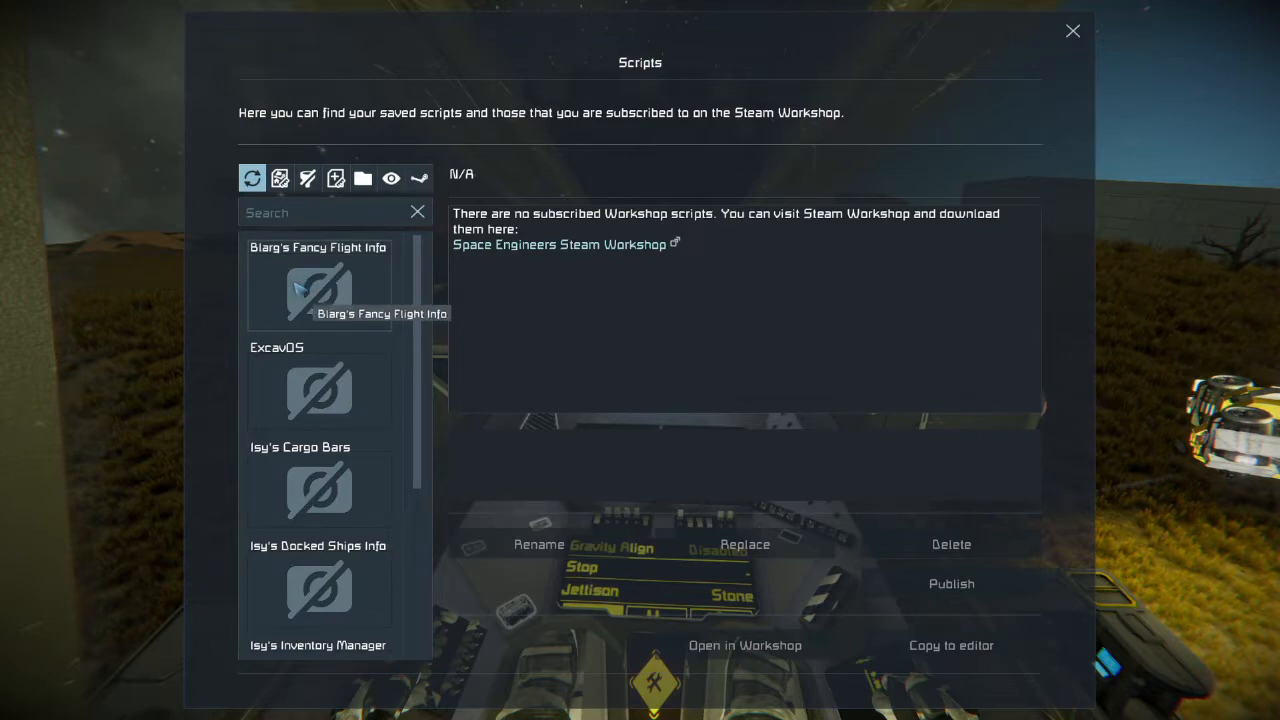
pyautogui.moveTo(318, 385)
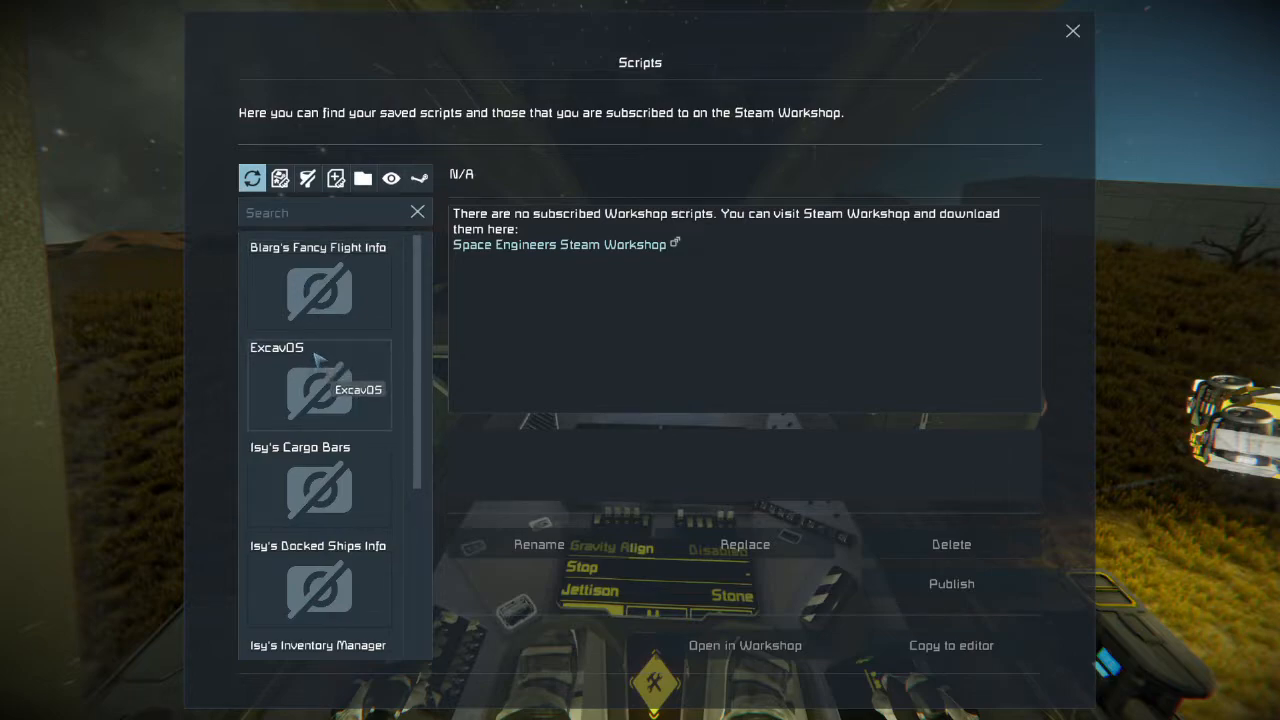
pyautogui.scroll(-3)
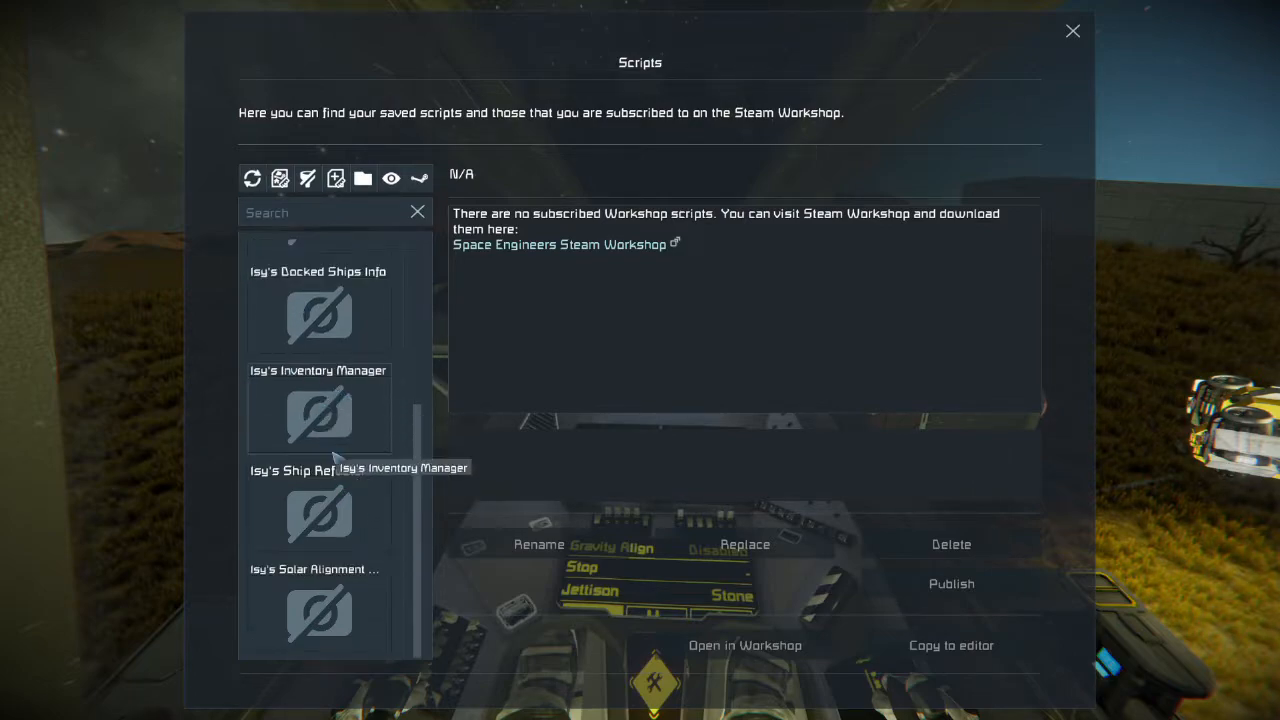
pyautogui.moveTo(320, 515)
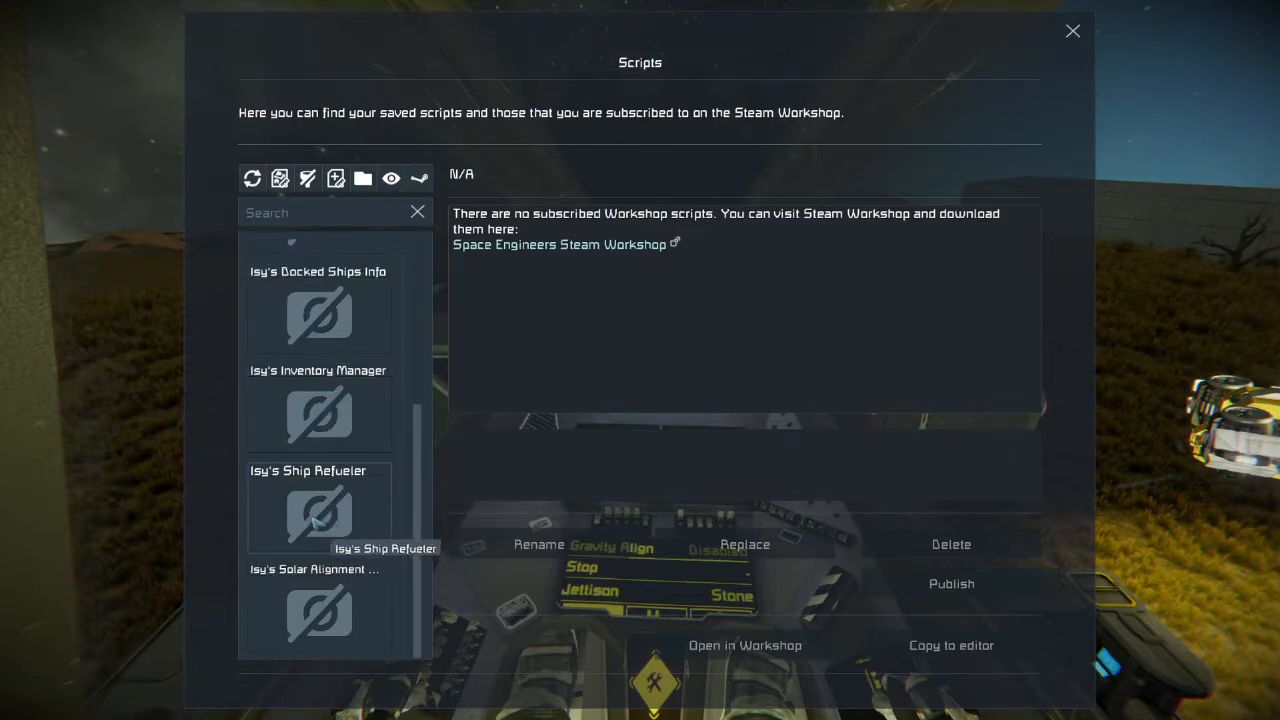
pyautogui.moveTo(318, 310)
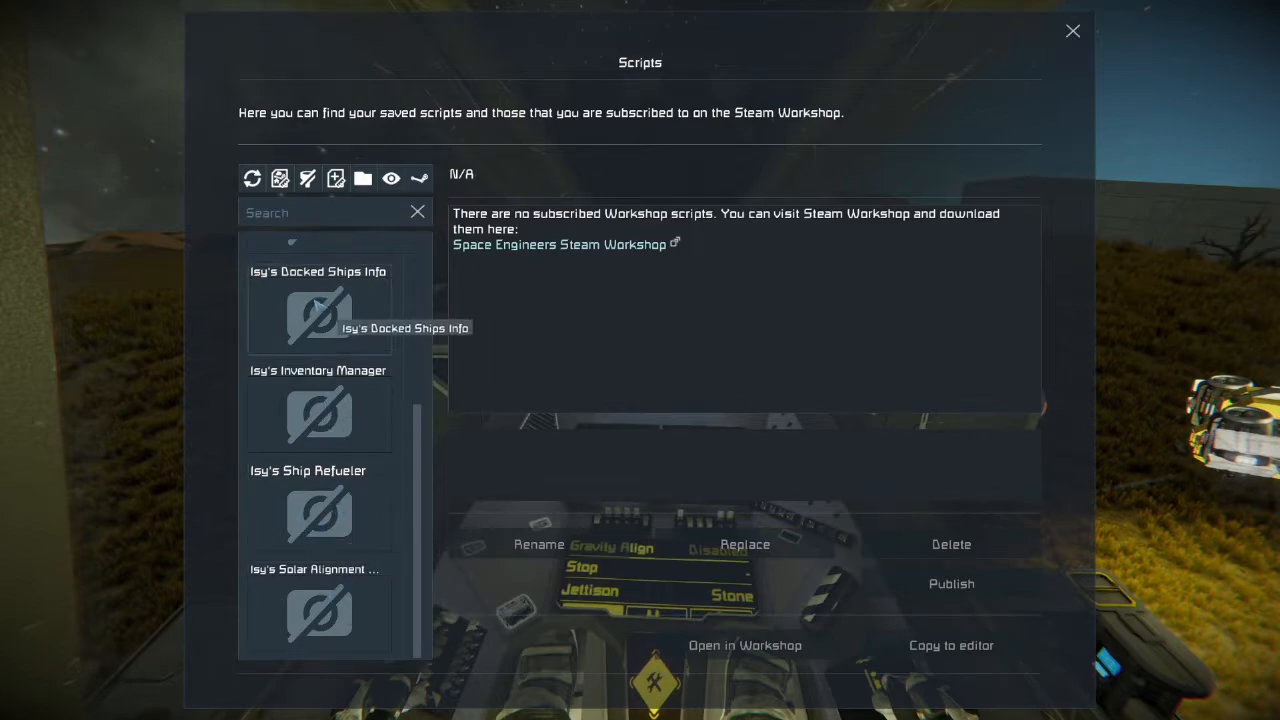
pyautogui.scroll(3)
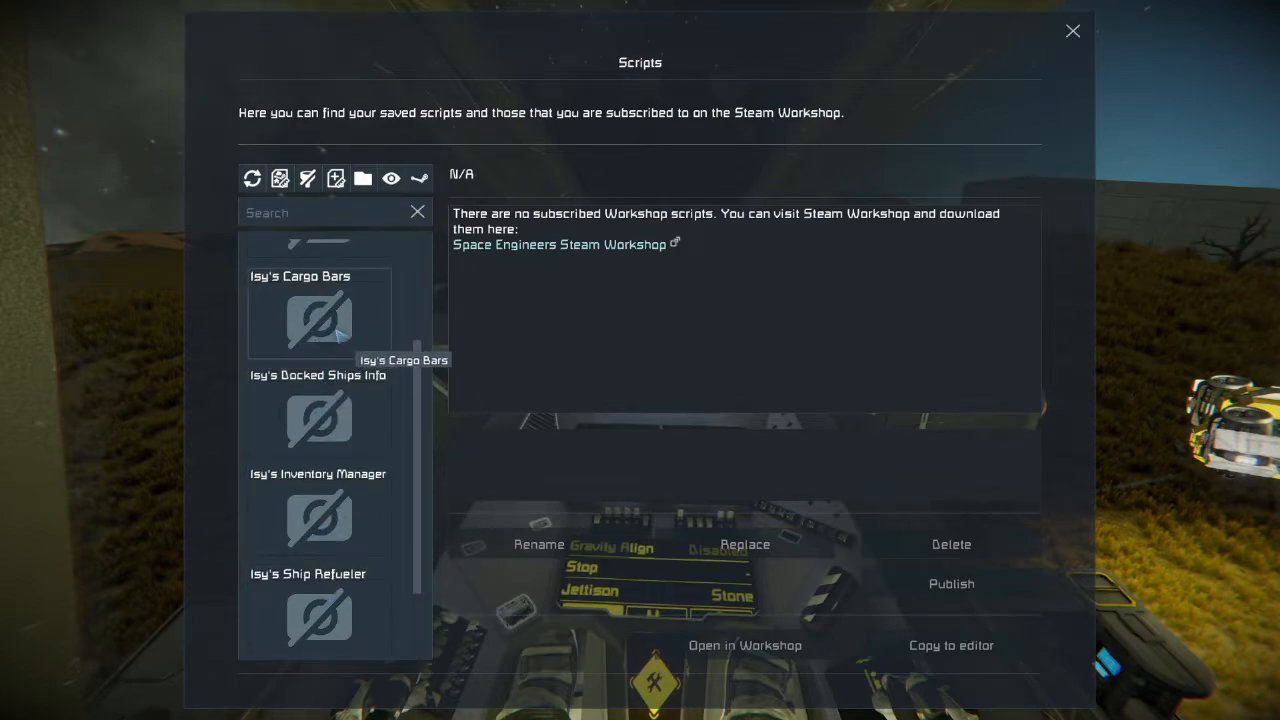
pyautogui.moveTo(362, 335)
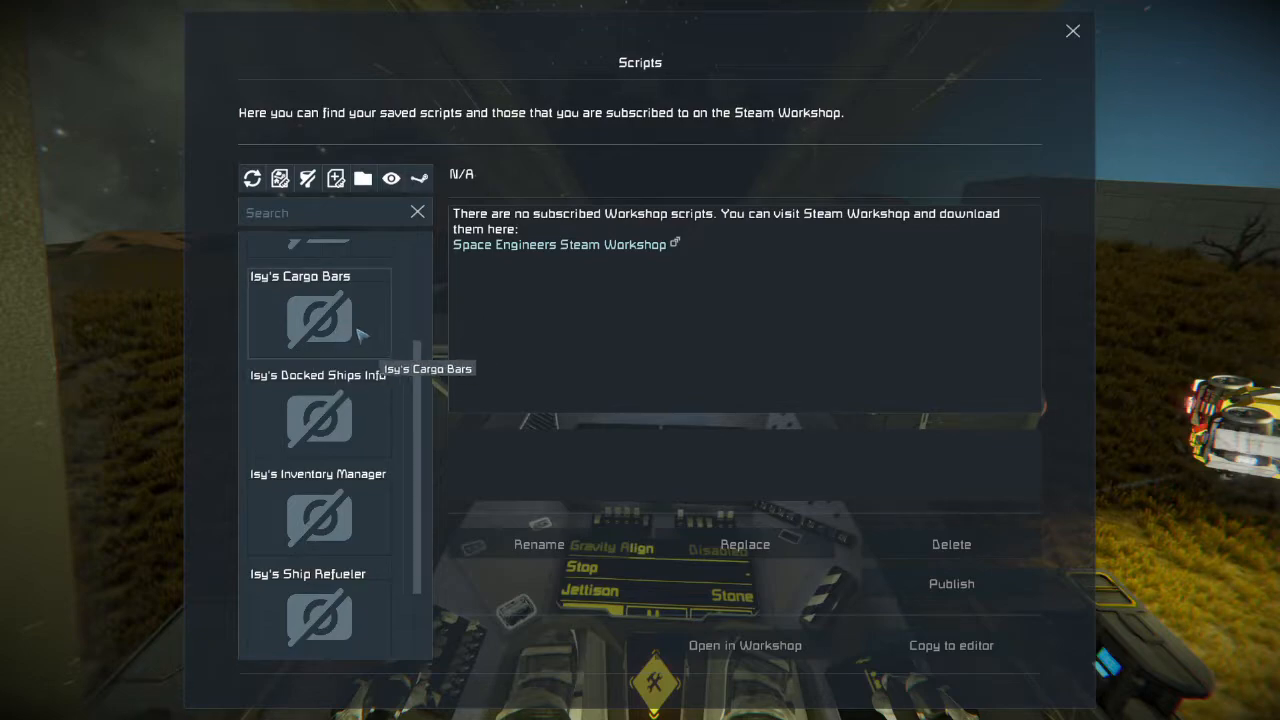
pyautogui.moveTo(407, 349)
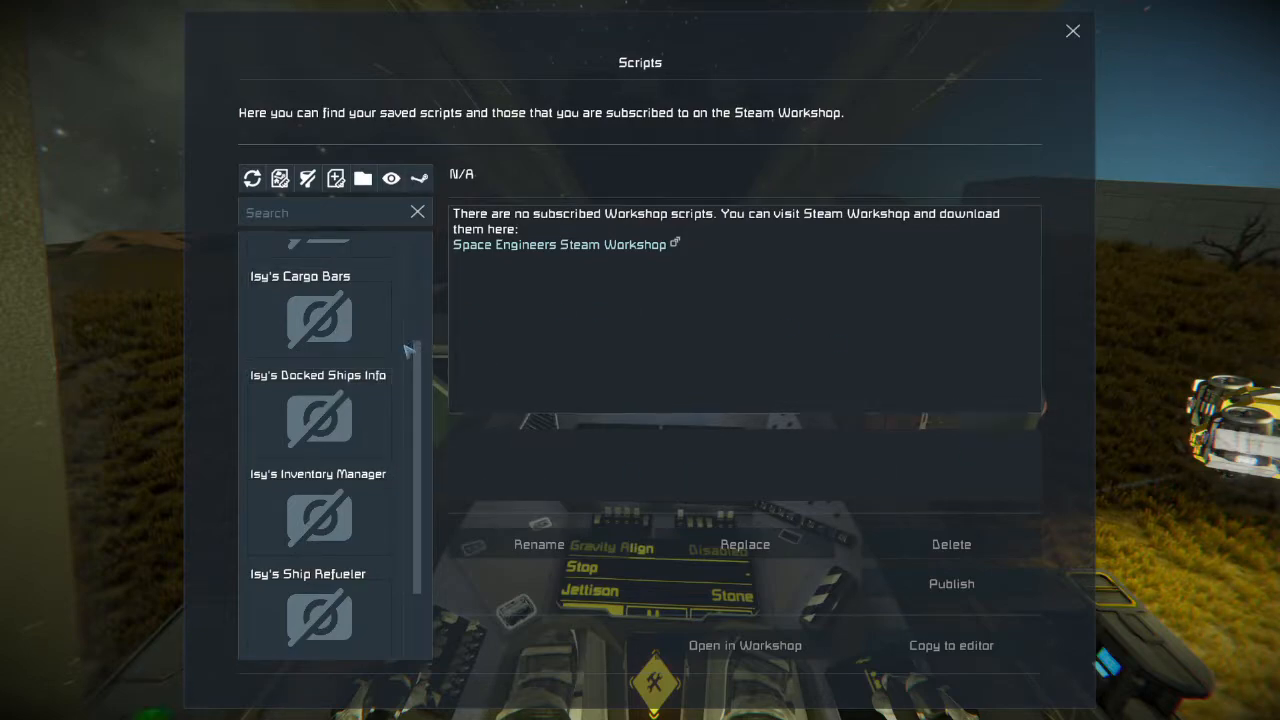
pyautogui.moveTo(380, 390)
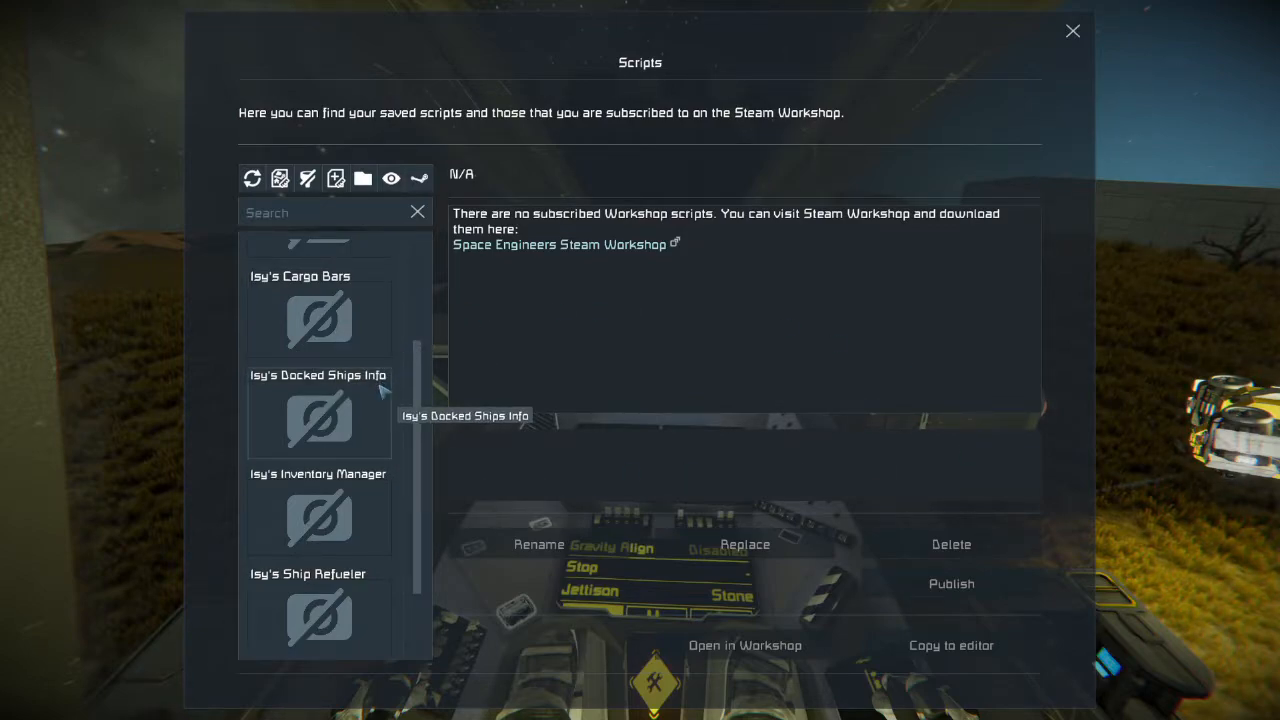
pyautogui.moveTo(360, 524)
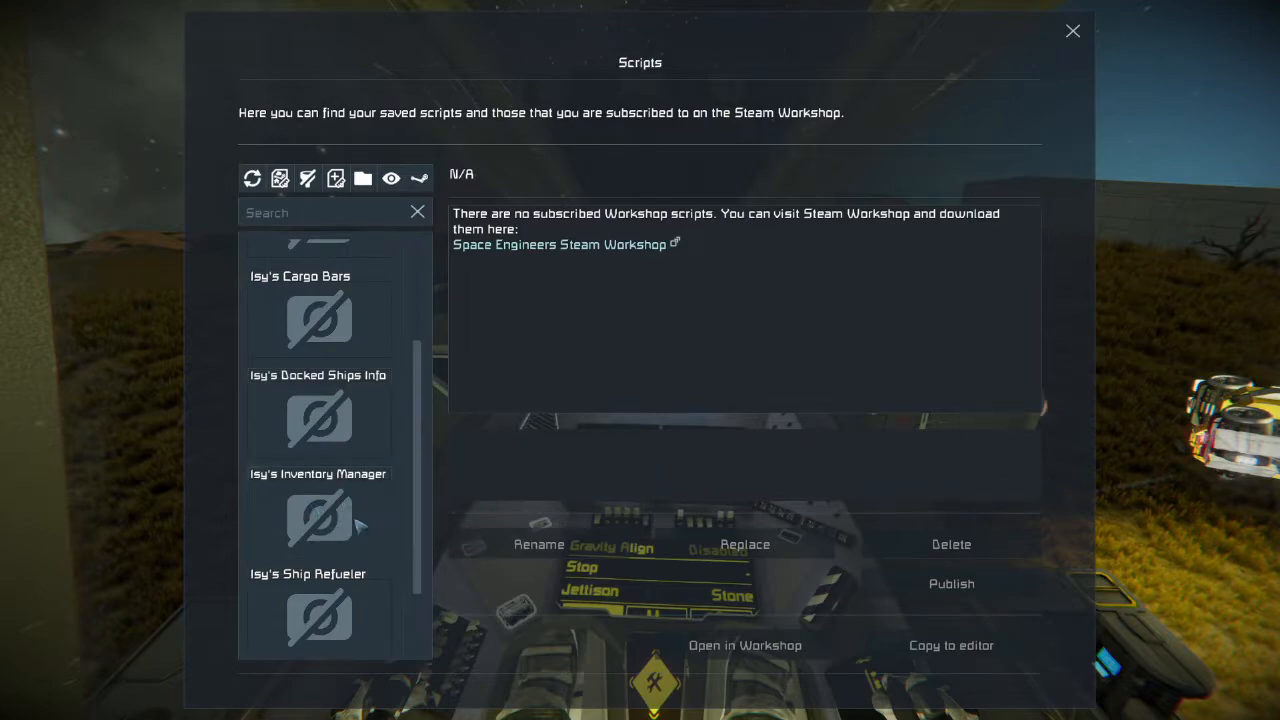
pyautogui.click(318, 510)
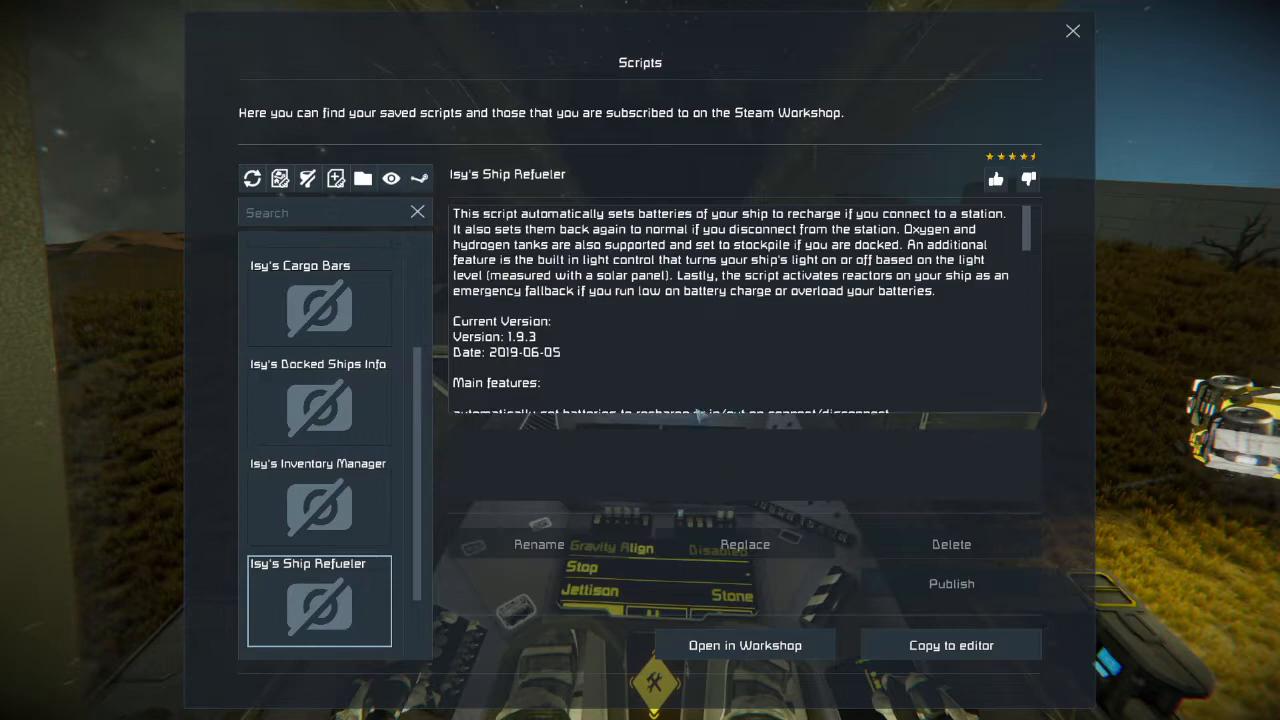
# Copy Isy's Ship Refueler into the editor and scroll to the 'Timer trigger on event' section
pyautogui.click(950, 645)
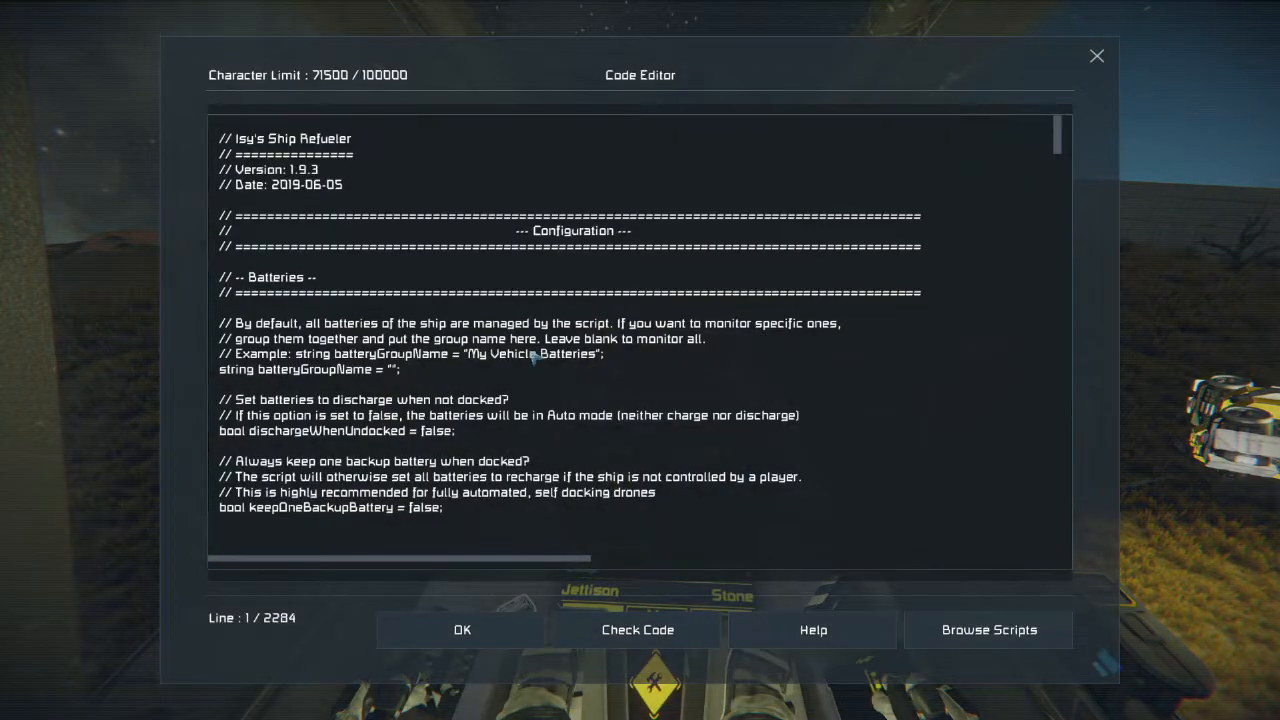
pyautogui.moveTo(720, 335)
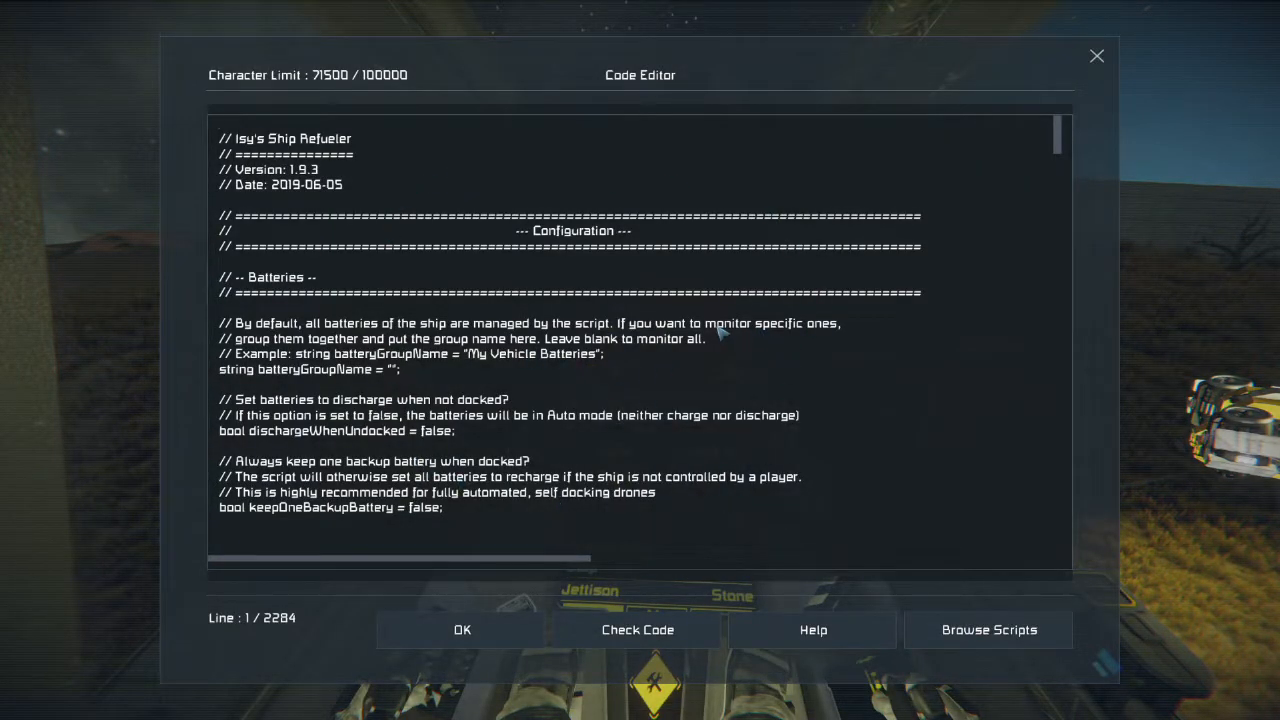
pyautogui.moveTo(405, 370)
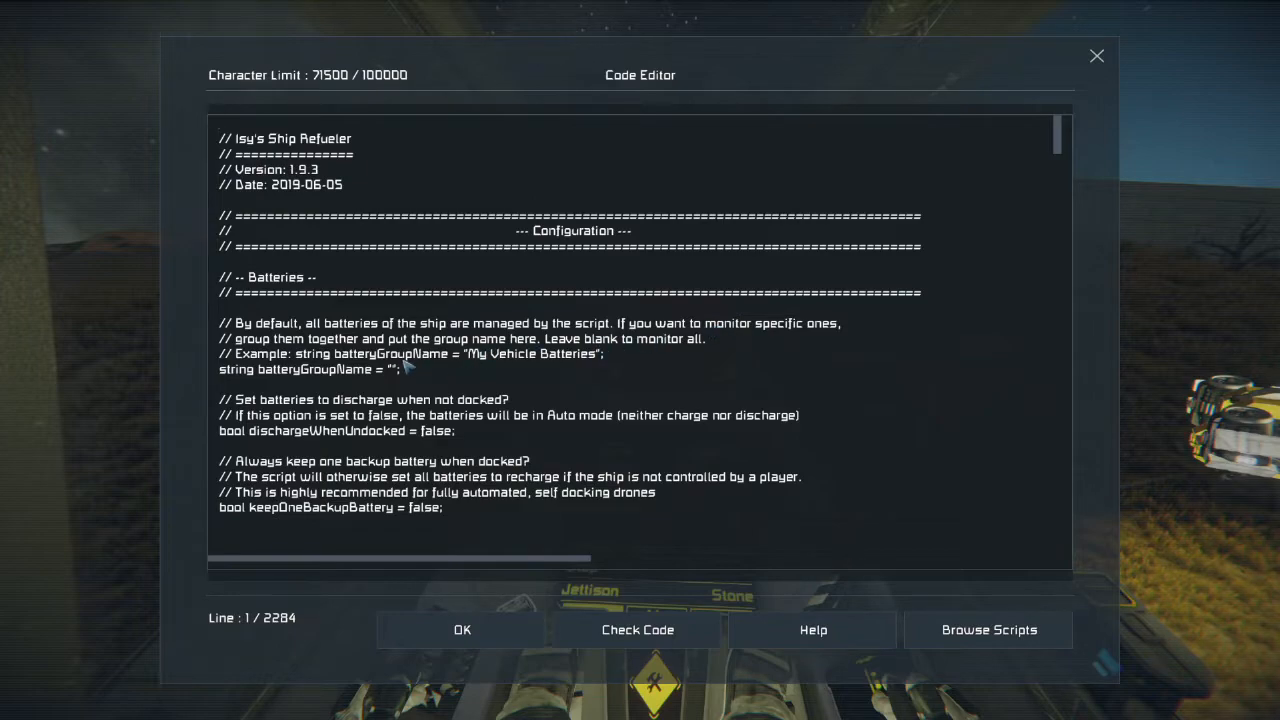
pyautogui.scroll(-3)
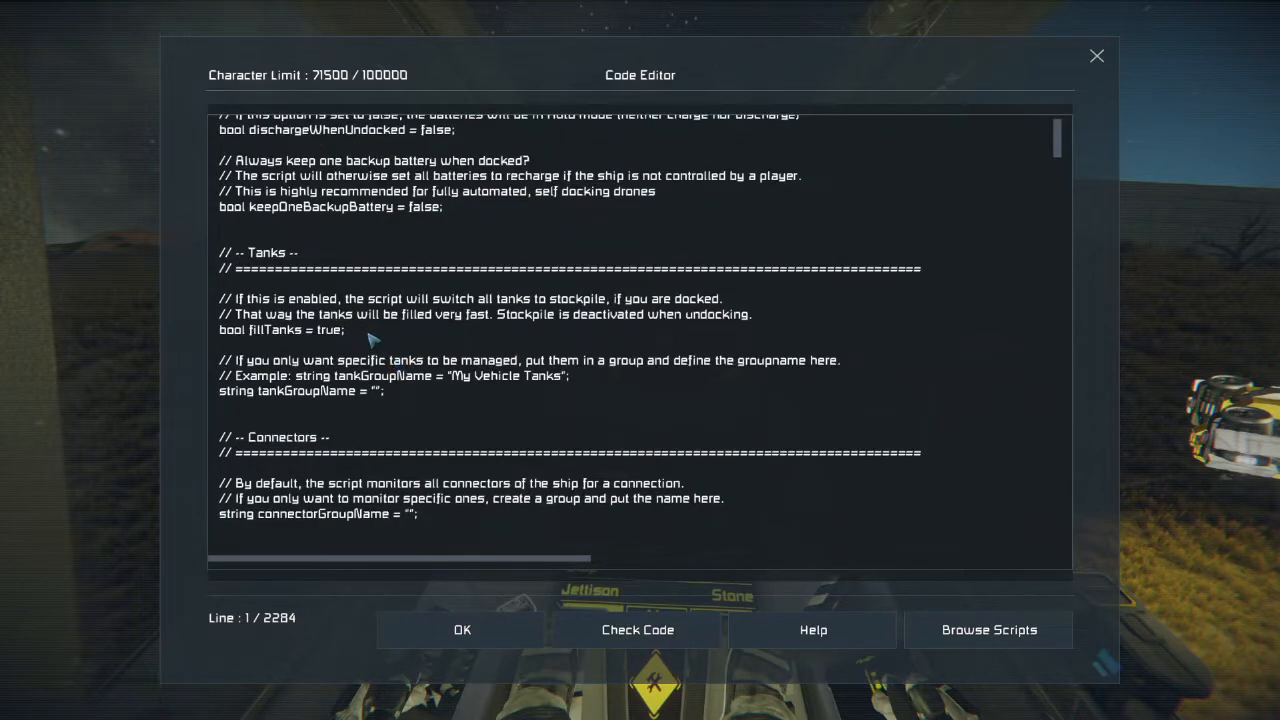
pyautogui.scroll(-3)
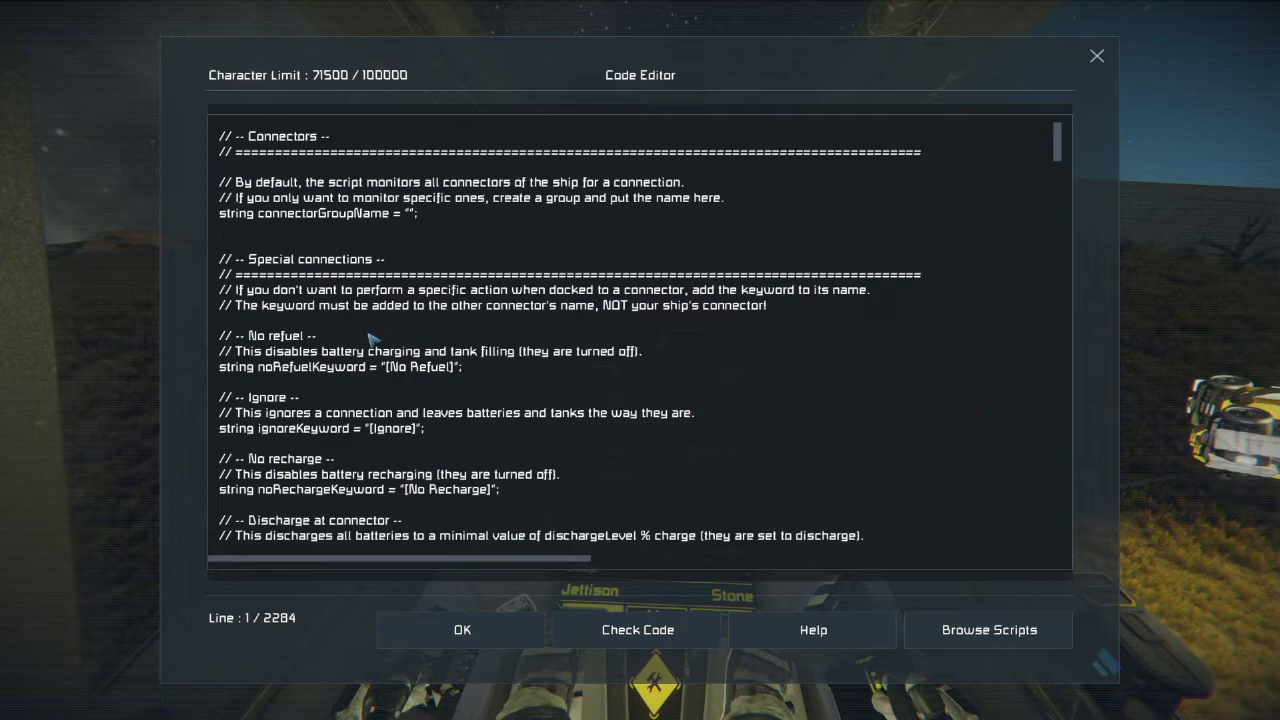
pyautogui.scroll(-3)
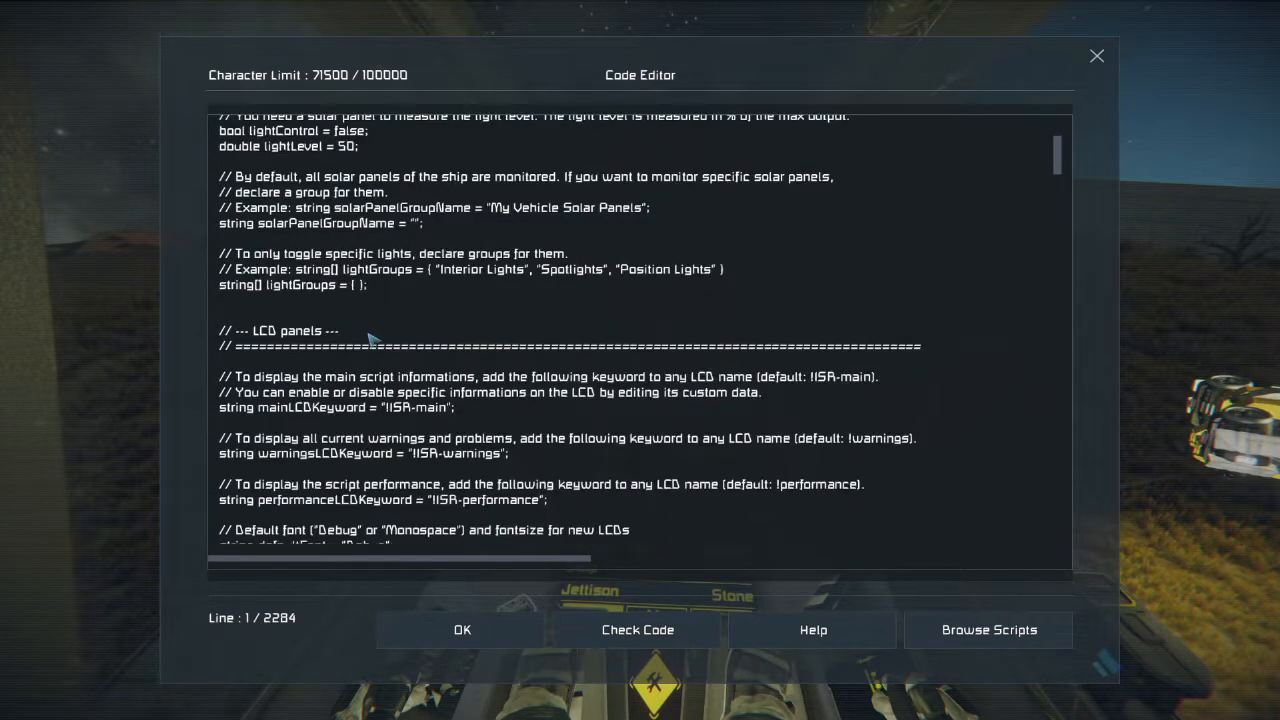
pyautogui.scroll(-3)
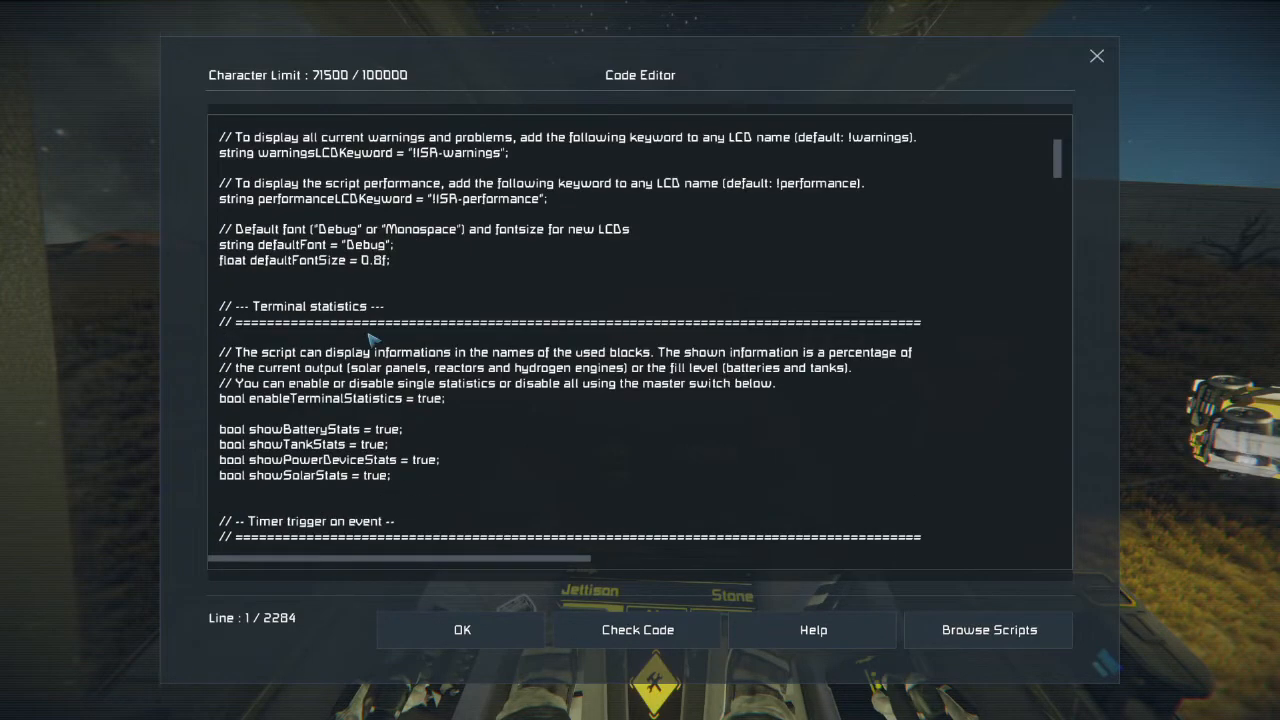
pyautogui.moveTo(342, 338)
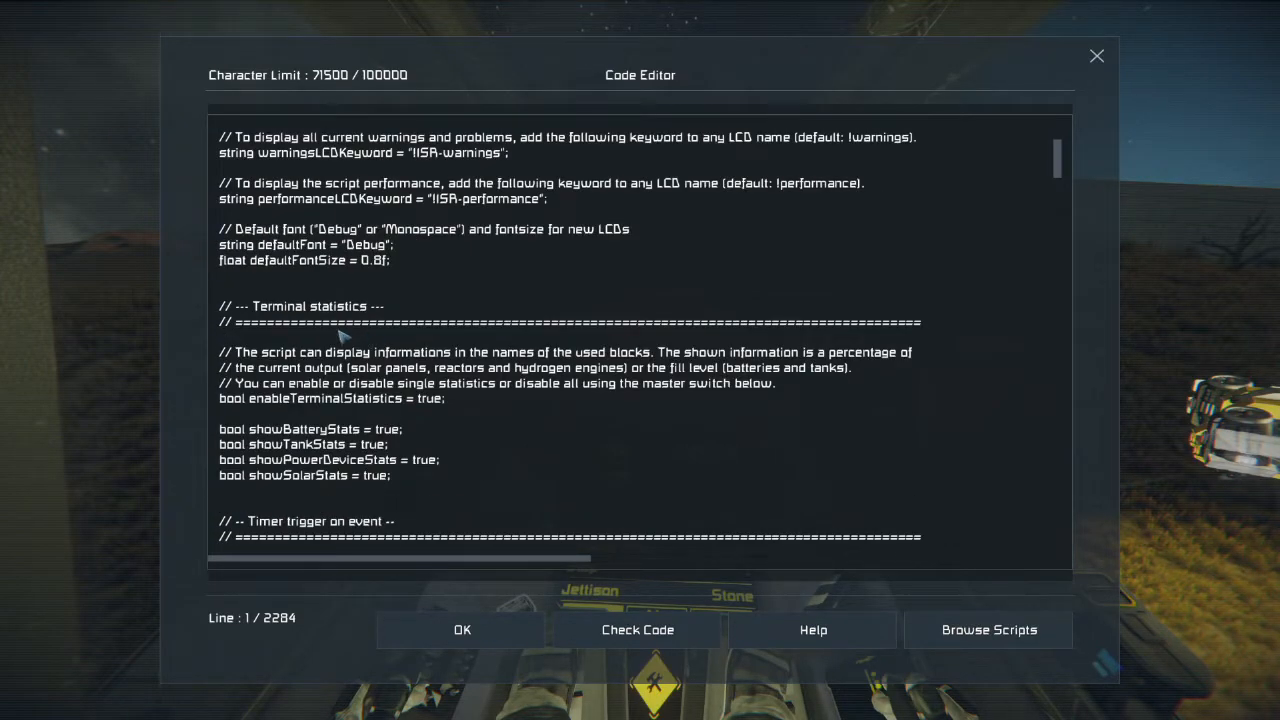
pyautogui.scroll(-3)
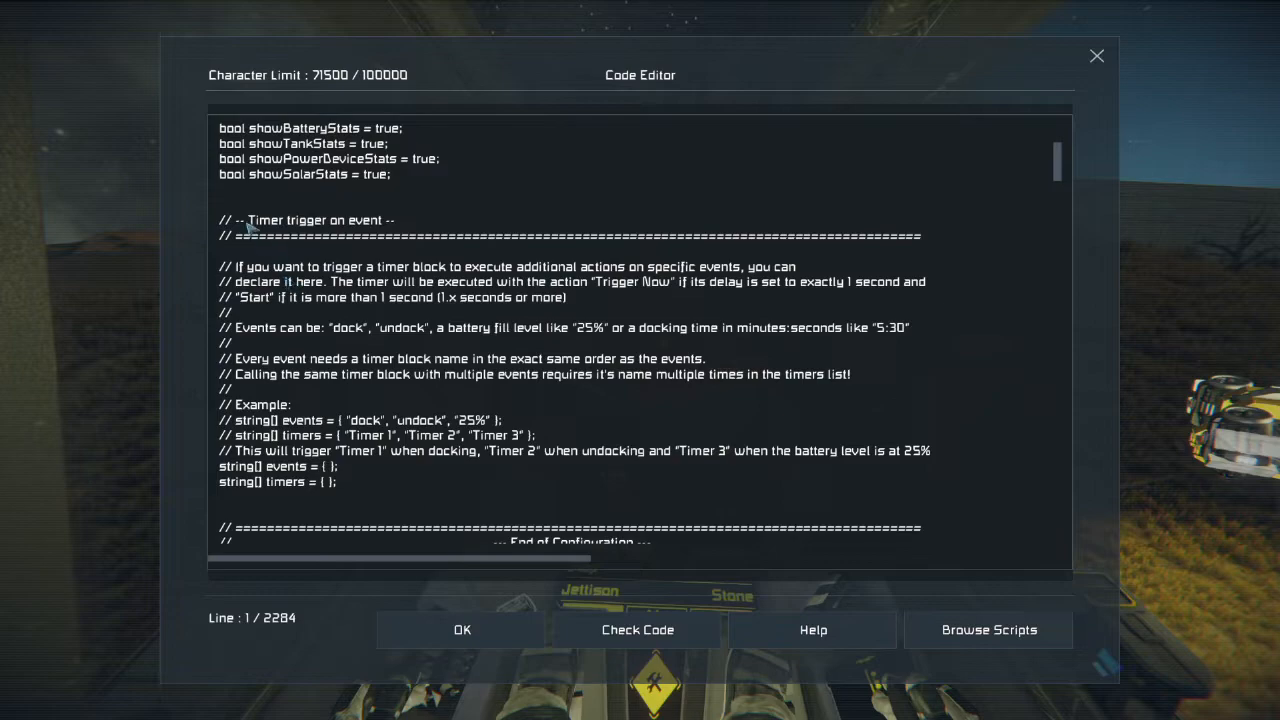
pyautogui.doubleClick(315, 220)
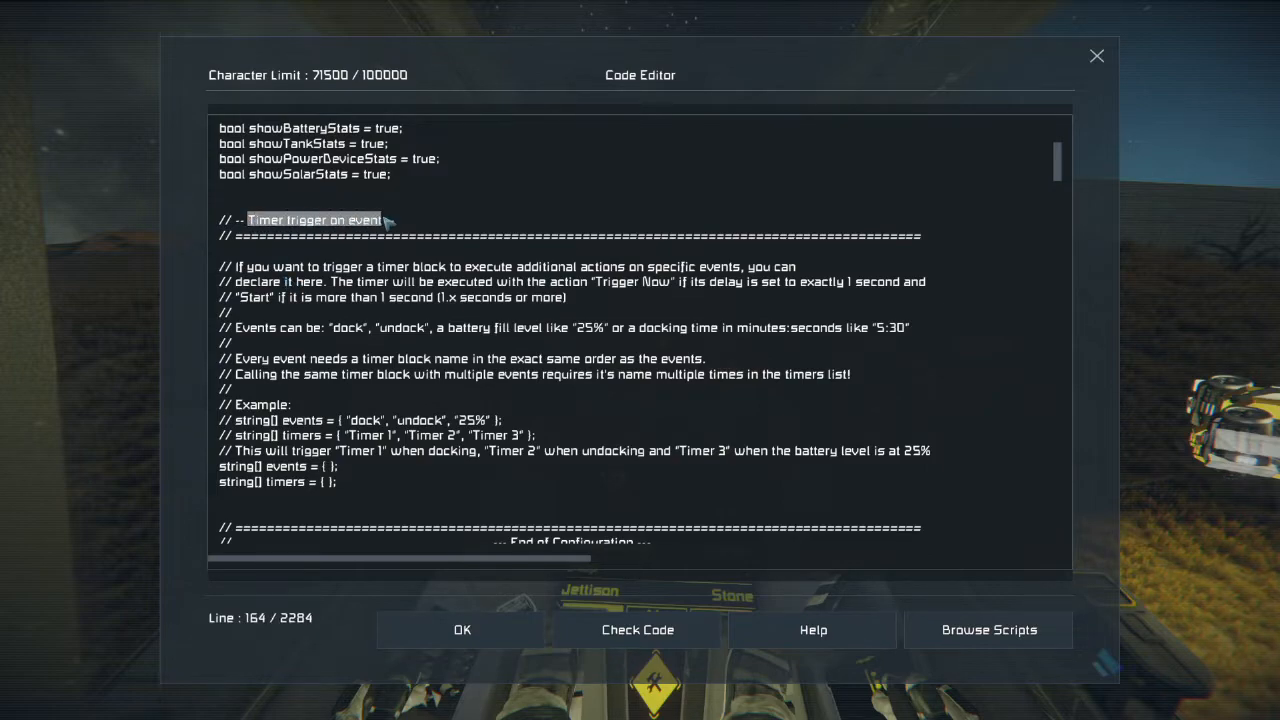
# Set the timers to 'Timer Block - Landing' and 'Timer Block - Takeoff' and pass Check Code
pyautogui.click(520, 362)
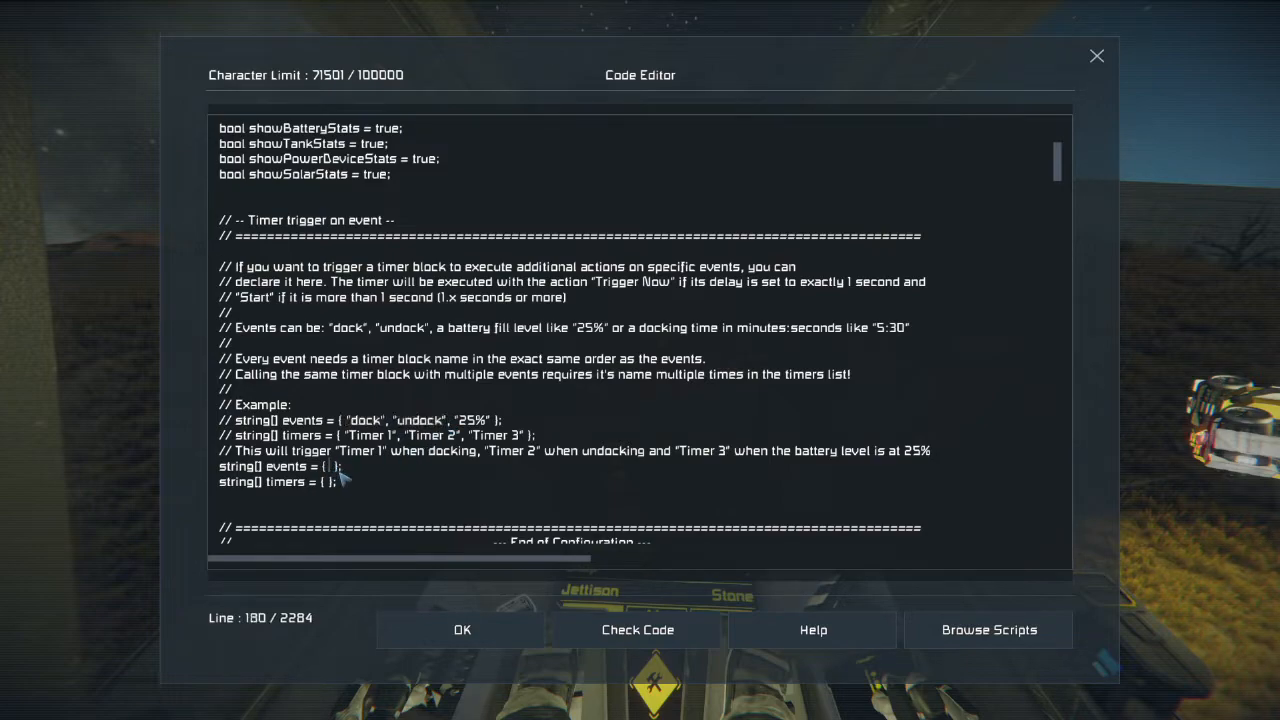
pyautogui.write('"dock", "undock"')
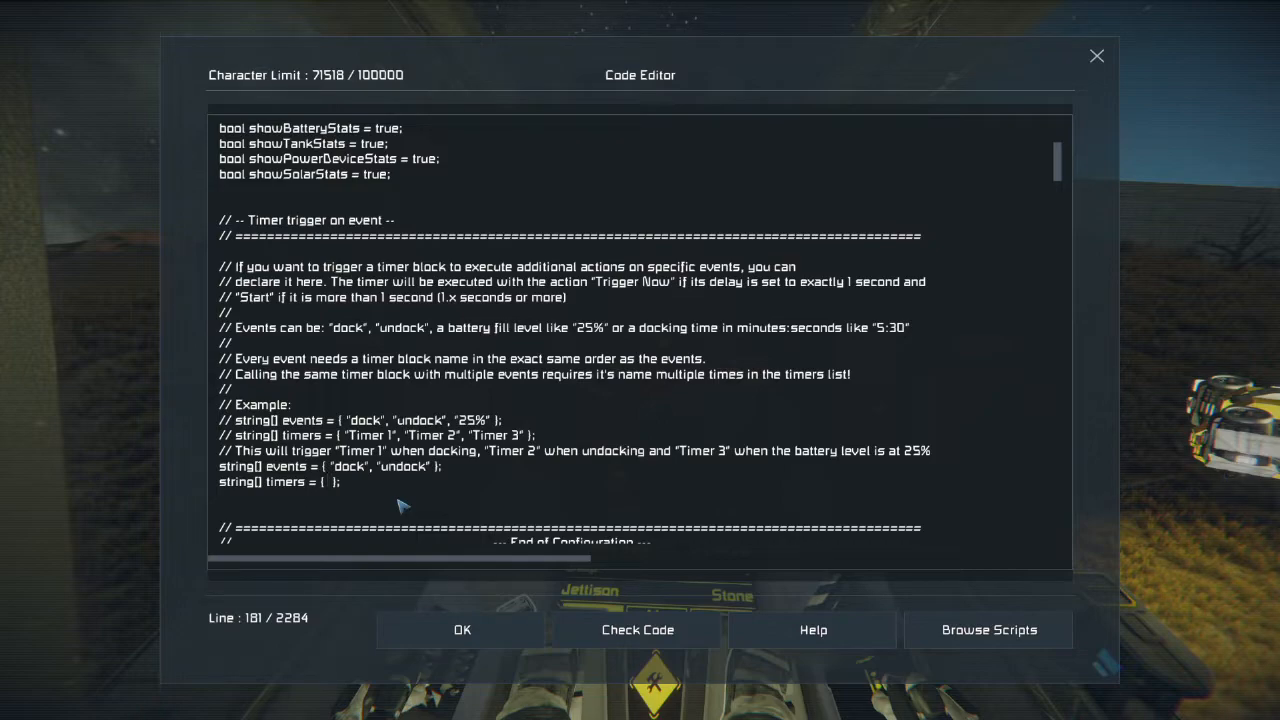
pyautogui.write('"Timer Blok')
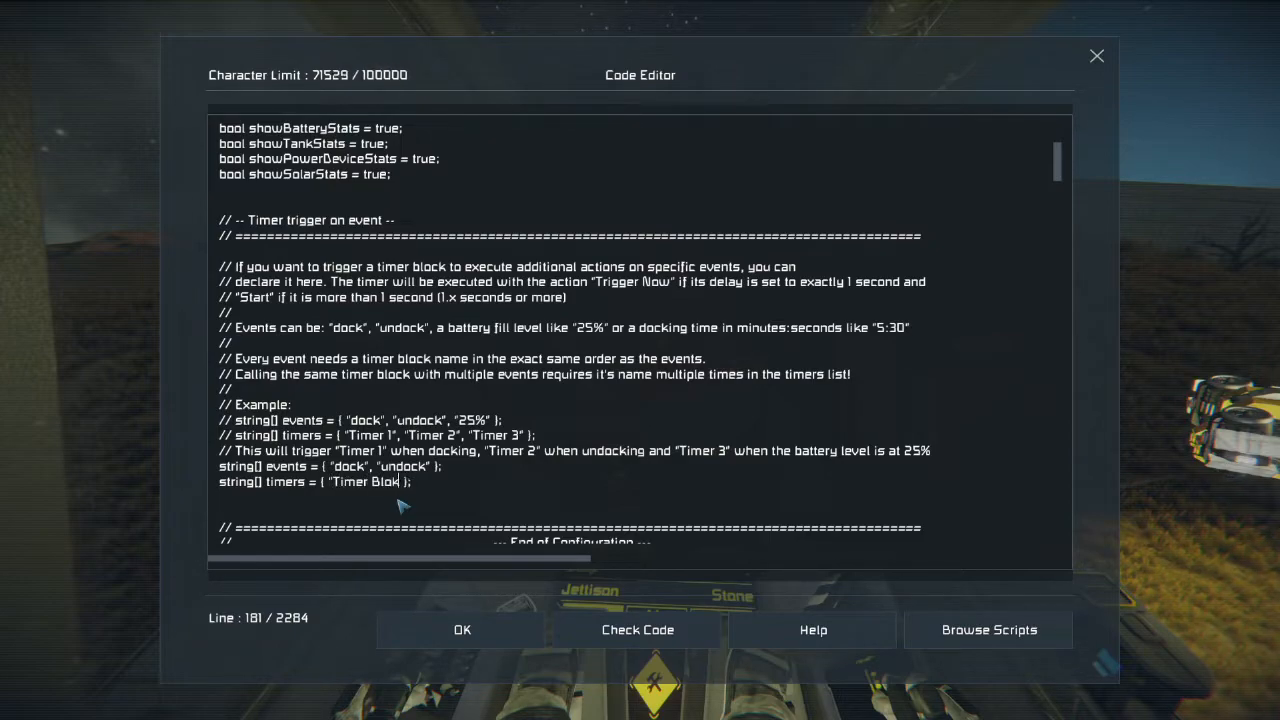
pyautogui.write('ck')
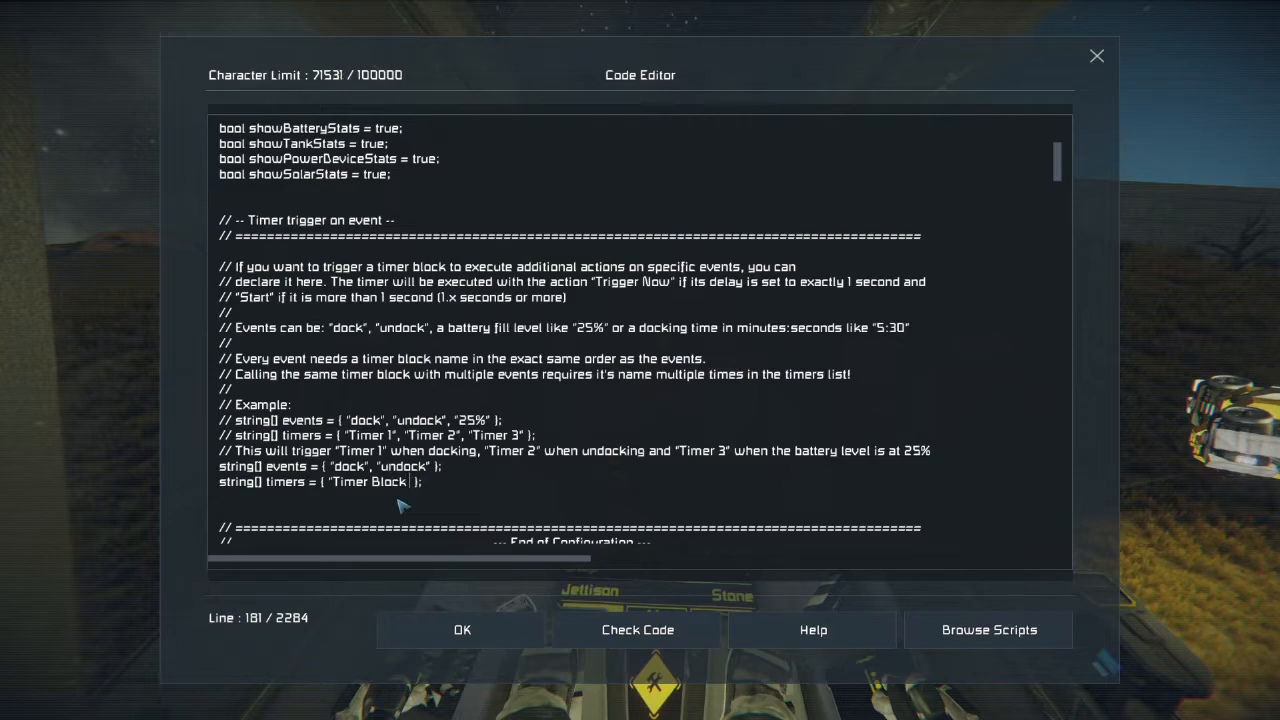
pyautogui.write('- 1')
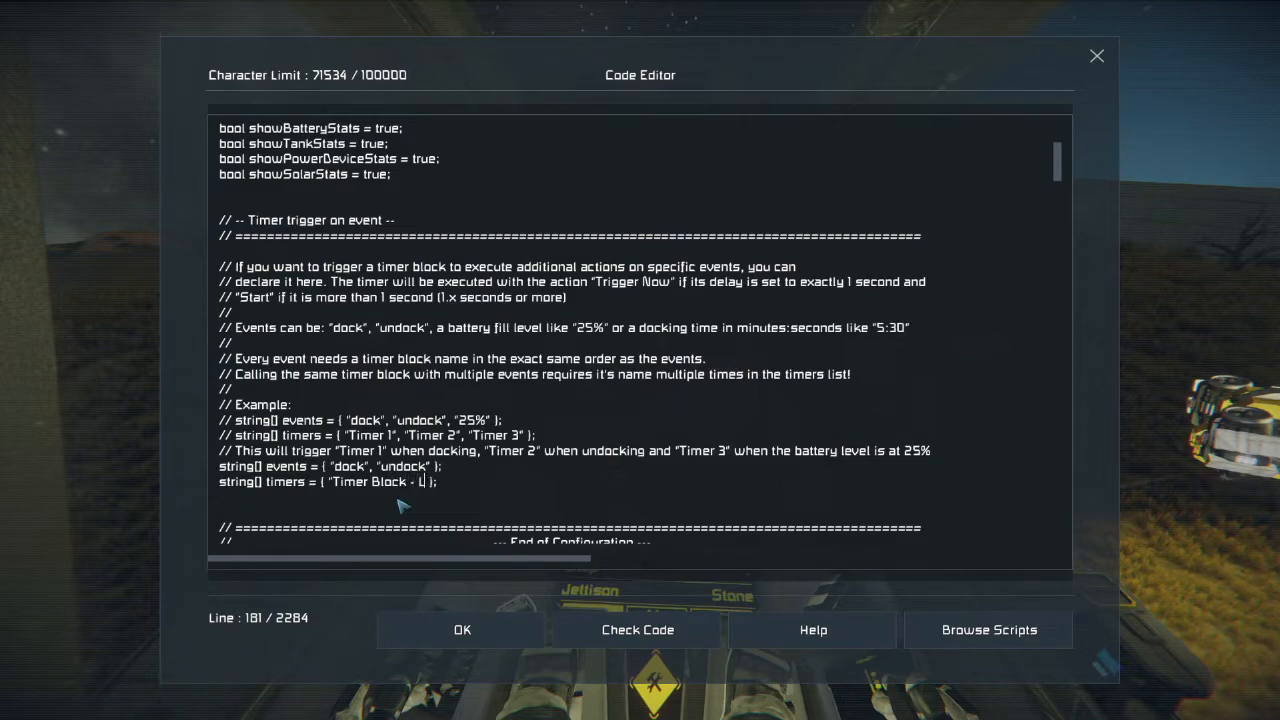
pyautogui.write('anding')
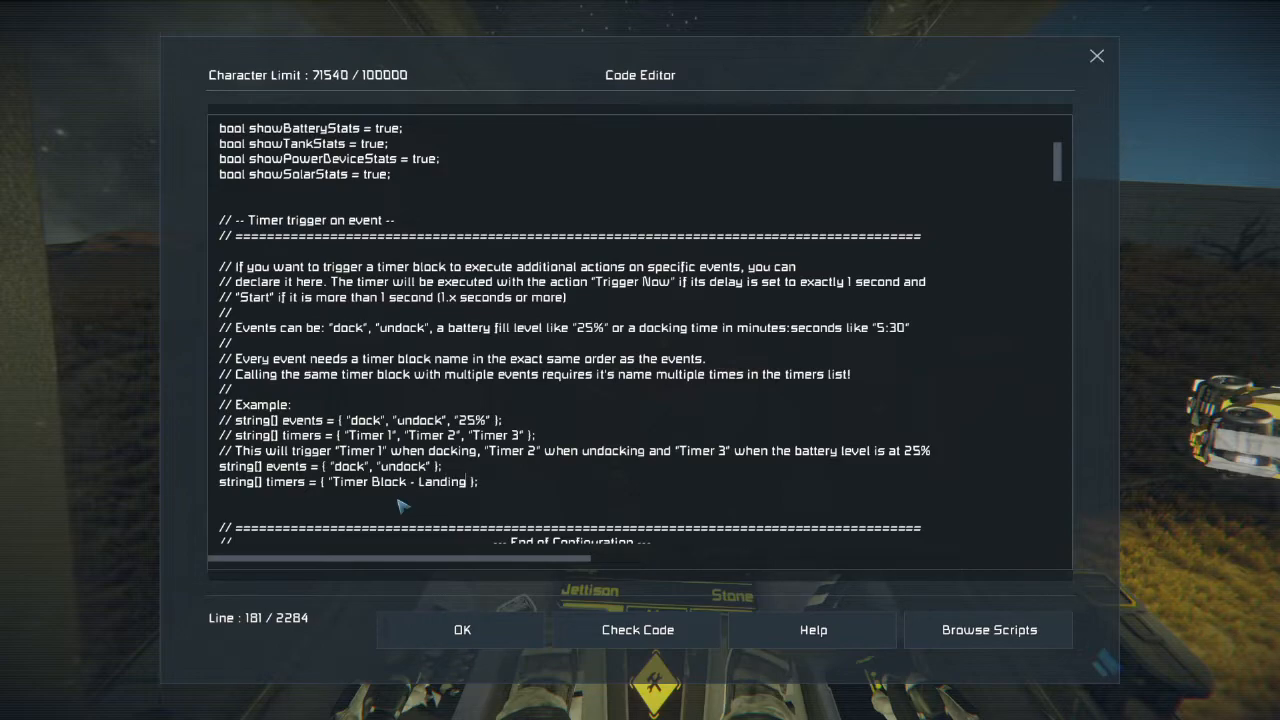
pyautogui.write(', "Timer"')
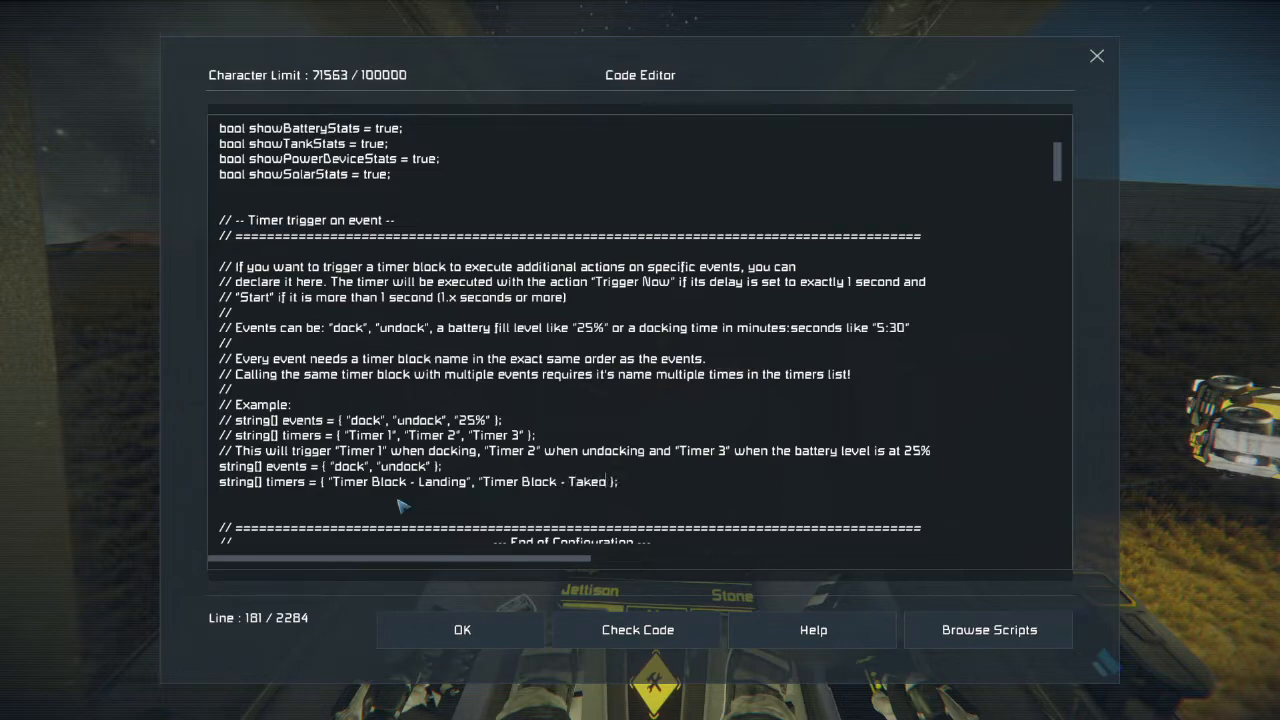
pyautogui.write('Takeoff')
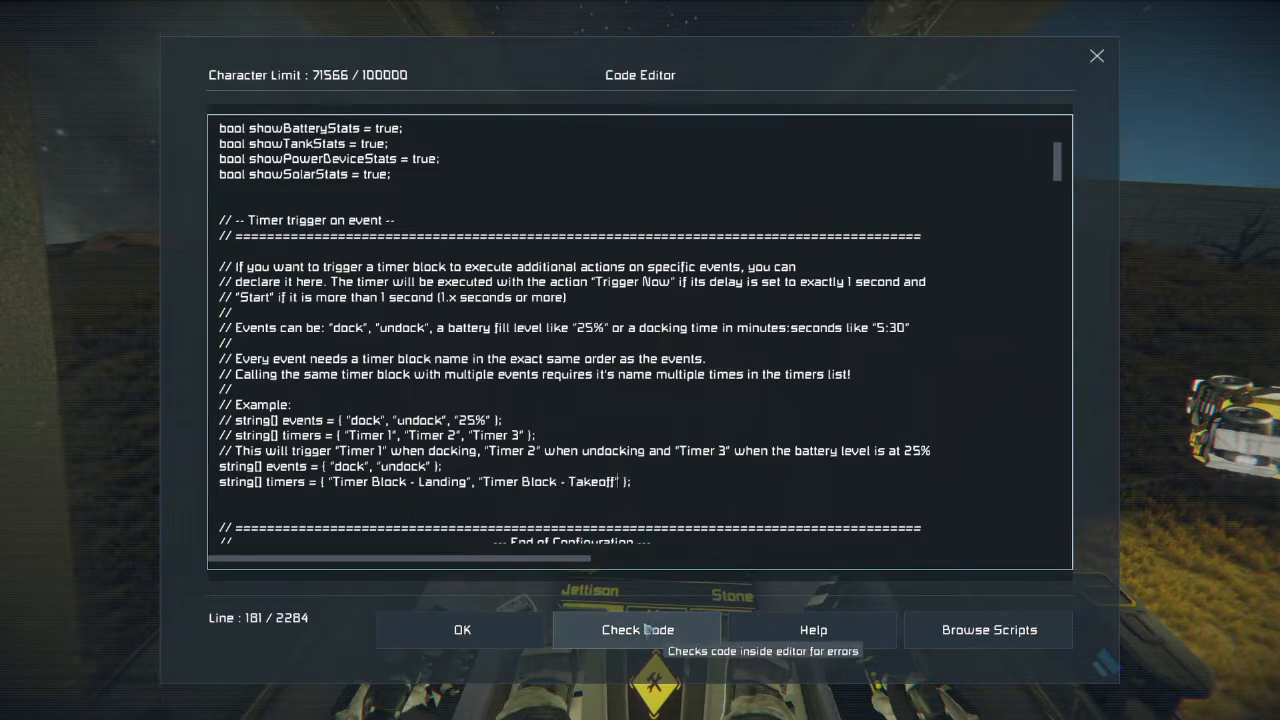
pyautogui.click(637, 629)
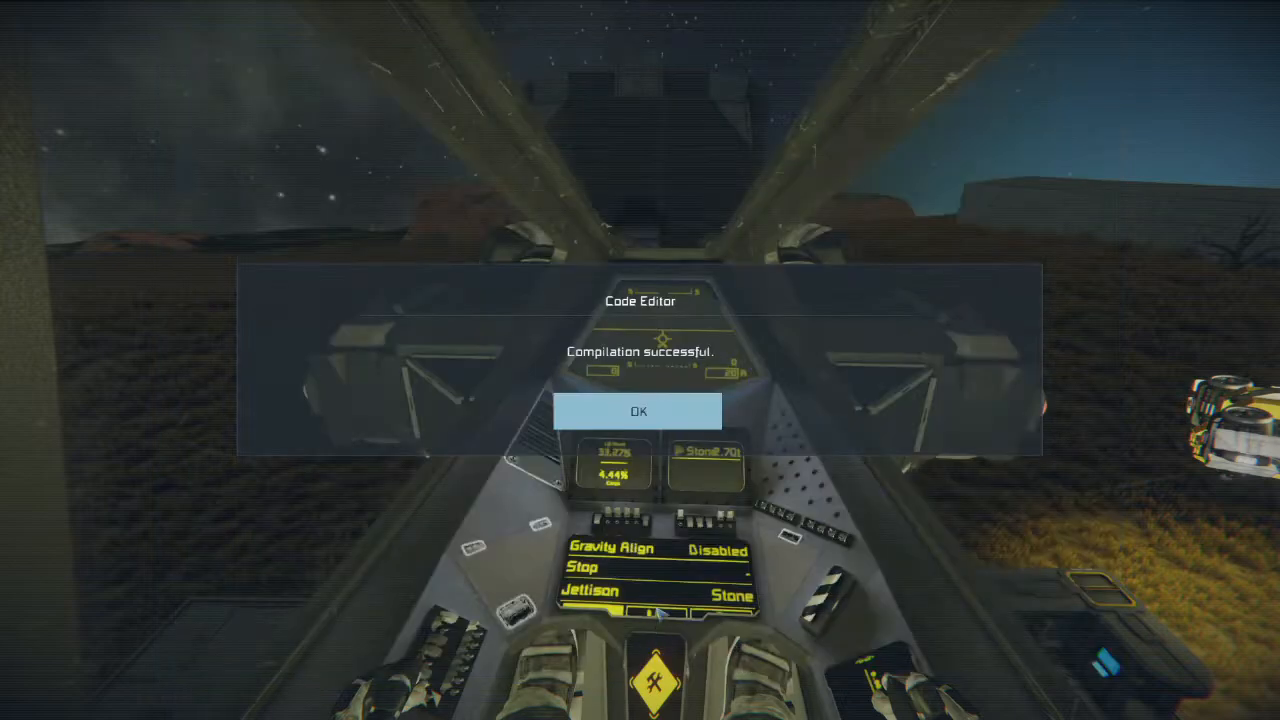
pyautogui.click(639, 411)
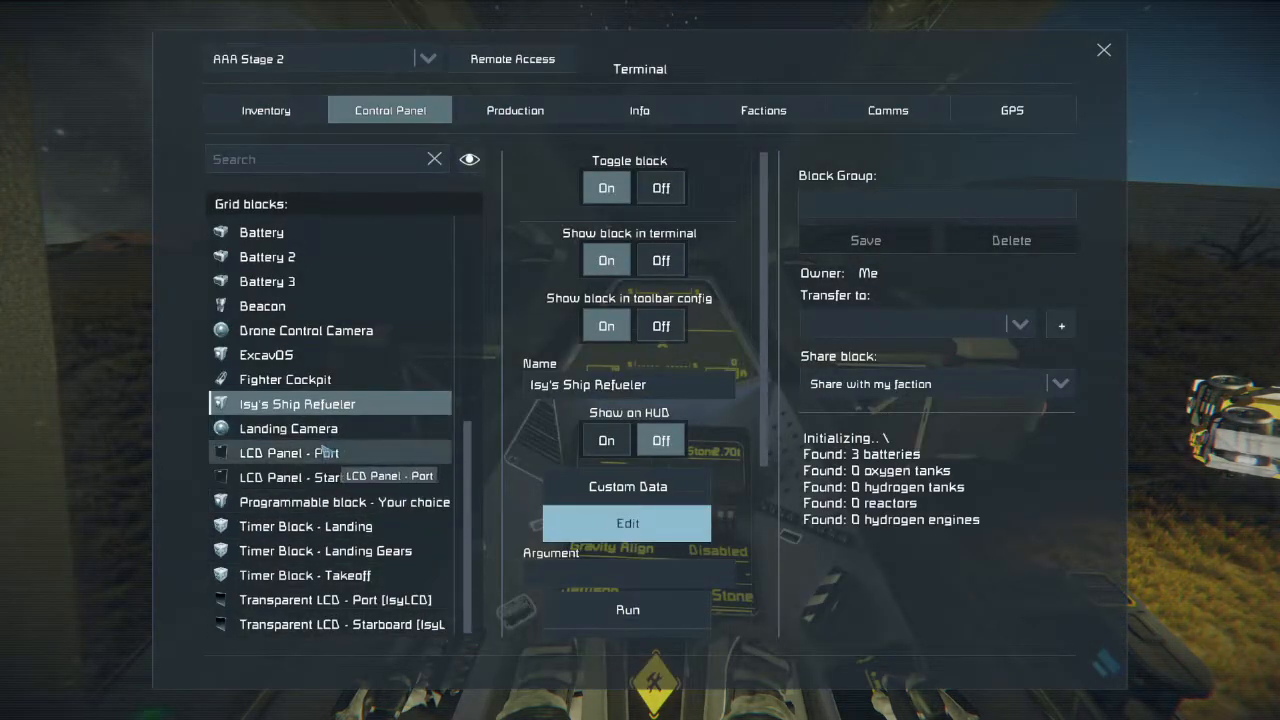
# Inspect the Timer Block - Landing's action toolbar and return to its settings
pyautogui.click(305, 526)
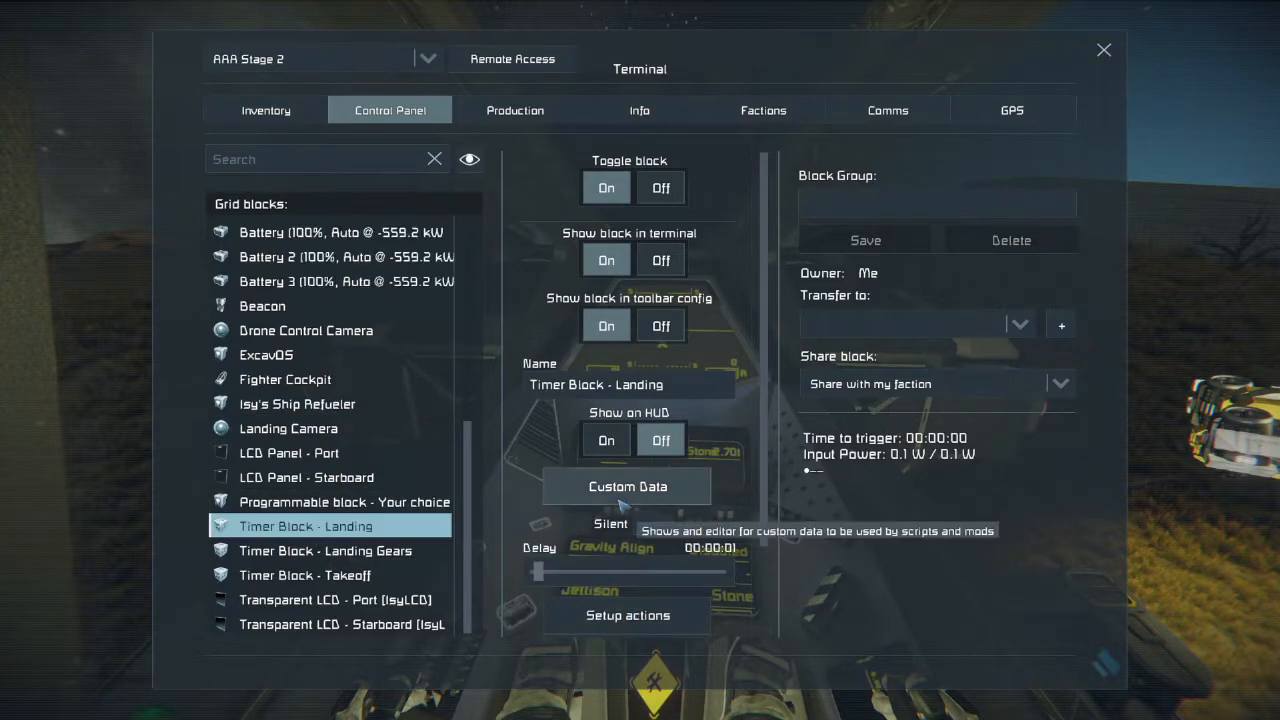
pyautogui.moveTo(628, 615)
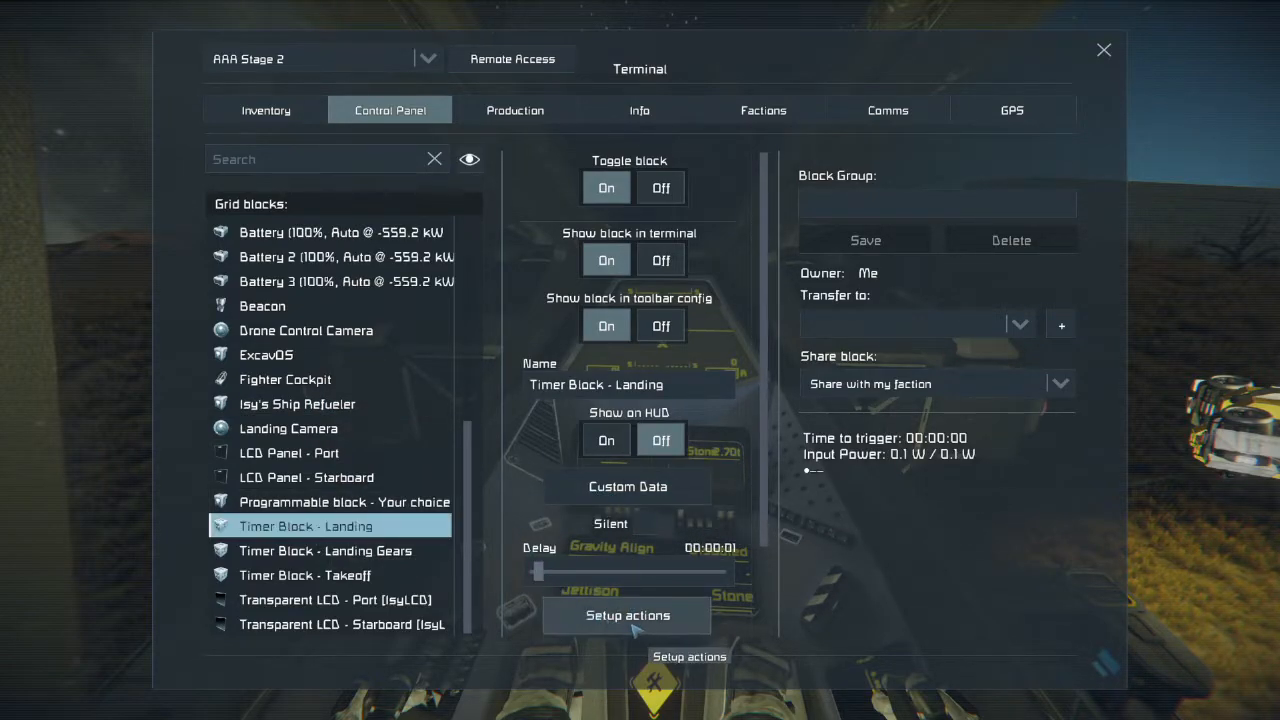
pyautogui.click(627, 615)
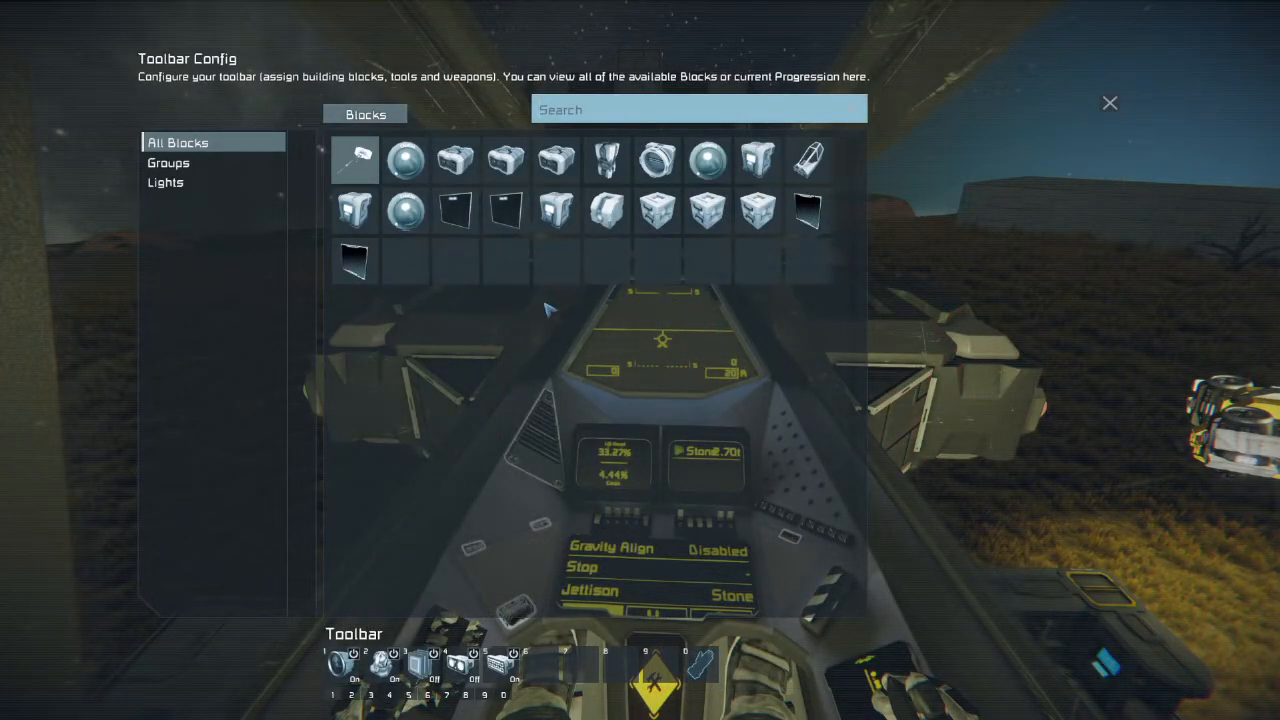
pyautogui.moveTo(538, 322)
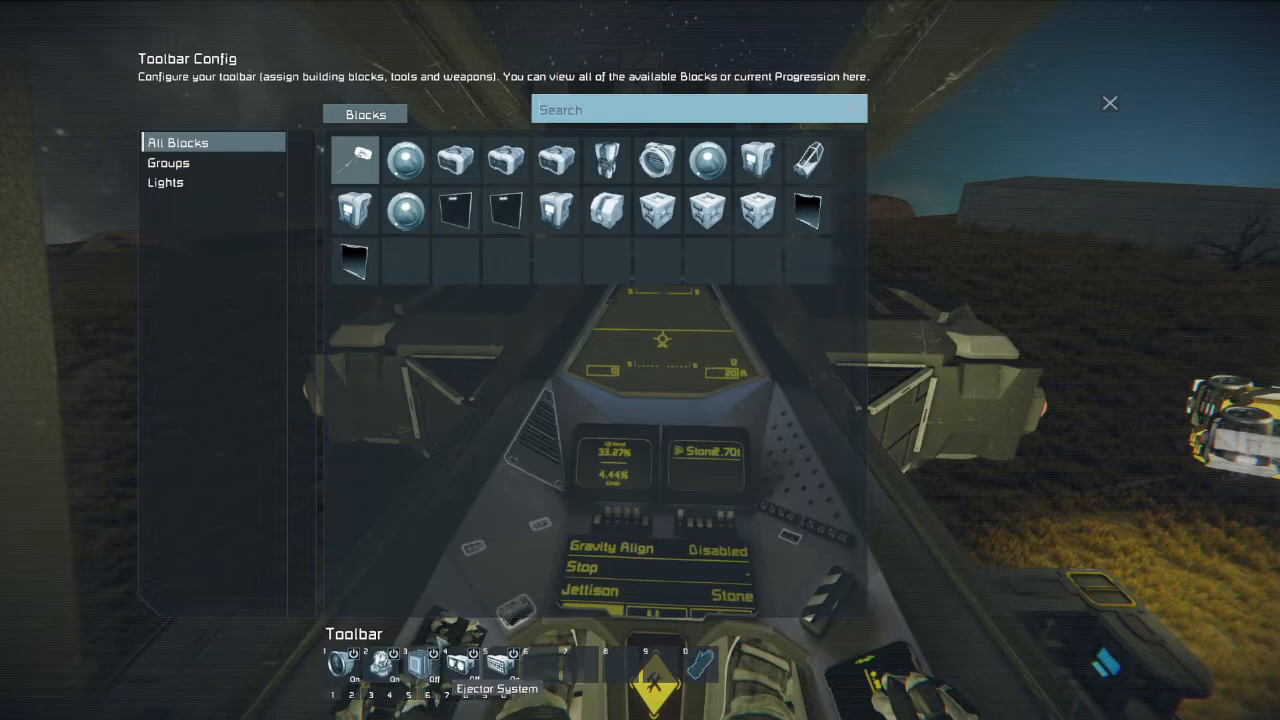
pyautogui.moveTo(388, 590)
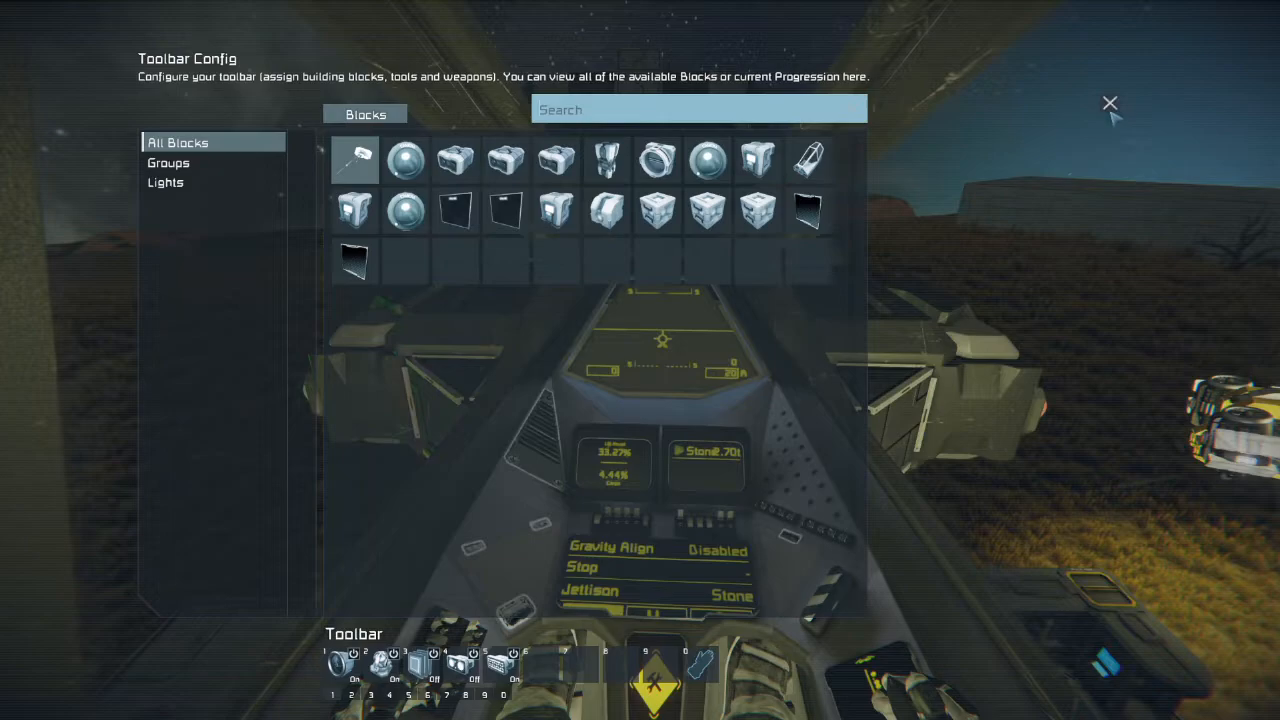
pyautogui.click(1110, 103)
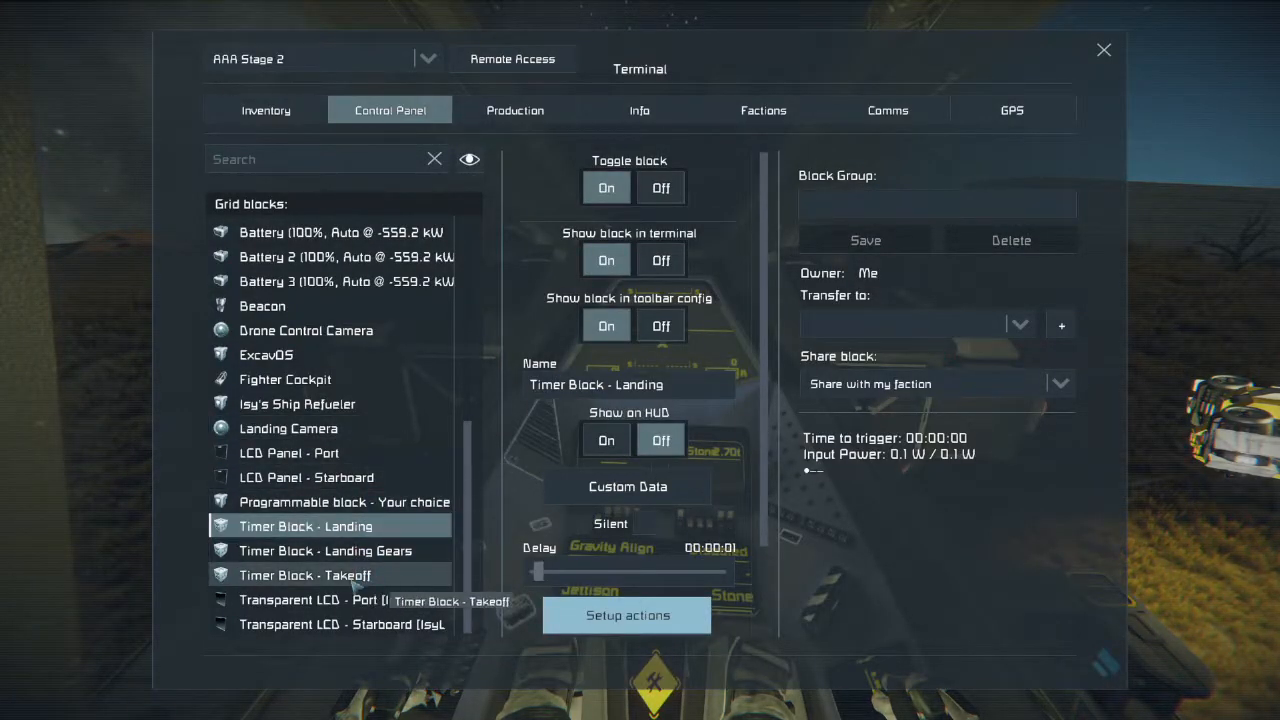
# Select Timer Block - Takeoff in the Control Panel
pyautogui.click(305, 575)
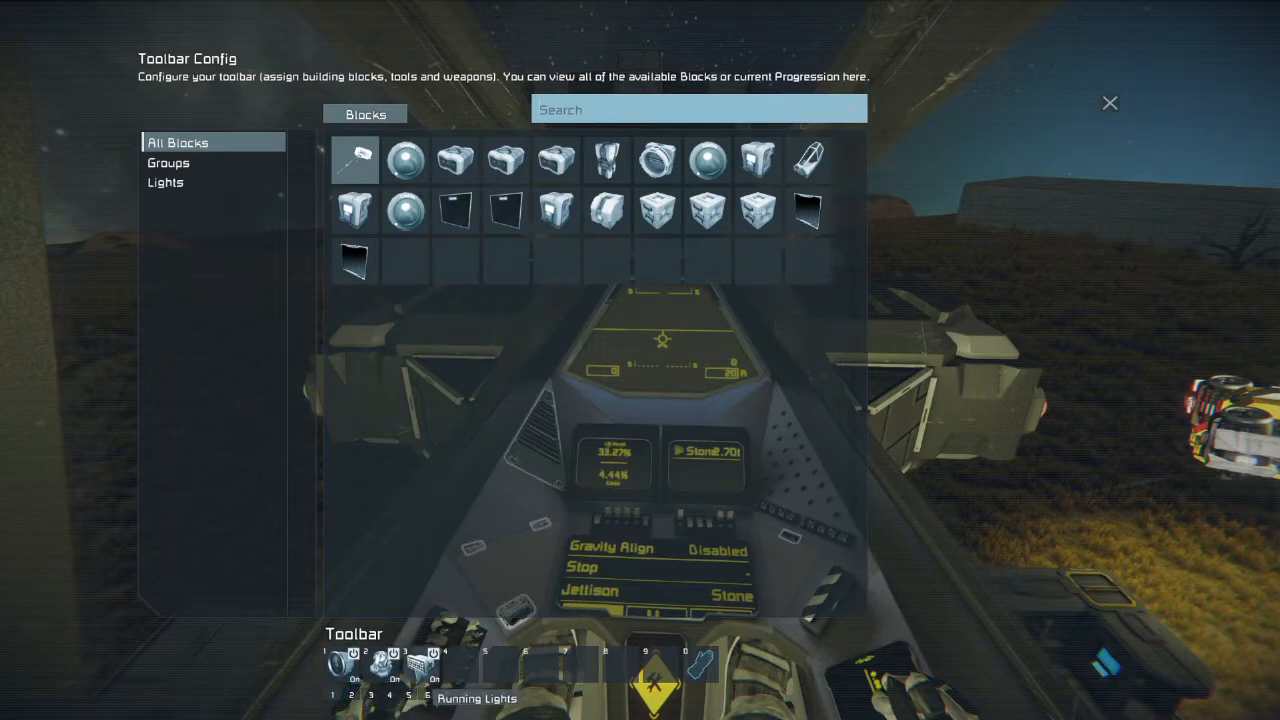
pyautogui.moveTo(500, 312)
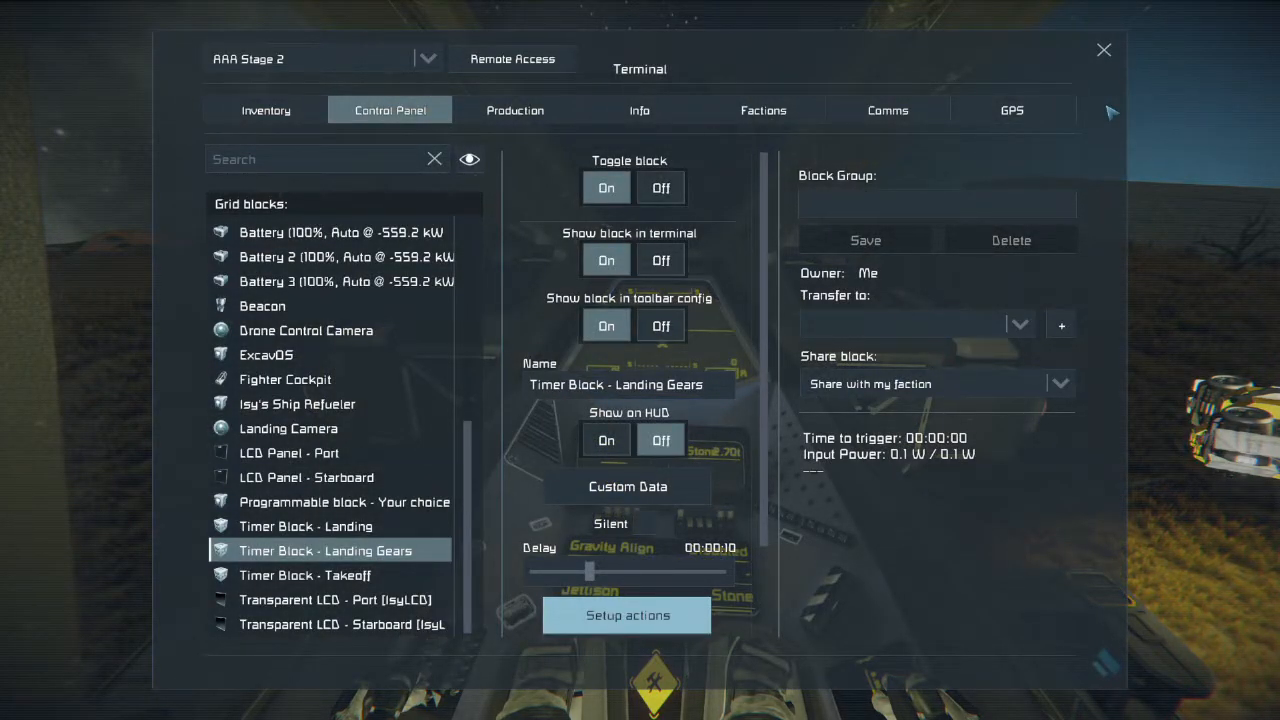
pyautogui.moveTo(289, 453)
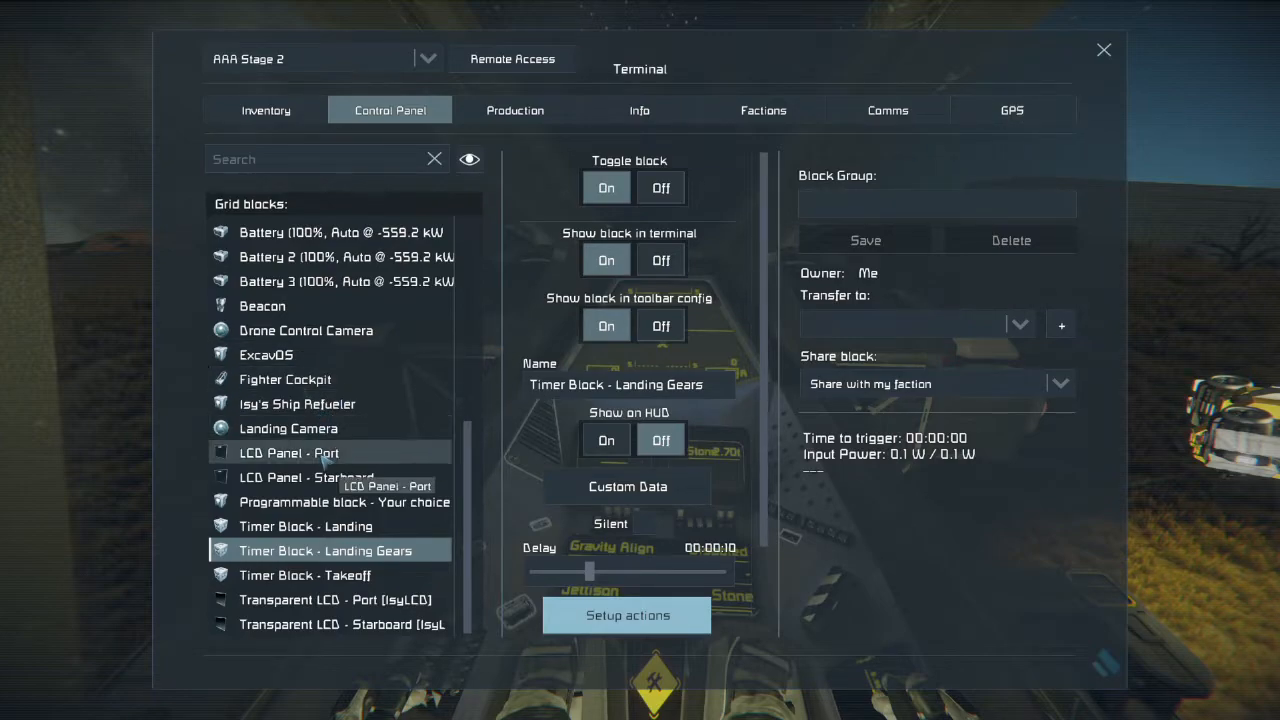
pyautogui.moveTo(335, 599)
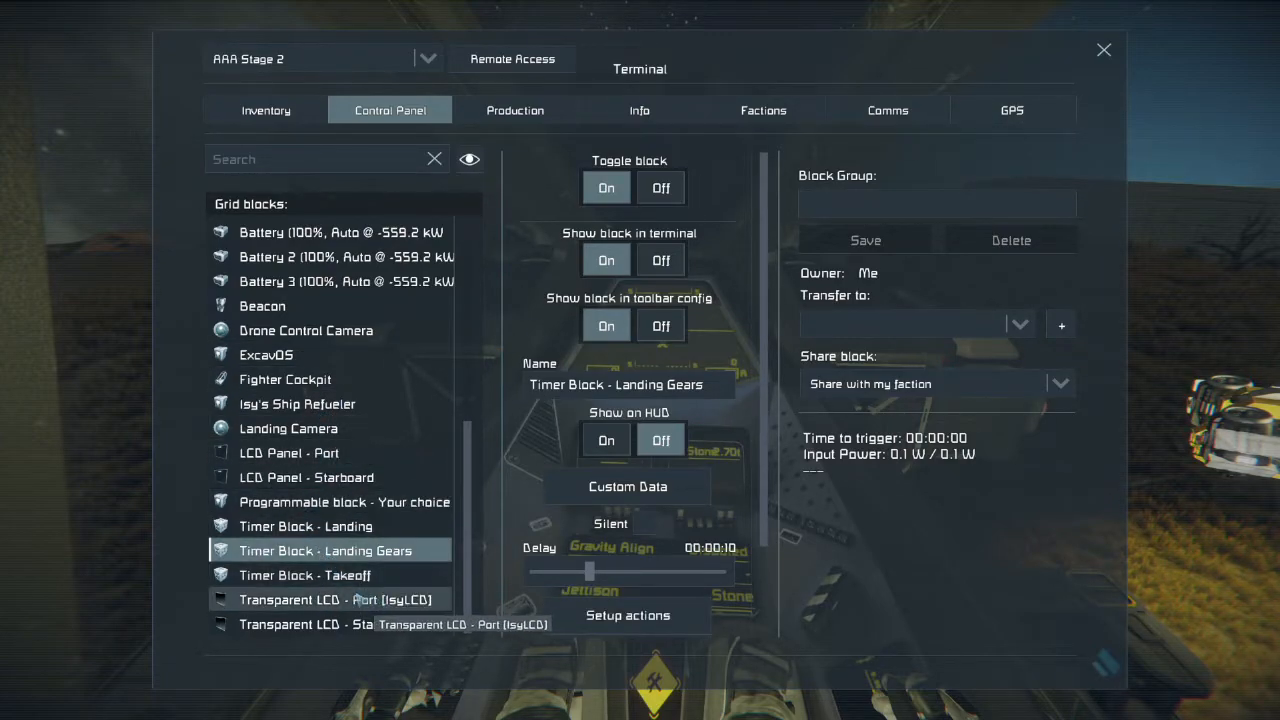
# Confirm Transparent LCD - Port has empty Custom Data and append '!ISR-main' to its name
pyautogui.click(336, 599)
pyautogui.write('@0 IISR-ma')
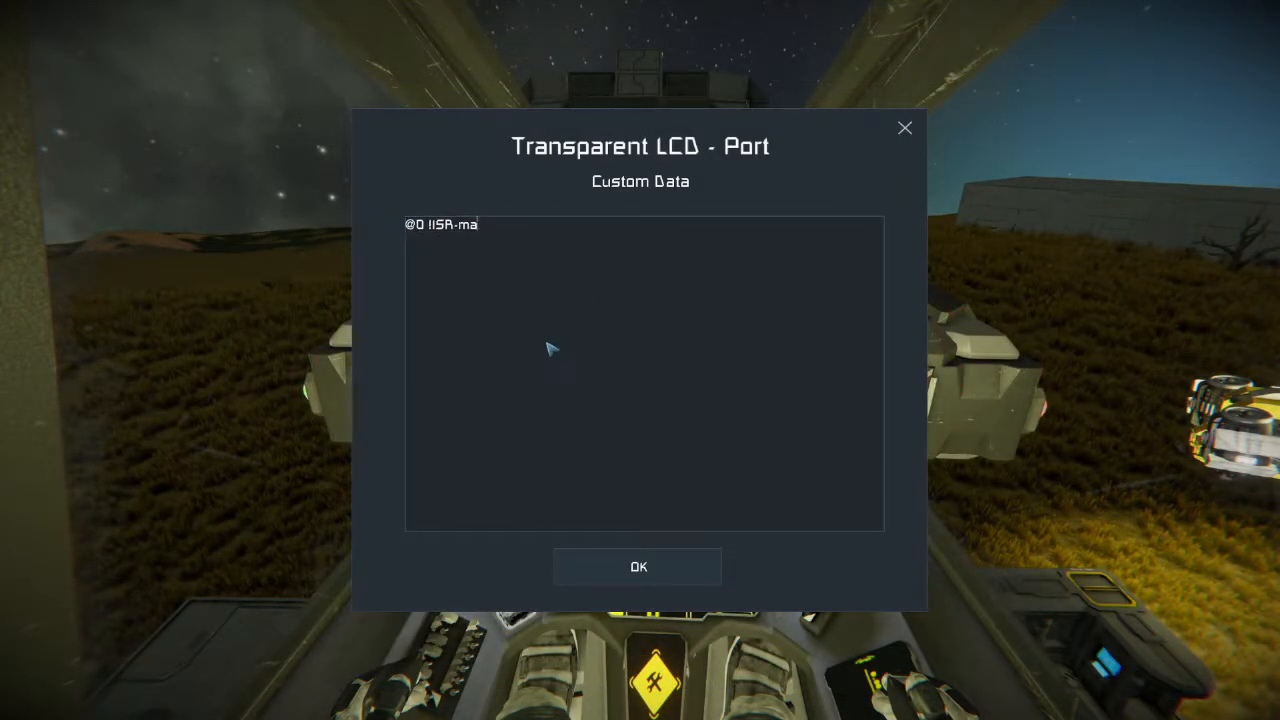
pyautogui.click(638, 566)
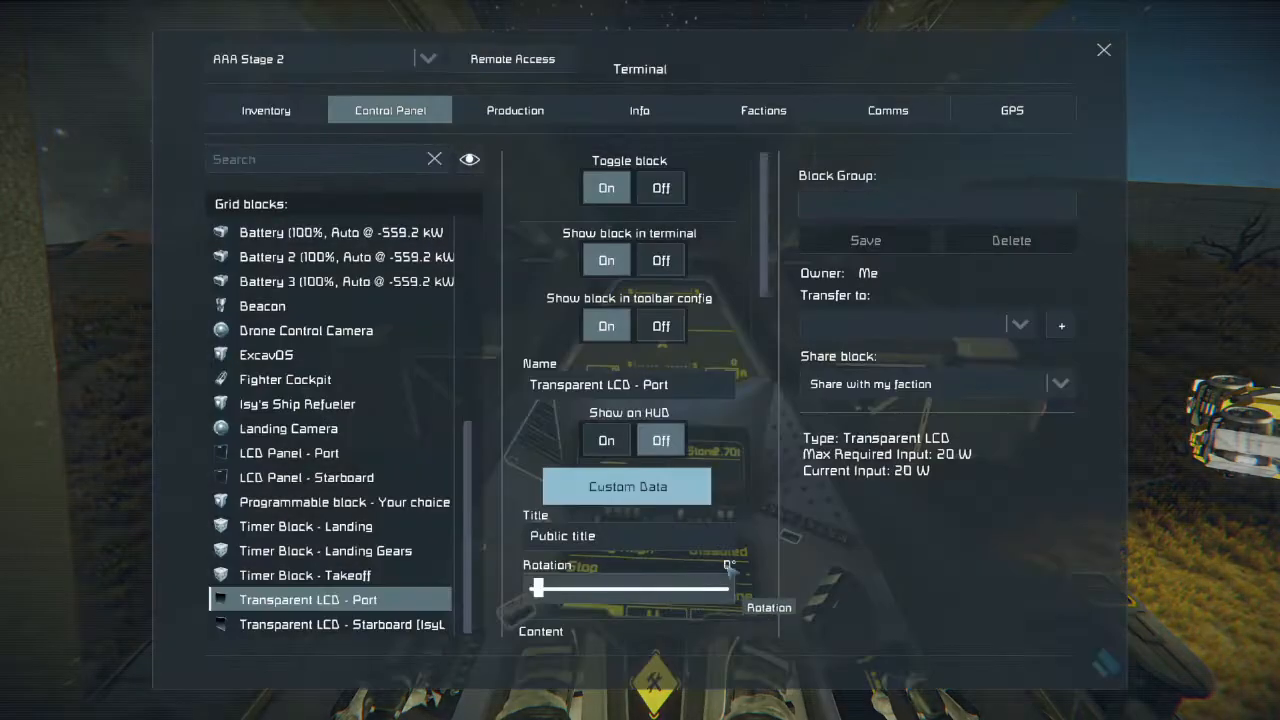
pyautogui.click(627, 486)
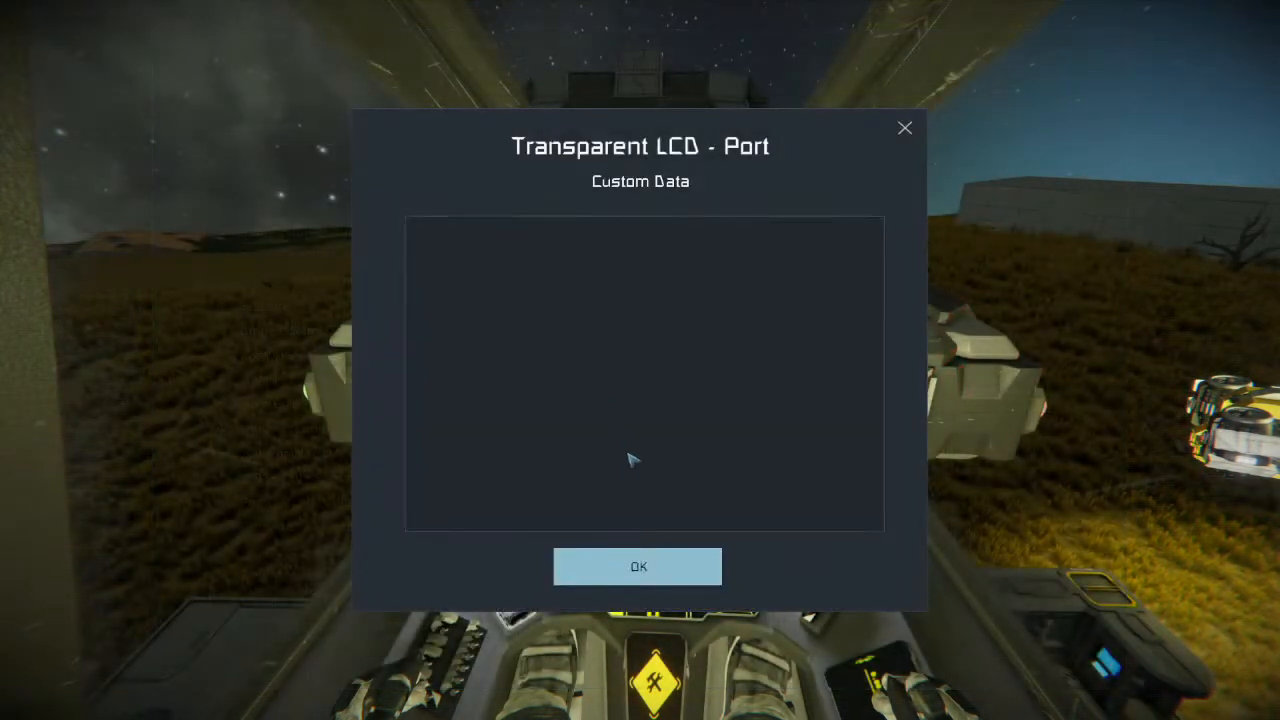
pyautogui.click(638, 566)
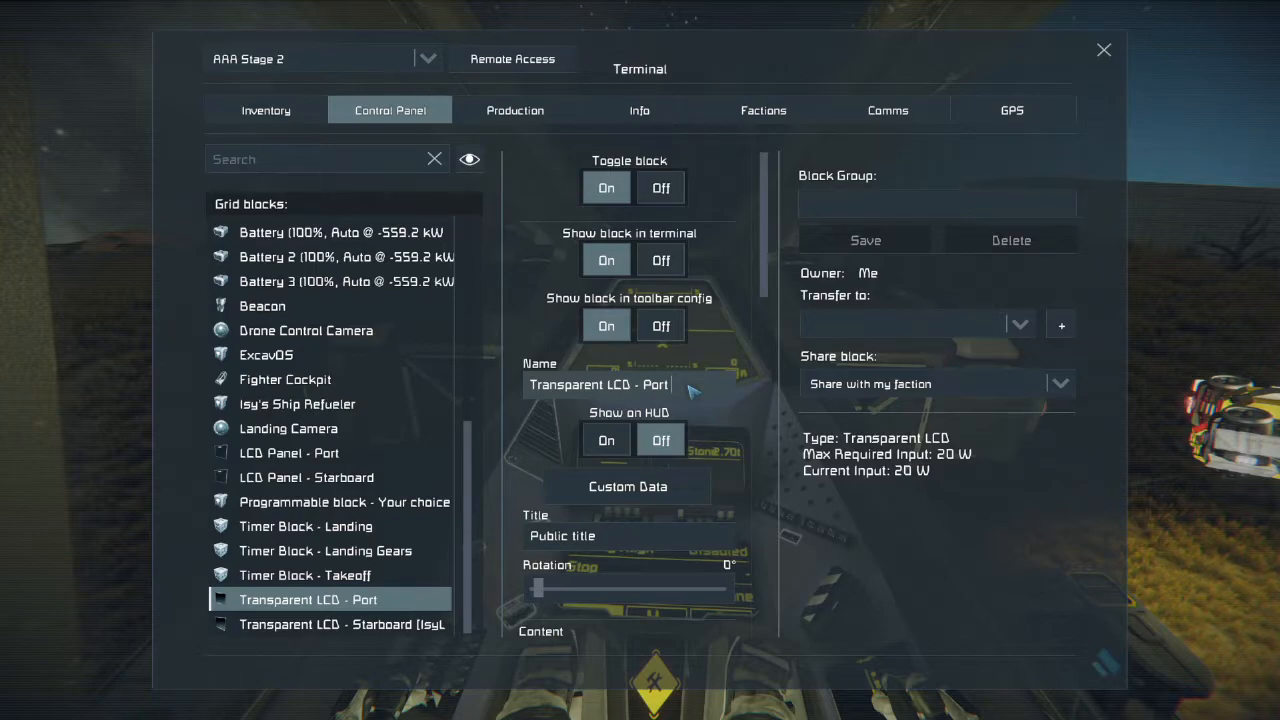
pyautogui.write('!I')
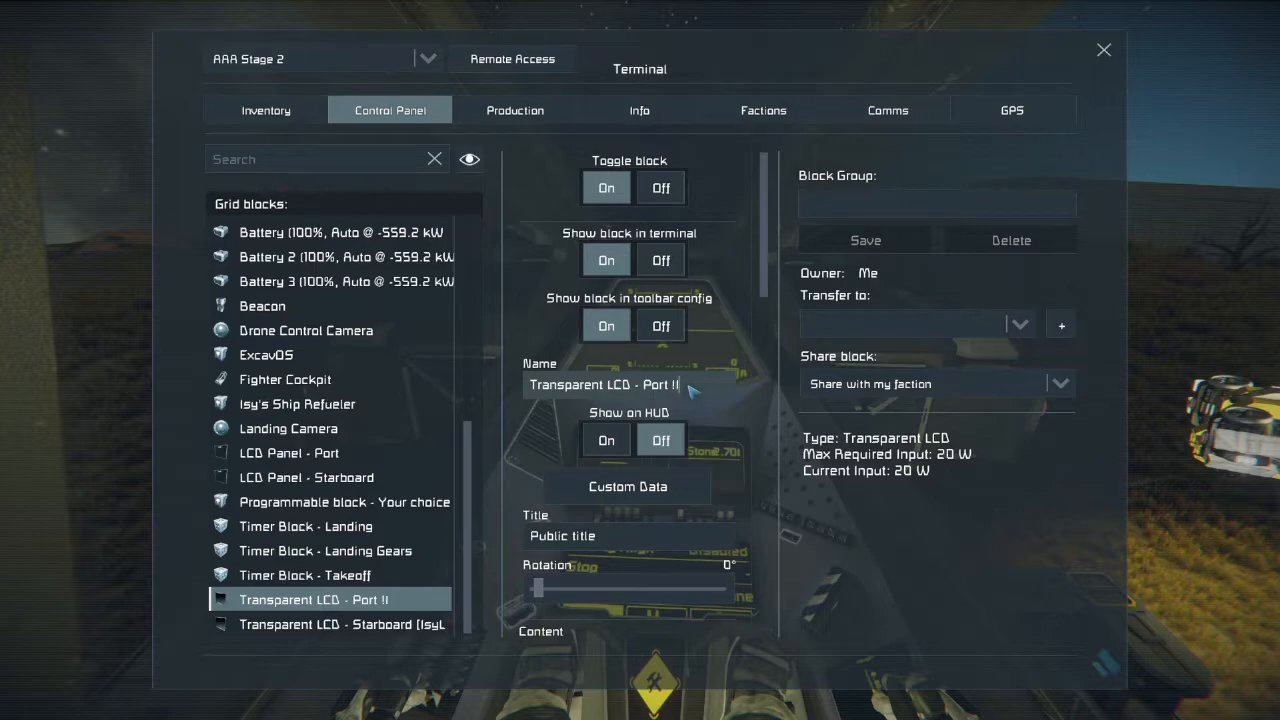
pyautogui.write('SA')
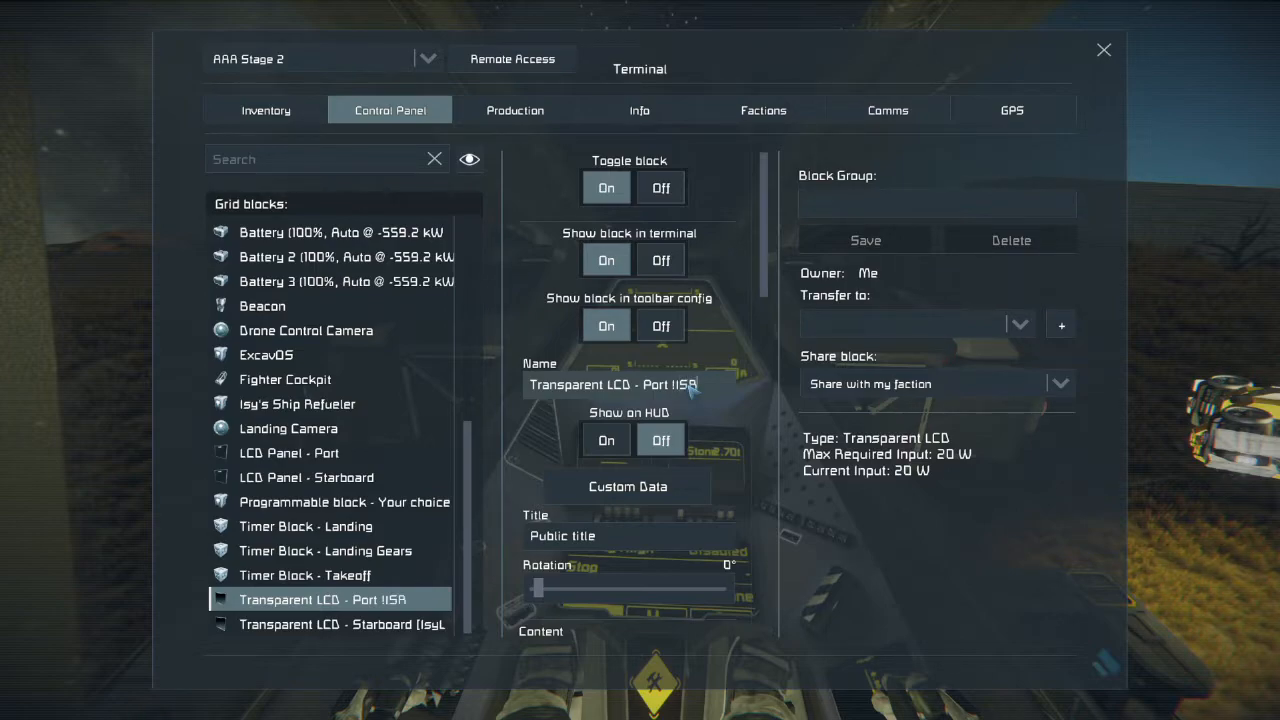
pyautogui.write('-')
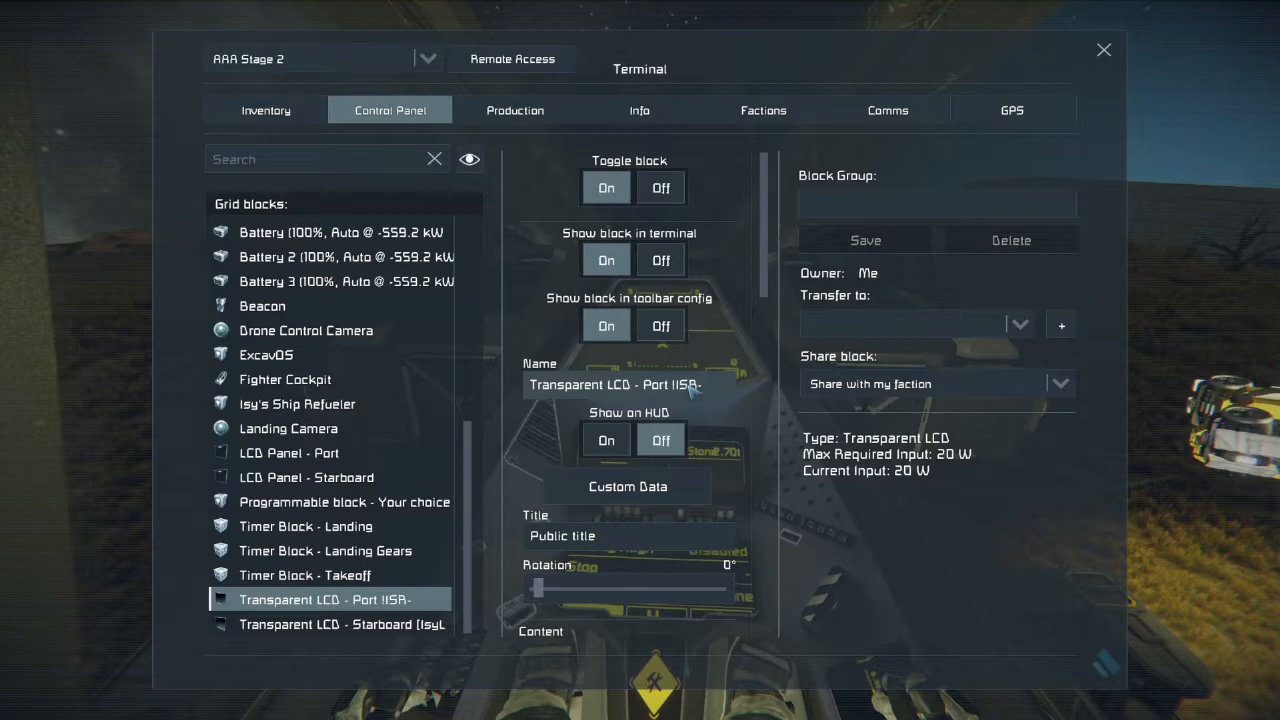
pyautogui.write('-main')
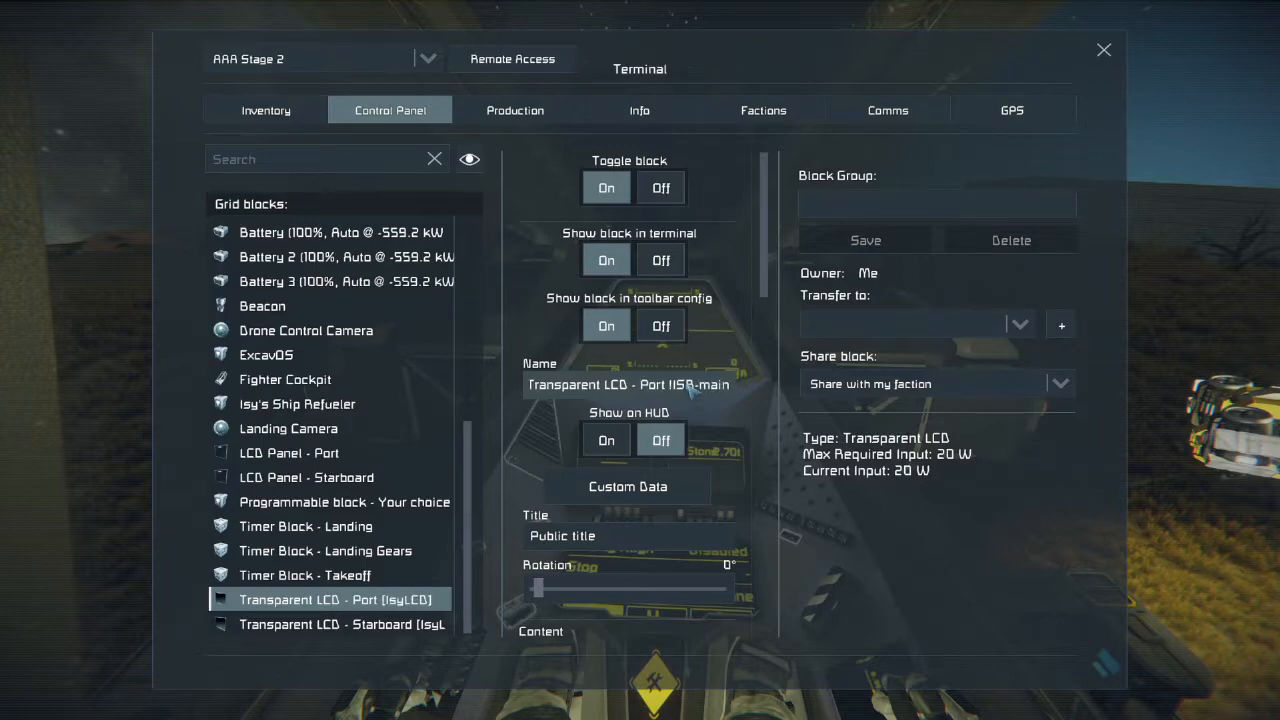
pyautogui.moveTo(710, 420)
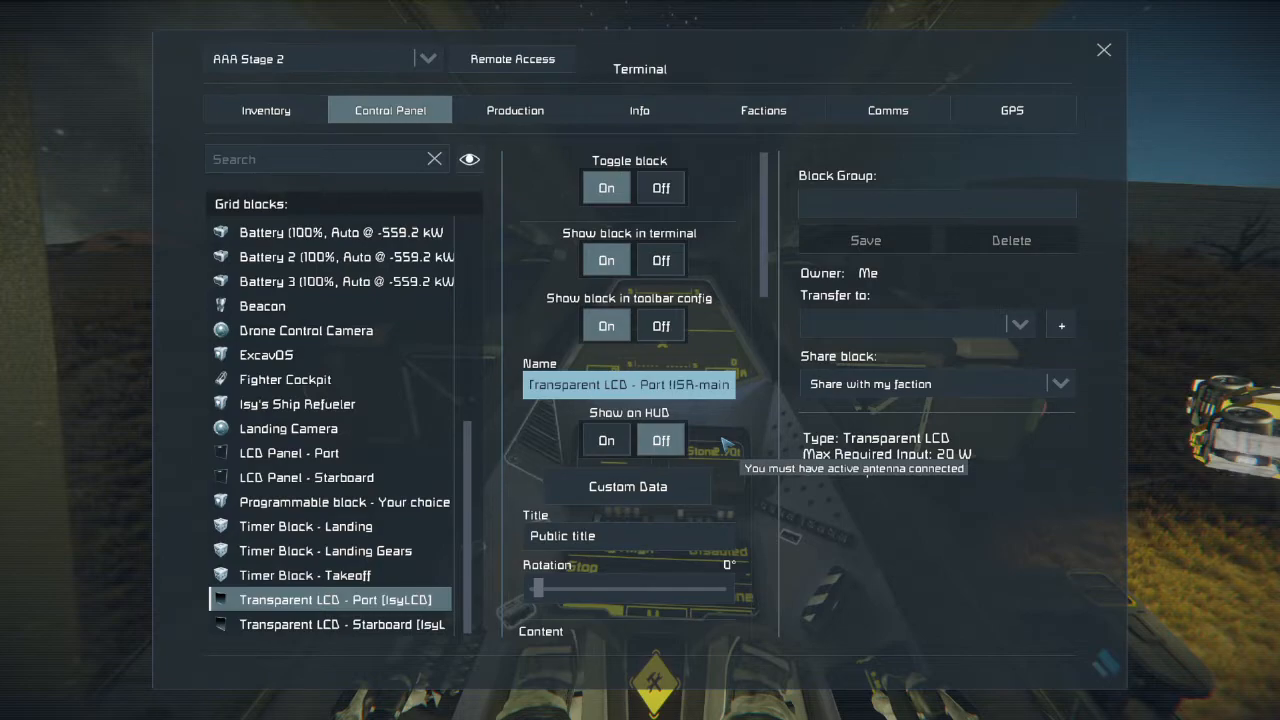
pyautogui.click(628, 486)
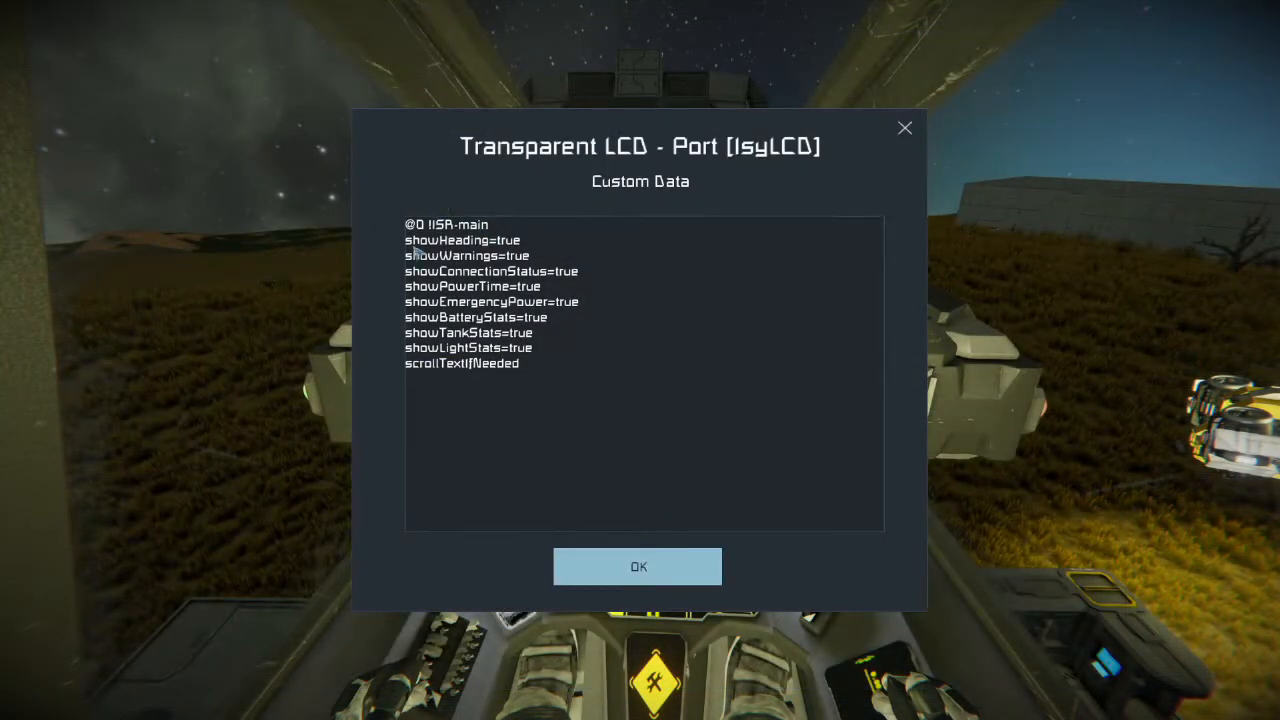
pyautogui.moveTo(640, 522)
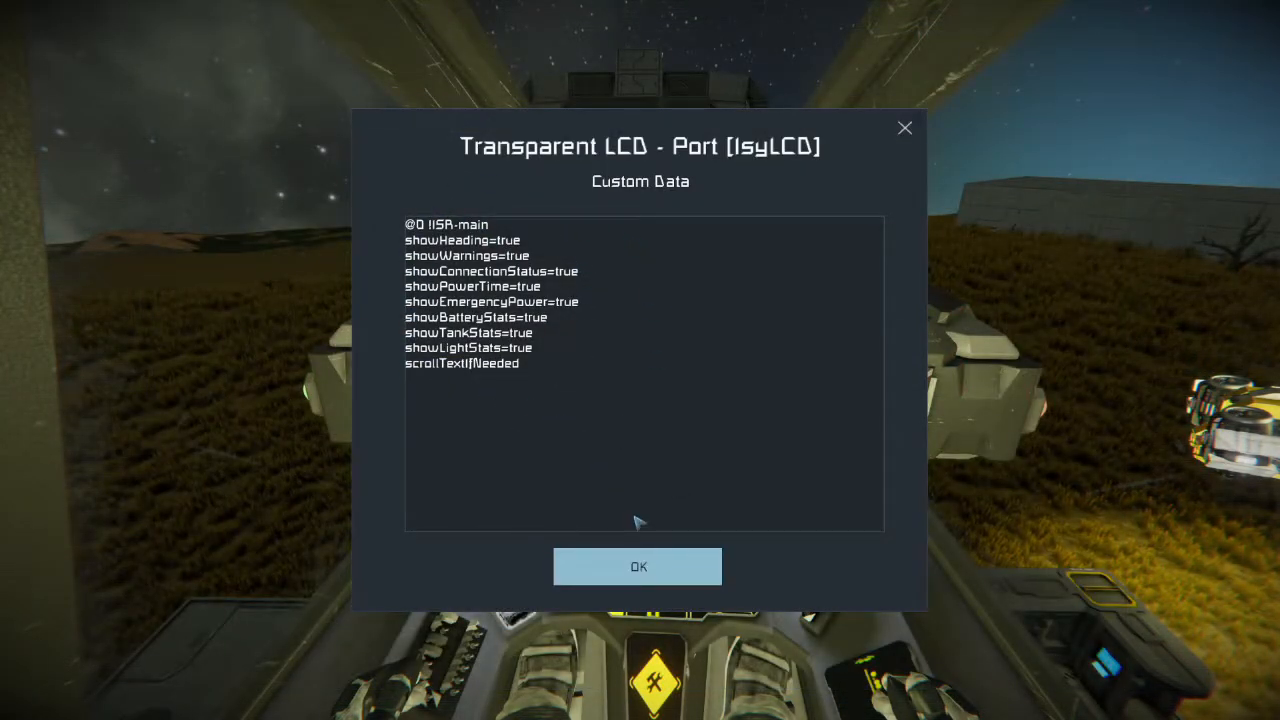
pyautogui.click(638, 566)
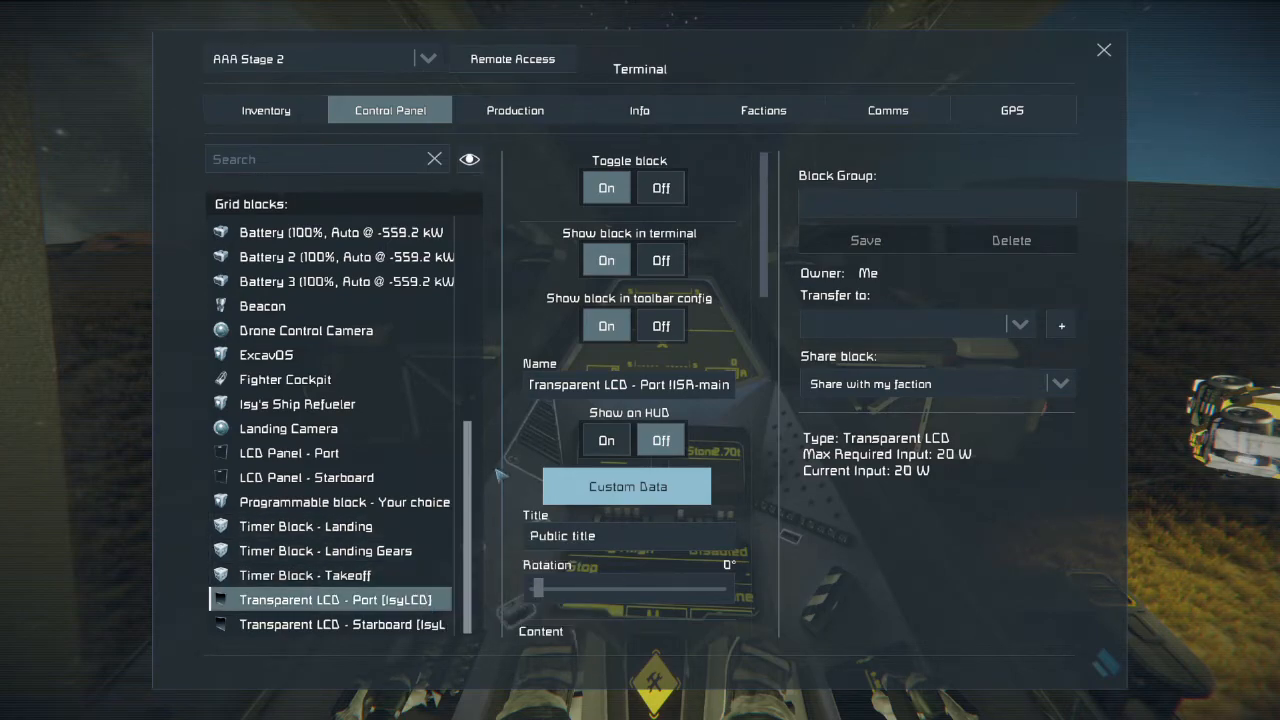
pyautogui.moveTo(1105, 58)
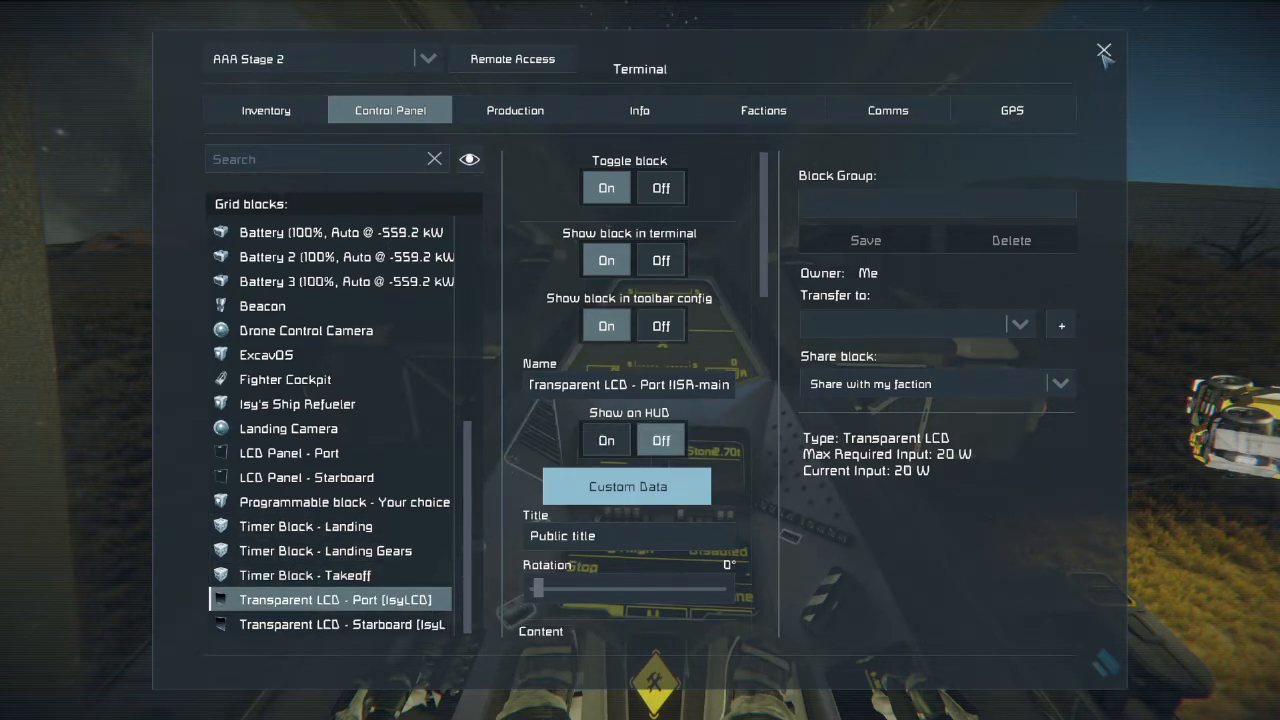
pyautogui.click(1104, 50)
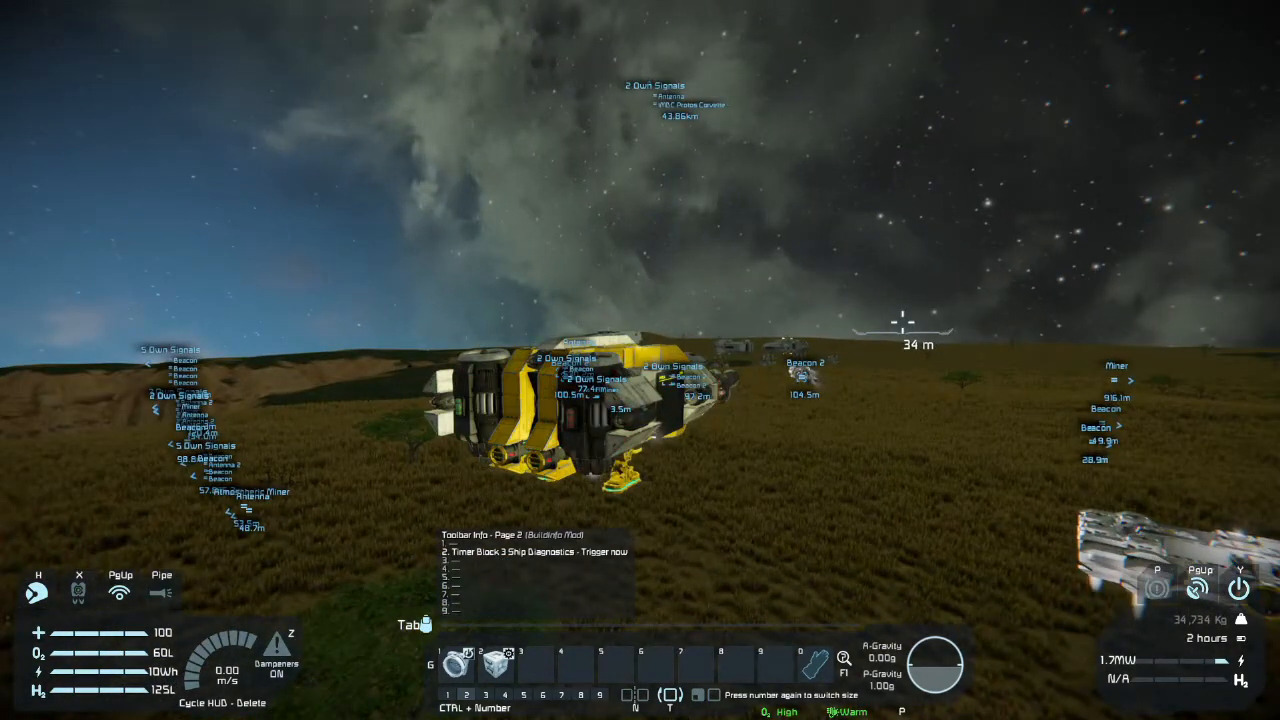
pyautogui.moveTo(640, 360)
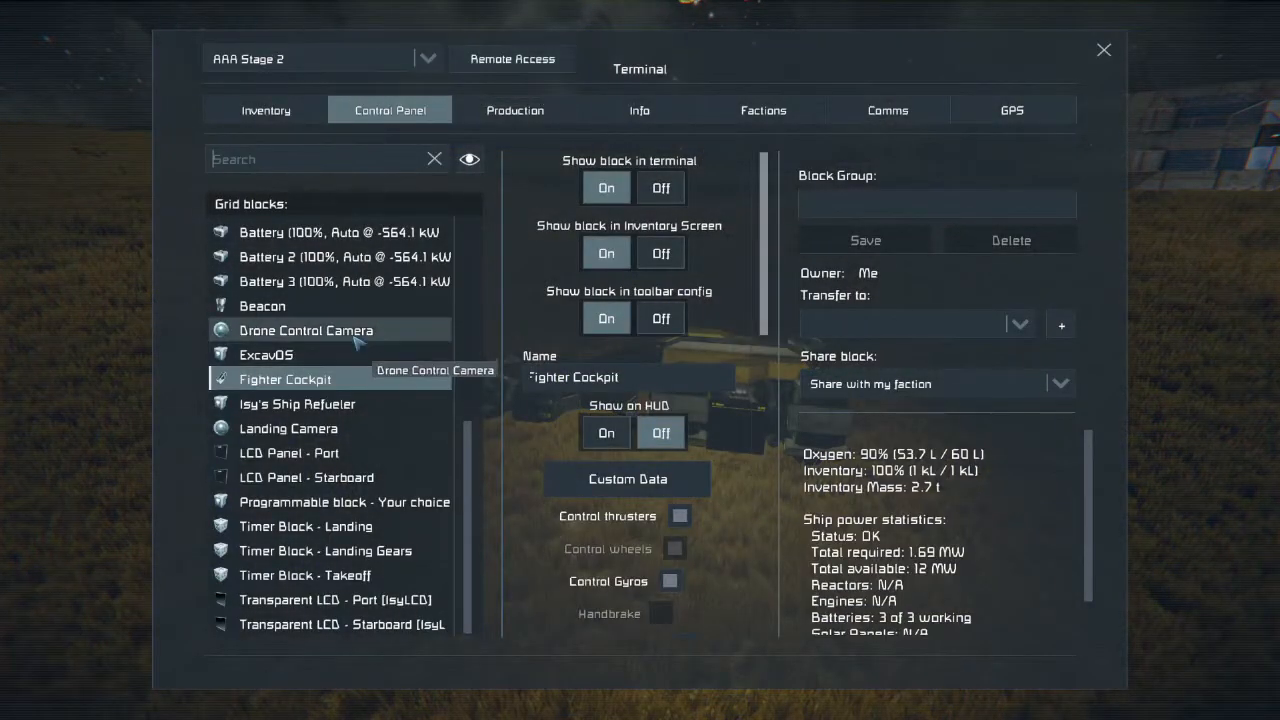
pyautogui.moveTo(305, 526)
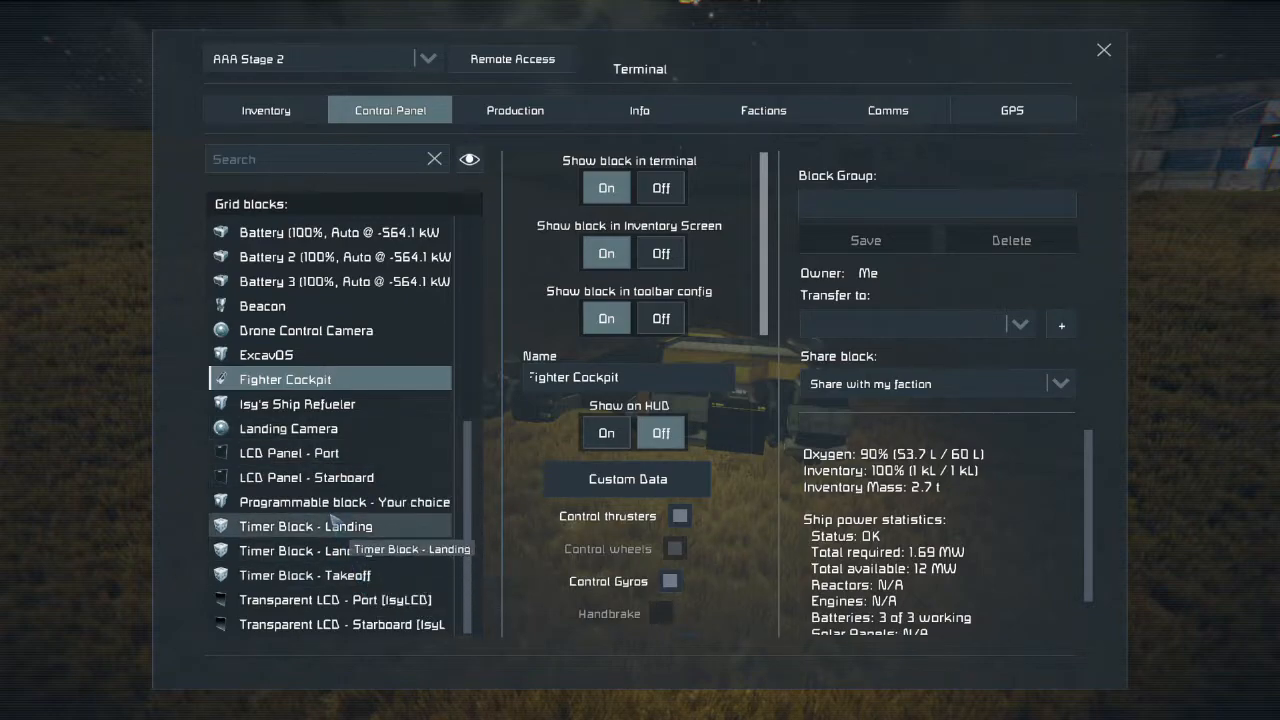
# Select ExcavOS, open its code editor, and browse the saved scripts
pyautogui.click(266, 354)
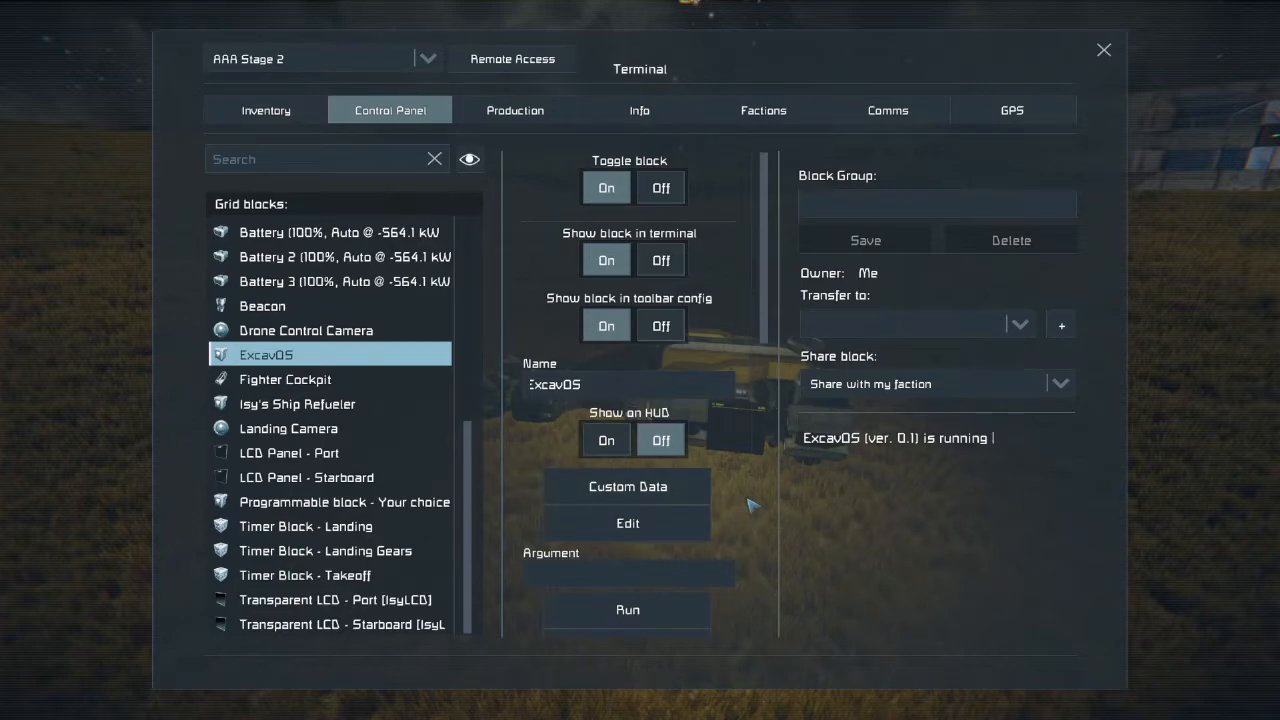
pyautogui.moveTo(627, 523)
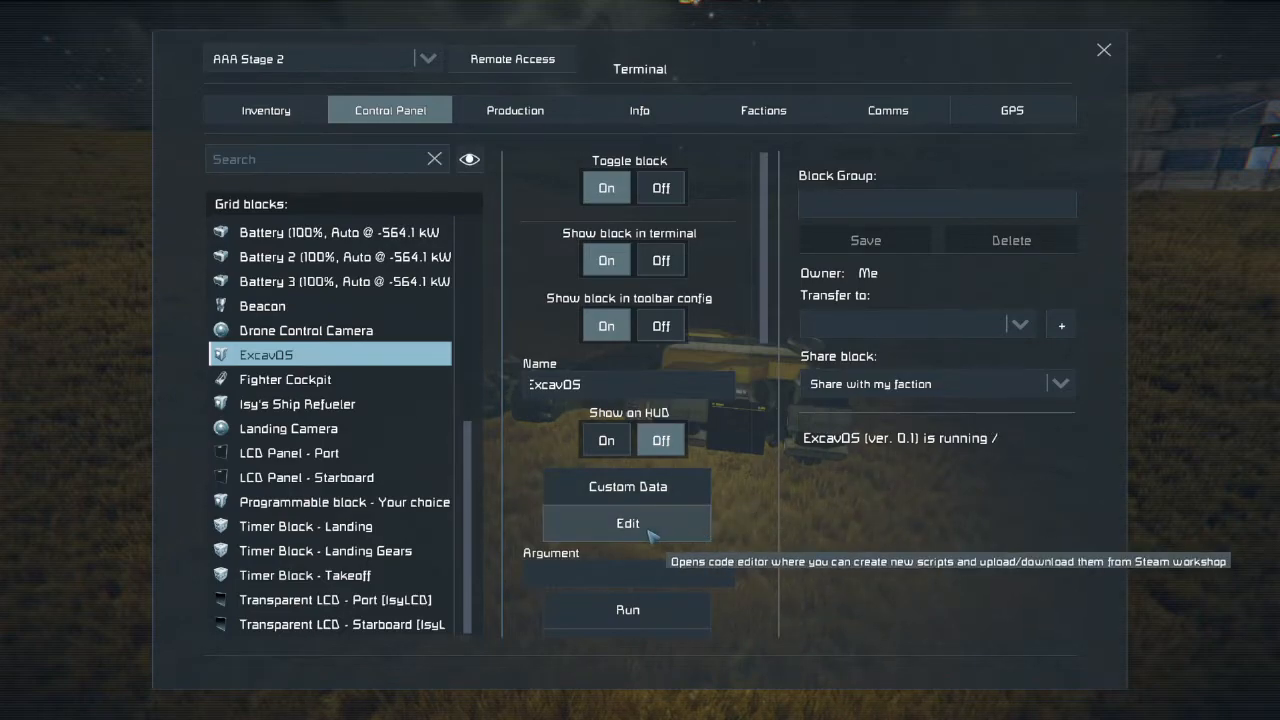
pyautogui.click(627, 523)
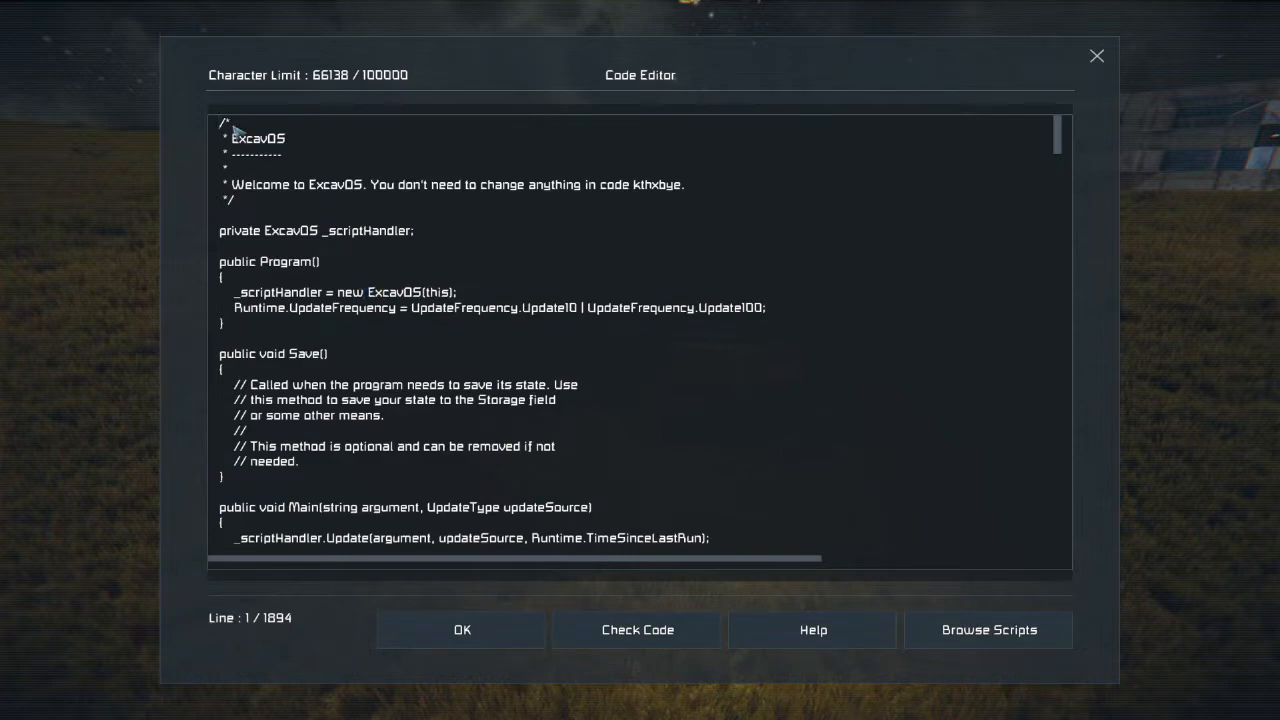
pyautogui.moveTo(225, 122); pyautogui.dragTo(250, 198)
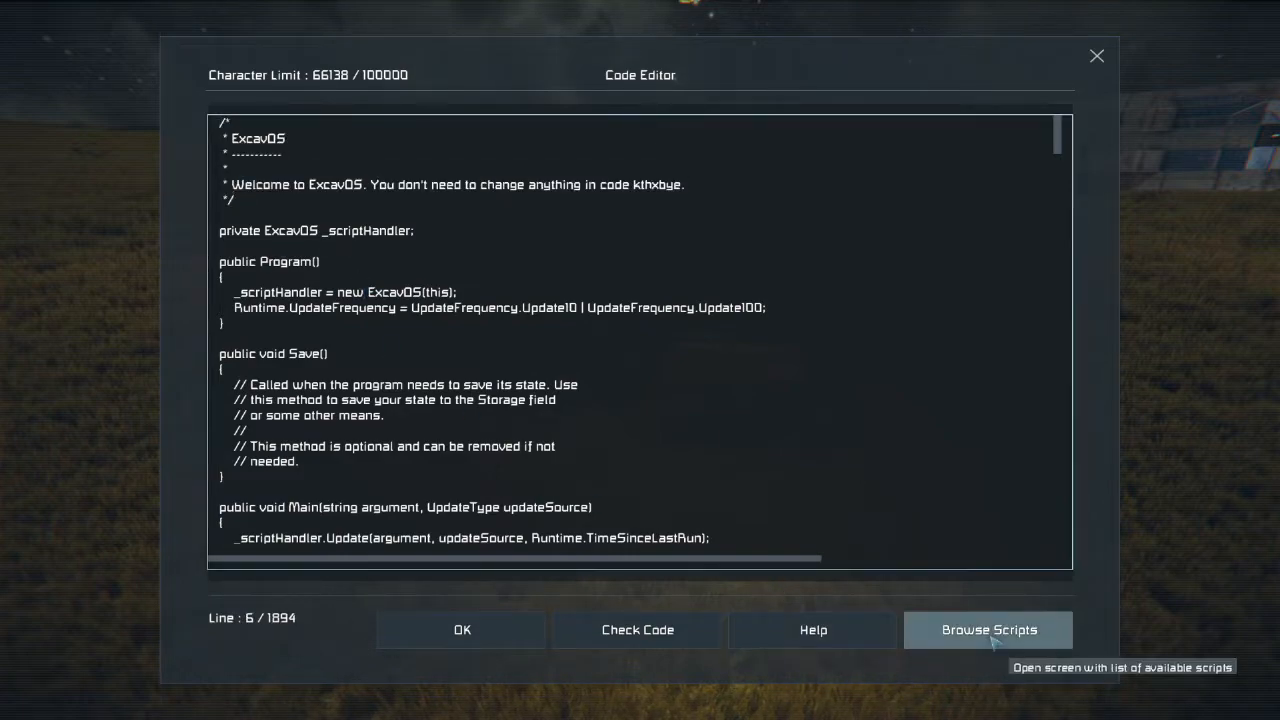
pyautogui.click(988, 629)
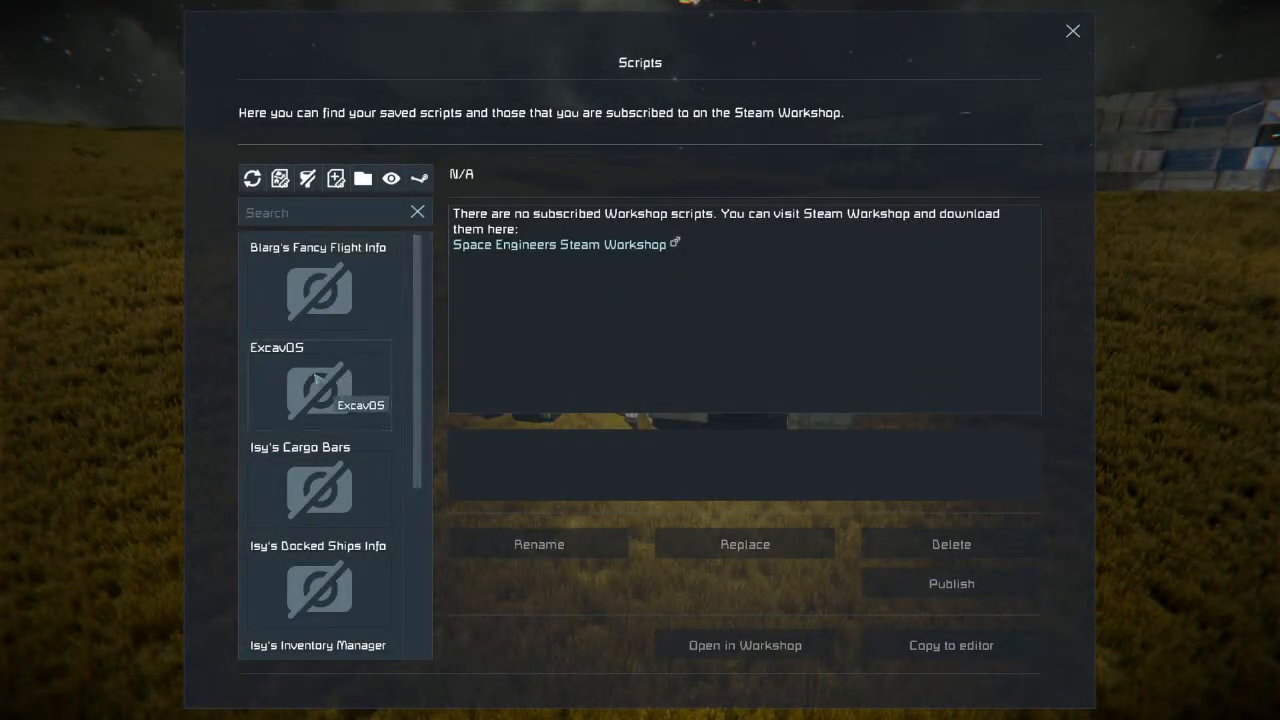
# Select the ExcavOS script and scroll its description down to the default configuration block
pyautogui.click(318, 385)
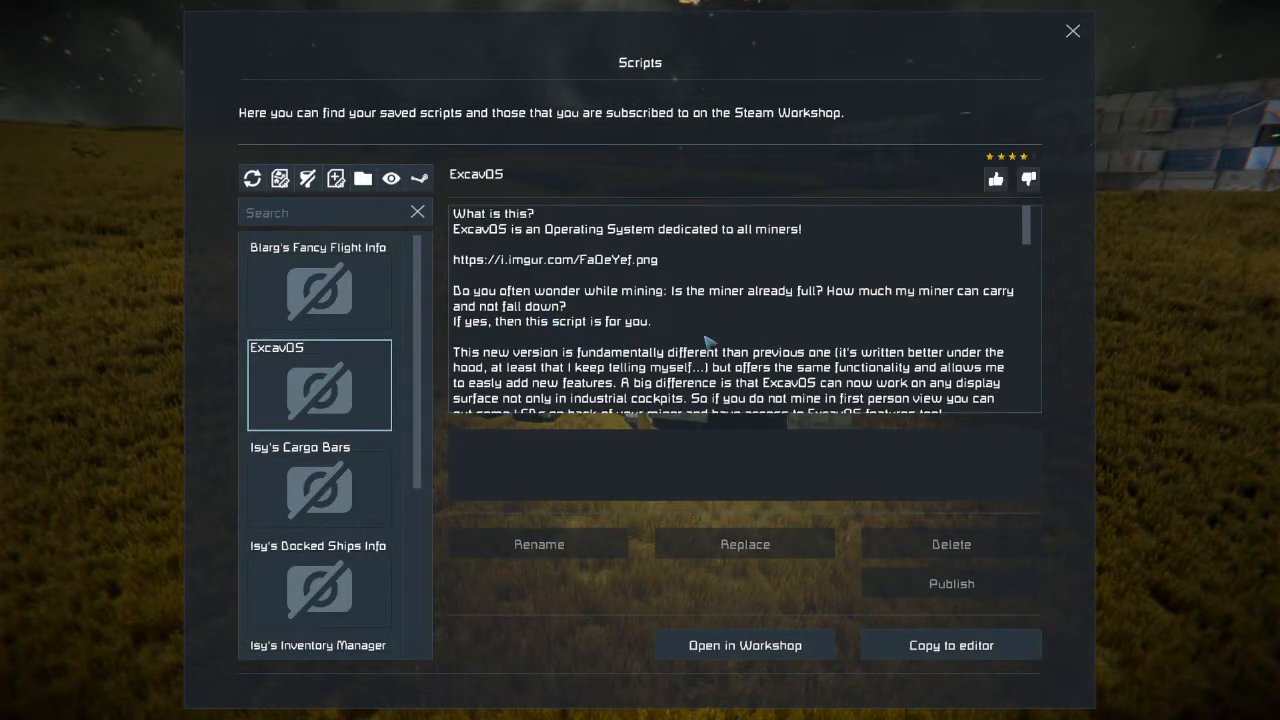
pyautogui.scroll(-3)
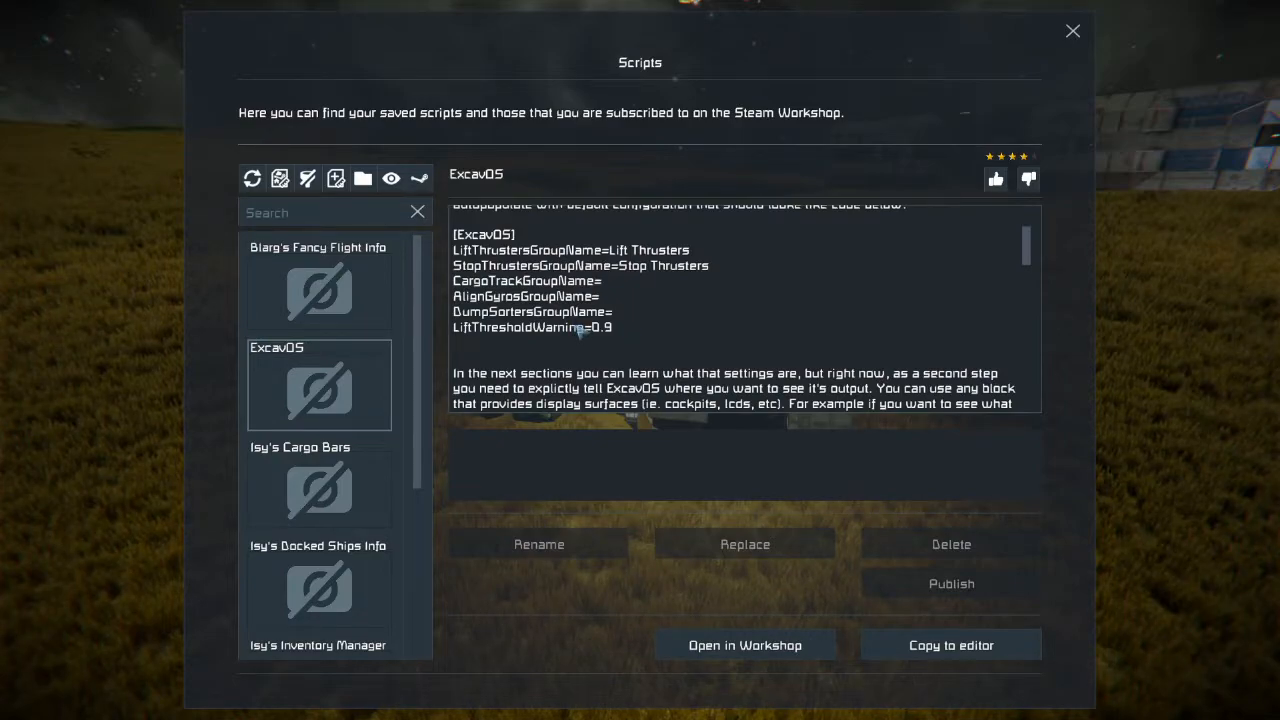
pyautogui.scroll(-3)
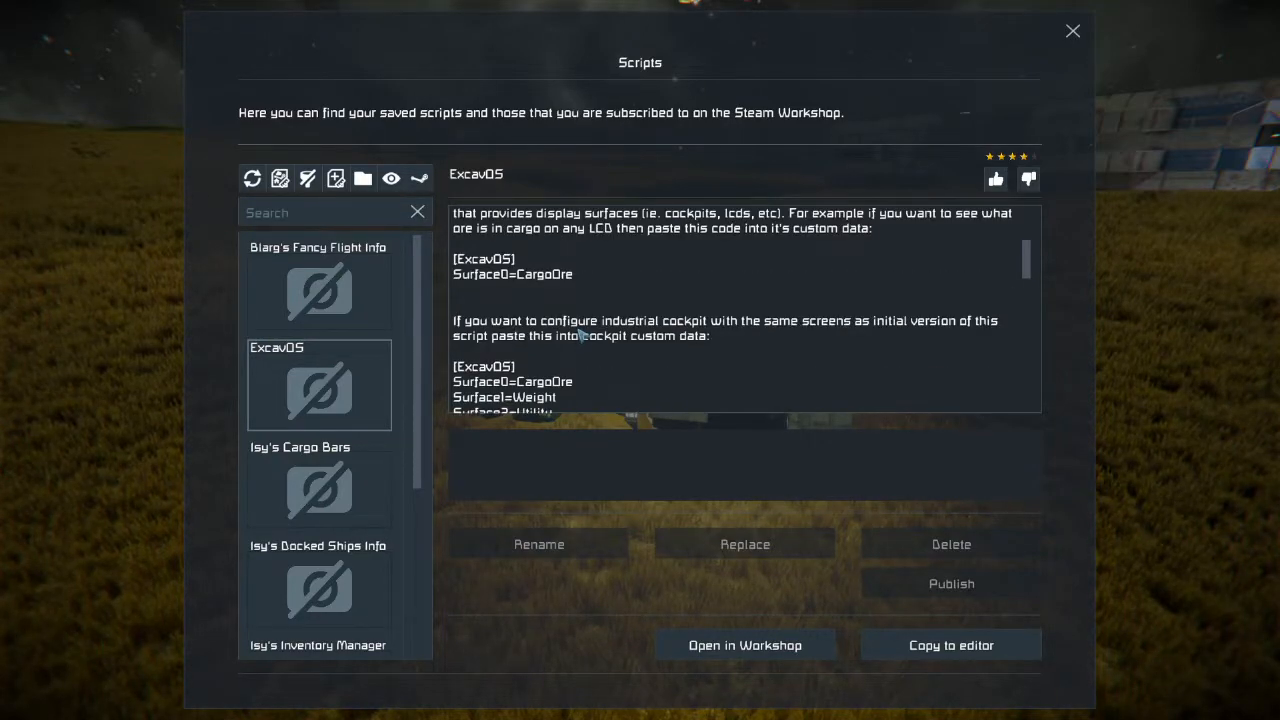
pyautogui.scroll(-3)
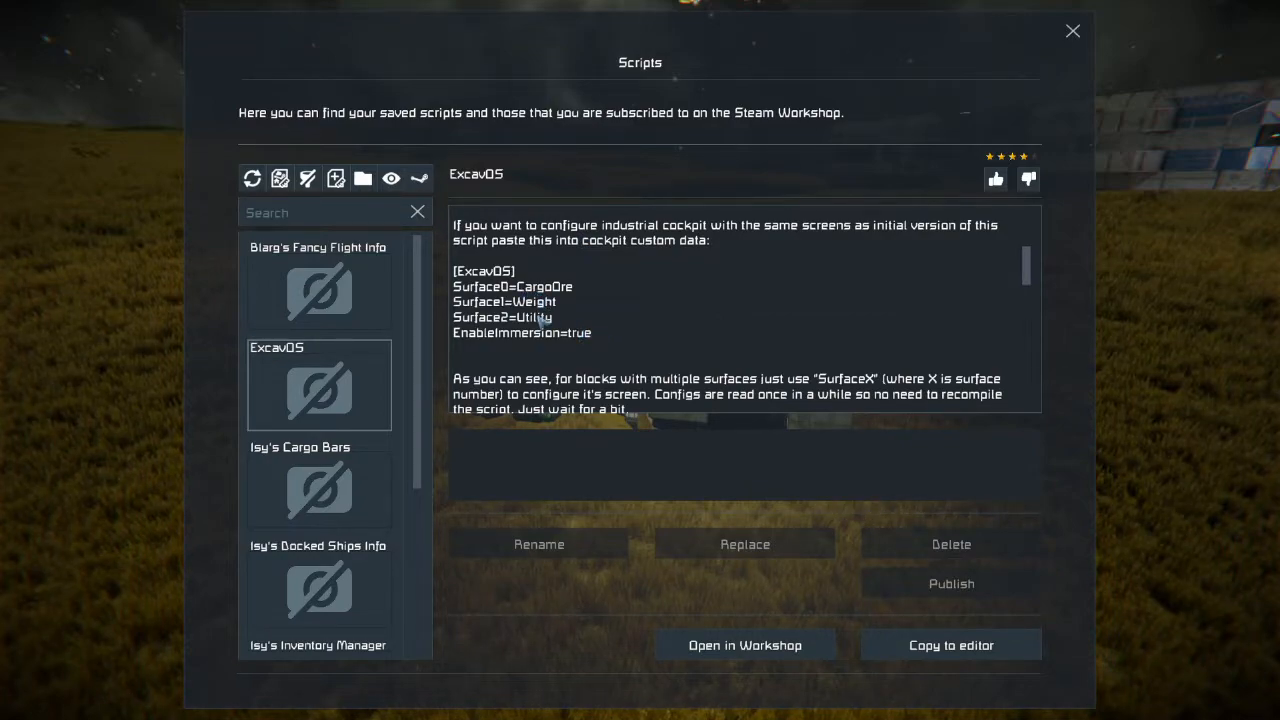
pyautogui.moveTo(557, 277)
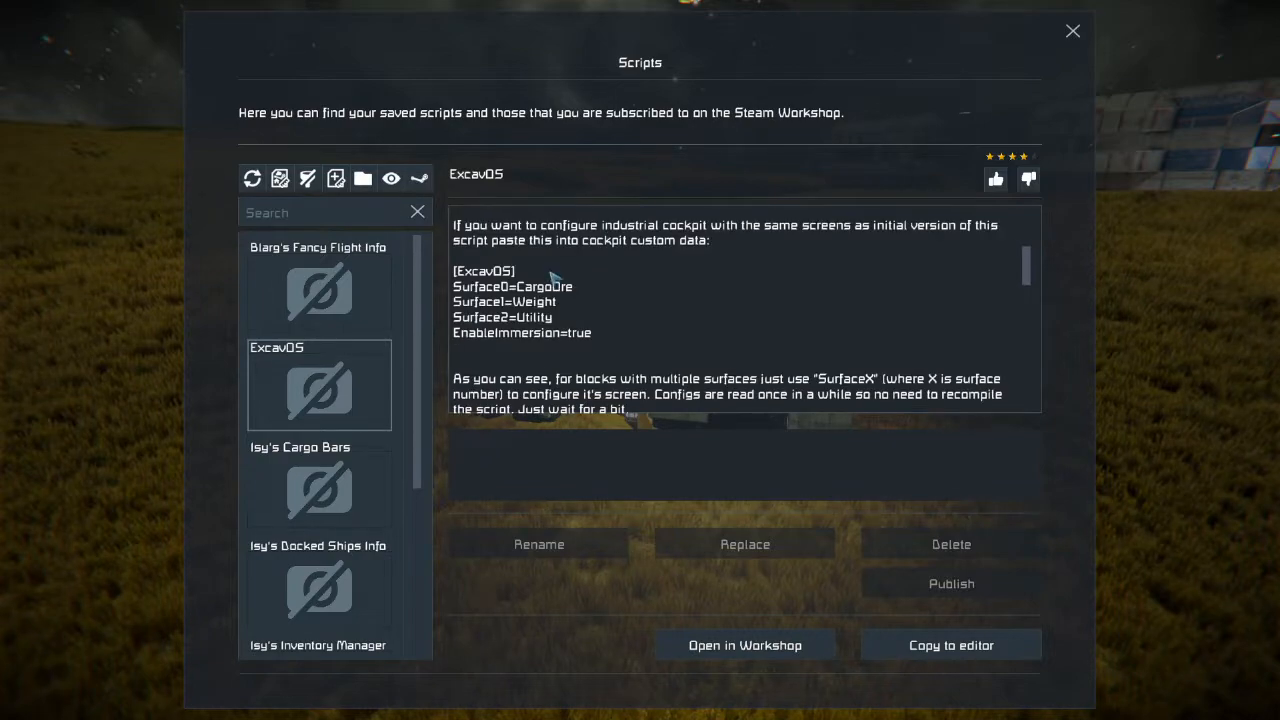
pyautogui.moveTo(585, 328)
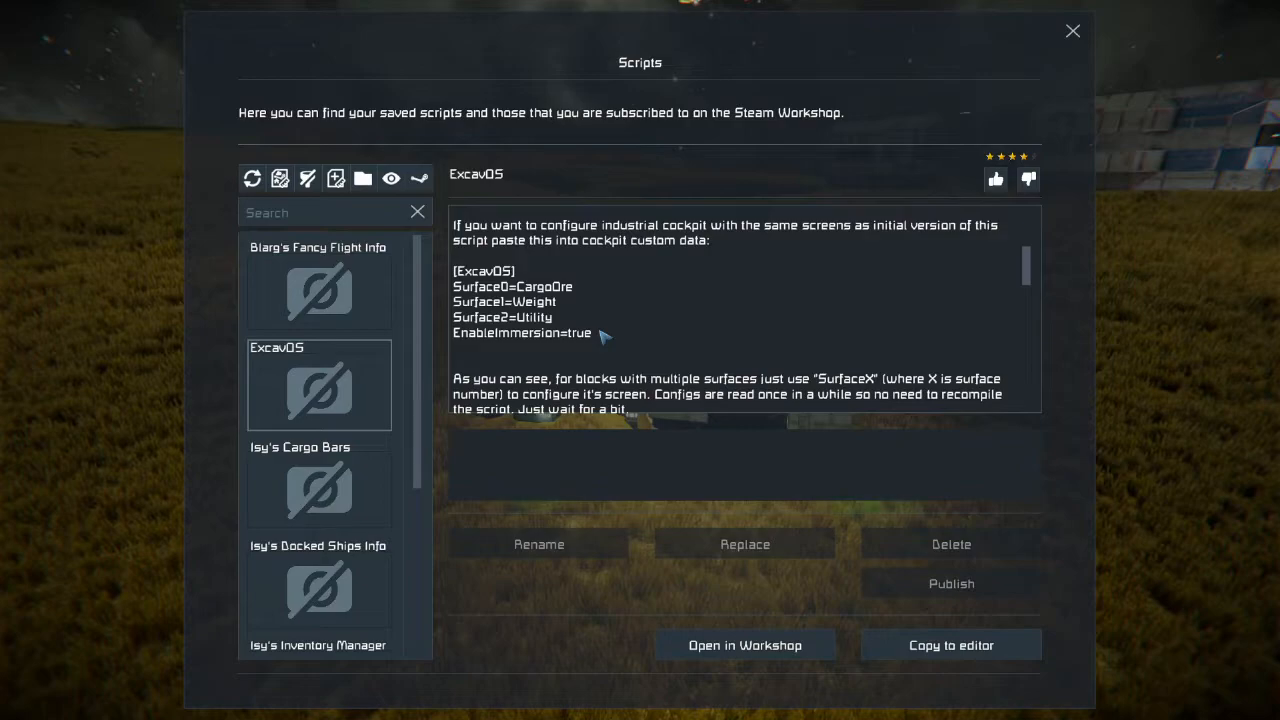
pyautogui.scroll(-3)
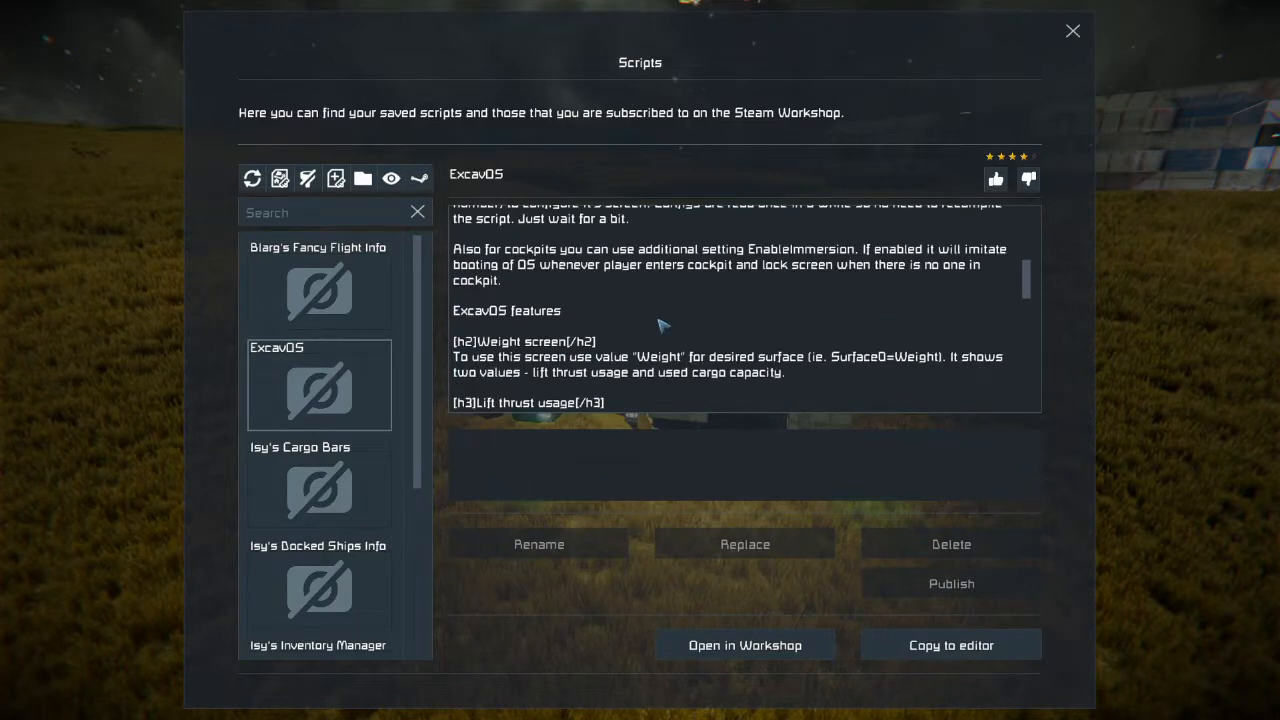
pyautogui.scroll(3)
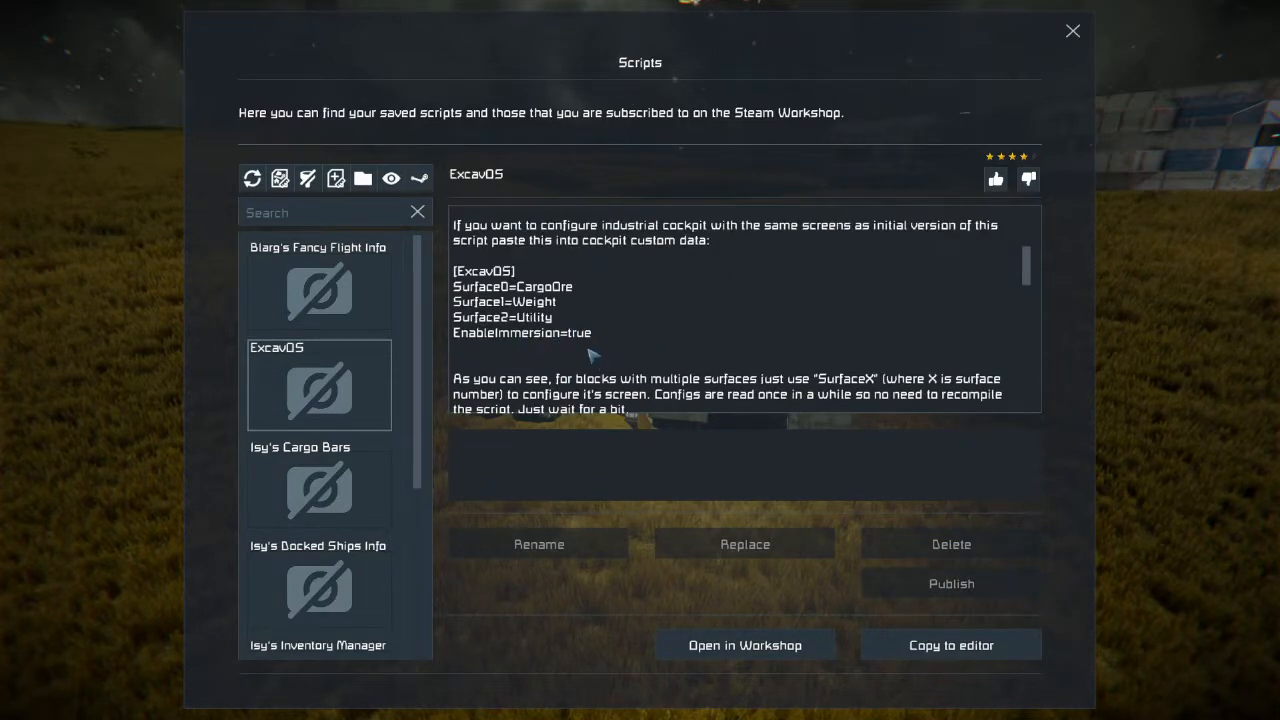
pyautogui.scroll(-3)
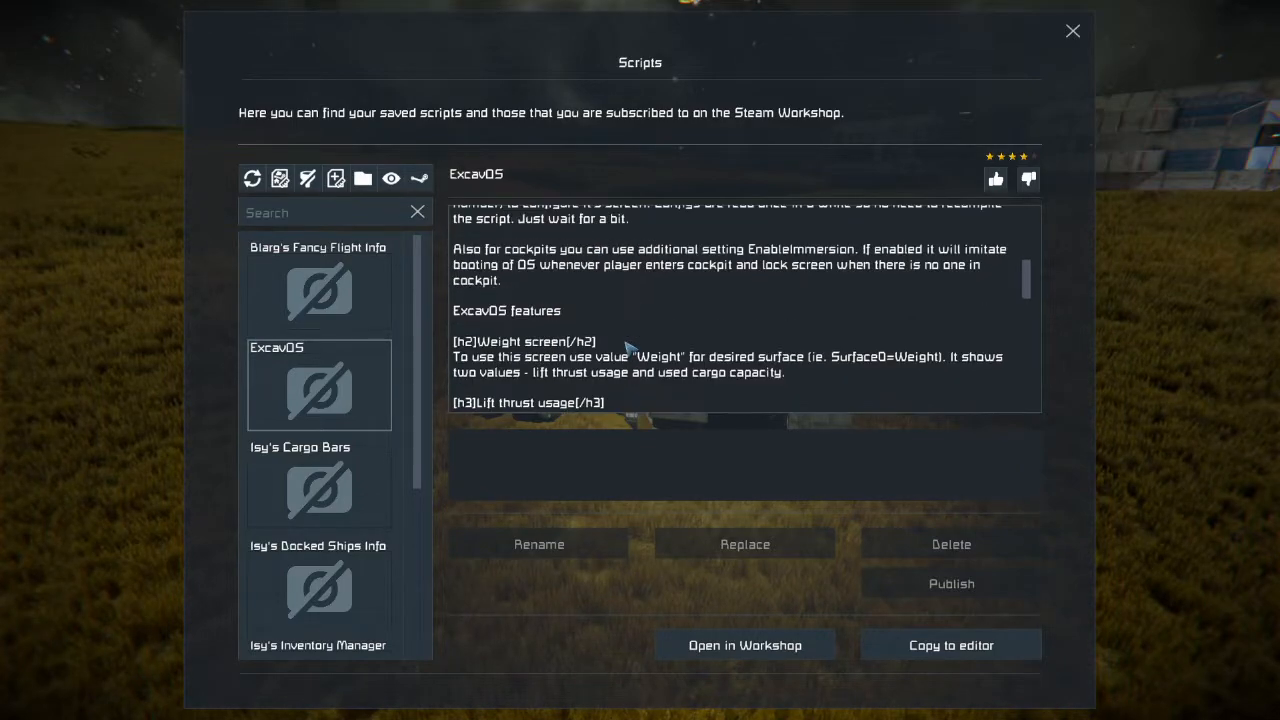
pyautogui.scroll(-3)
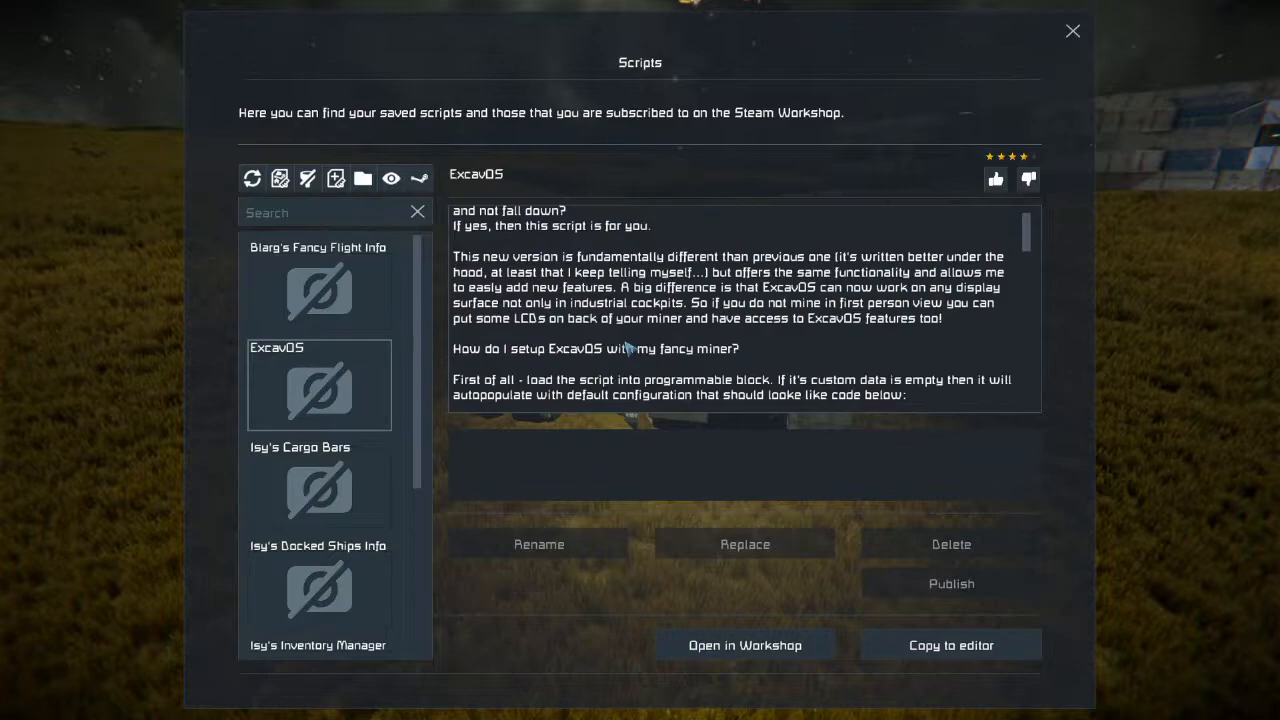
pyautogui.scroll(3)
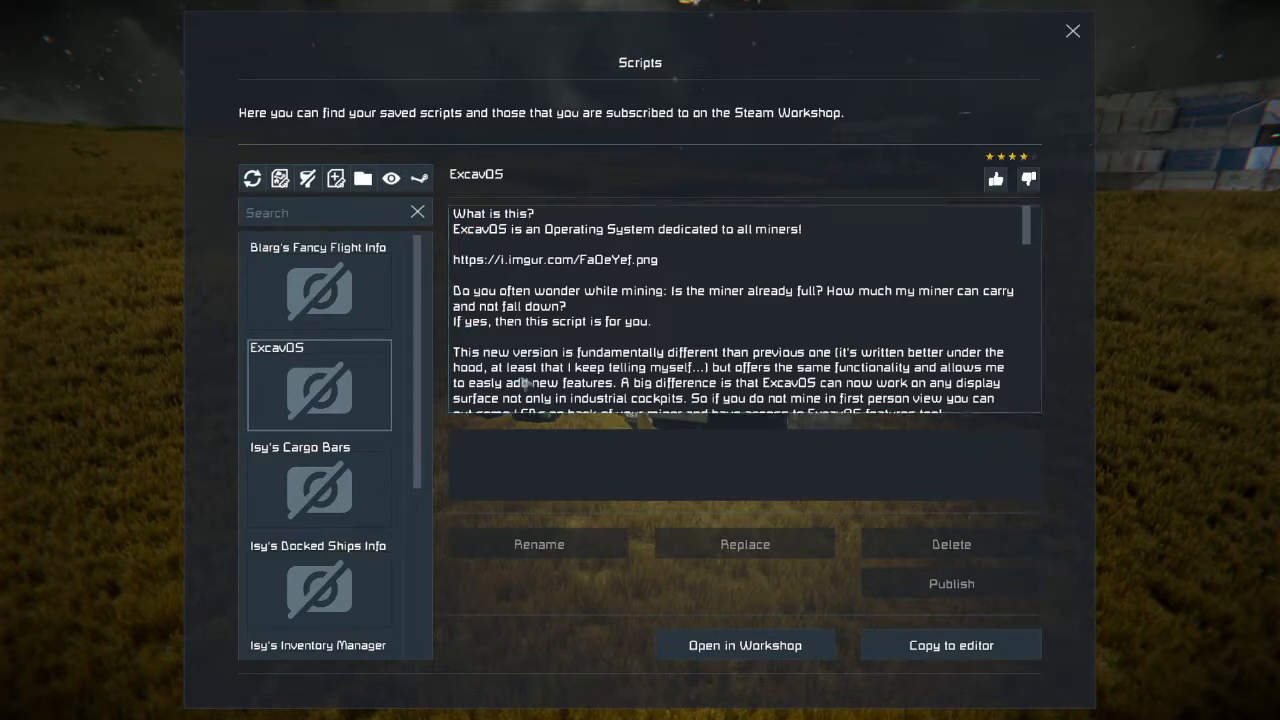
pyautogui.scroll(-3)
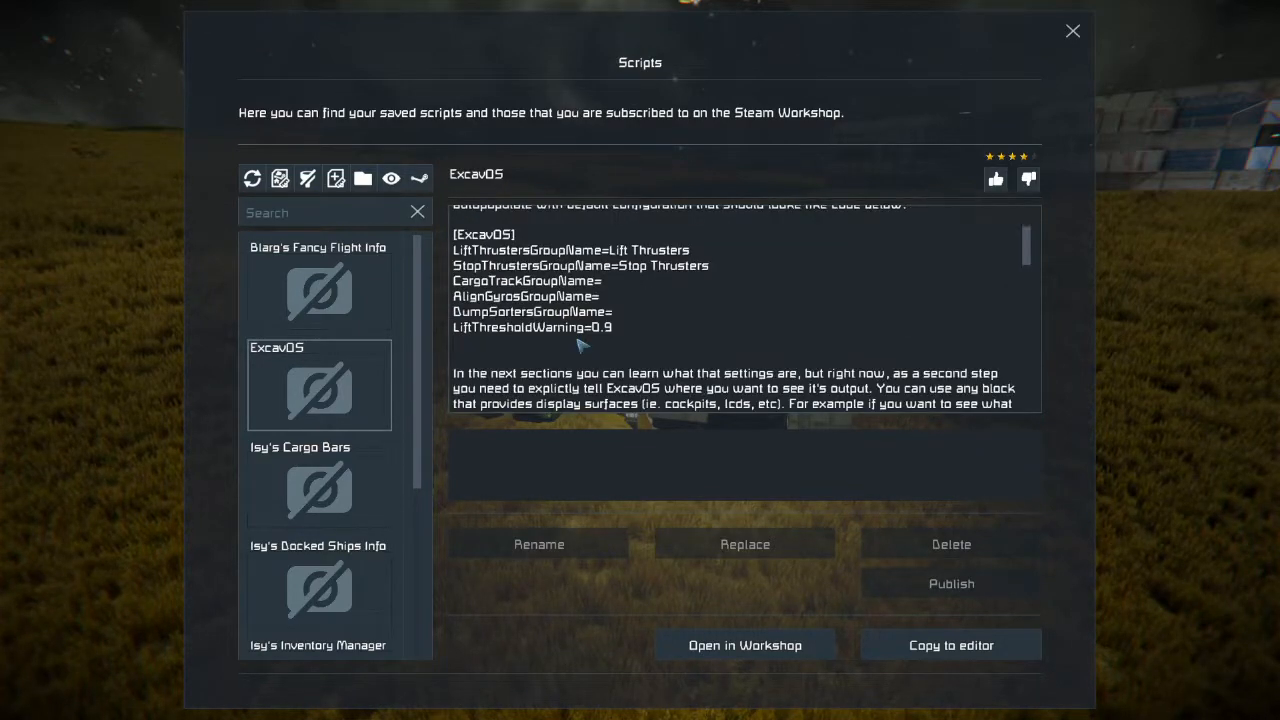
pyautogui.moveTo(618, 338)
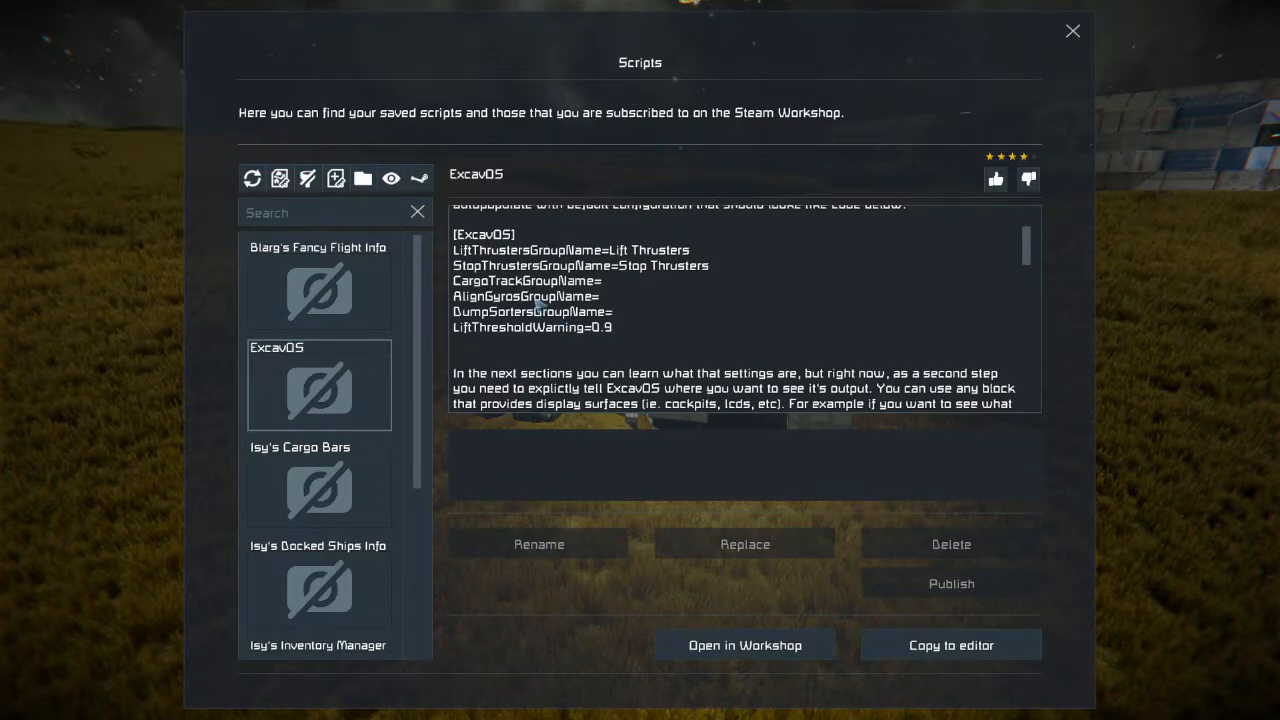
pyautogui.scroll(-3)
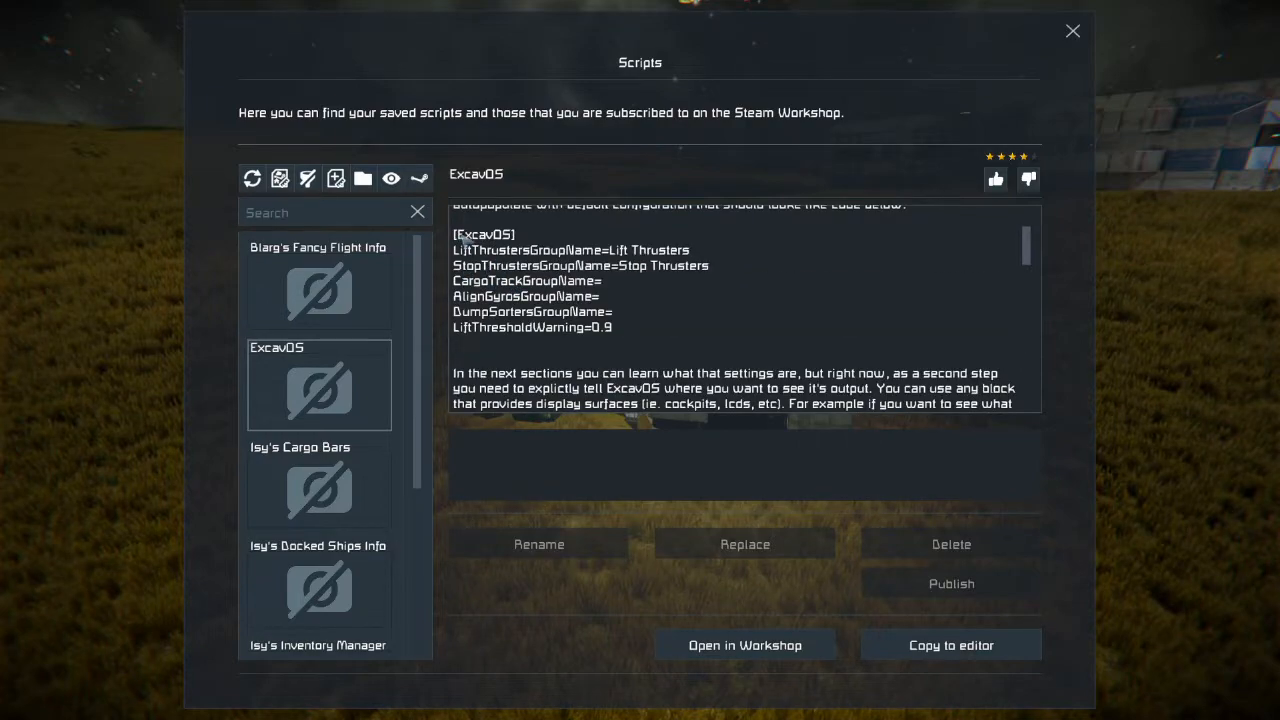
pyautogui.moveTo(672, 278)
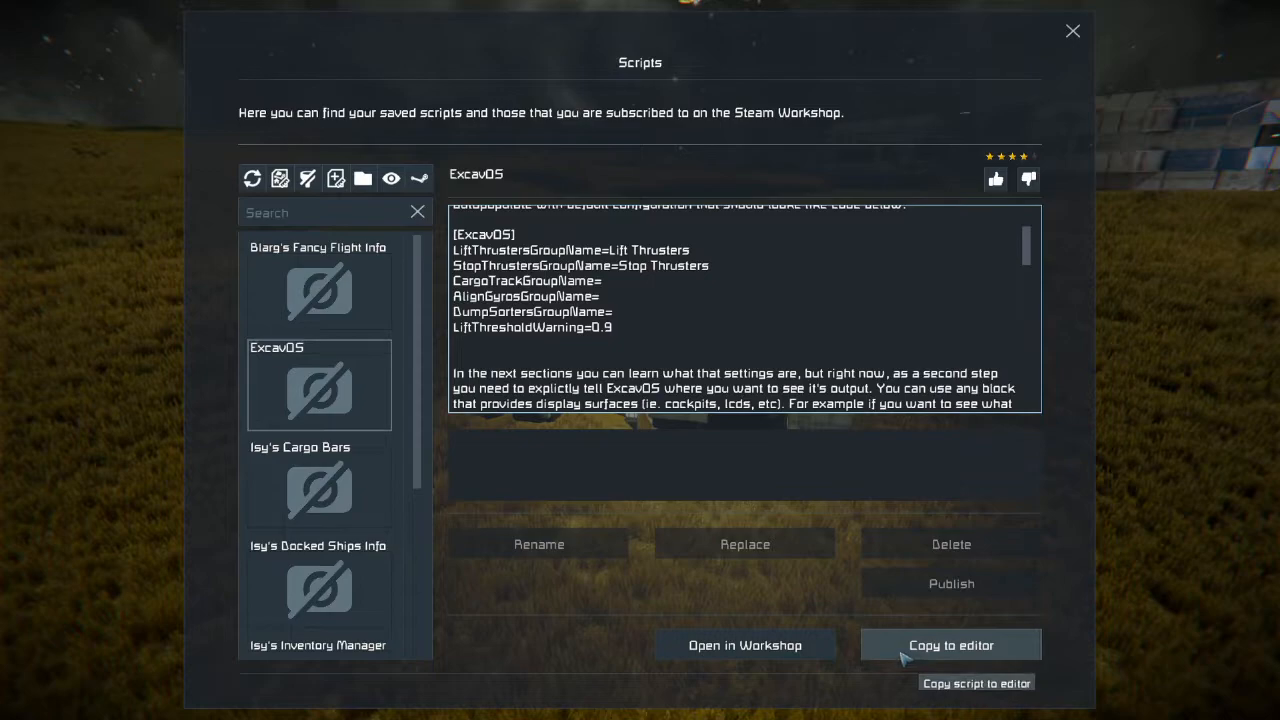
# Scroll through the ExcavOS description's display-surface setup instructions, then close the scripts browser
pyautogui.click(950, 645)
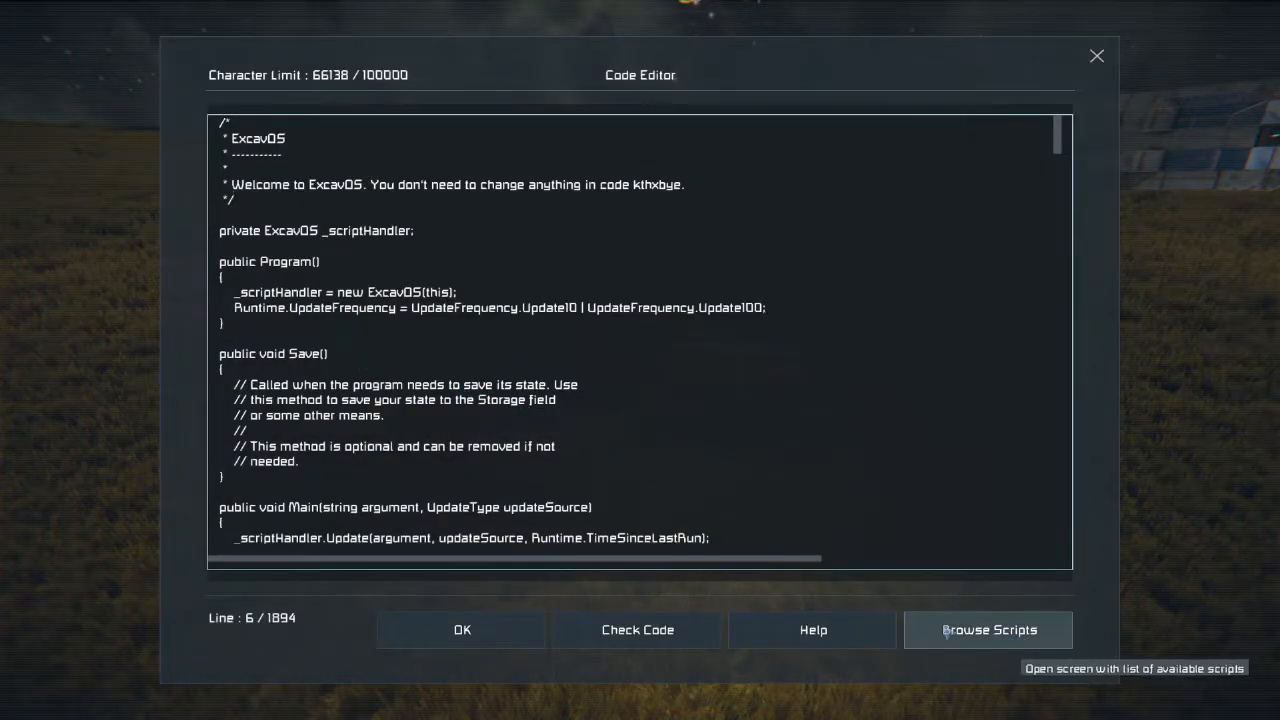
pyautogui.moveTo(637, 629)
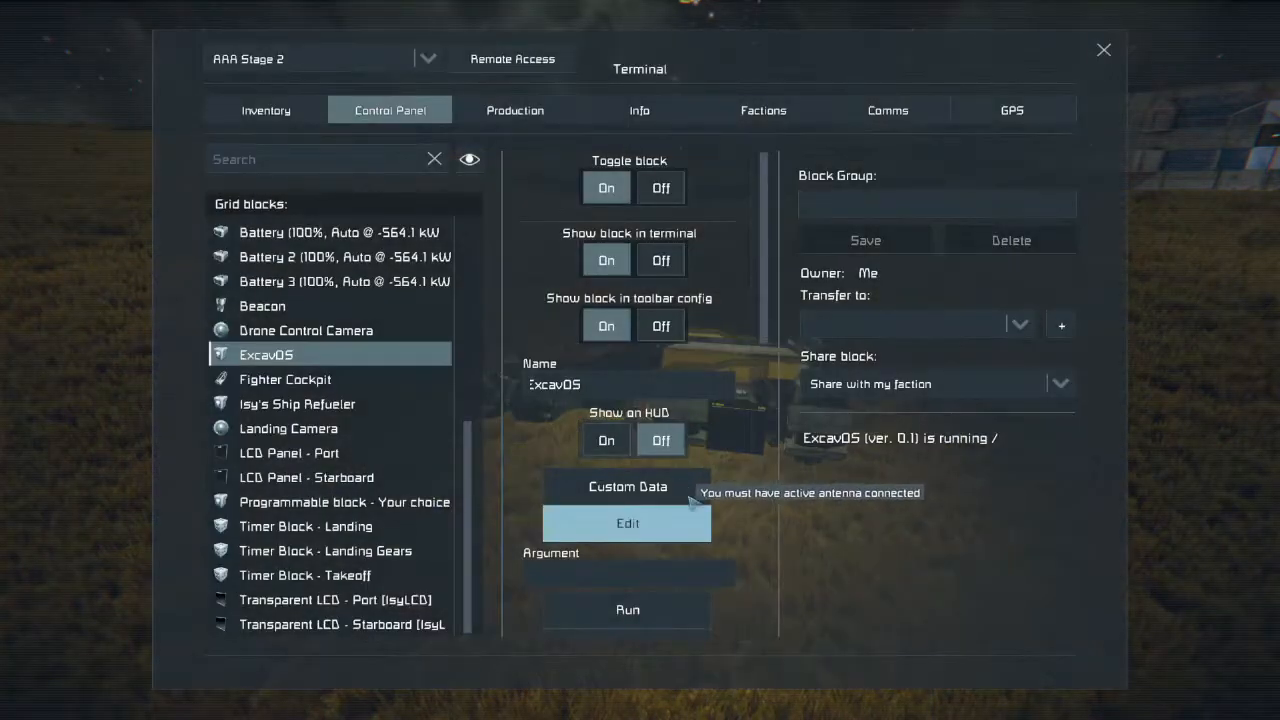
pyautogui.click(627, 523)
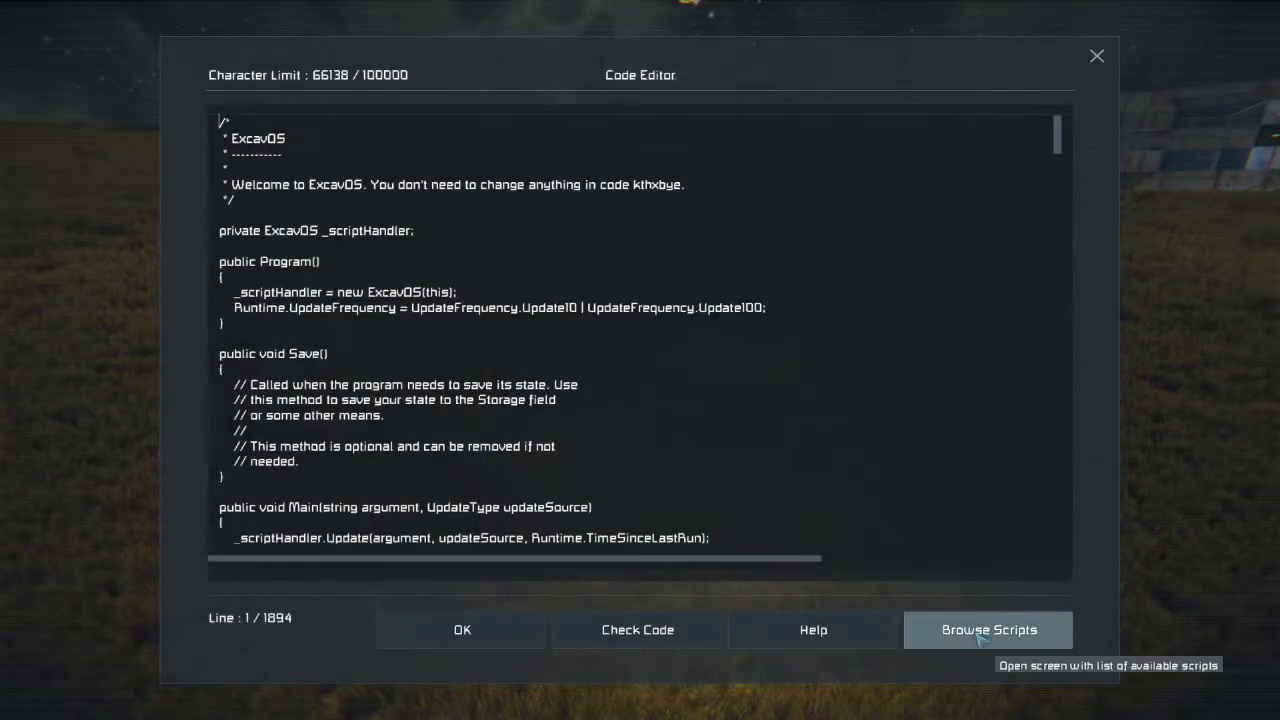
pyautogui.click(988, 629)
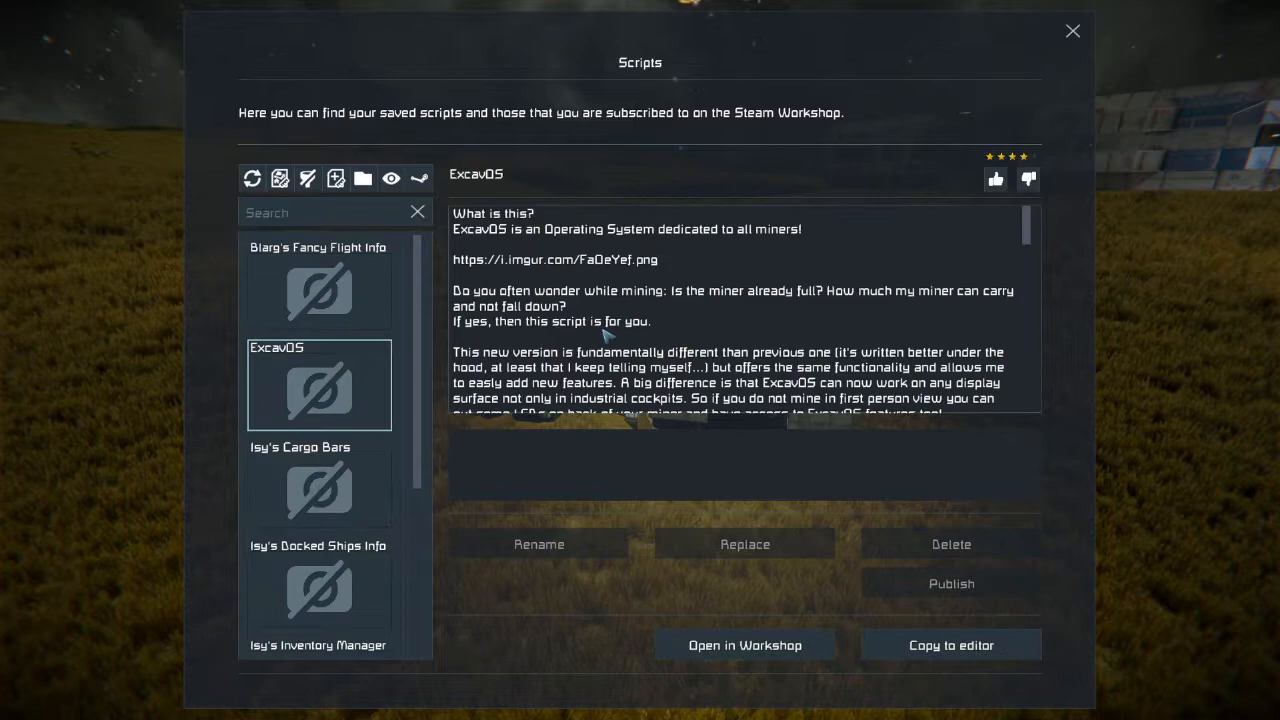
pyautogui.scroll(-3)
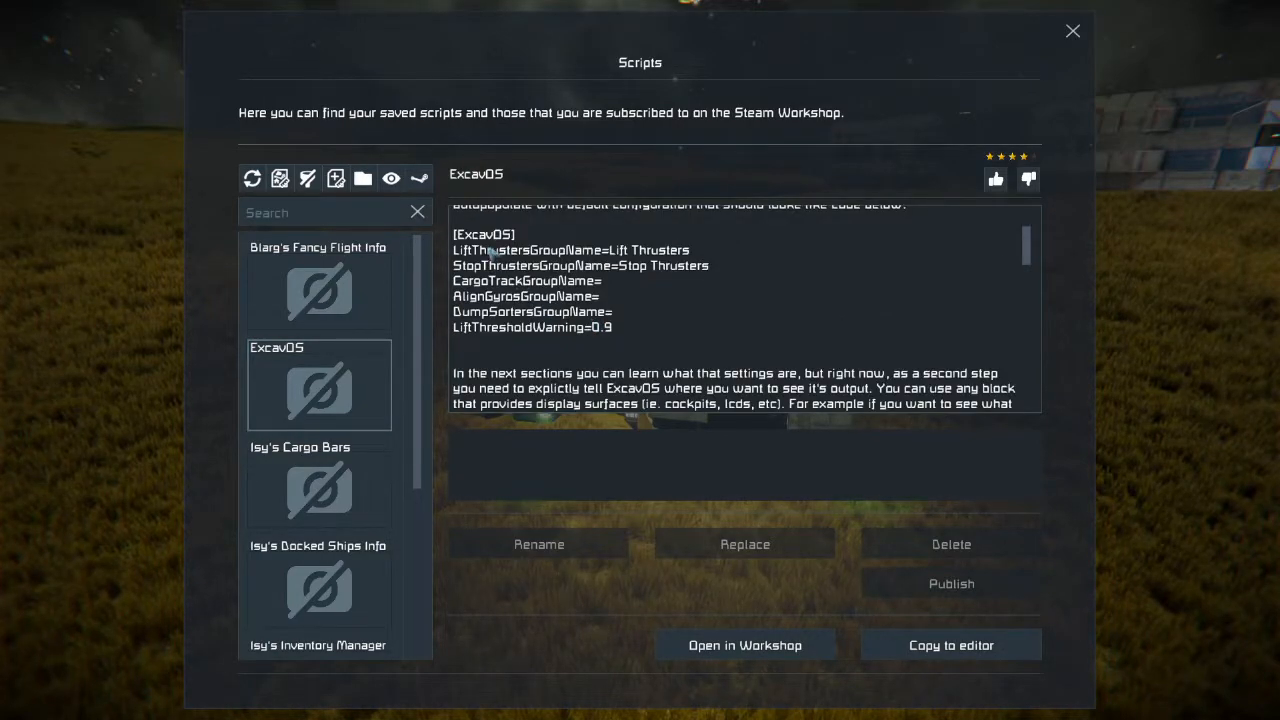
pyautogui.scroll(3)
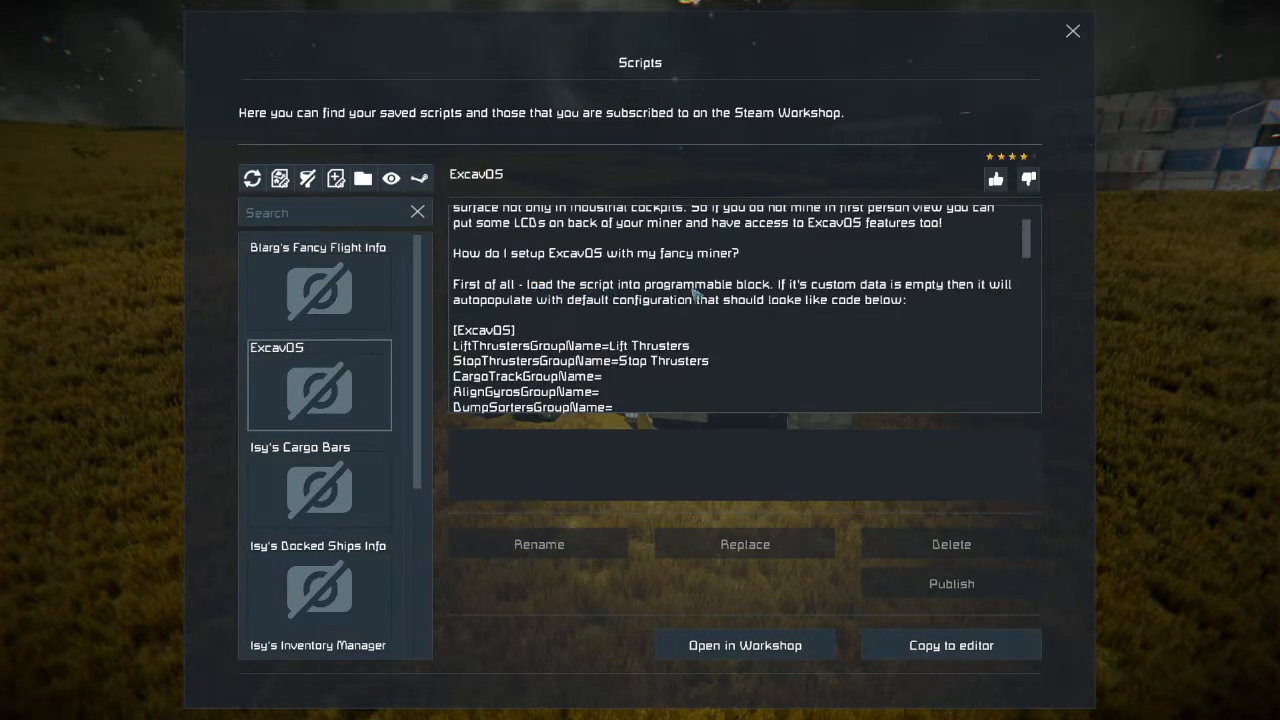
pyautogui.scroll(-3)
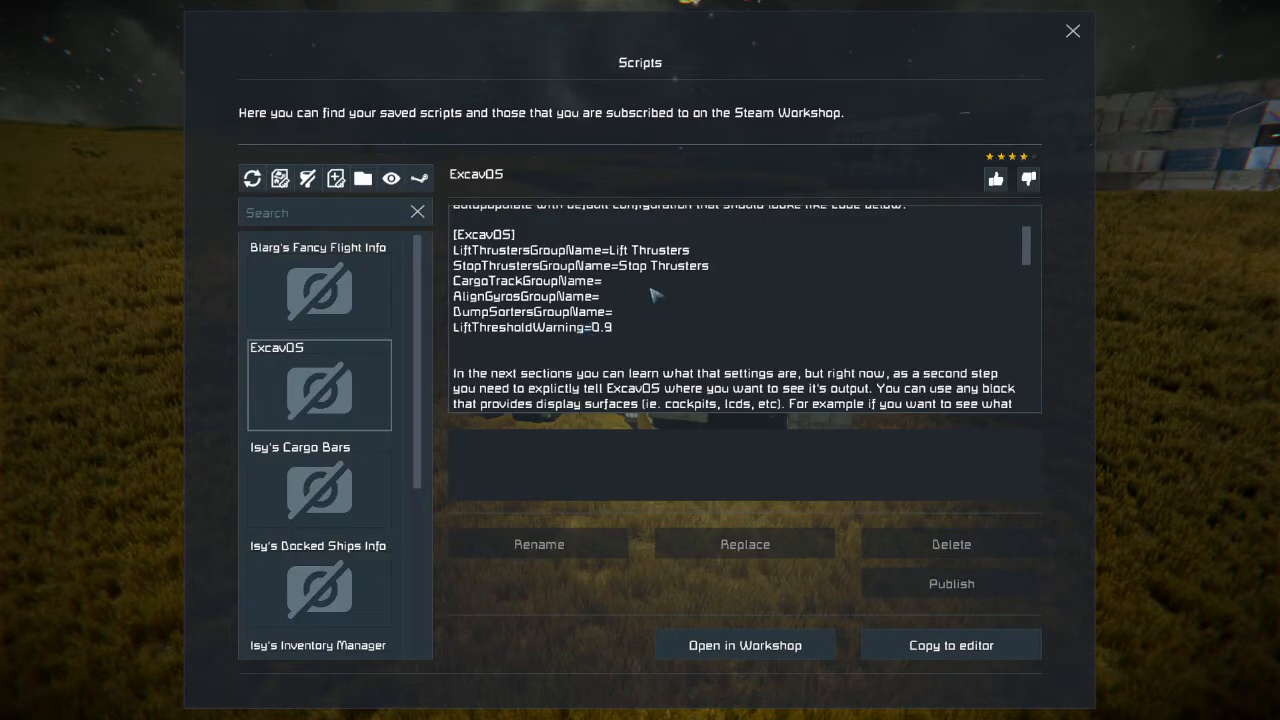
pyautogui.moveTo(672, 263)
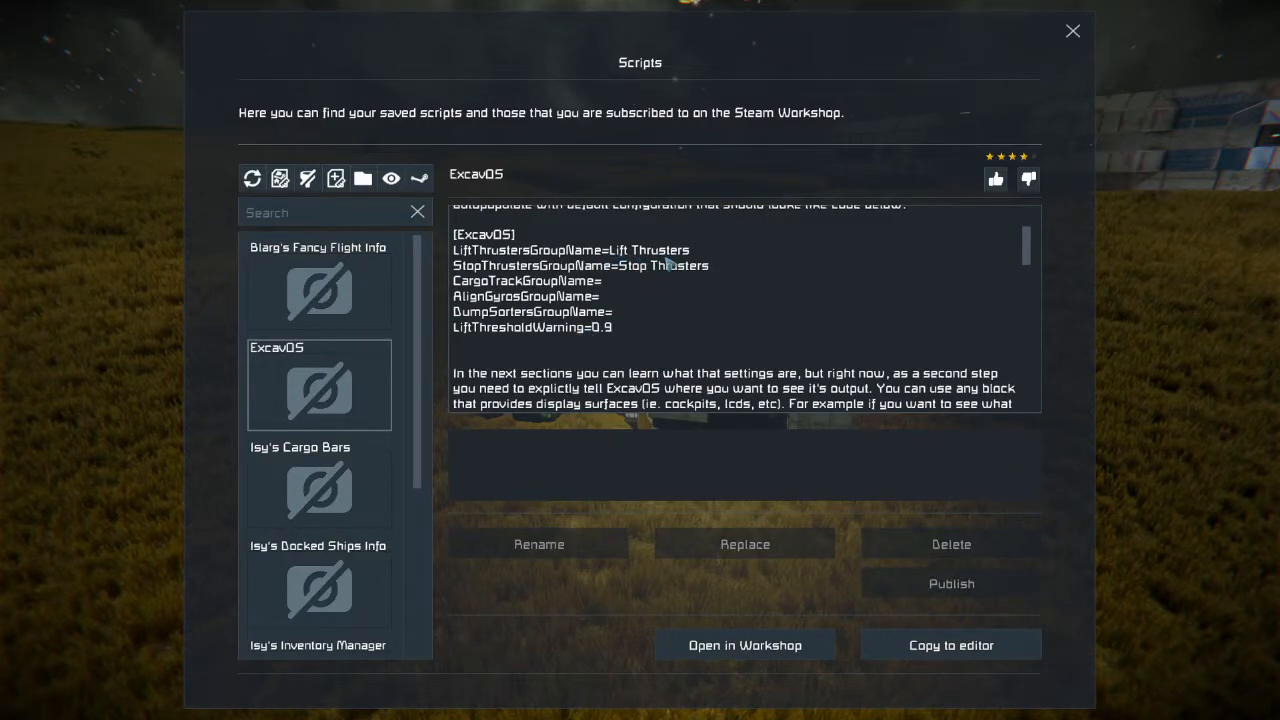
pyautogui.moveTo(665, 275)
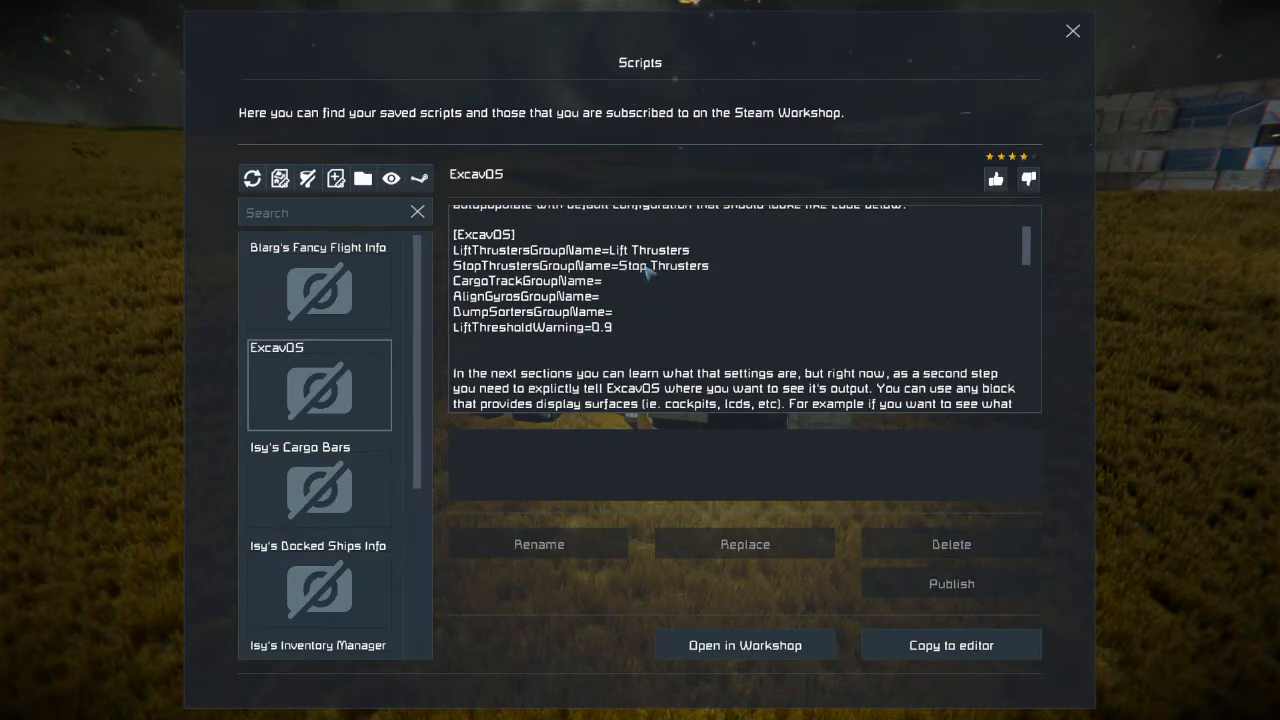
pyautogui.moveTo(725, 318)
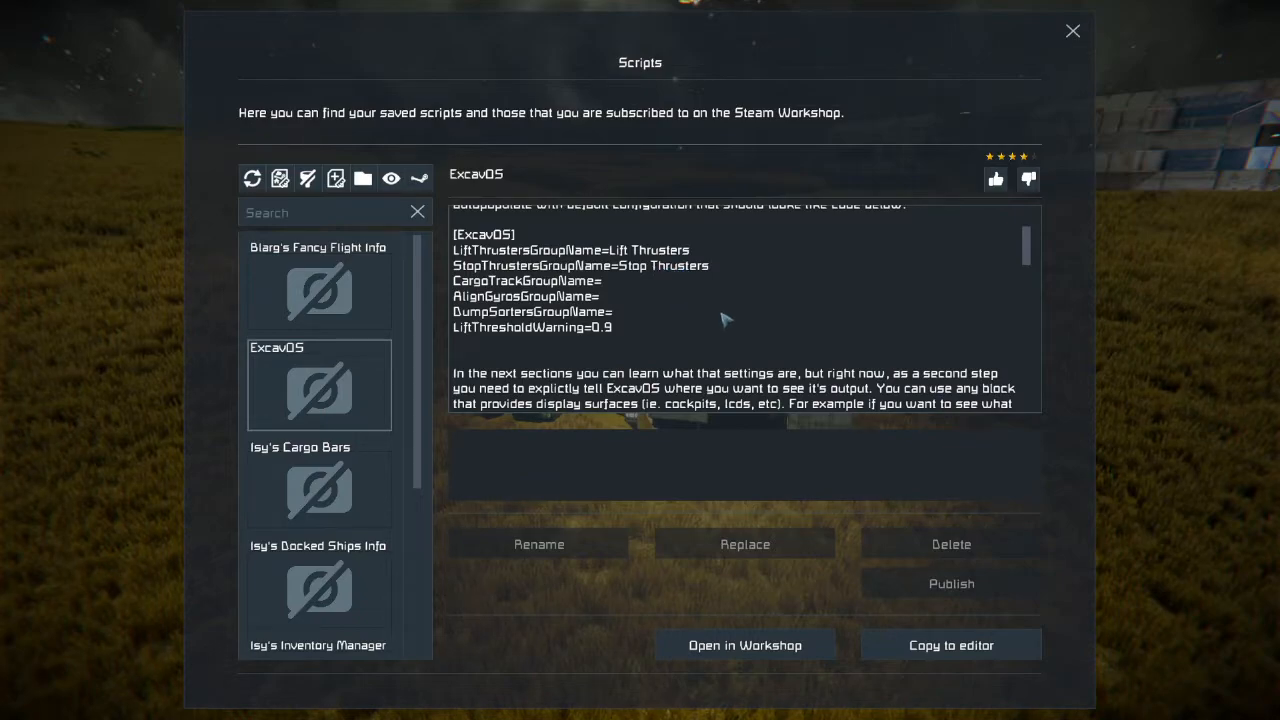
pyautogui.moveTo(626, 291)
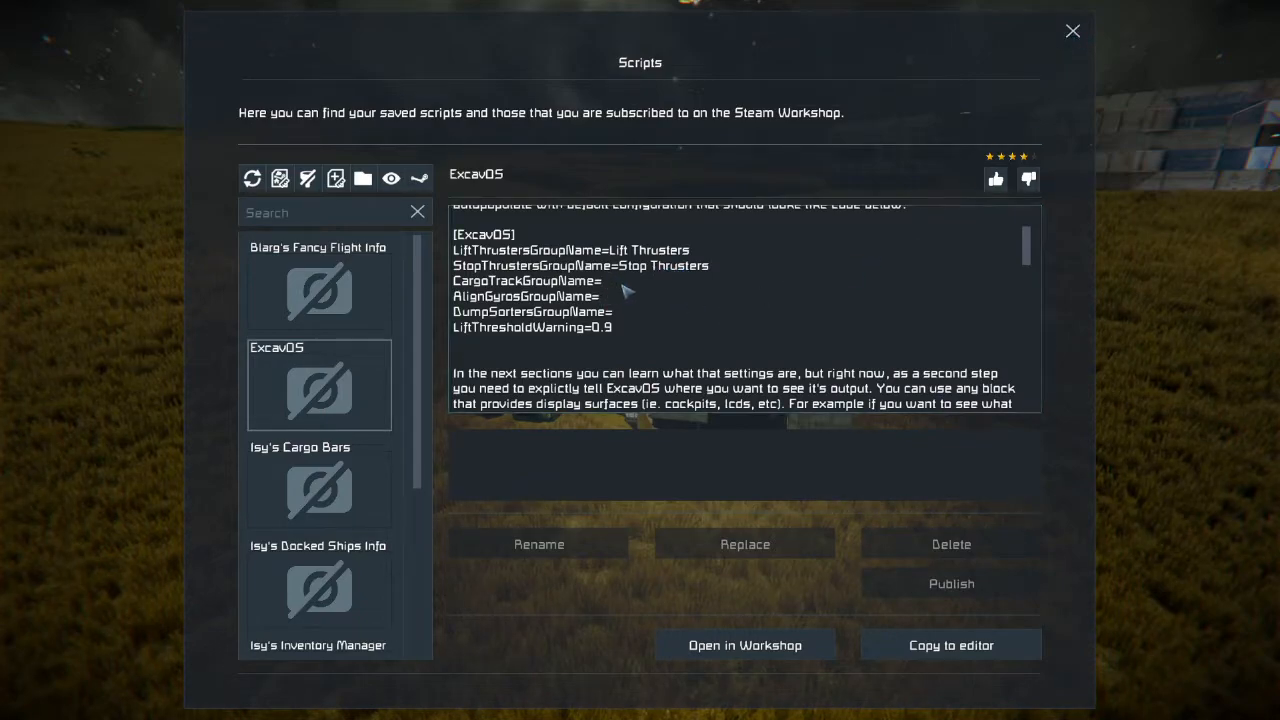
pyautogui.moveTo(705, 260)
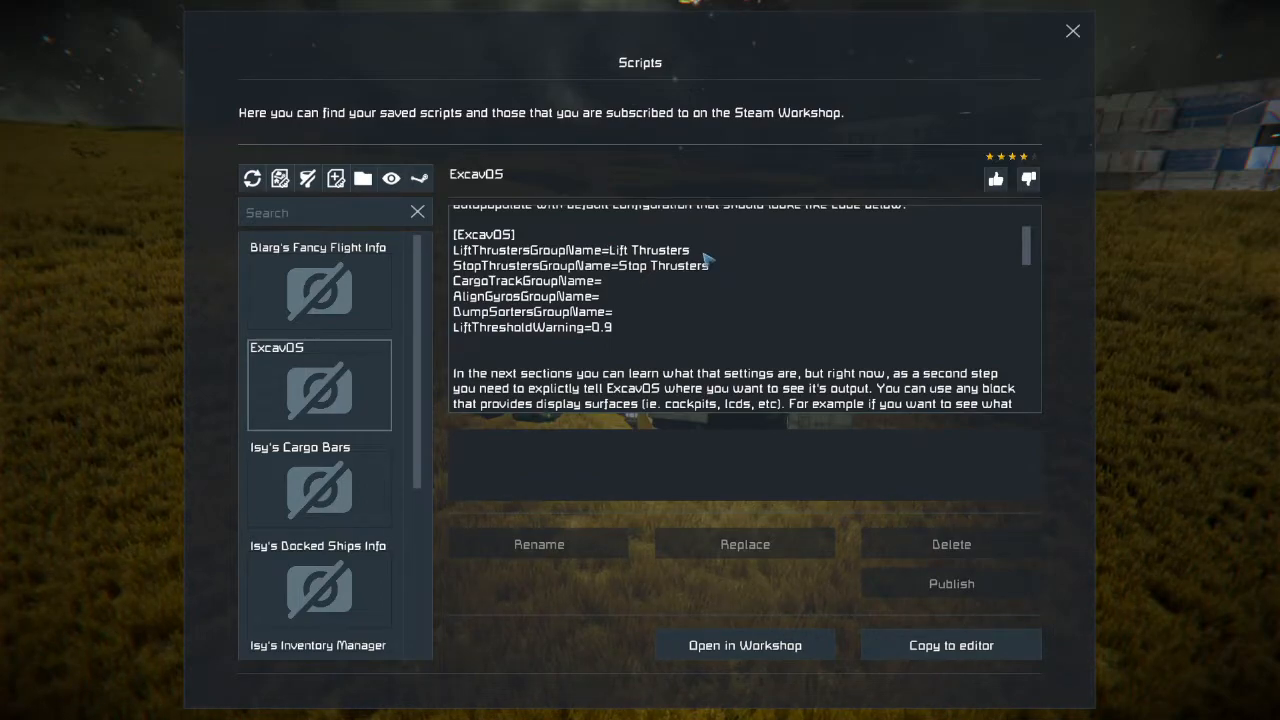
pyautogui.moveTo(694, 307)
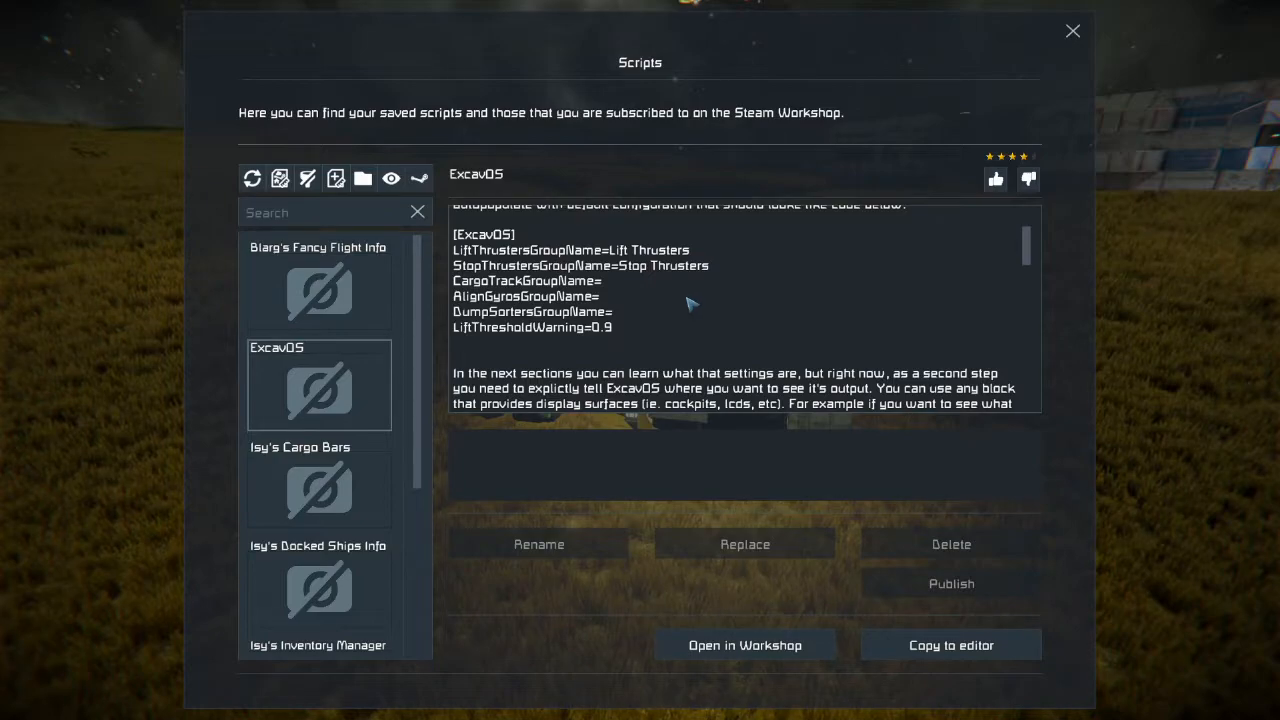
pyautogui.scroll(-3)
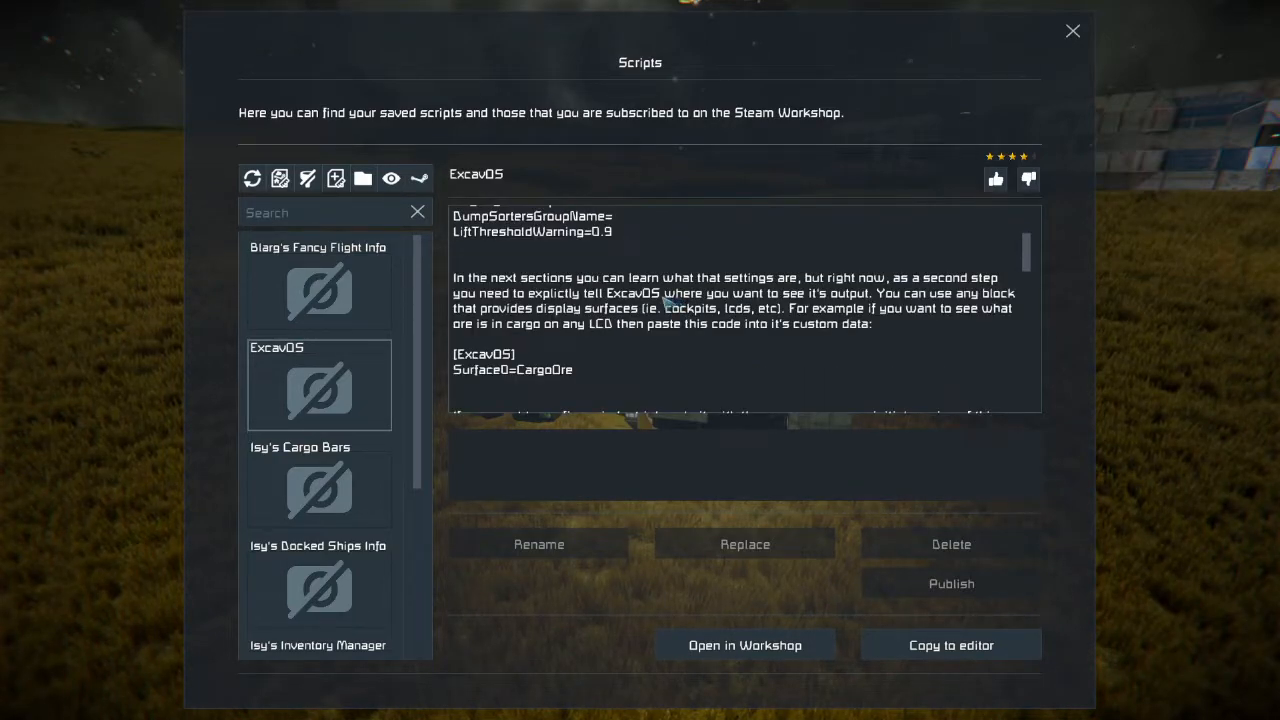
pyautogui.scroll(-3)
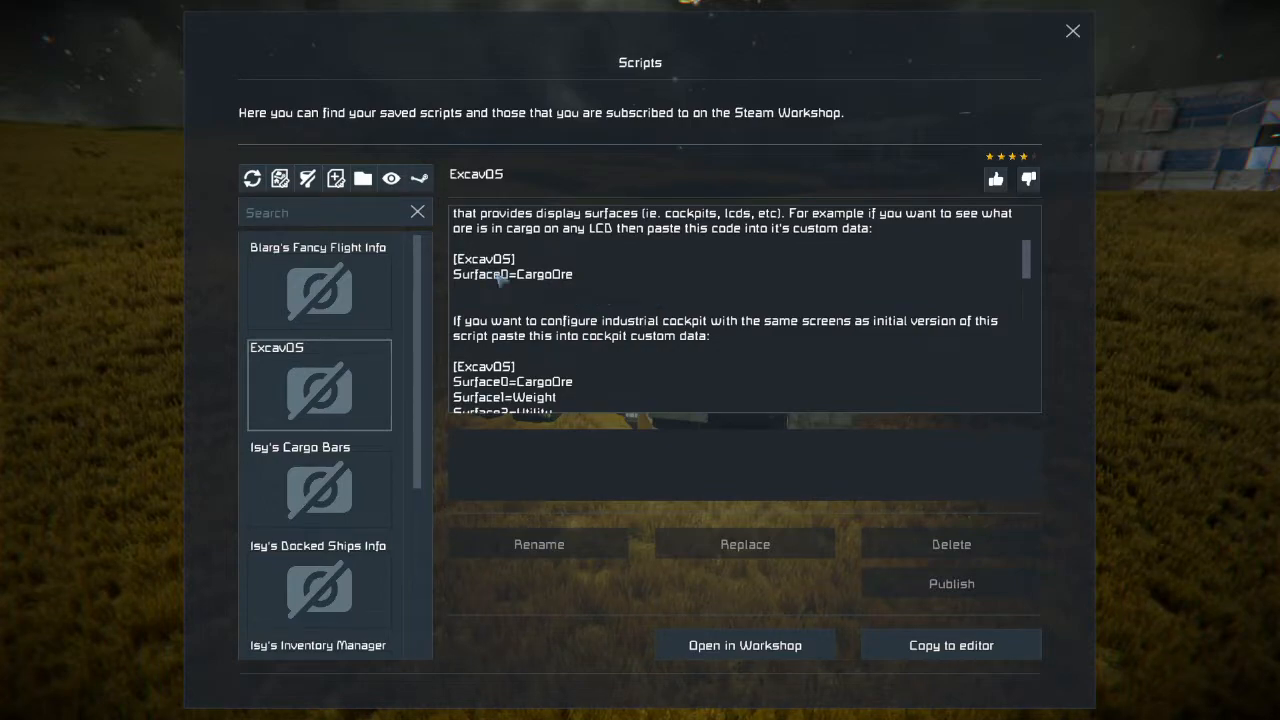
pyautogui.moveTo(672, 287)
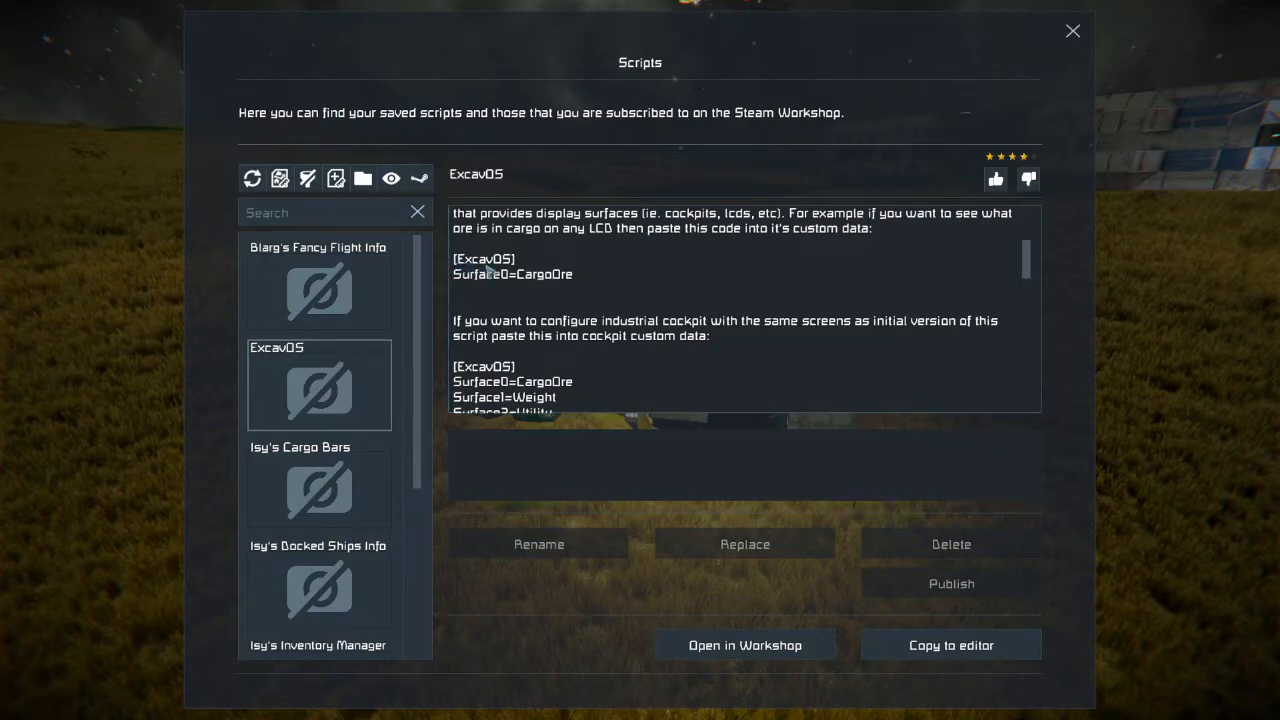
pyautogui.moveTo(778, 242)
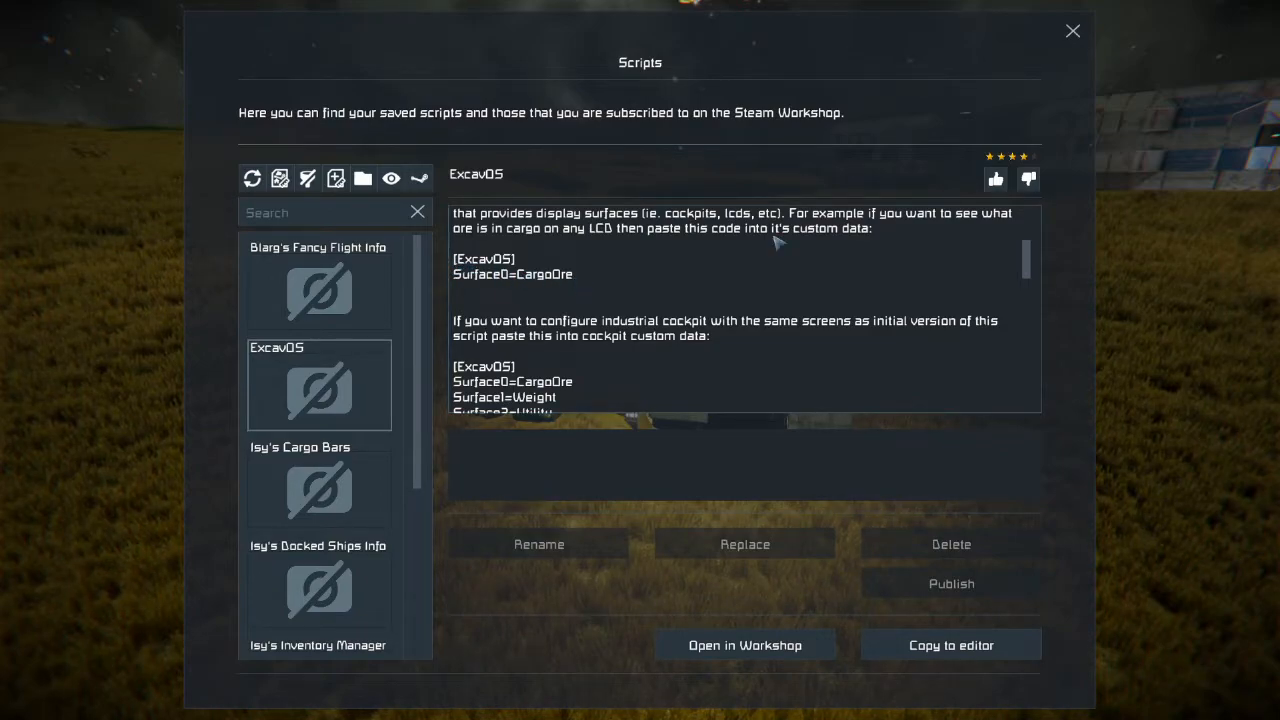
pyautogui.click(950, 645)
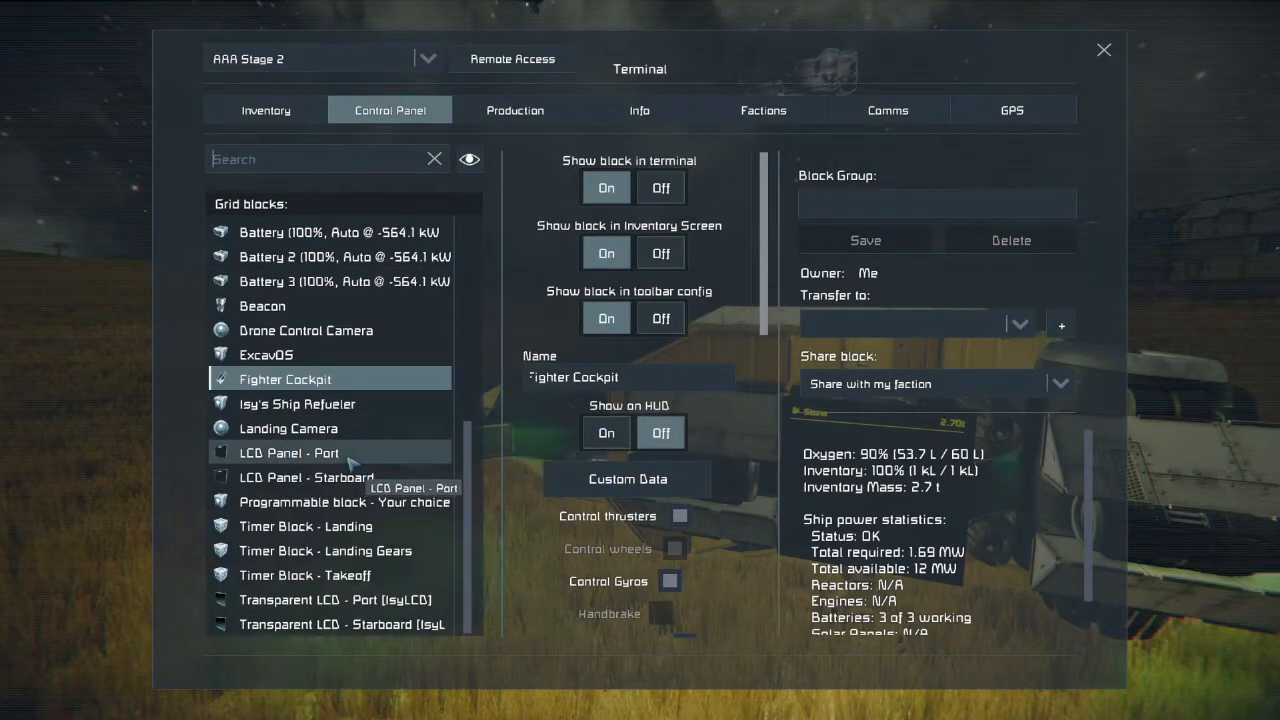
# View and close the ExcavOS custom data on LCD Panel - Port
pyautogui.click(288, 452)
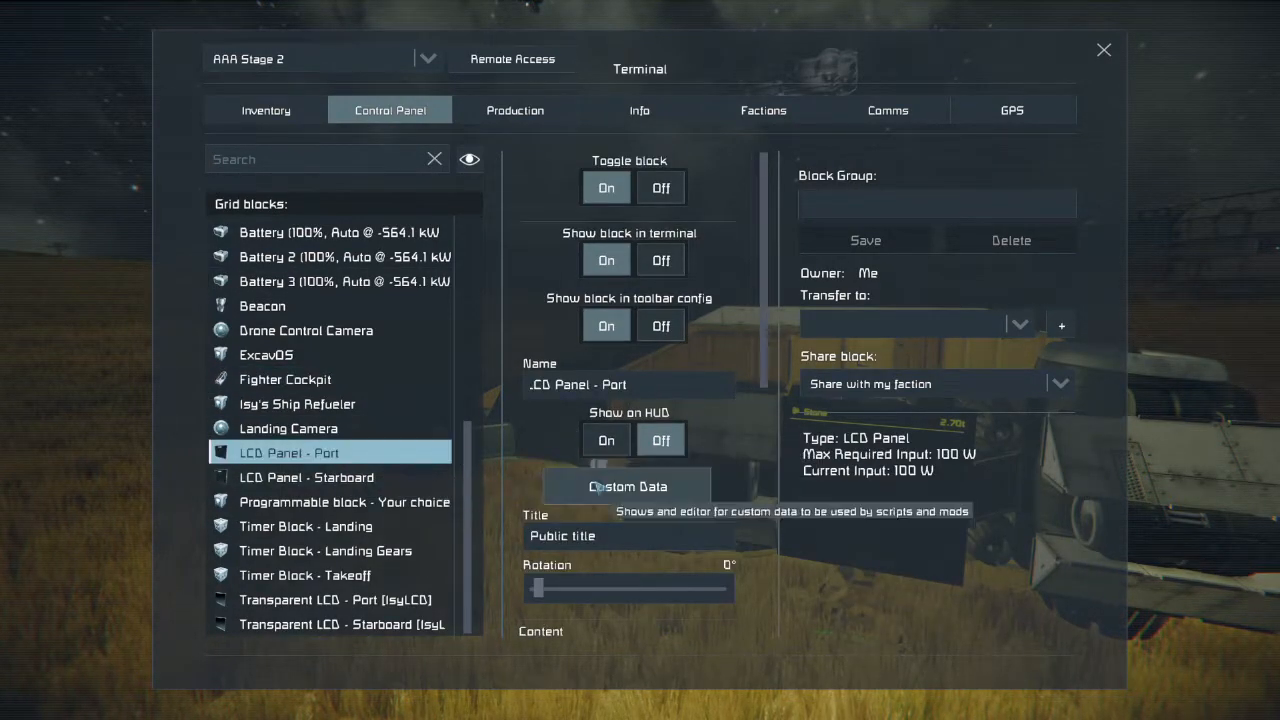
pyautogui.click(628, 486)
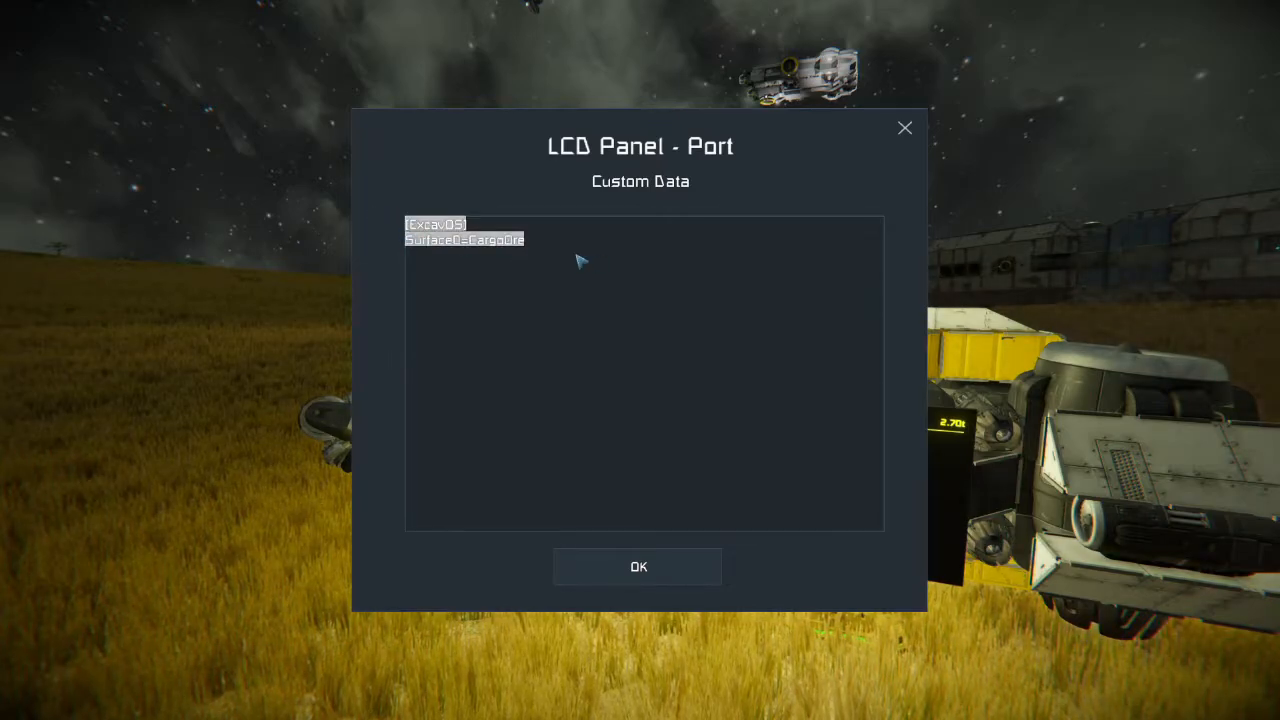
pyautogui.click(638, 566)
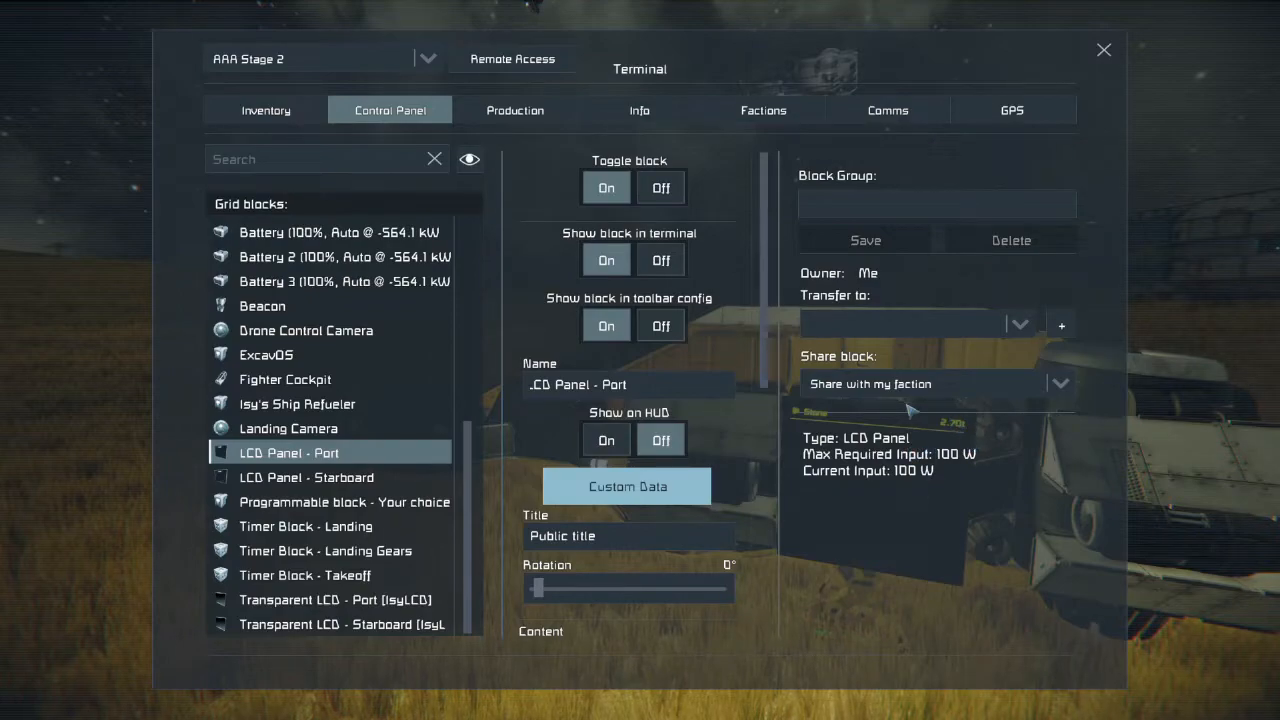
pyautogui.moveTo(705, 428)
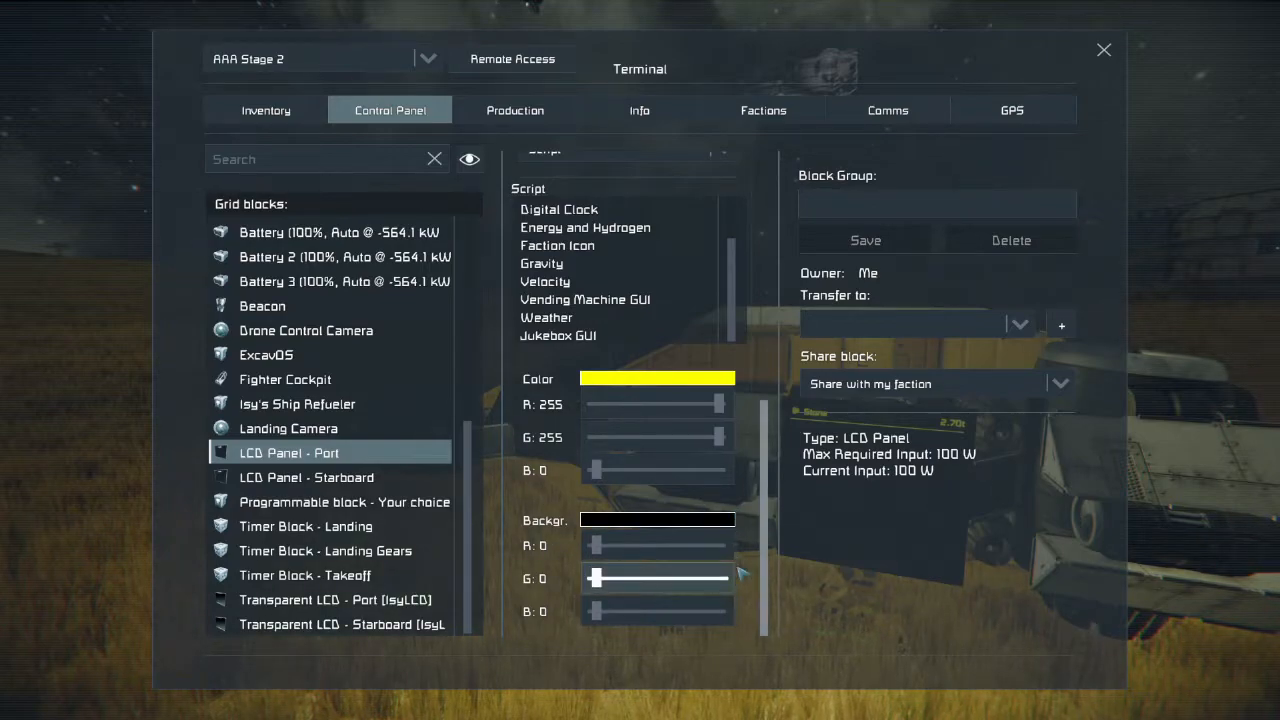
pyautogui.moveTo(697, 364)
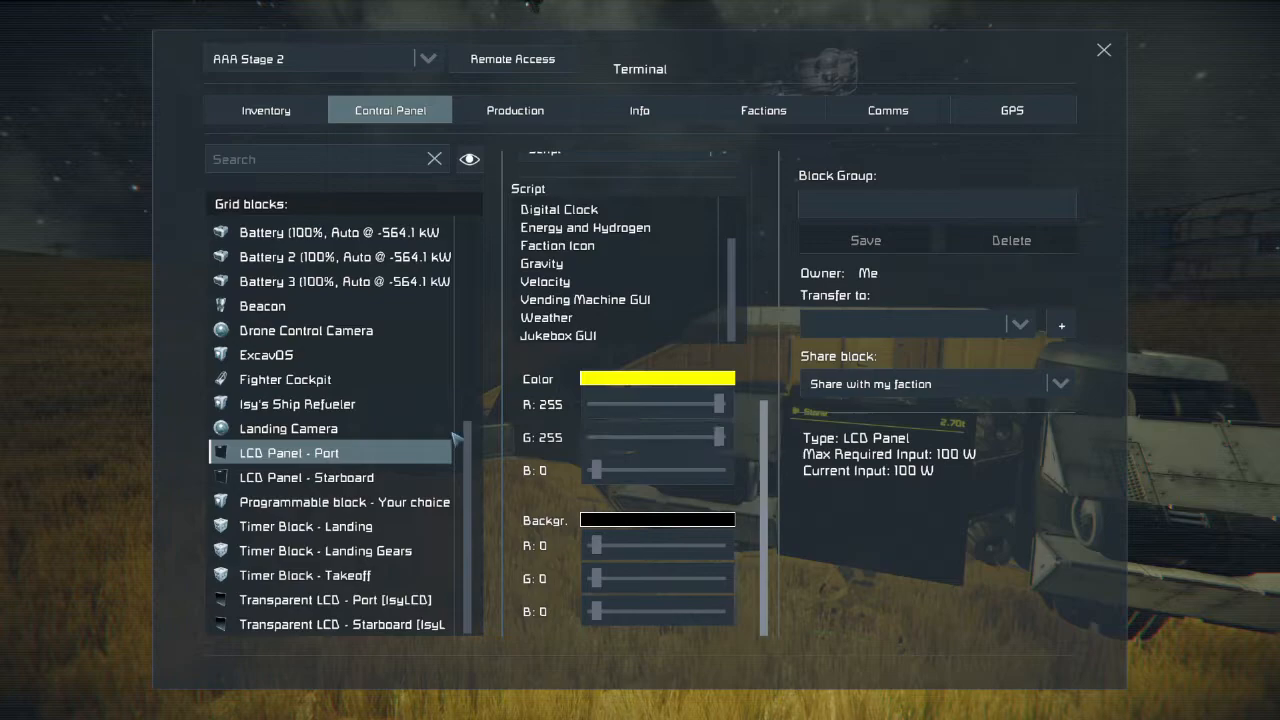
pyautogui.moveTo(306, 477)
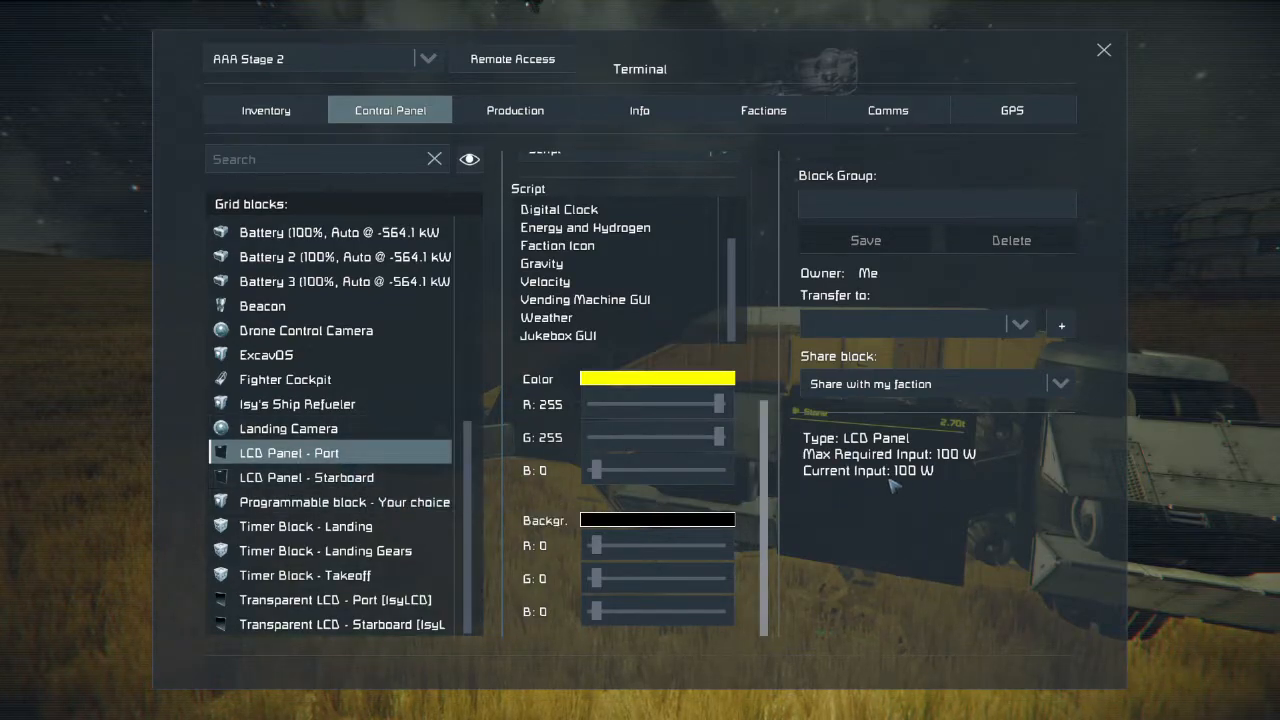
pyautogui.moveTo(875, 532)
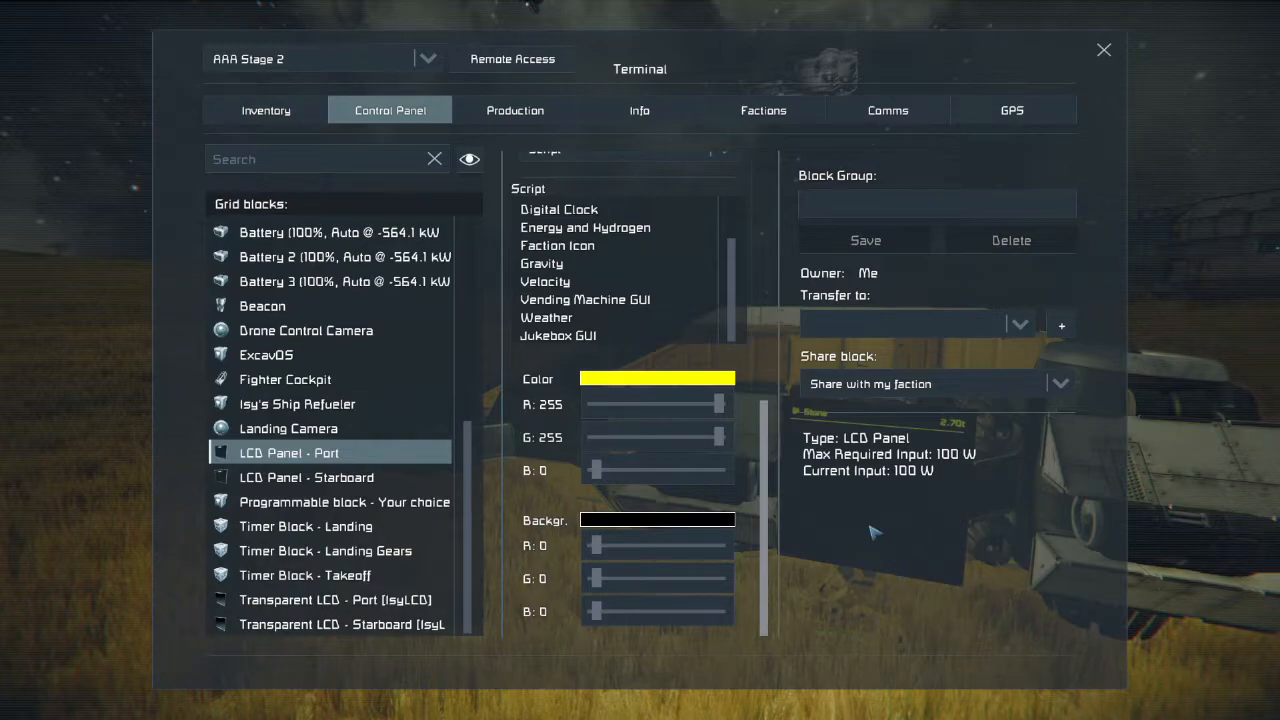
pyautogui.moveTo(320, 501)
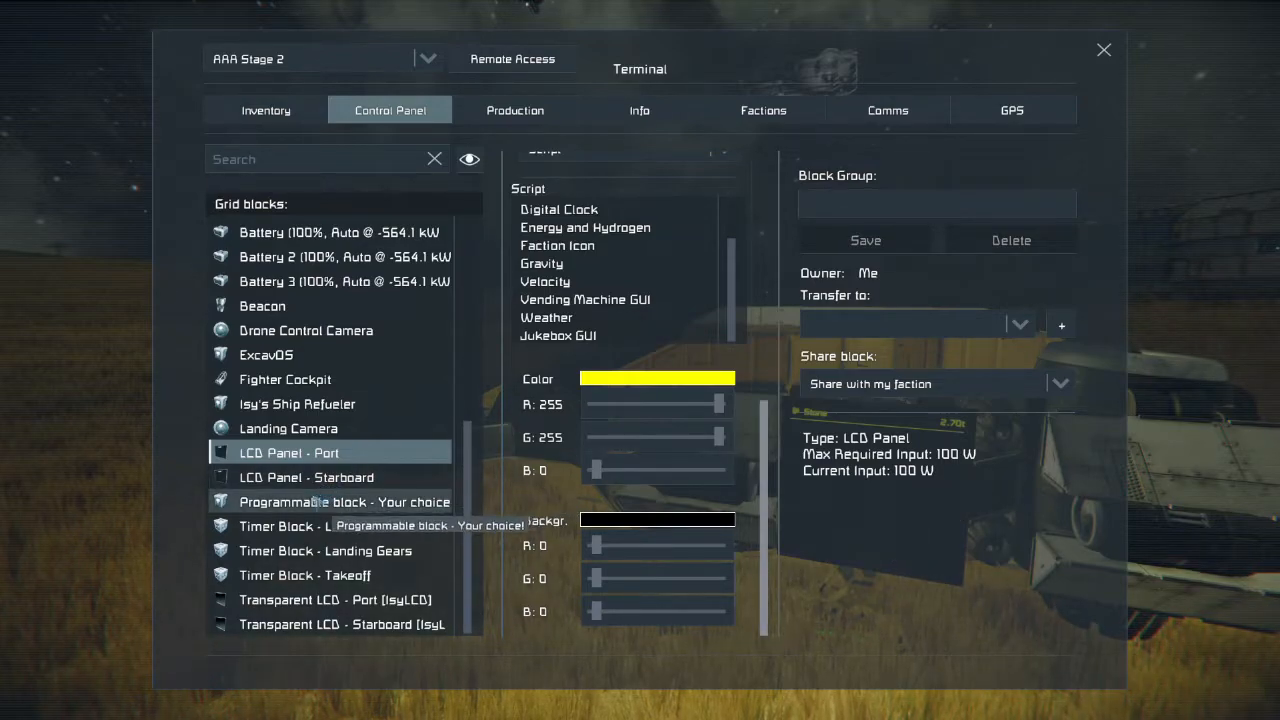
# Check the Fighter Cockpit's custom data with its Weight, CargoOre and Utility screen entries
pyautogui.click(306, 477)
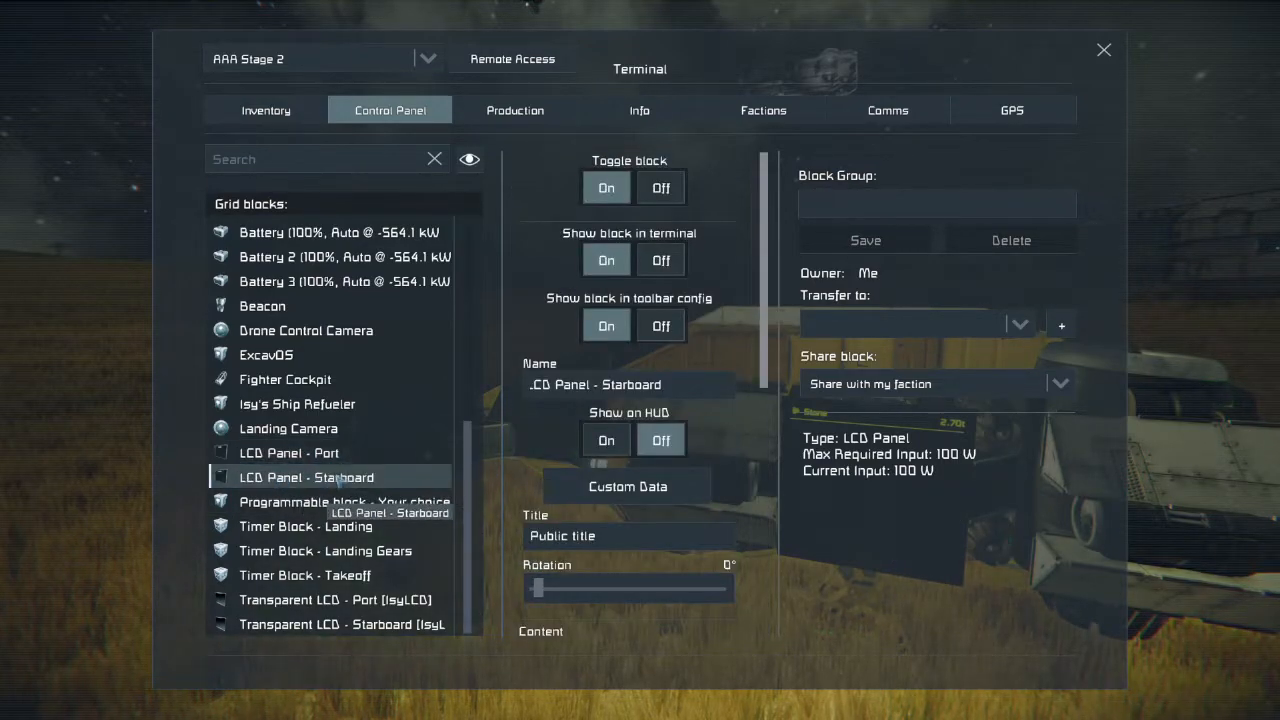
pyautogui.moveTo(285, 379)
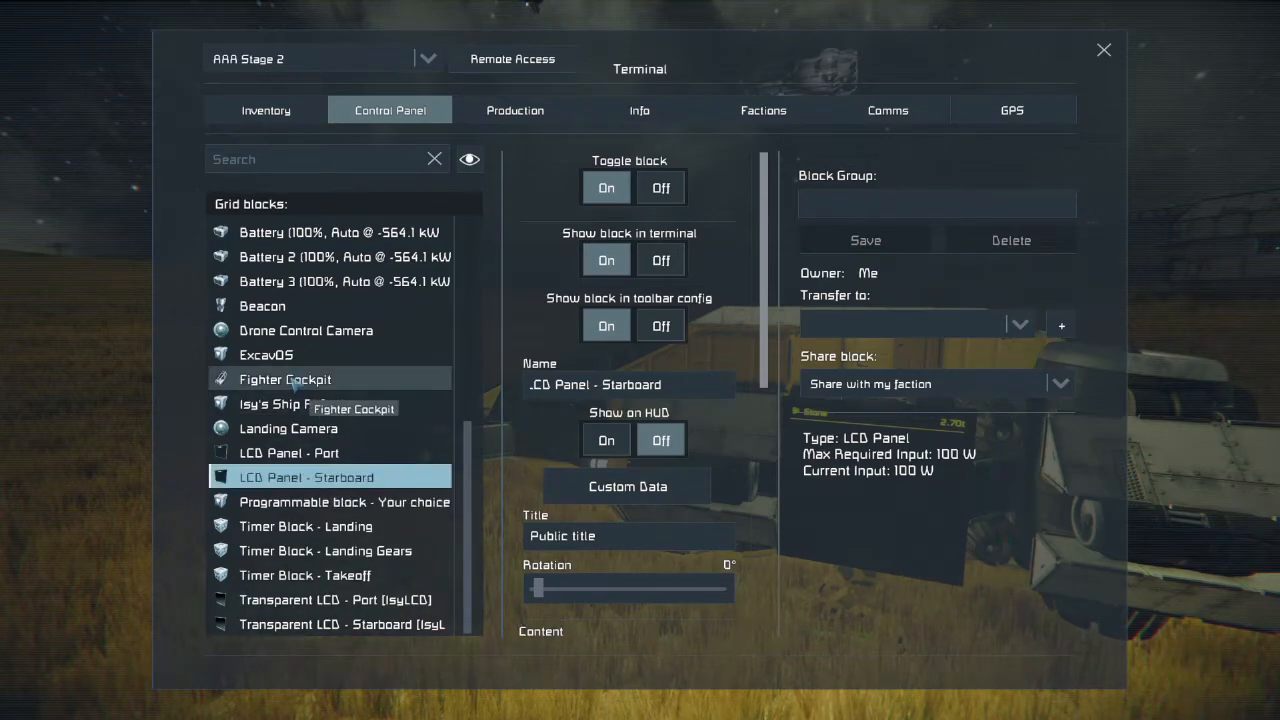
pyautogui.click(285, 379)
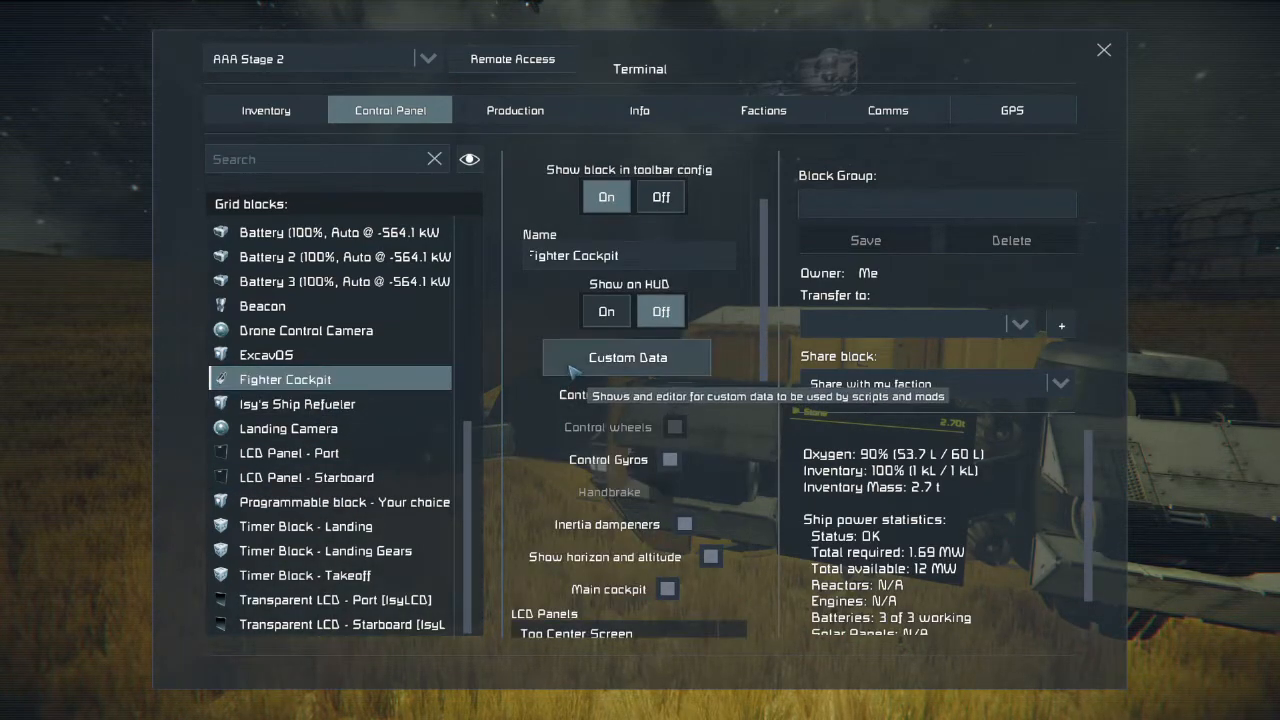
pyautogui.click(626, 357)
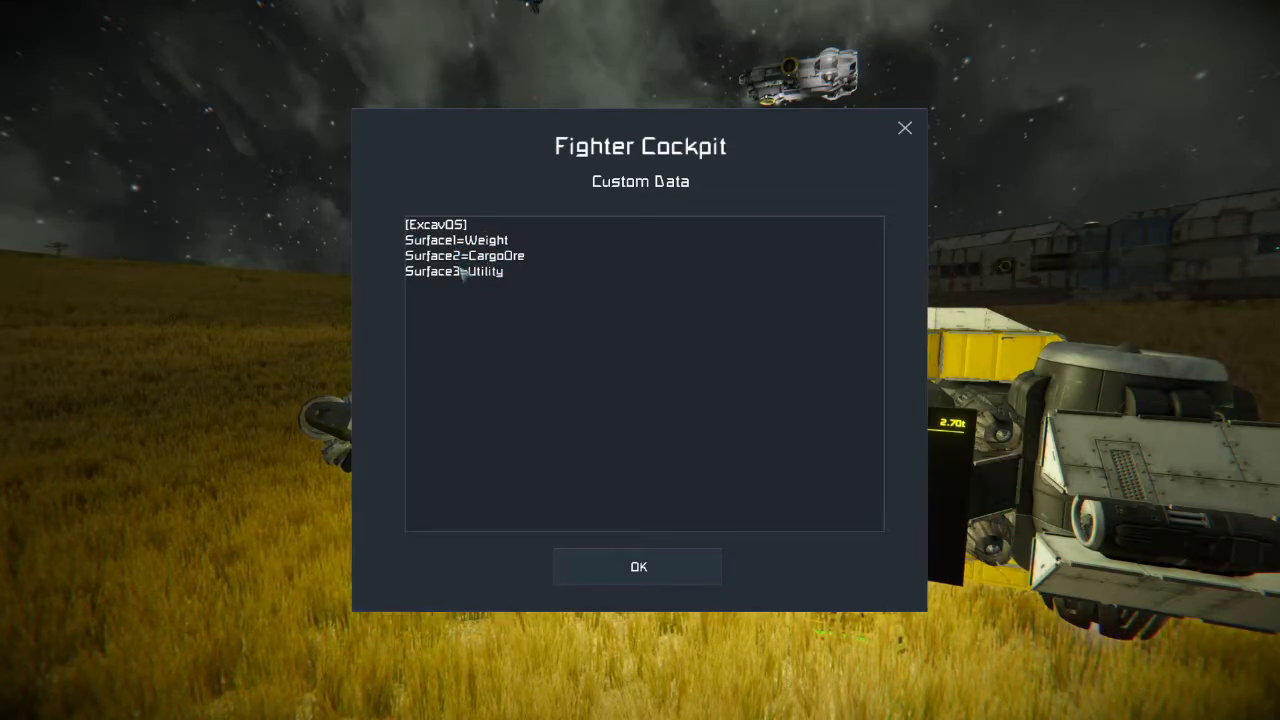
pyautogui.click(638, 566)
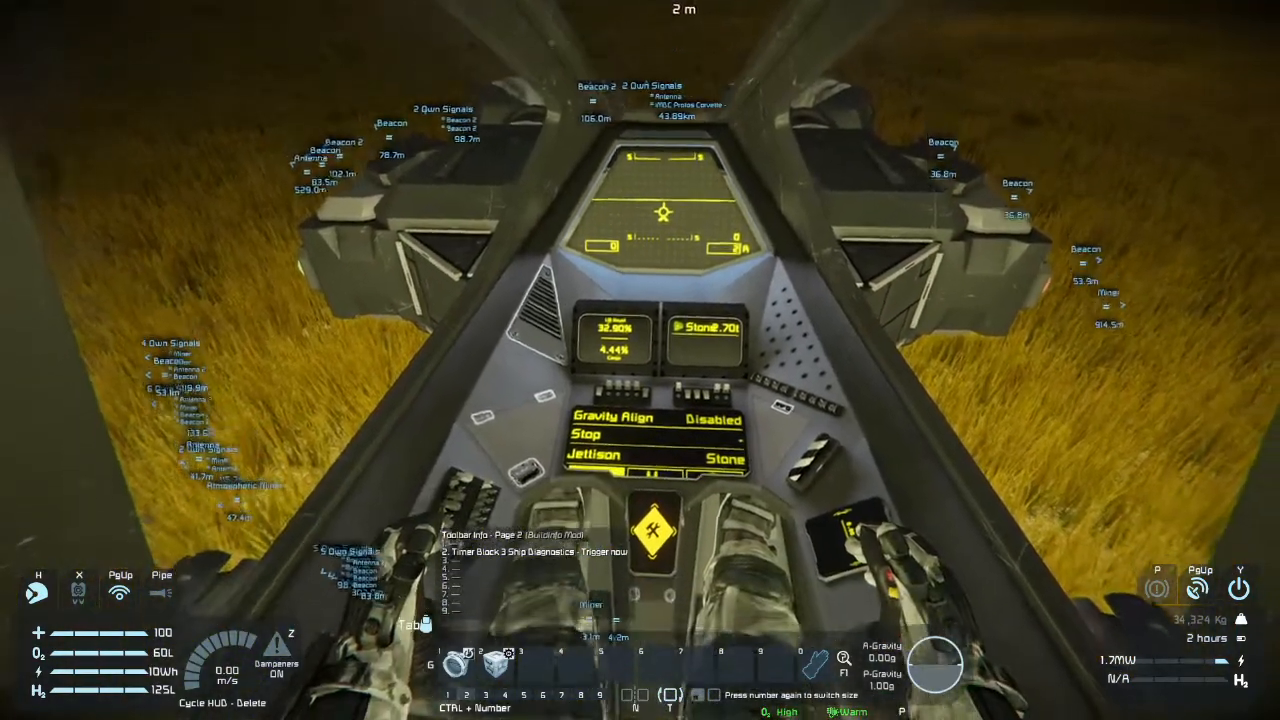
pyautogui.moveTo(640, 360)
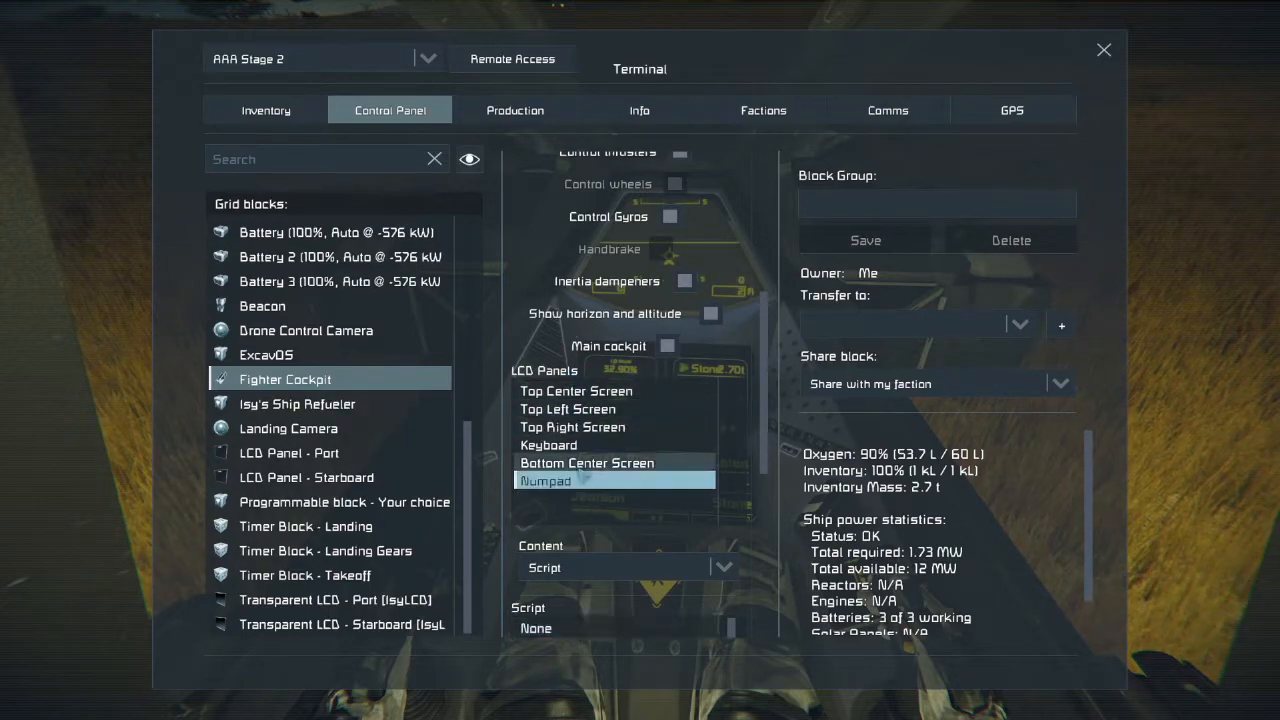
# Set the cockpit's Numpad screen content to the Velocity script and close the terminal
pyautogui.click(586, 462)
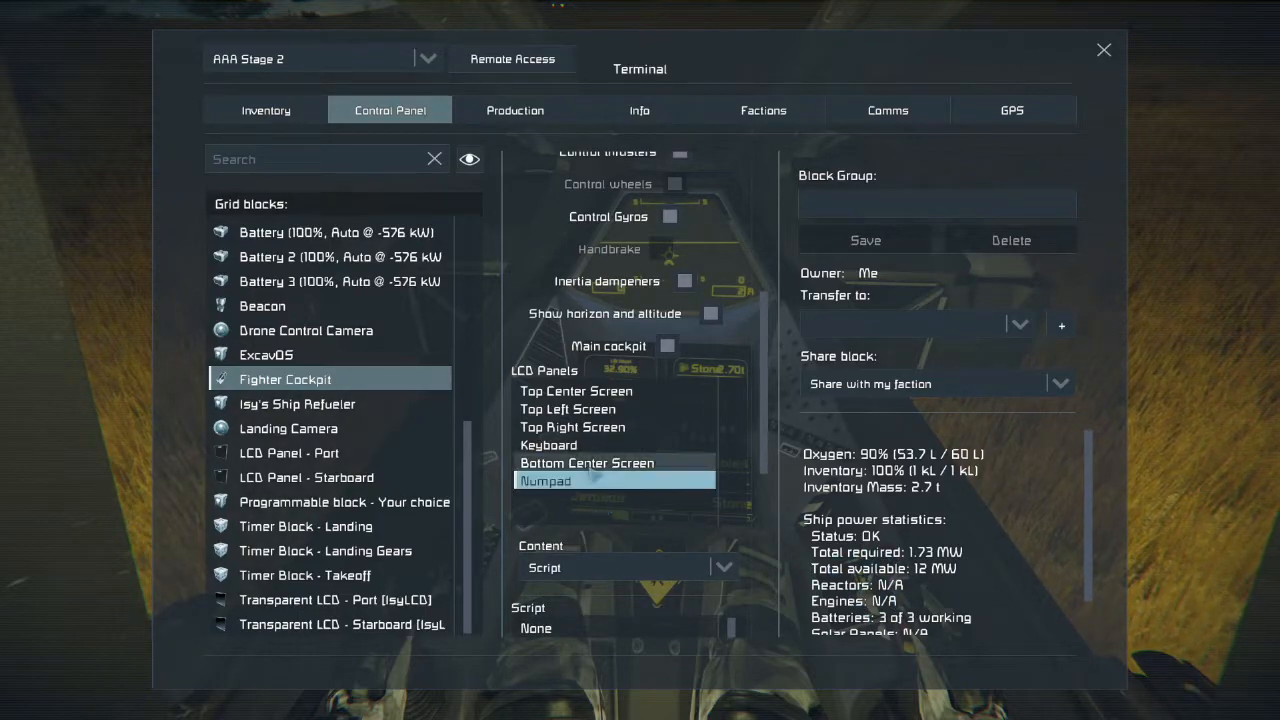
pyautogui.click(587, 462)
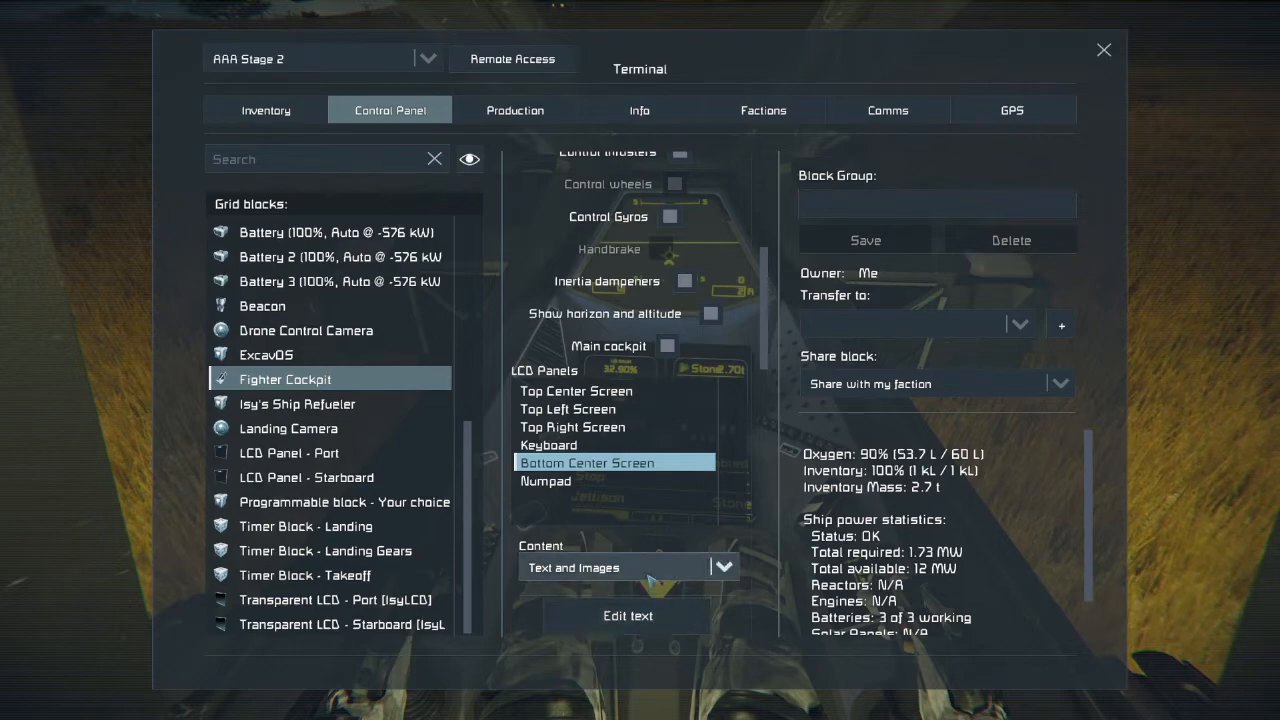
pyautogui.click(546, 480)
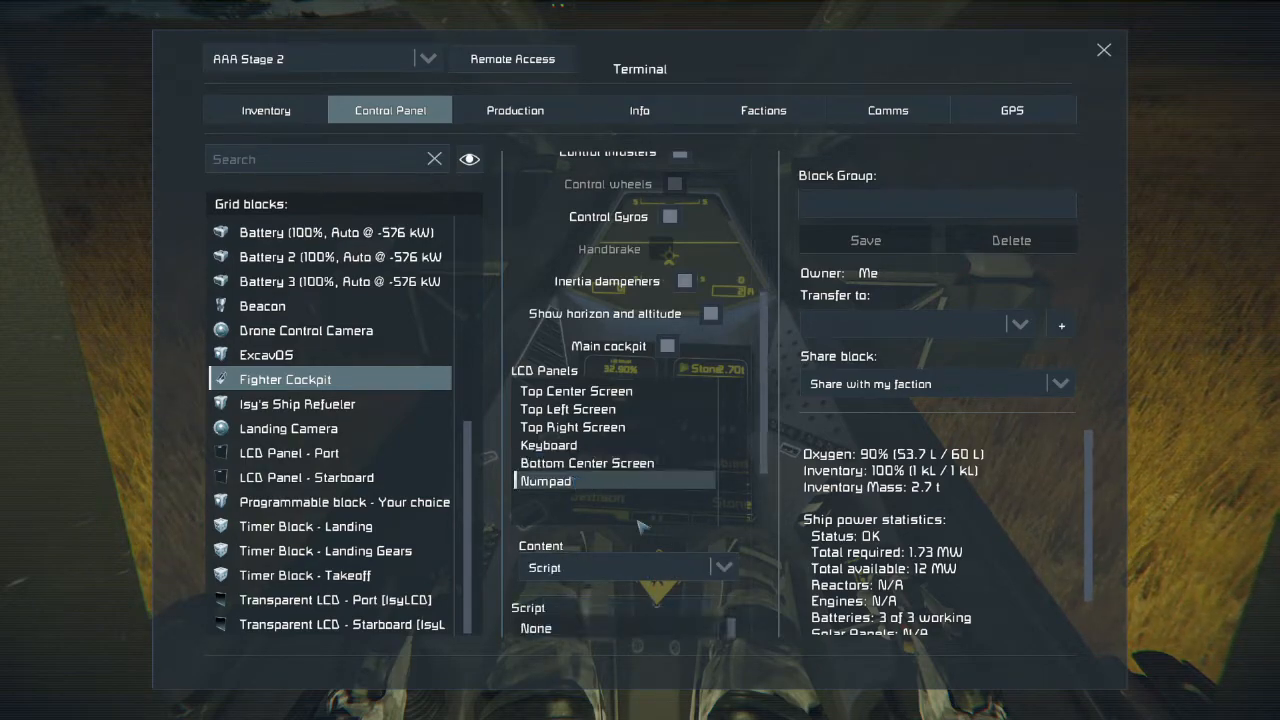
pyautogui.click(546, 481)
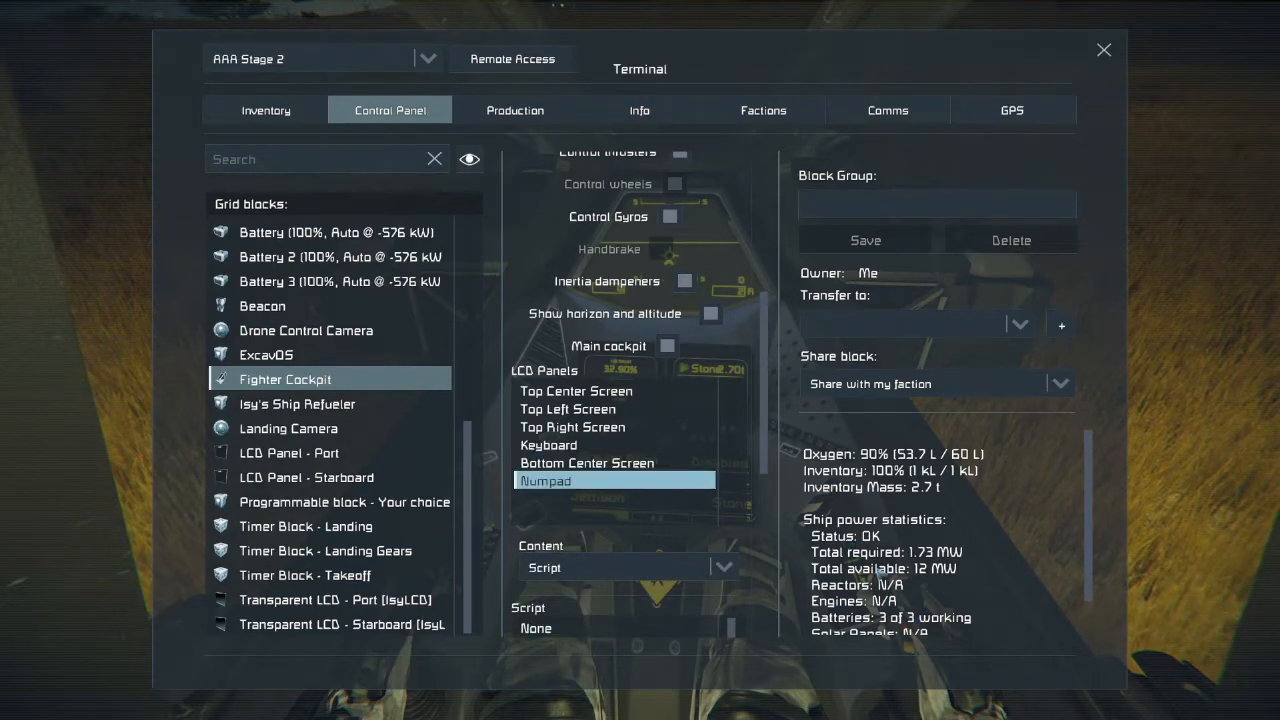
pyautogui.moveTo(590, 520)
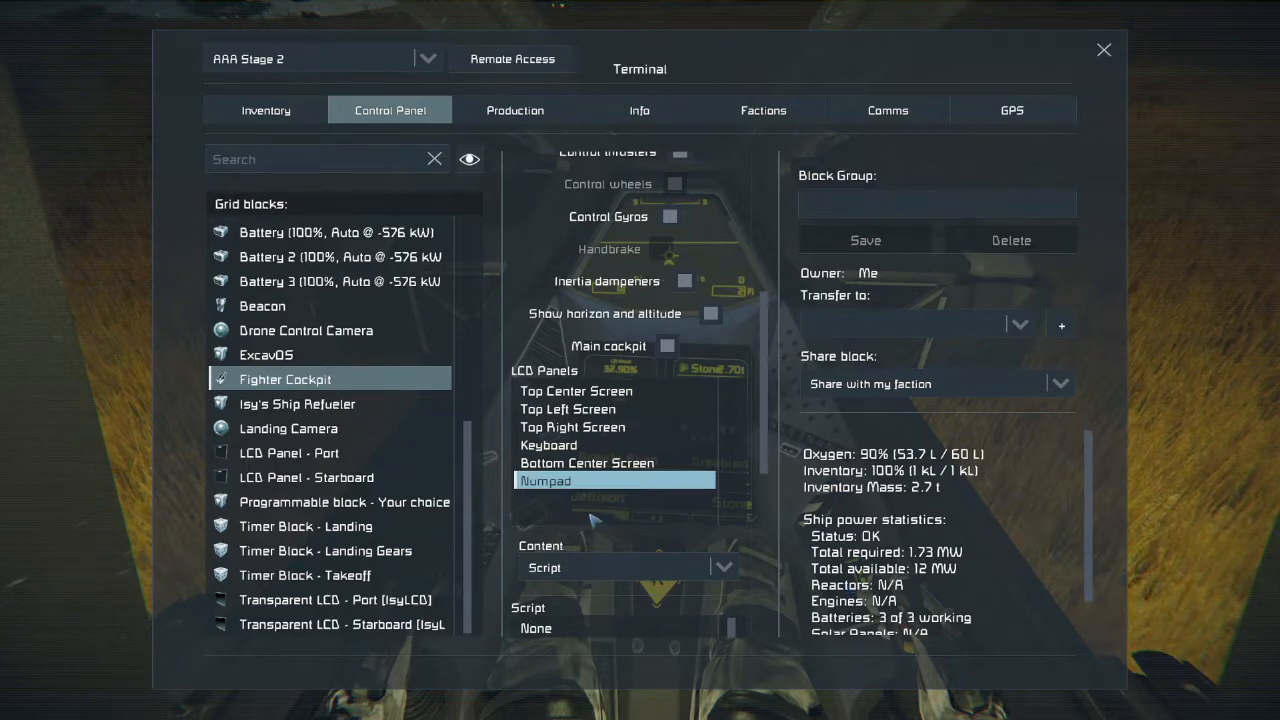
pyautogui.click(723, 567)
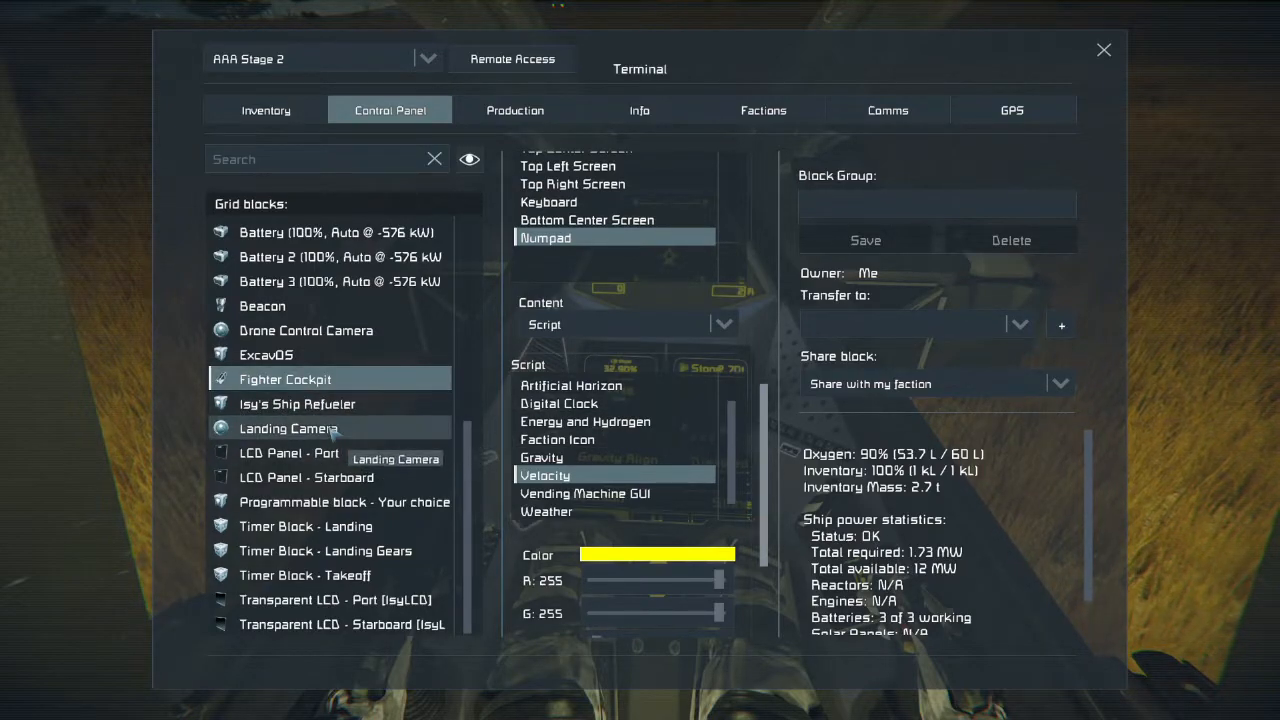
pyautogui.scroll(3)
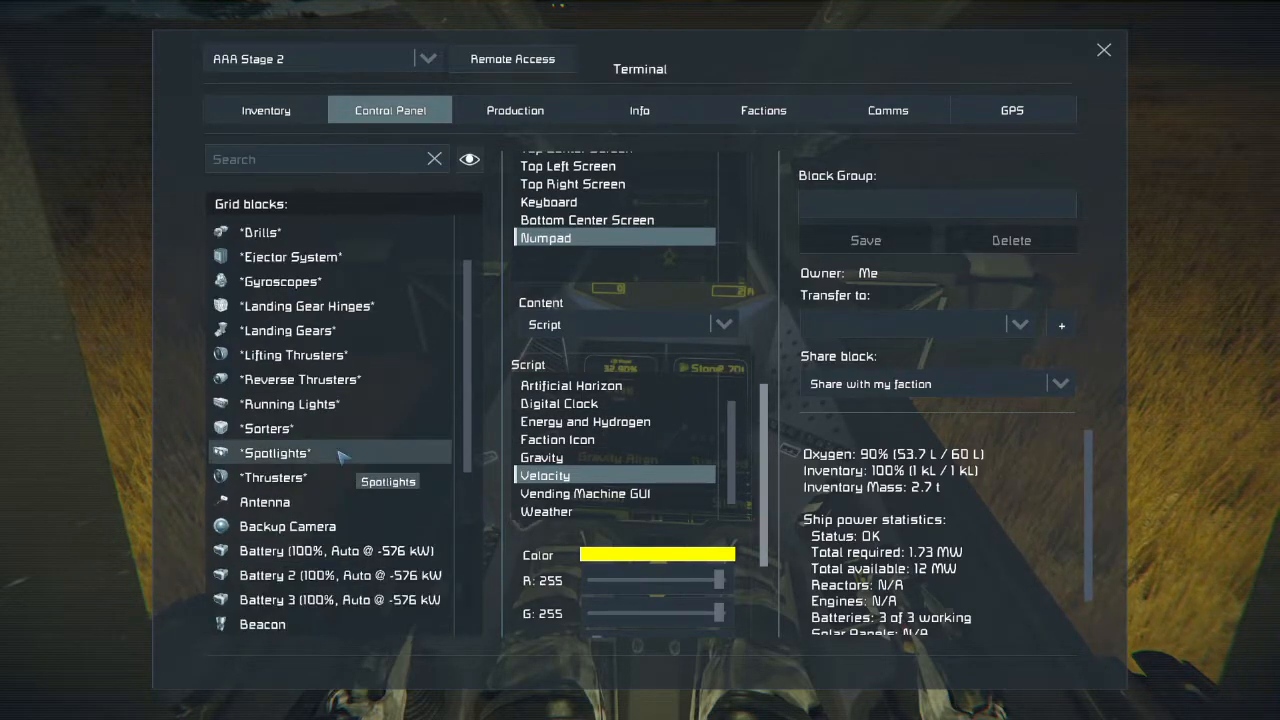
pyautogui.scroll(3)
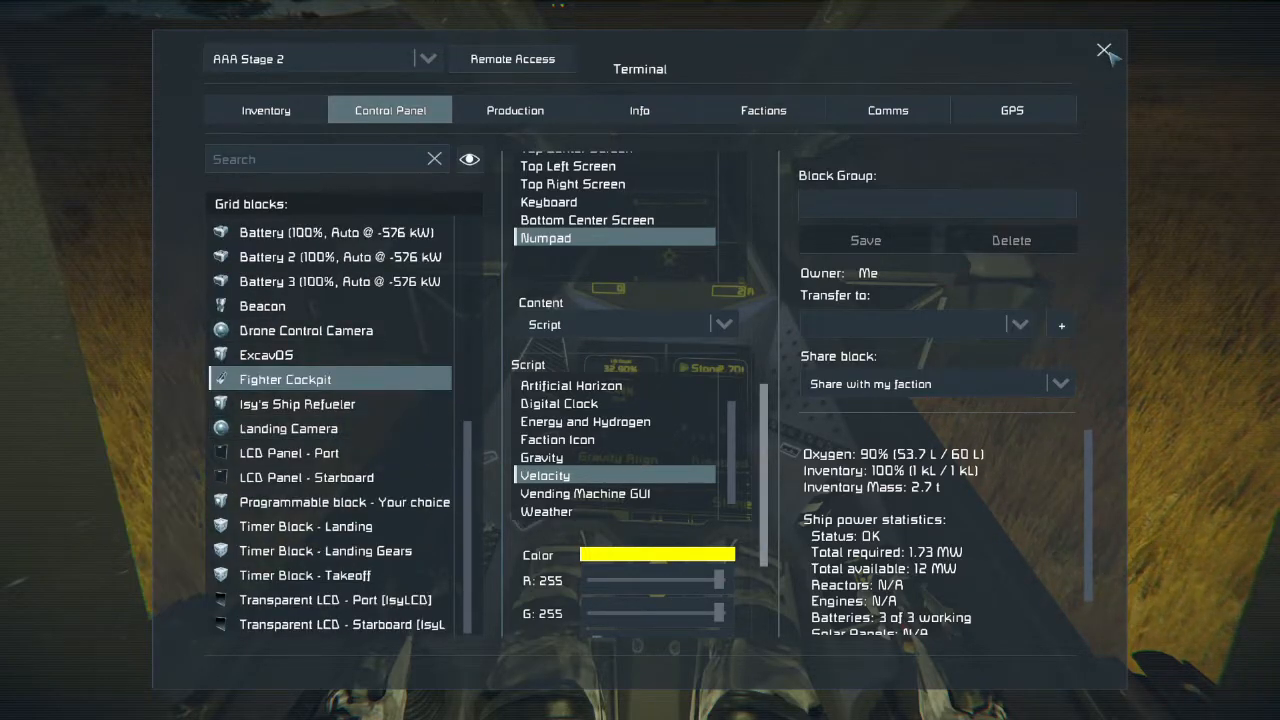
pyautogui.click(1104, 50)
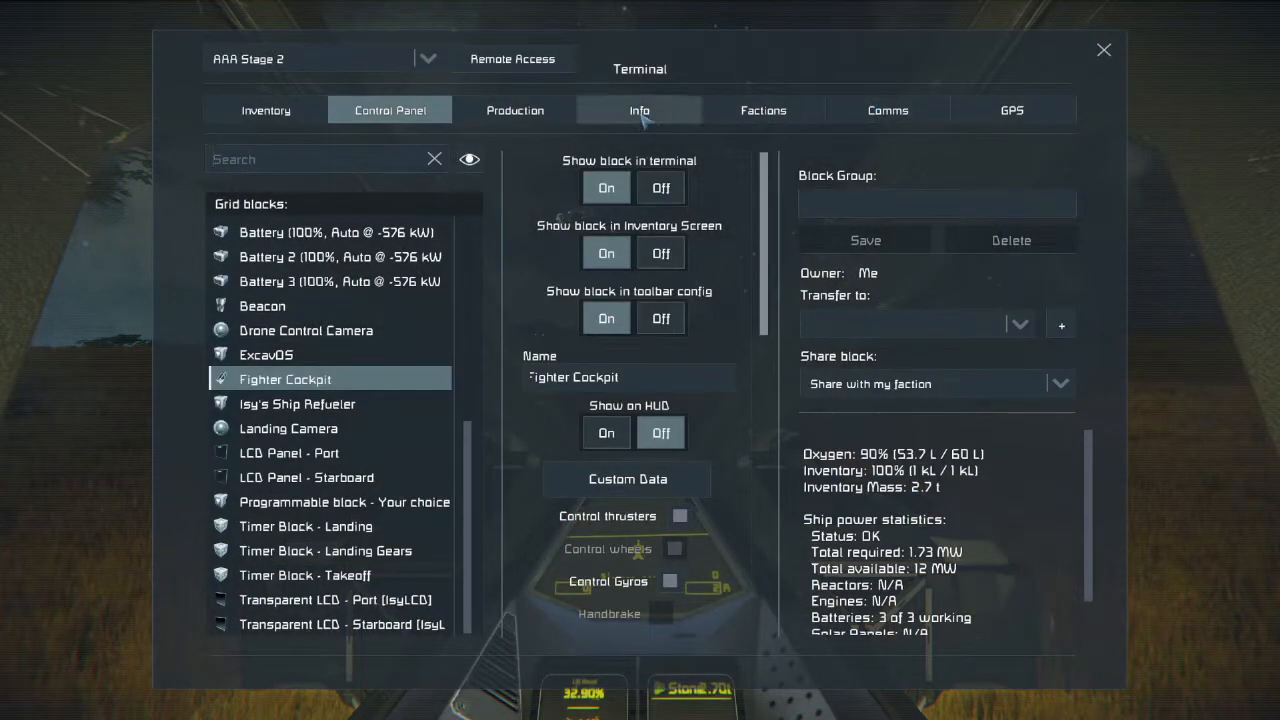
# Show the Info page with AAA Stage 2's grid name field
pyautogui.click(639, 110)
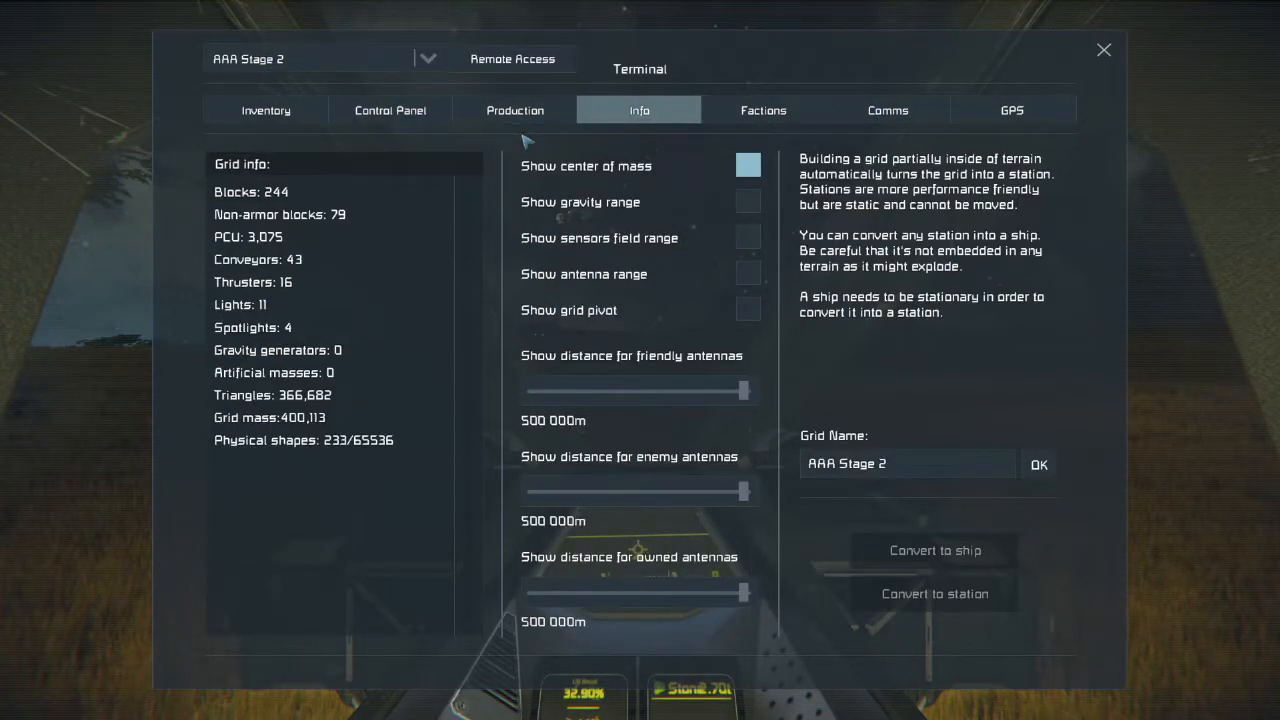
pyautogui.click(907, 463)
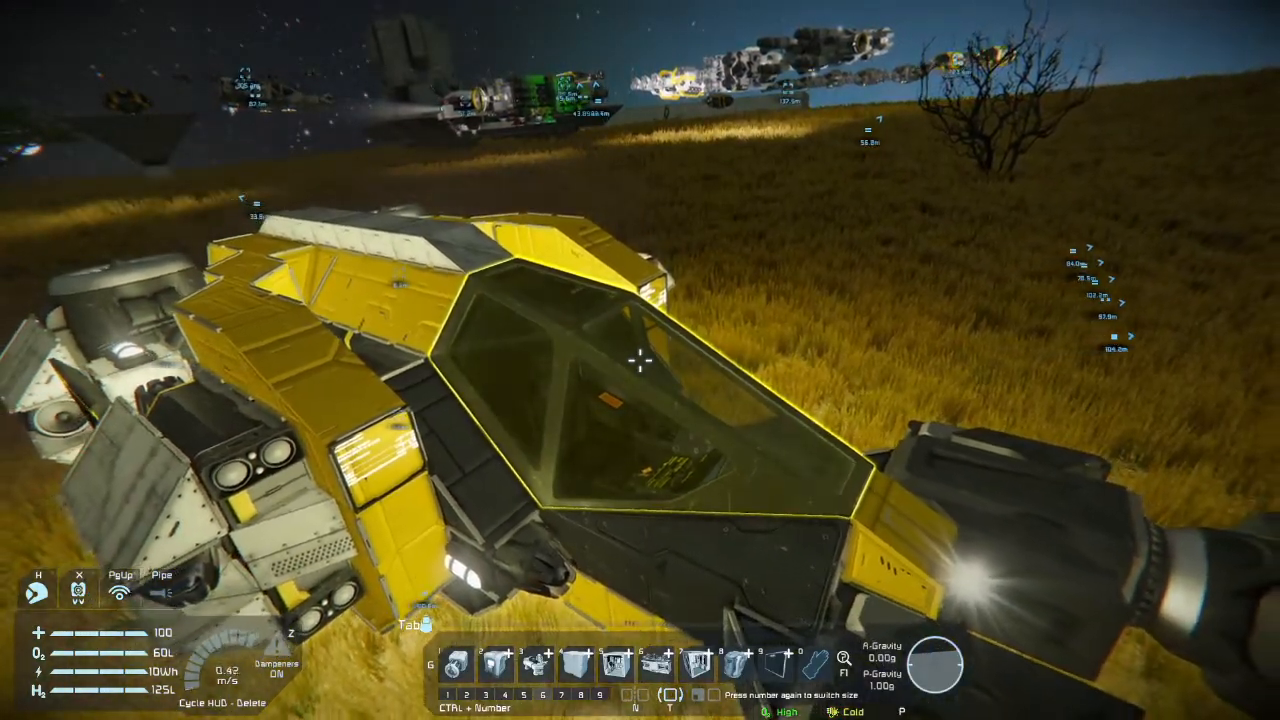
# Browse the F10 blueprint list to the Verno-class Miner entries and return to the cockpit
pyautogui.press('F10')
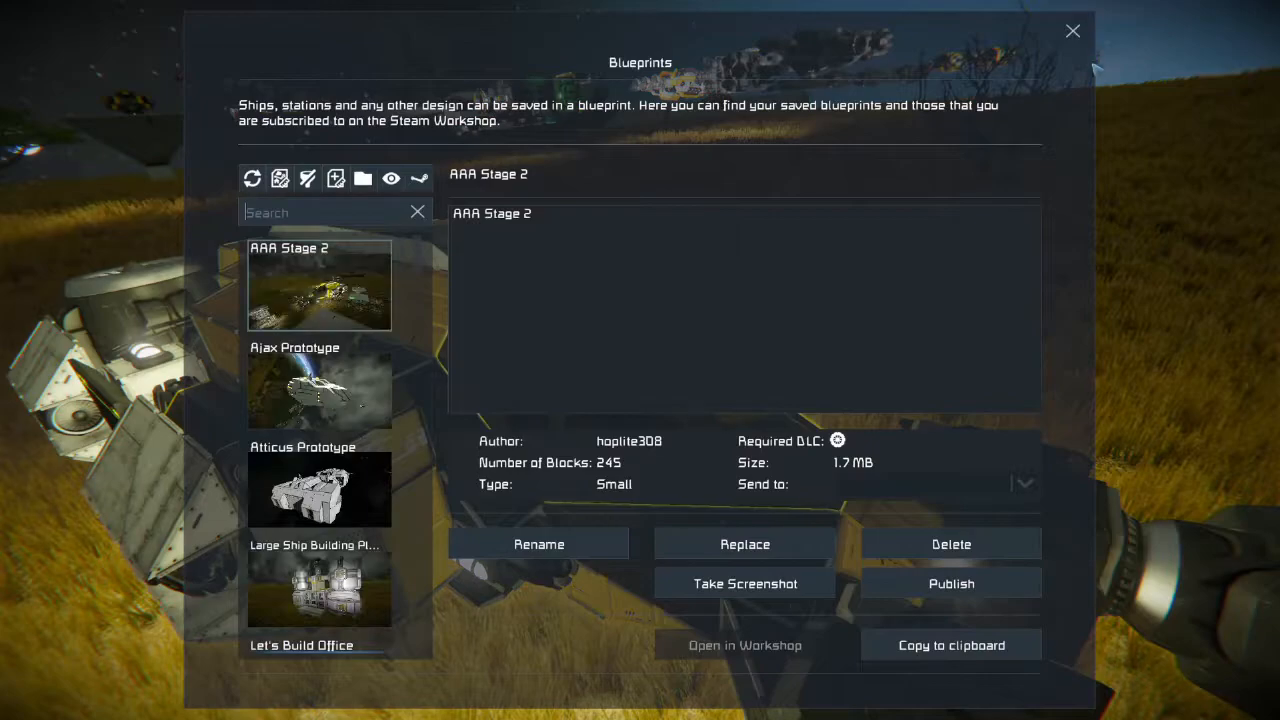
pyautogui.scroll(-3)
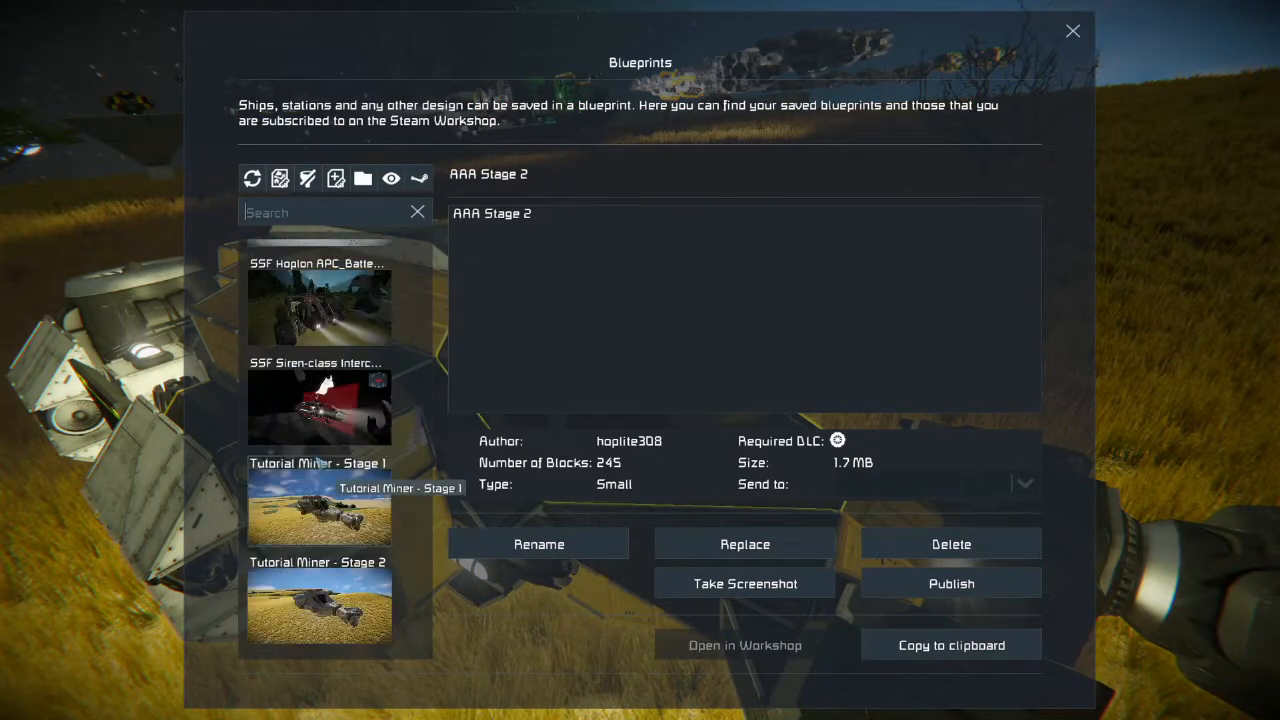
pyautogui.scroll(-3)
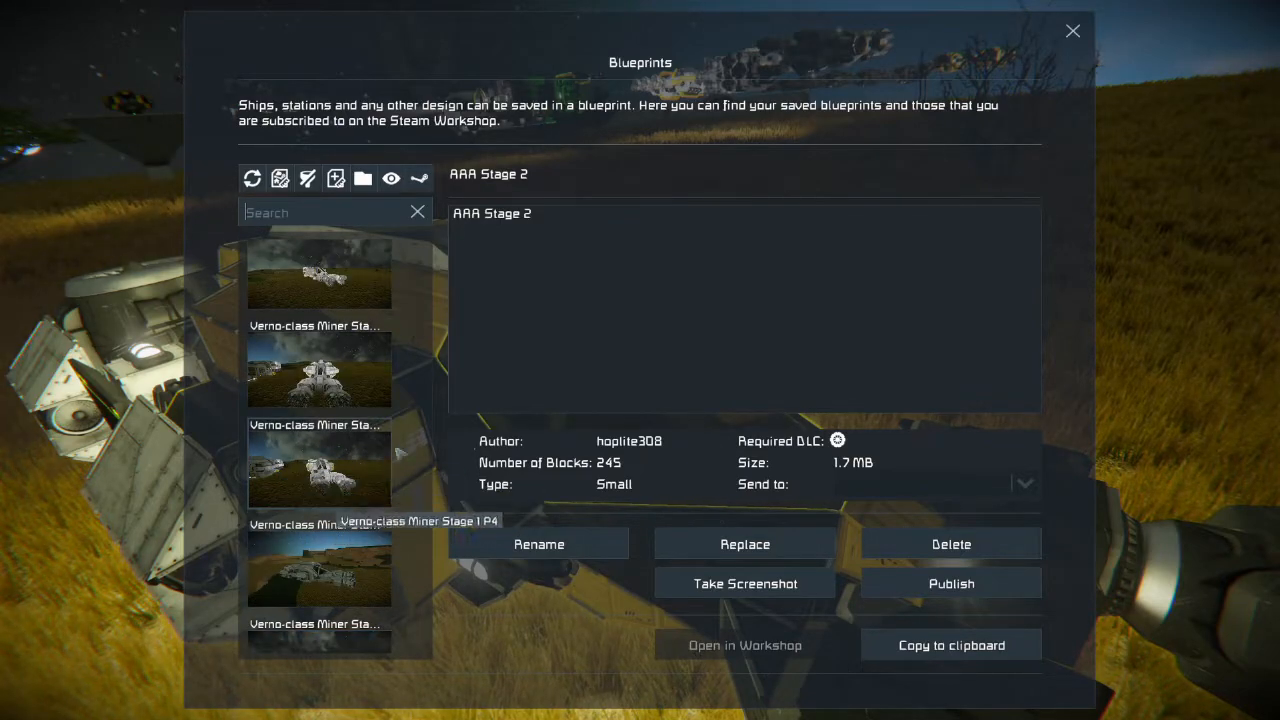
pyautogui.click(1073, 30)
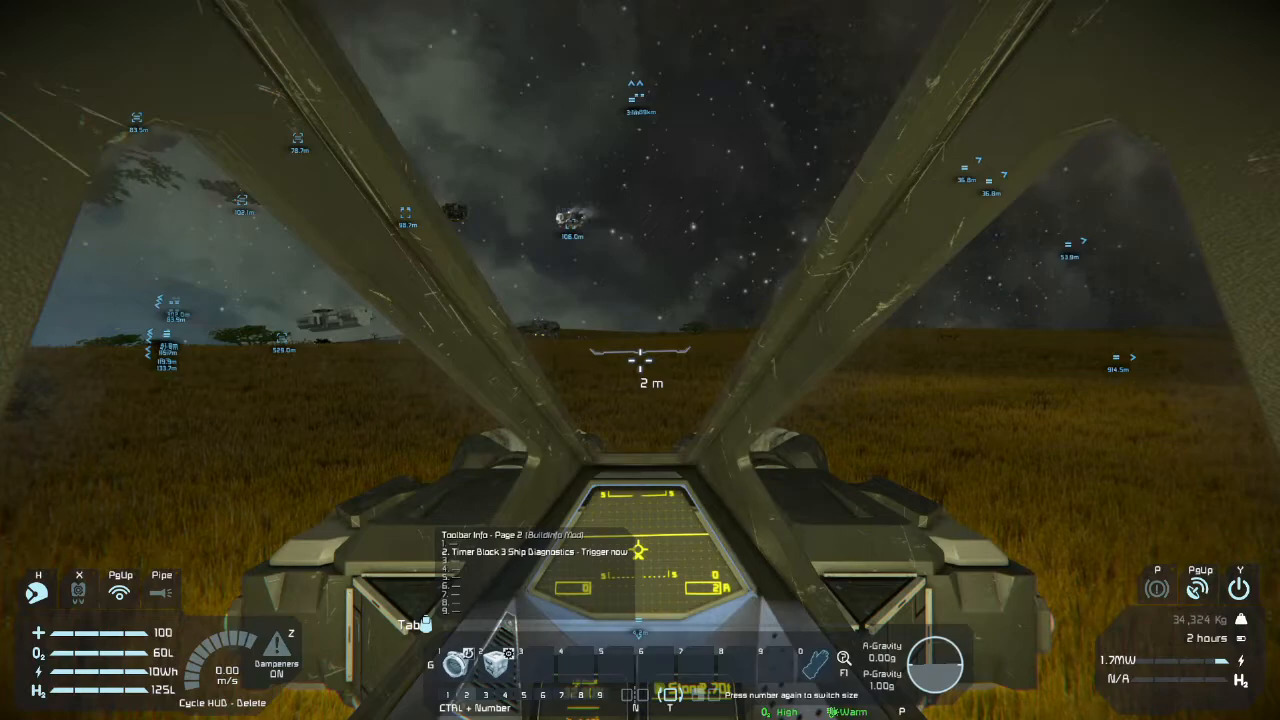
# Open the terminal with K and show AAA Stage 2's Info page with 244 blocks
pyautogui.press('K')
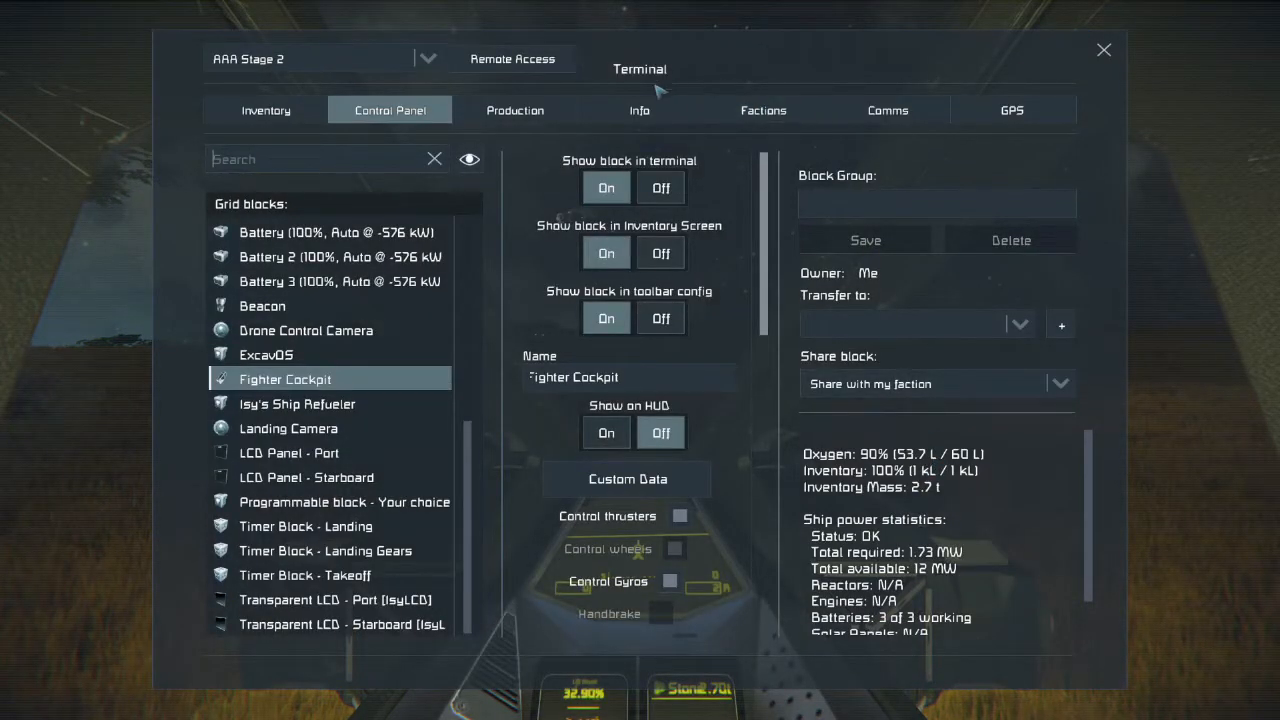
pyautogui.click(639, 110)
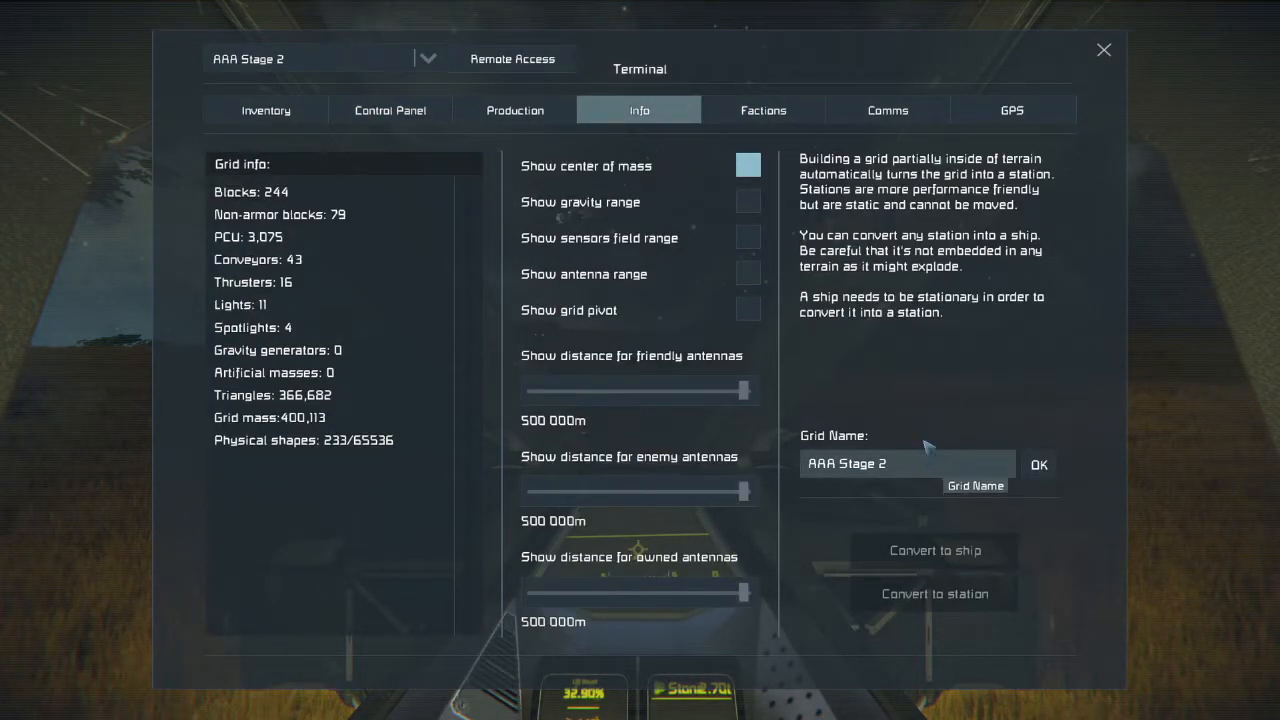
pyautogui.moveTo(903, 390)
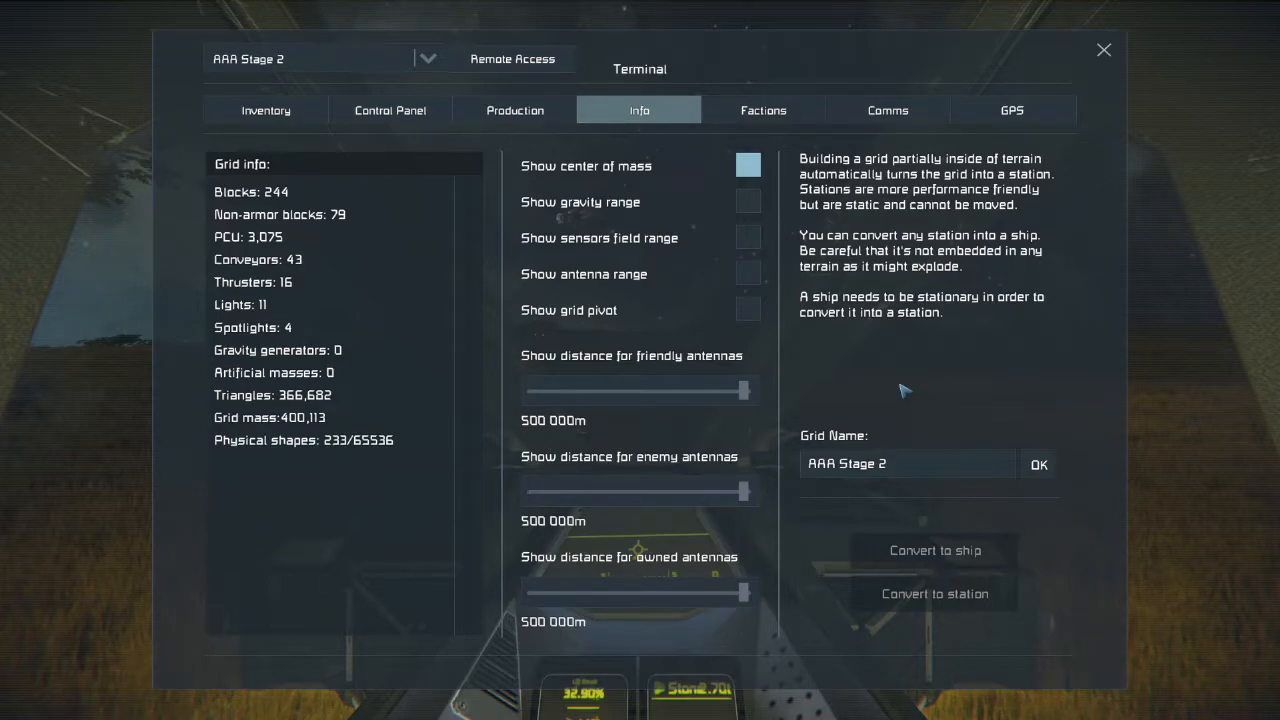
pyautogui.moveTo(785, 505)
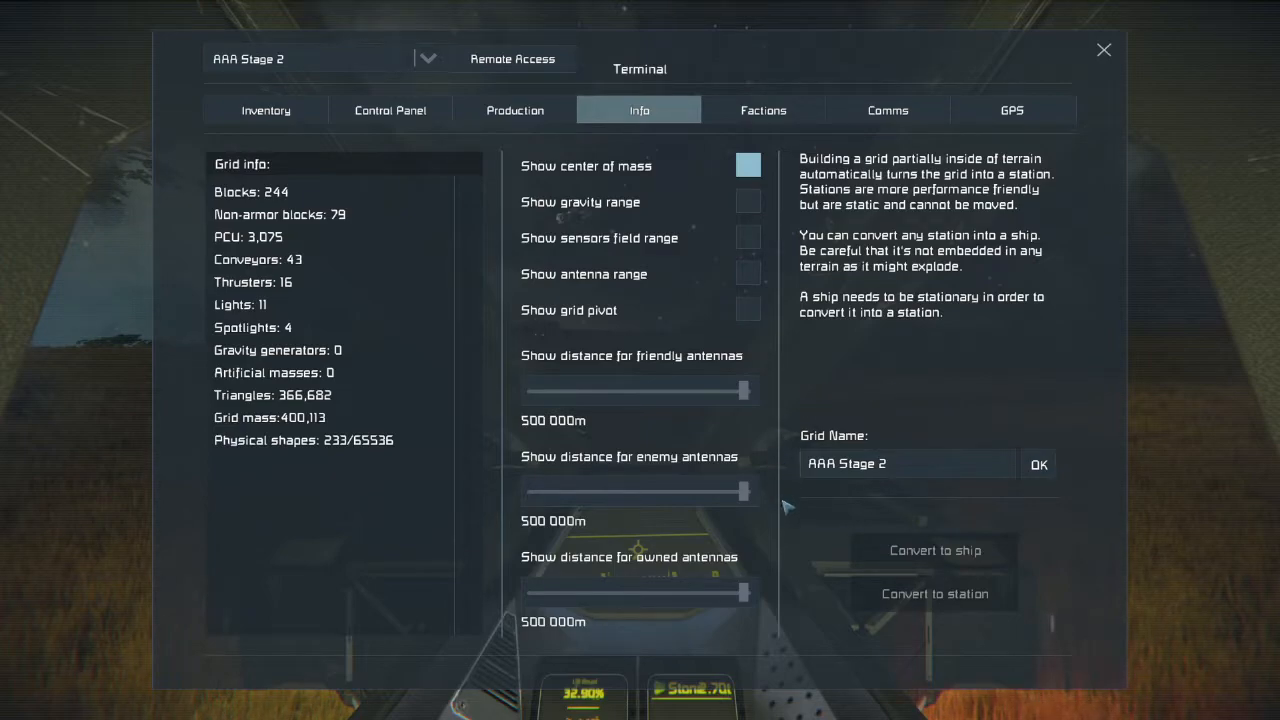
pyautogui.moveTo(790, 510)
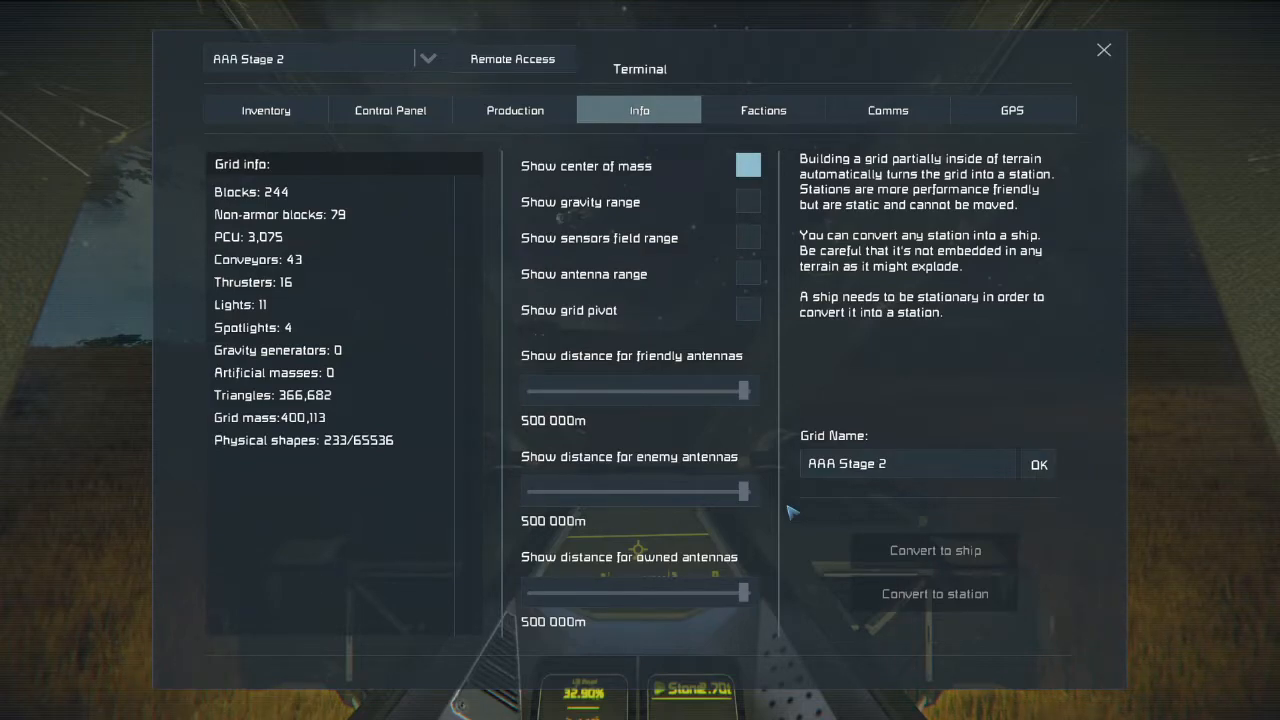
# Replace the grid name AAA Stage 2 with 'Verno-class Miner'
pyautogui.tripleClick(906, 463)
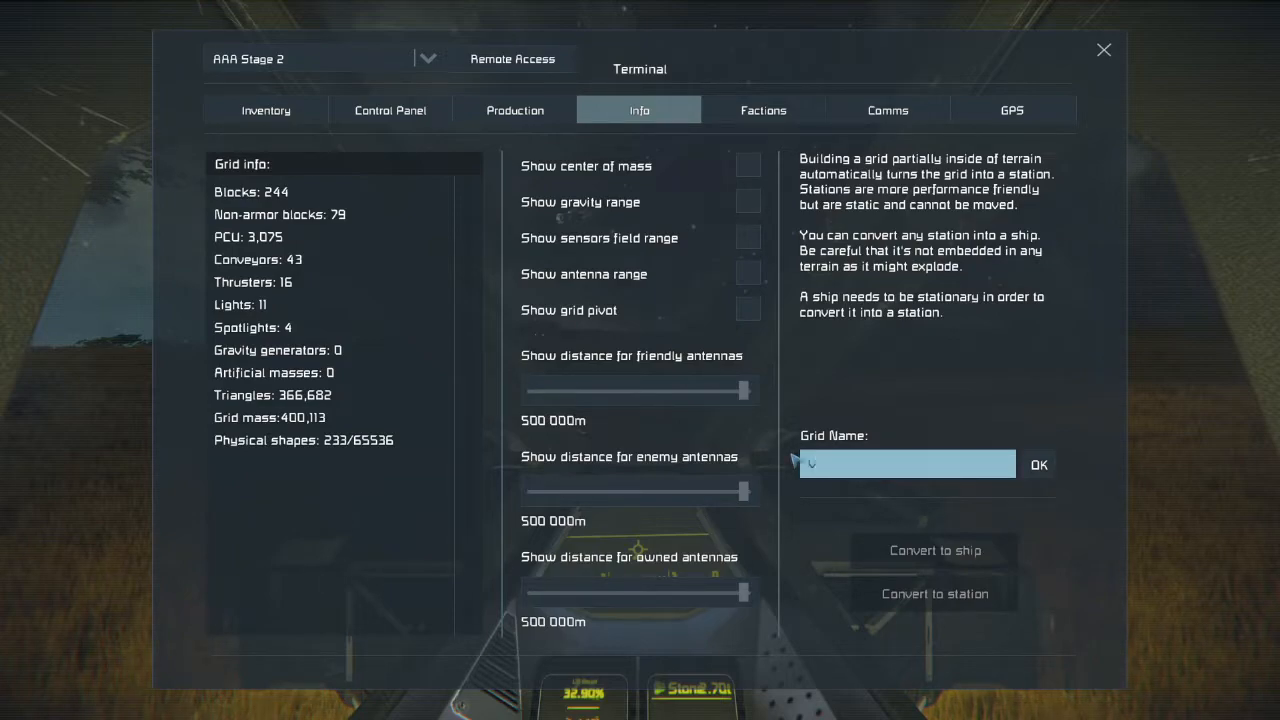
pyautogui.write('Verno-class')
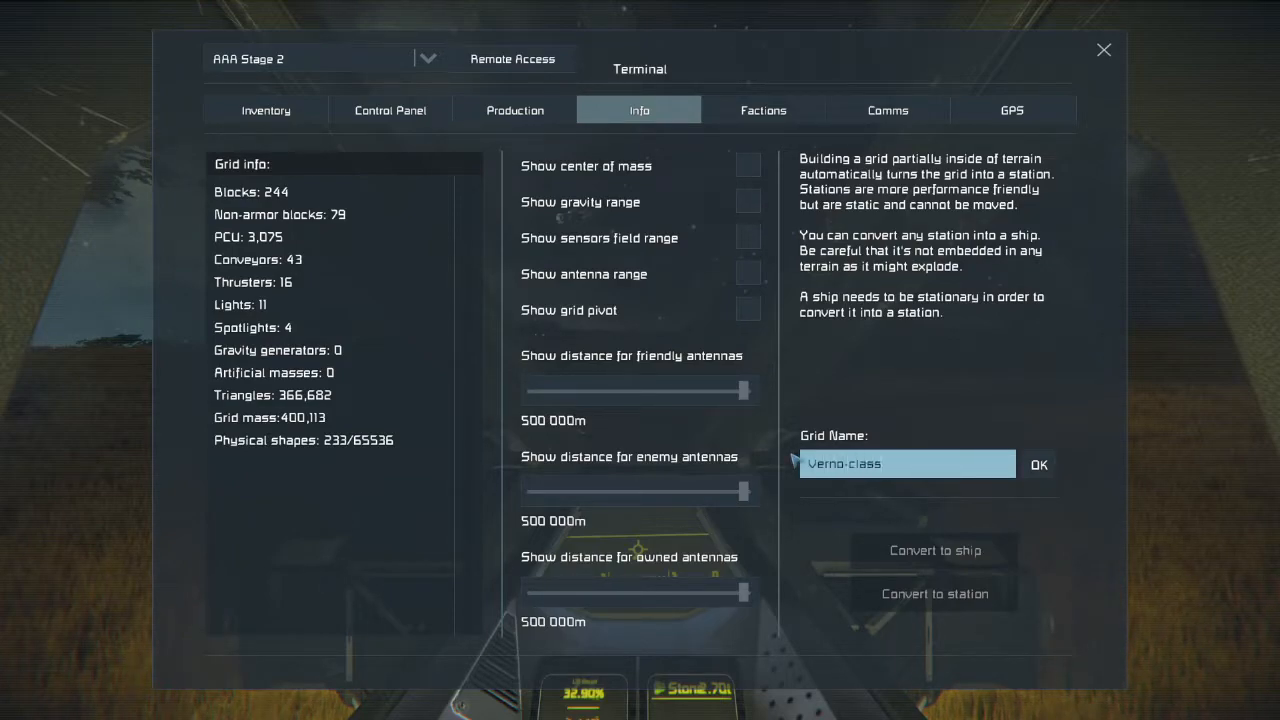
pyautogui.write('Miner')
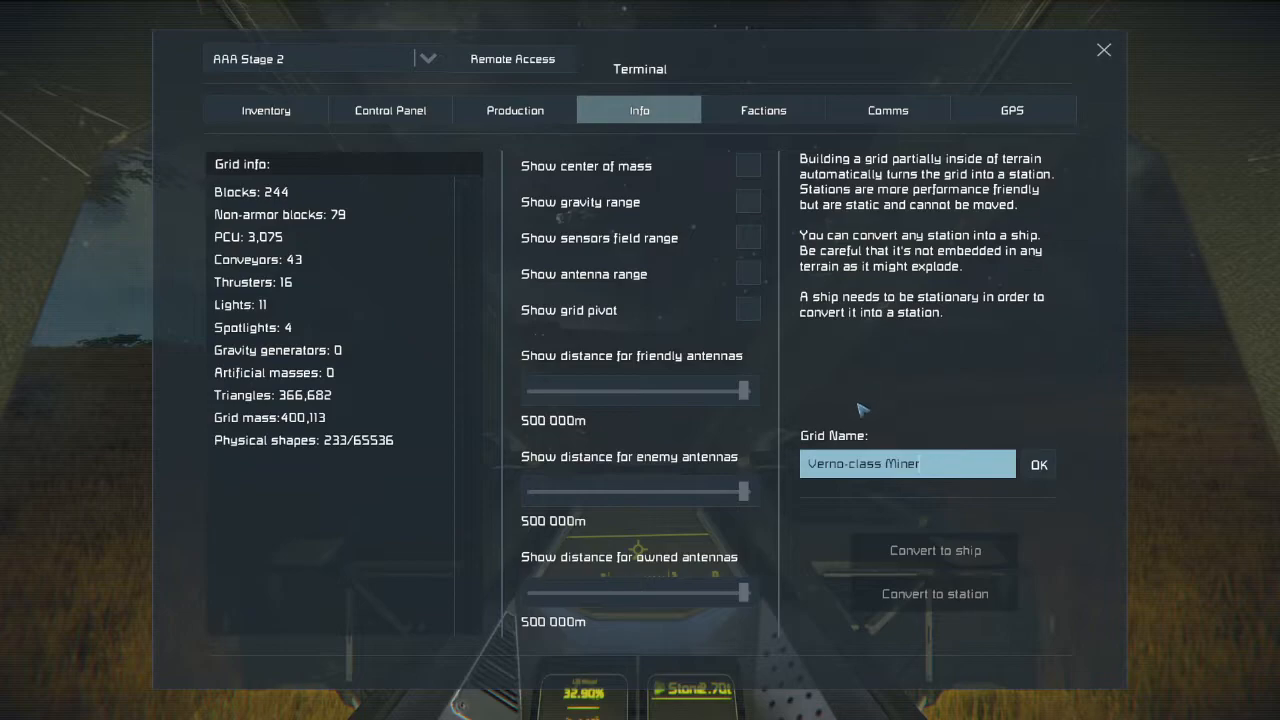
pyautogui.click(907, 463)
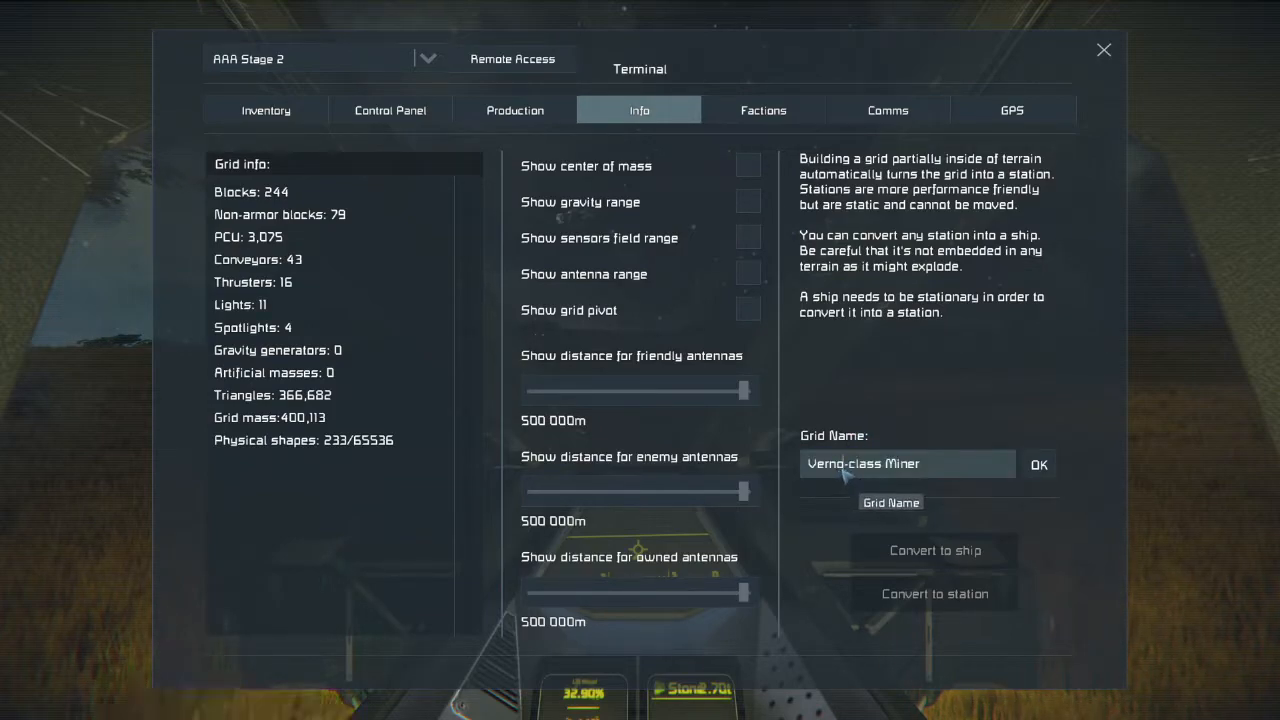
pyautogui.click(907, 463)
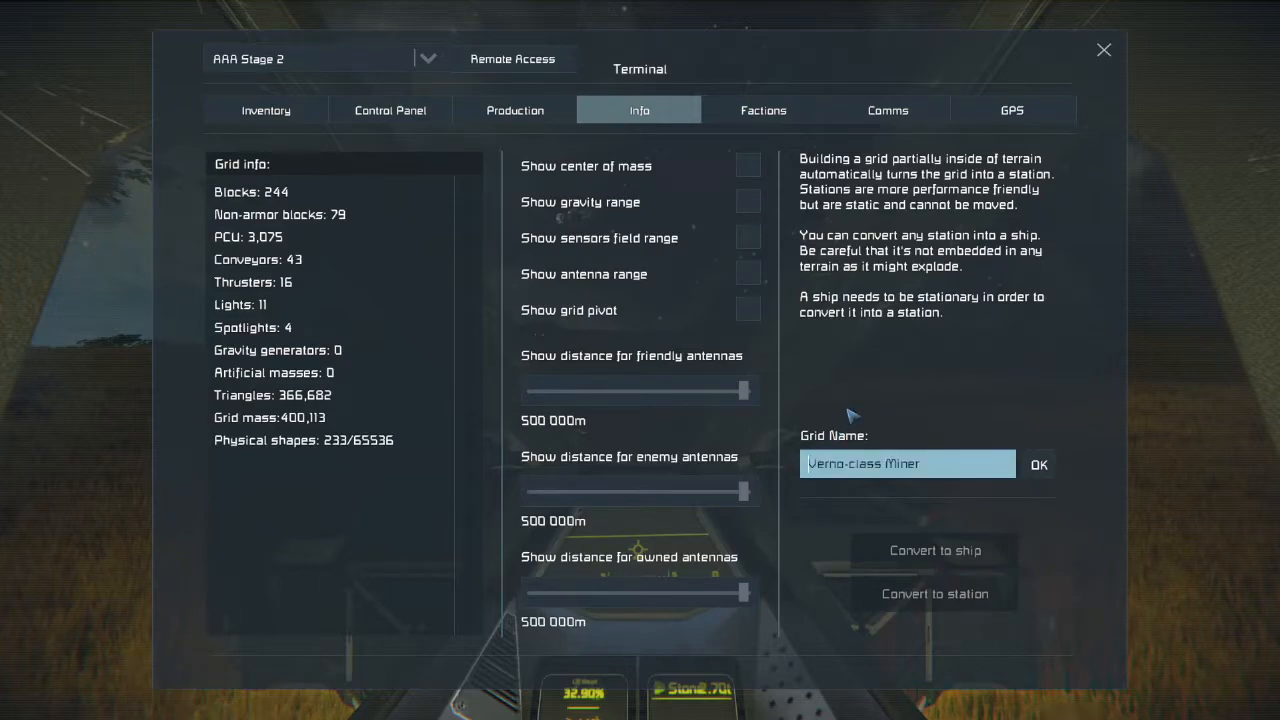
pyautogui.moveTo(865, 390)
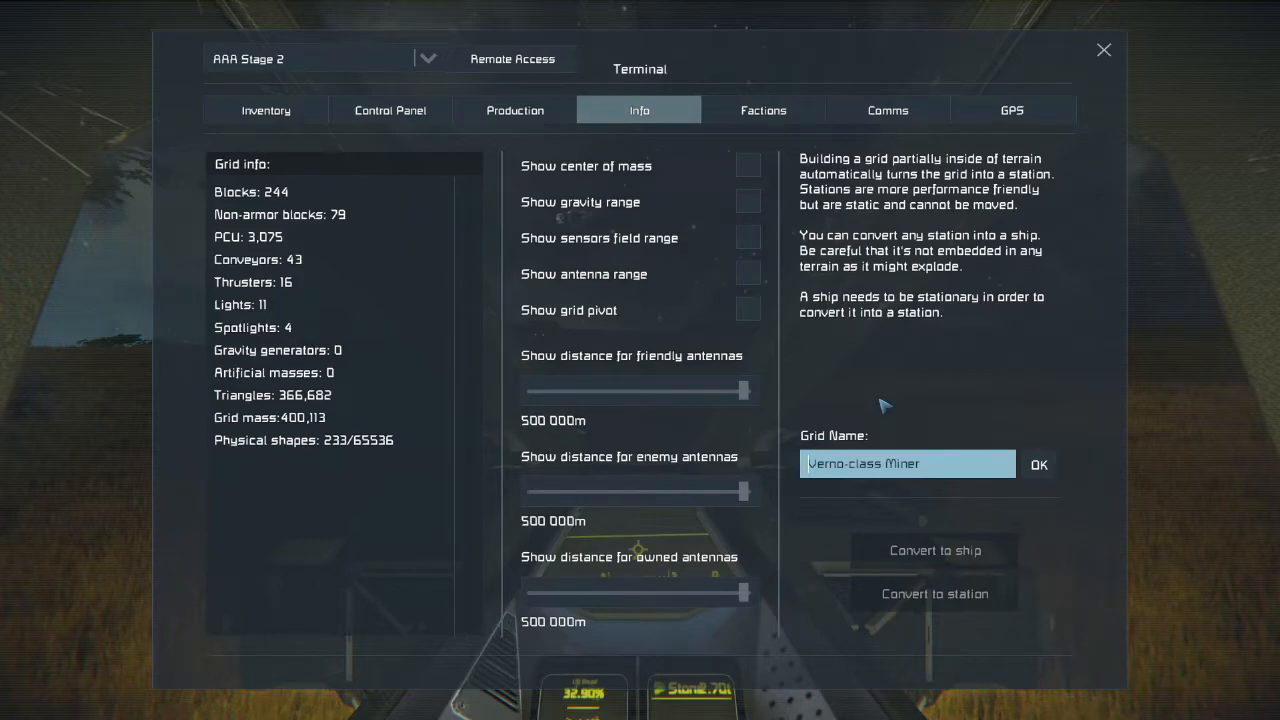
pyautogui.moveTo(908, 390)
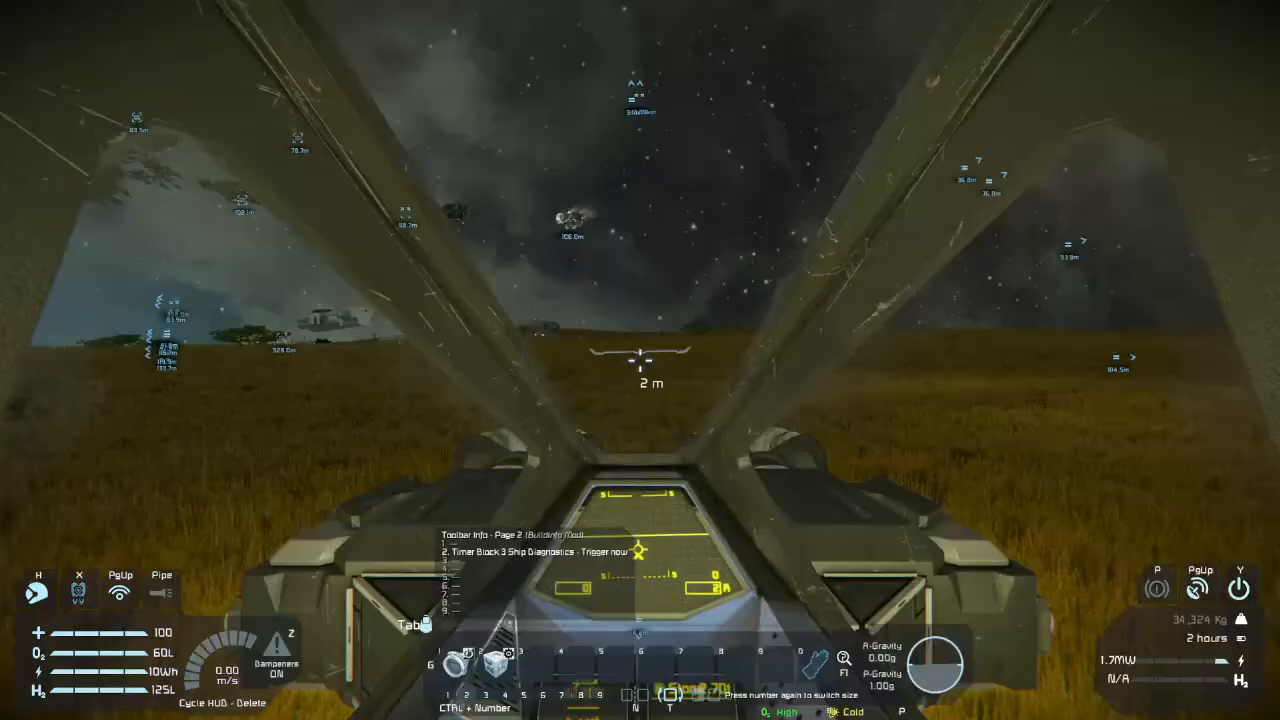
# Reopen the terminal and set the Beacon's HUD text to 'Verno-class Miner'
pyautogui.press('K')
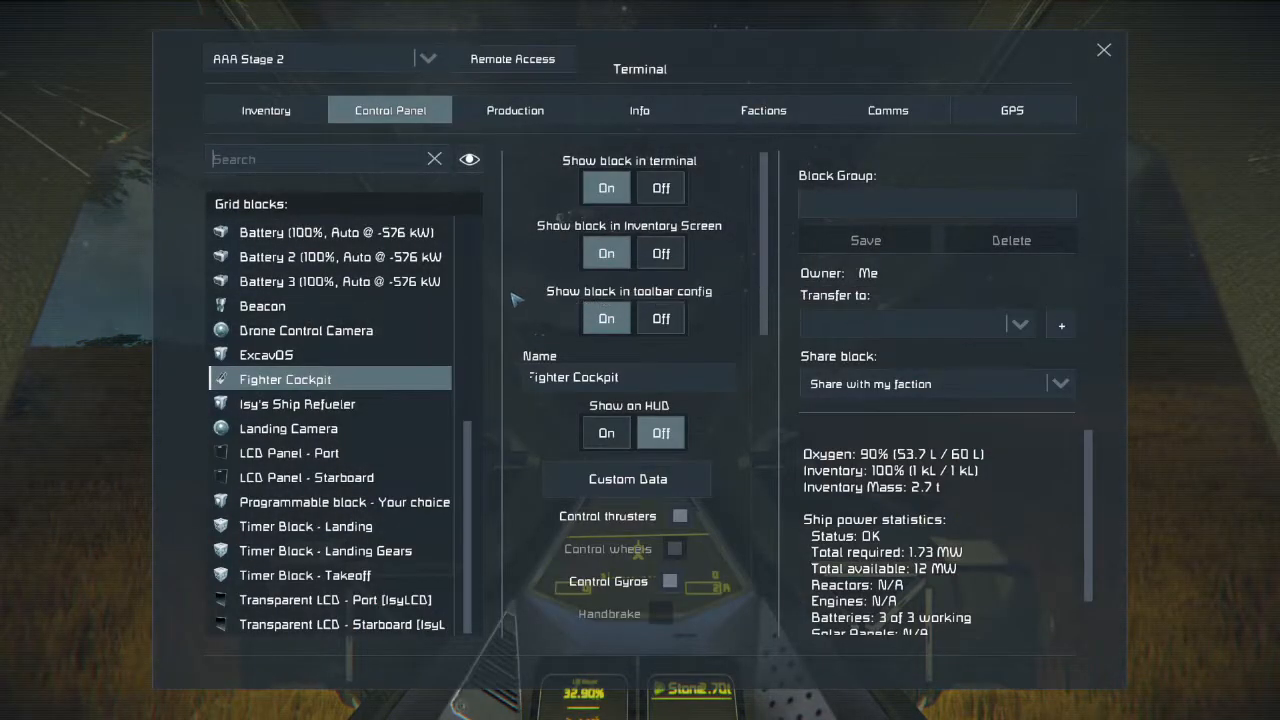
pyautogui.moveTo(855, 528)
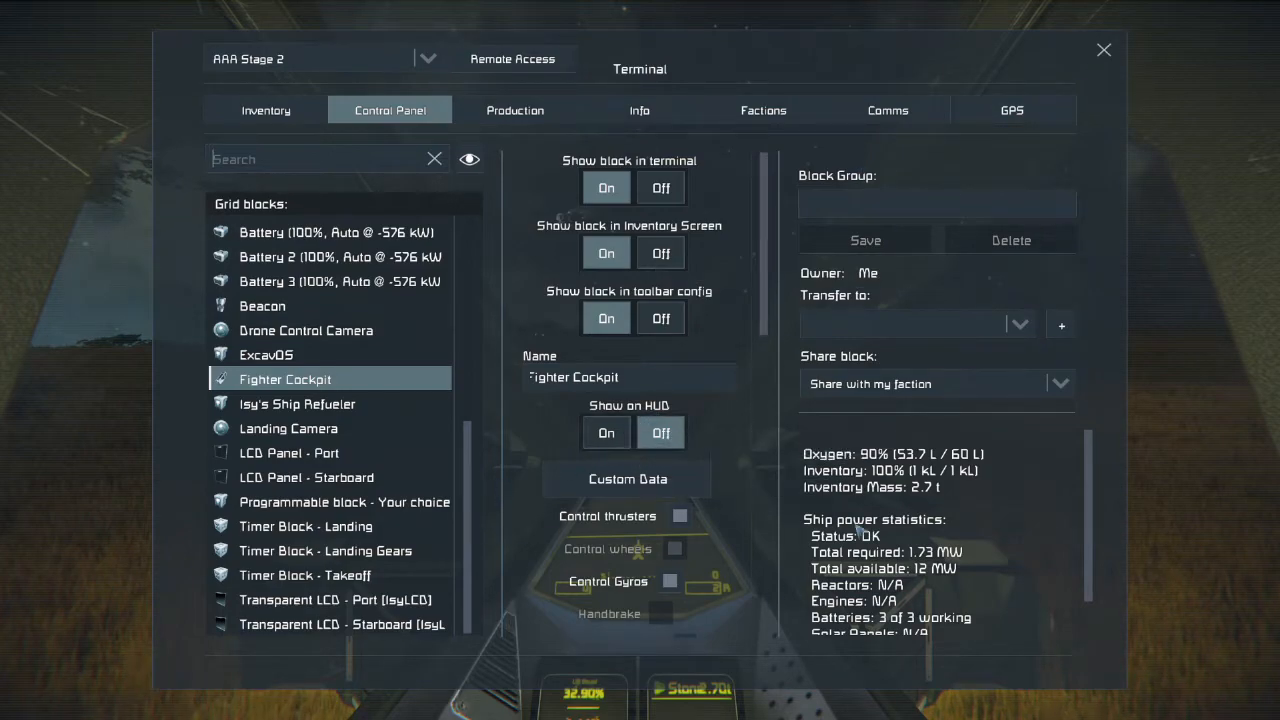
pyautogui.click(262, 305)
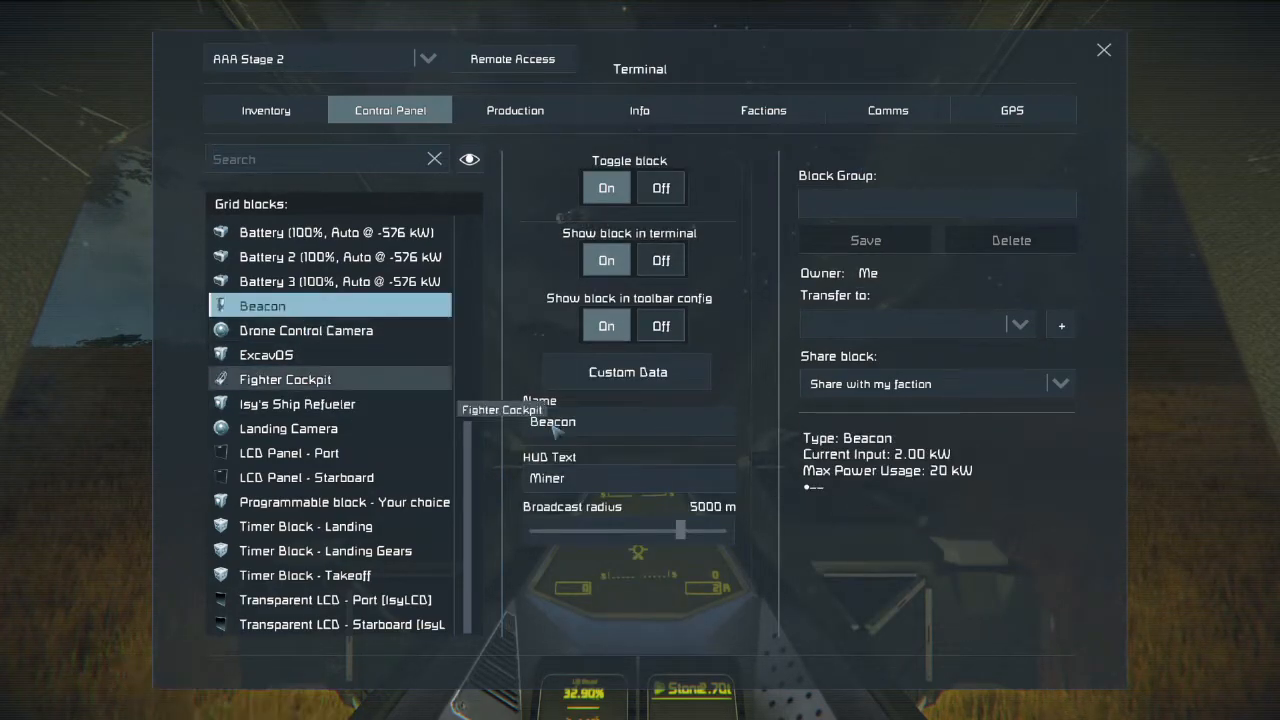
pyautogui.tripleClick(628, 478)
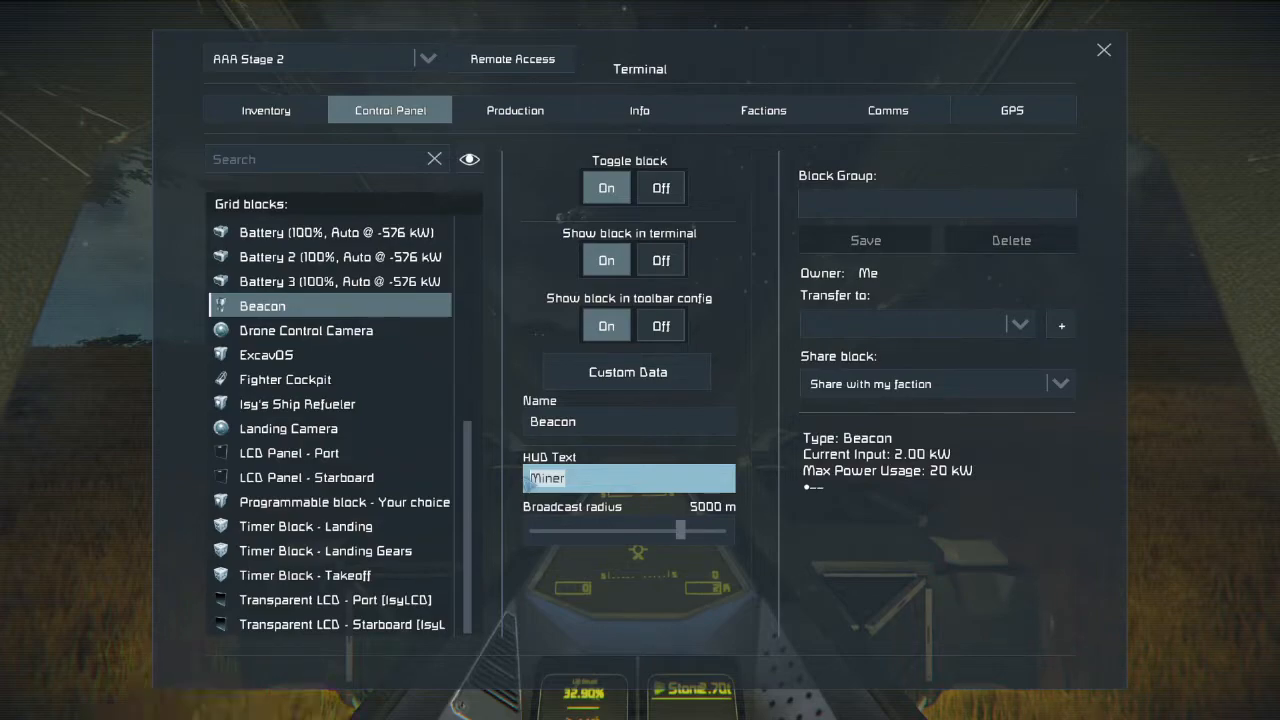
pyautogui.write('Verno-class')
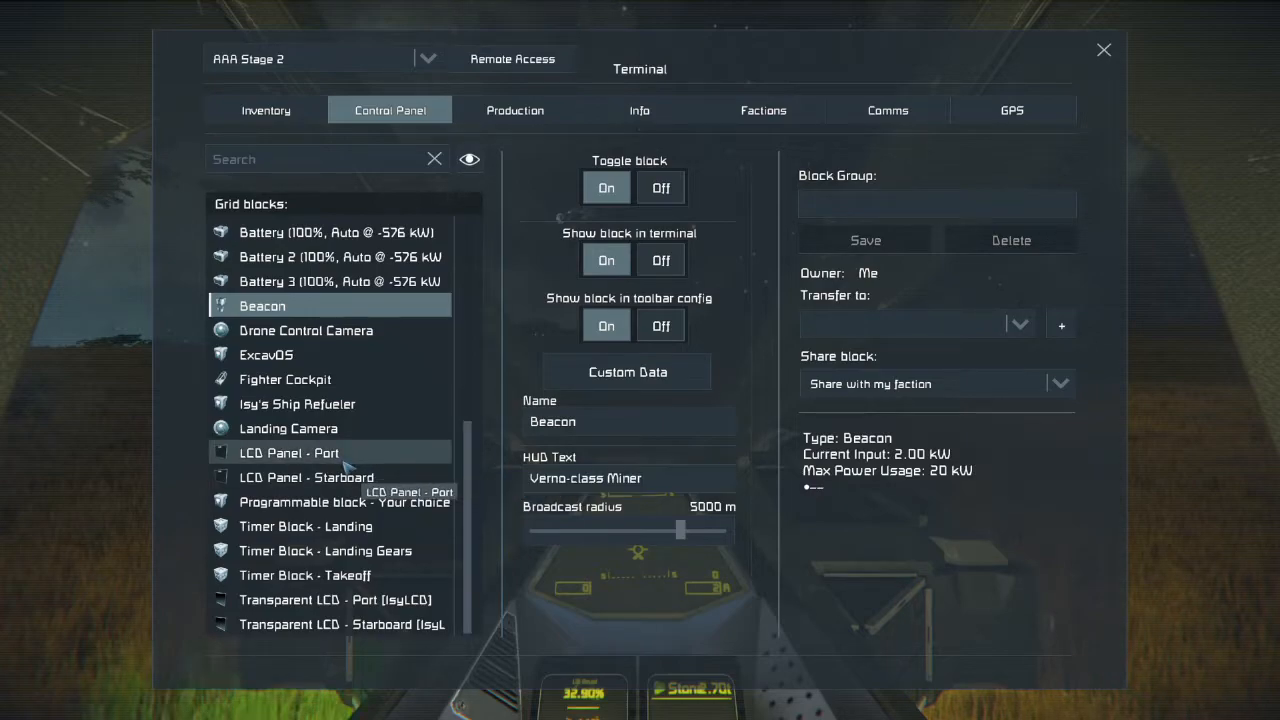
pyautogui.scroll(3)
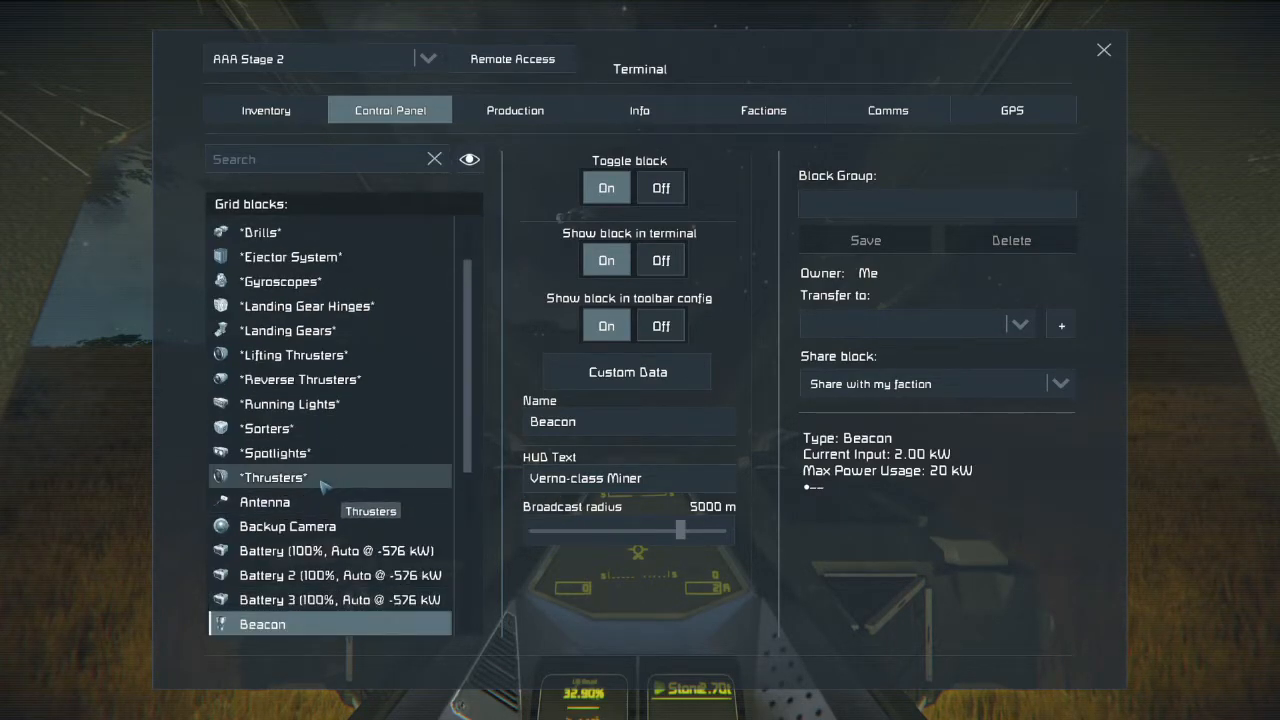
# Raise the beacon's broadcast radius to 50000 m
pyautogui.click(265, 501)
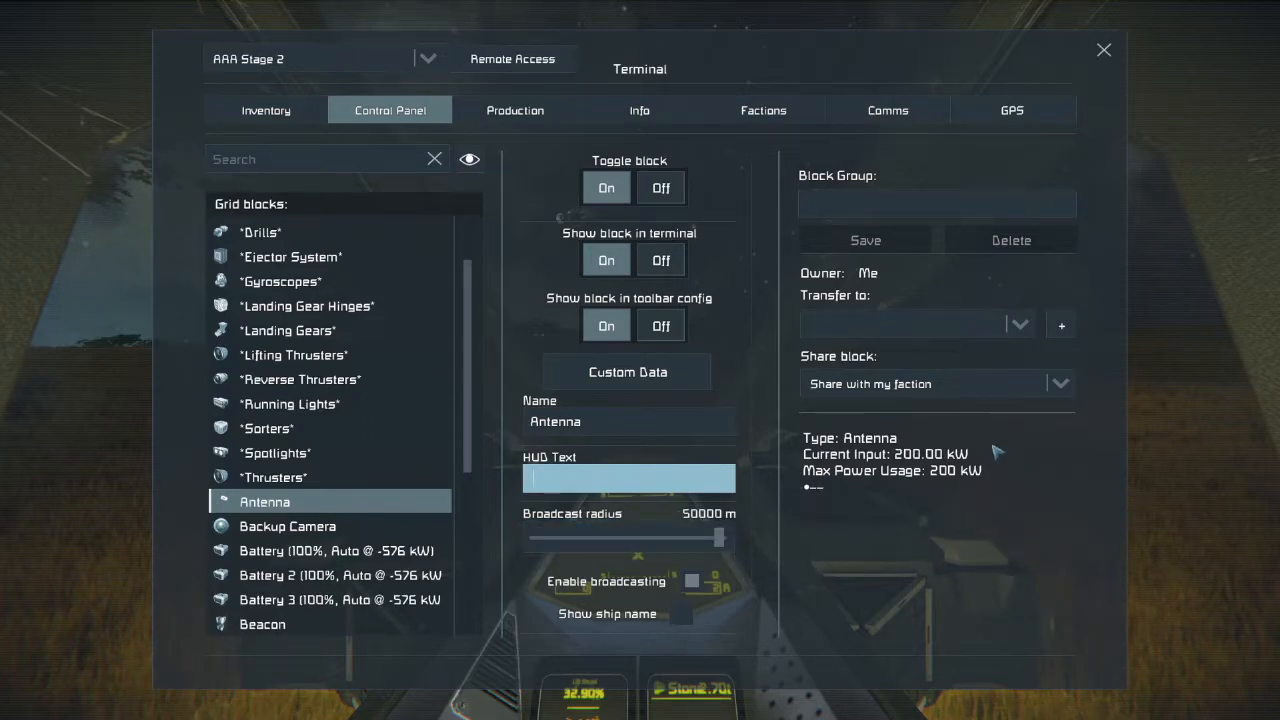
pyautogui.moveTo(765, 547)
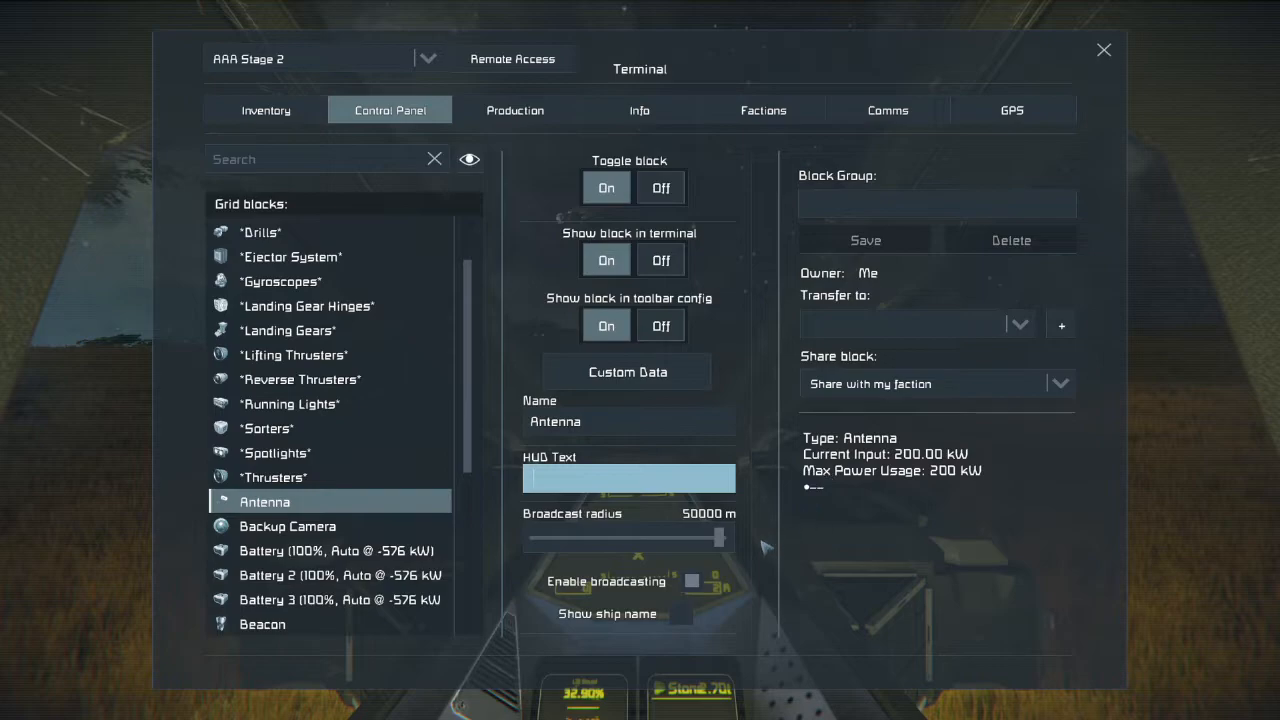
pyautogui.moveTo(452, 513)
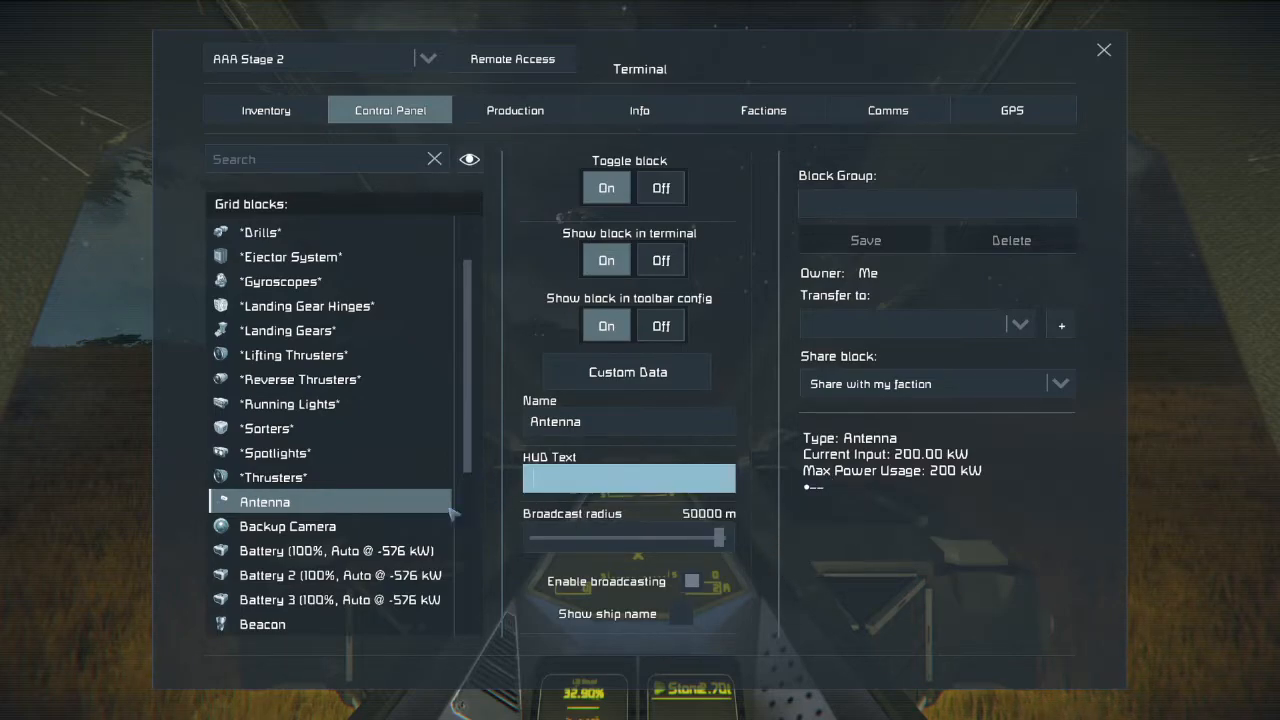
pyautogui.moveTo(380, 532)
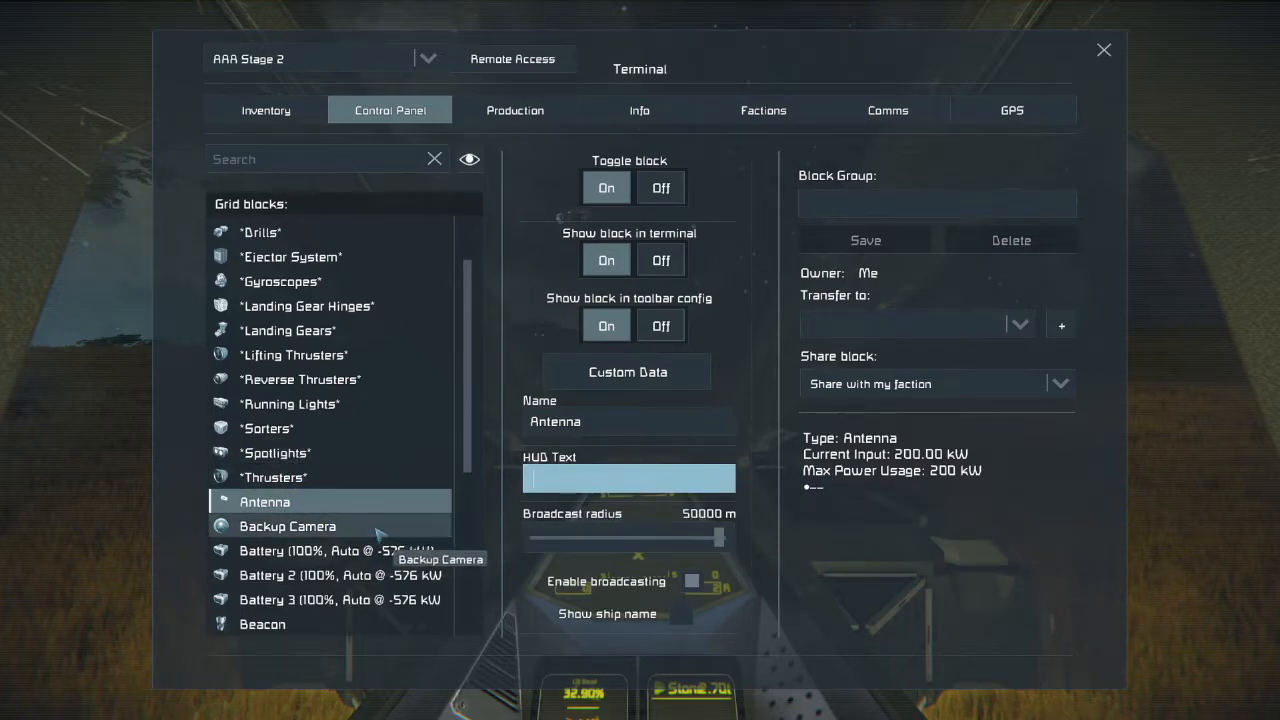
pyautogui.moveTo(262, 624)
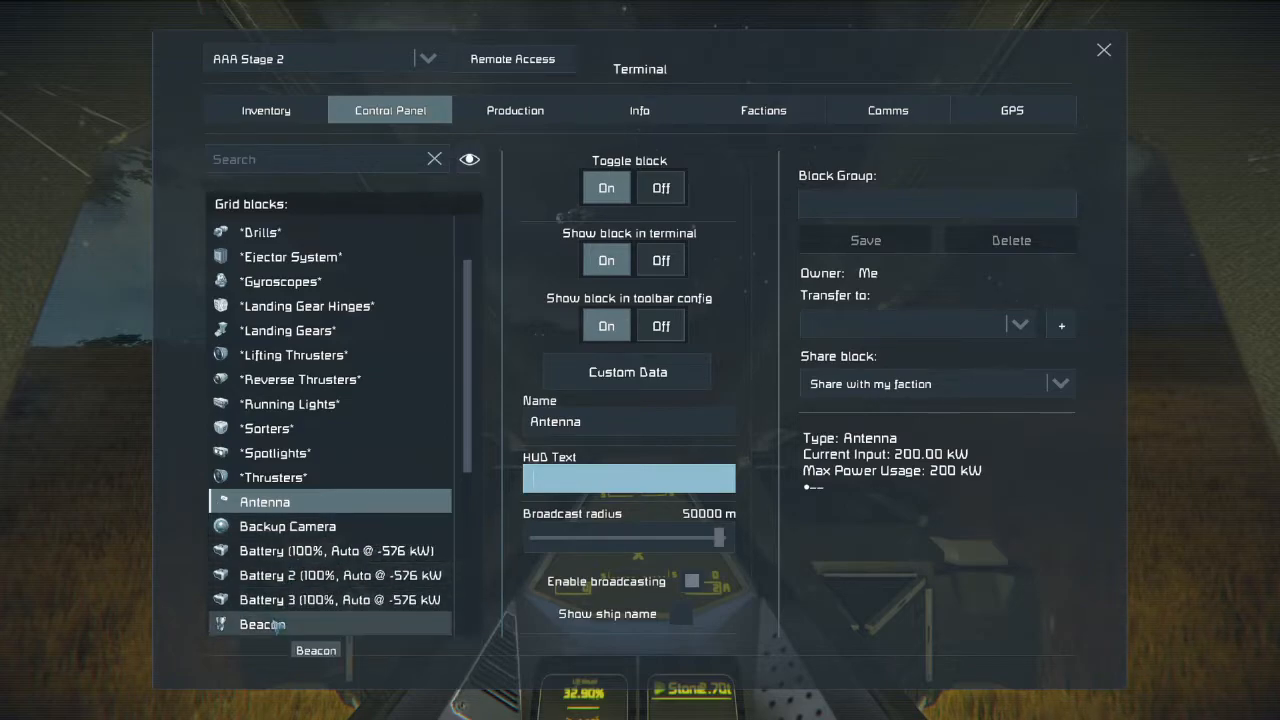
pyautogui.click(262, 624)
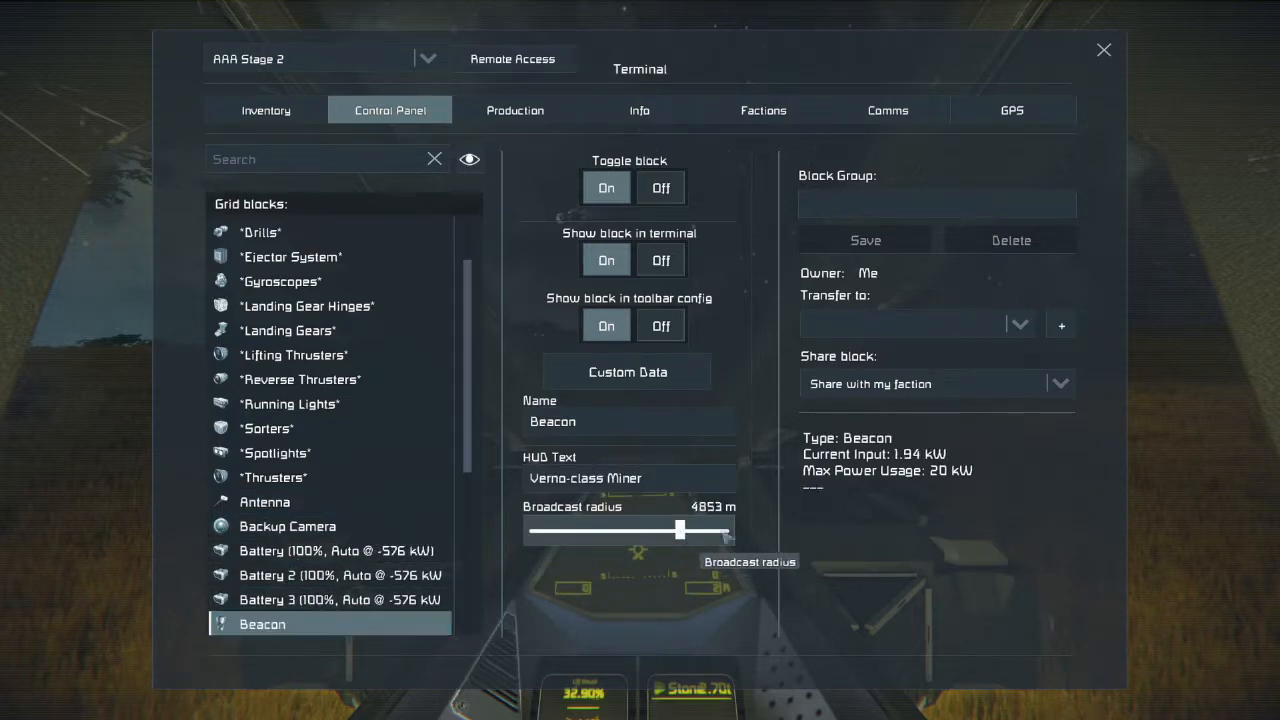
pyautogui.moveTo(680, 530); pyautogui.dragTo(725, 530)
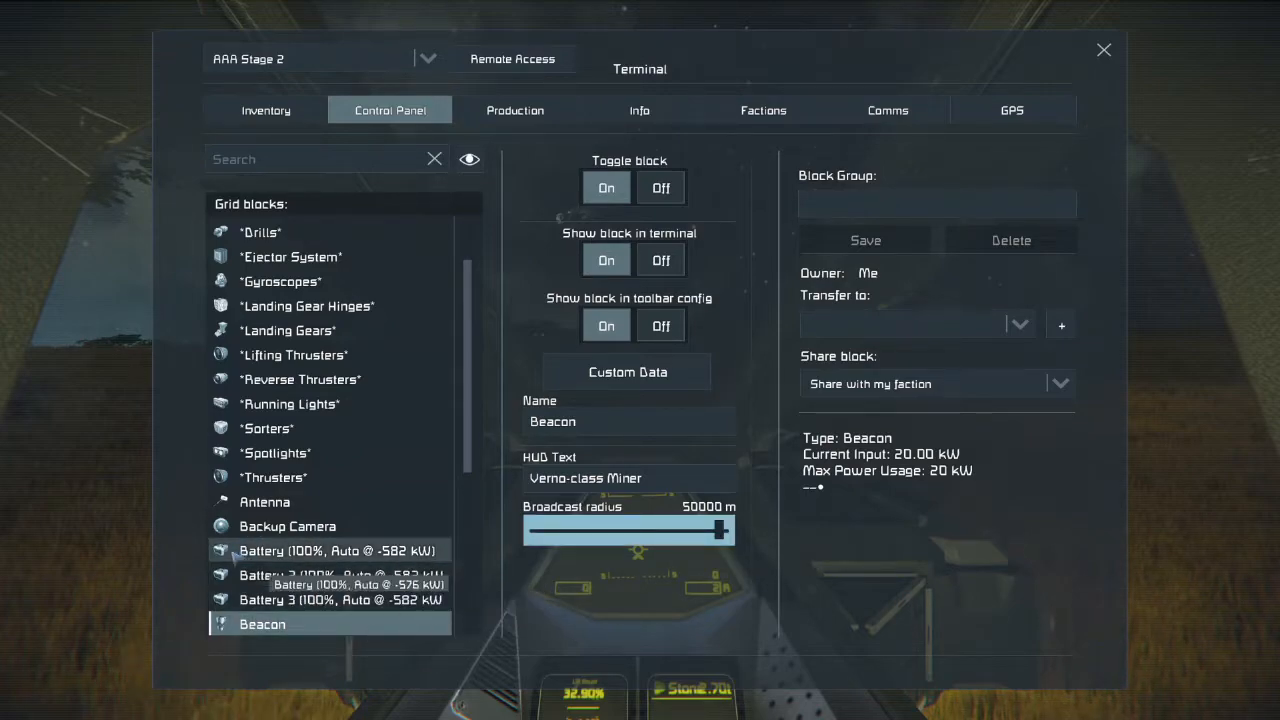
# Set the Antenna's HUD text to 'Verno-class Miner'
pyautogui.click(265, 501)
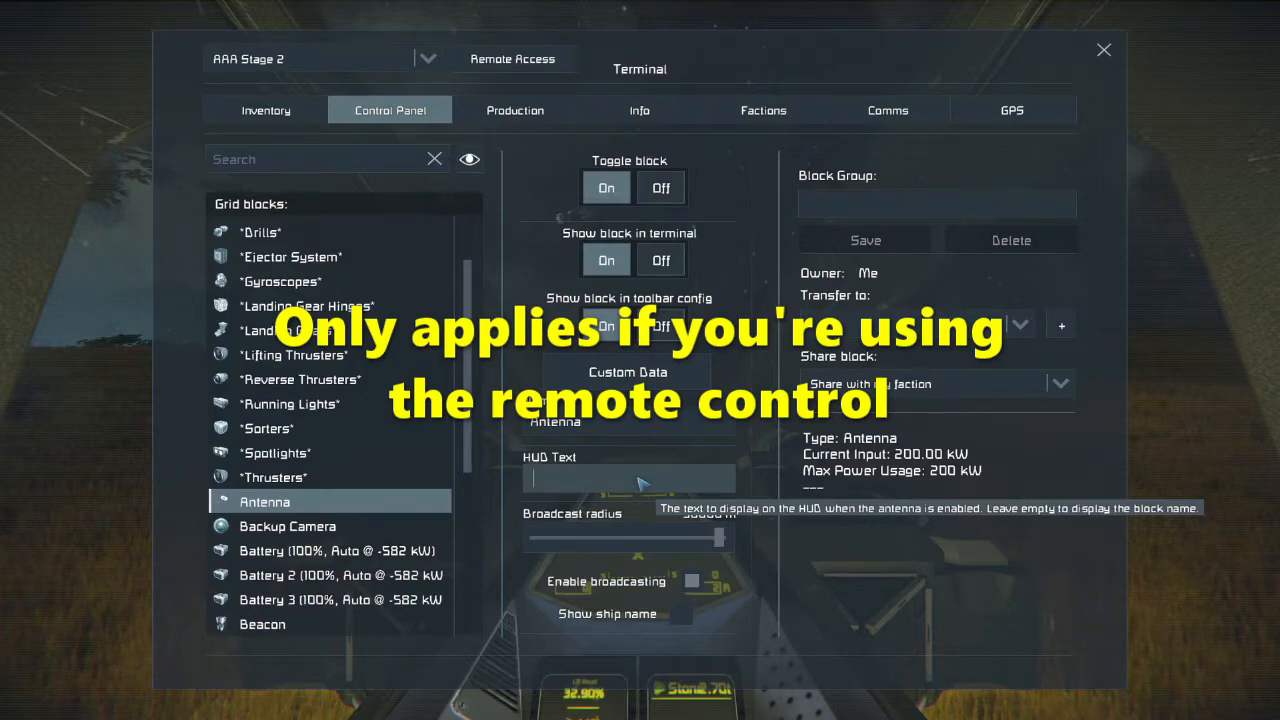
pyautogui.write('Ve')
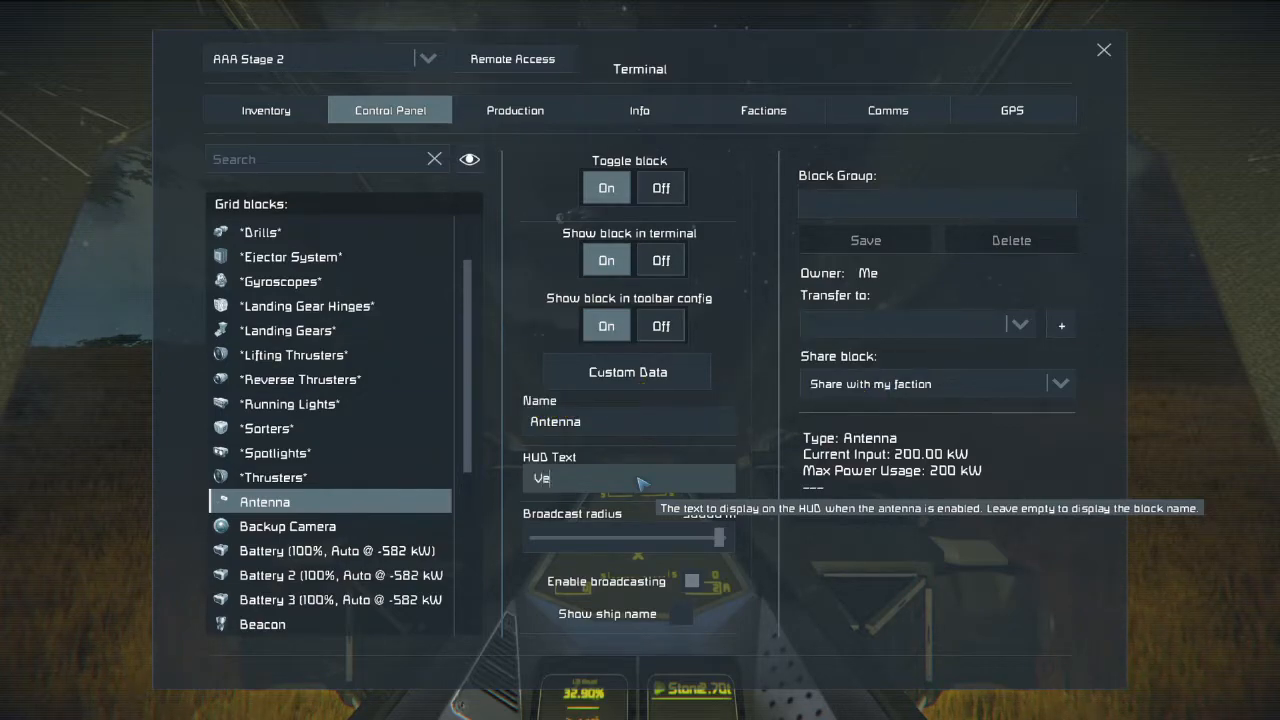
pyautogui.write('rno-c')
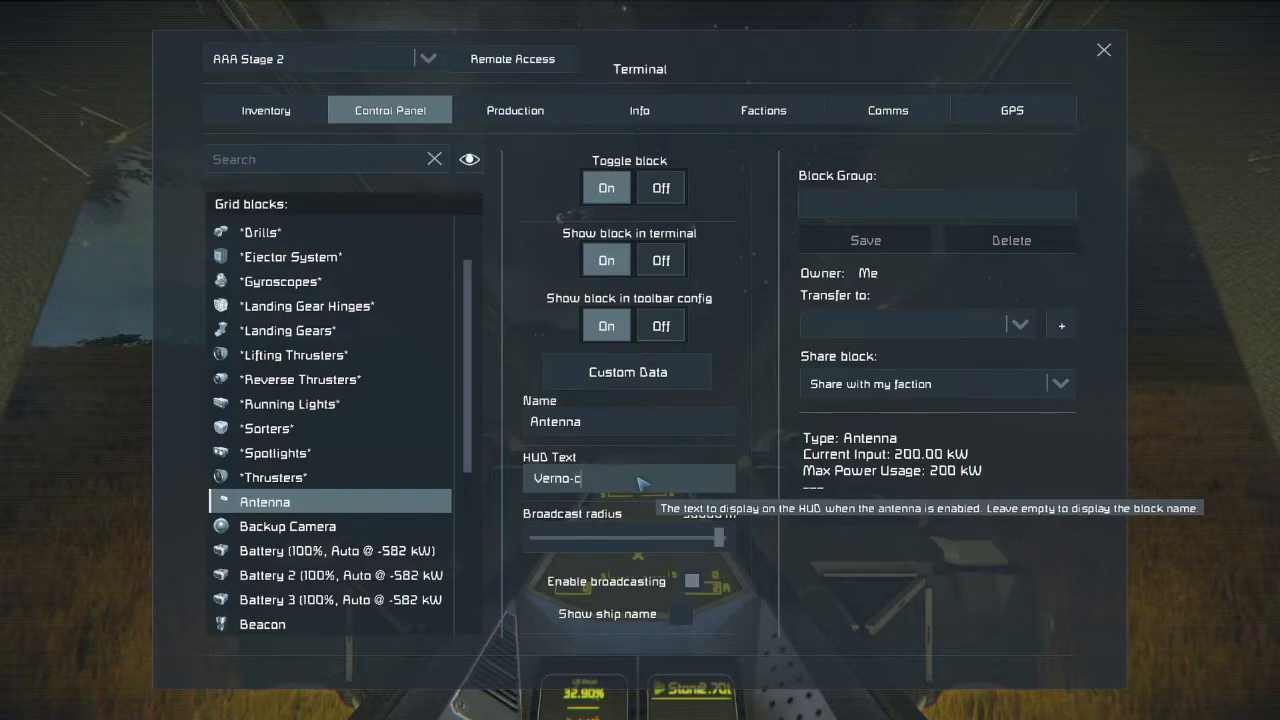
pyautogui.write('lass Miner')
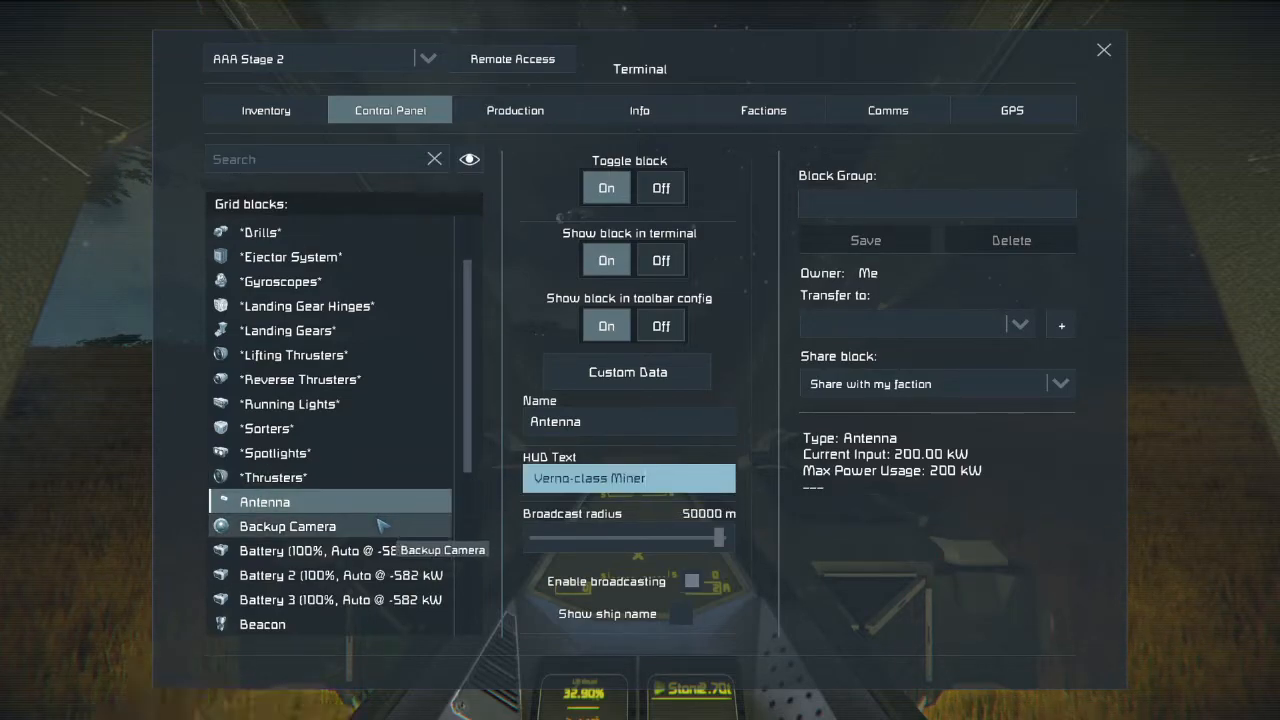
pyautogui.scroll(-3)
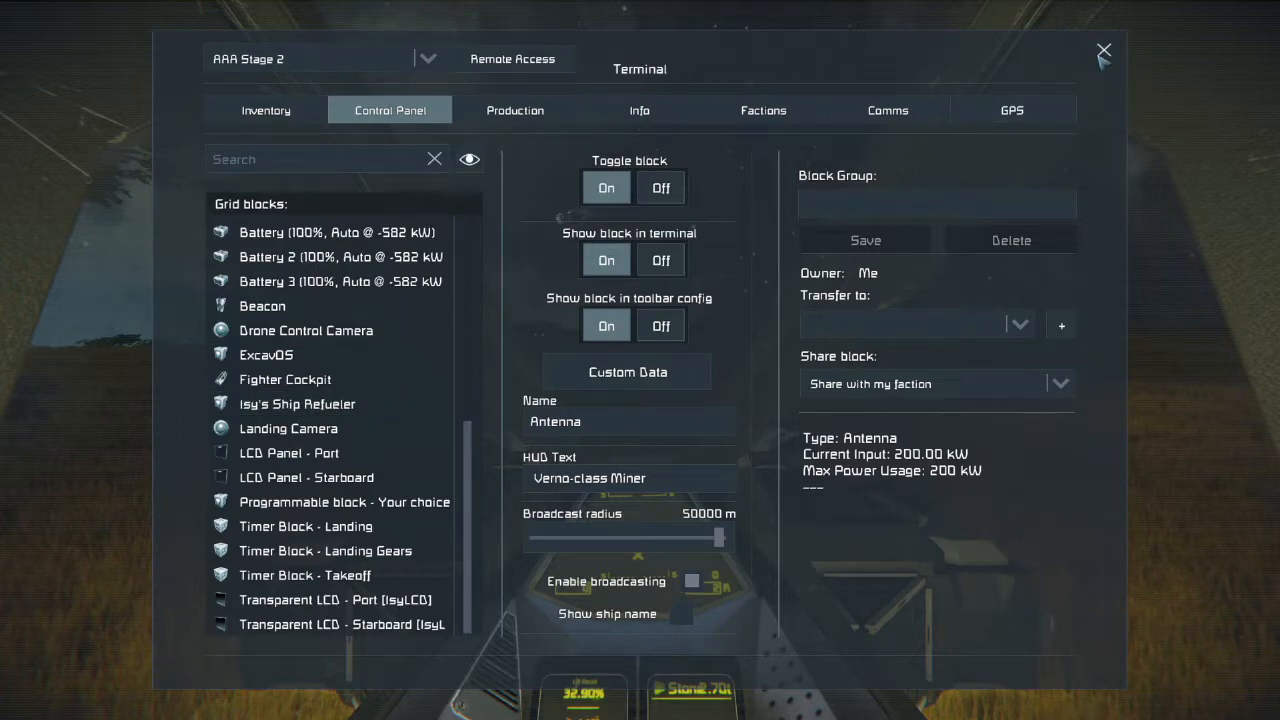
# Close the ship's terminal
pyautogui.click(1104, 50)
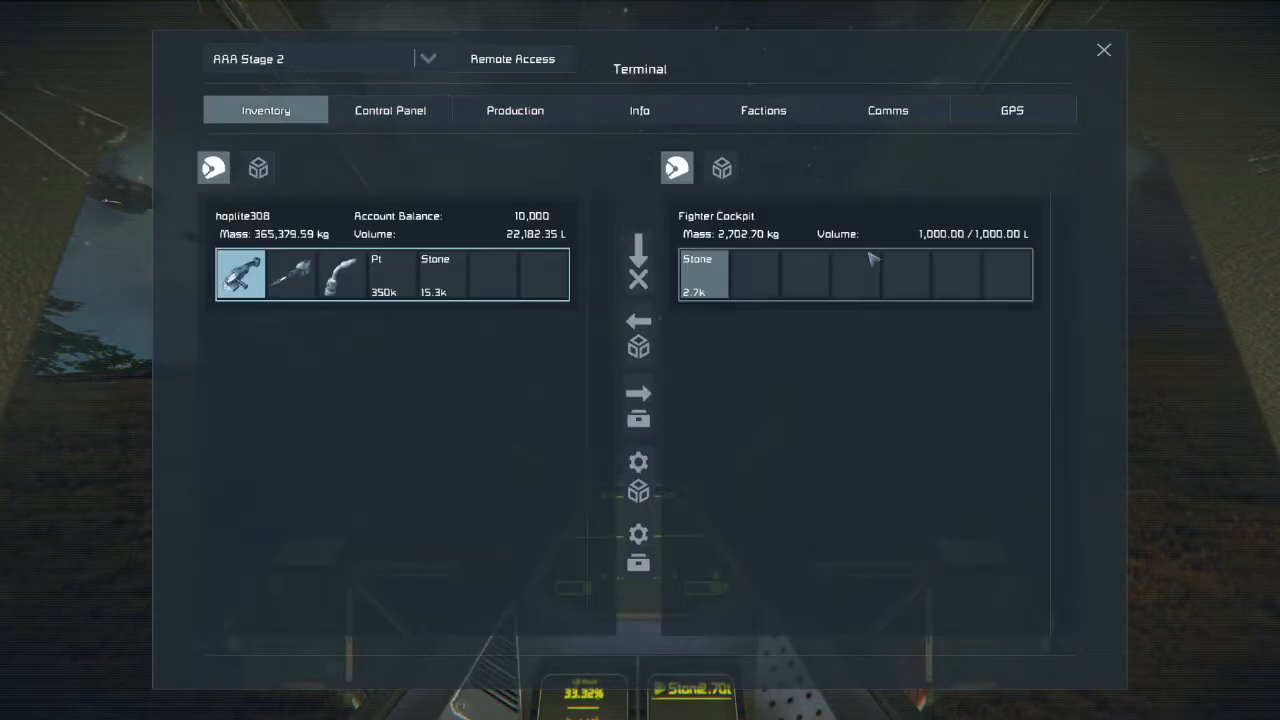
# List all the ship's cargo inventories, including the Connector and Medium Cargo Container
pyautogui.click(721, 167)
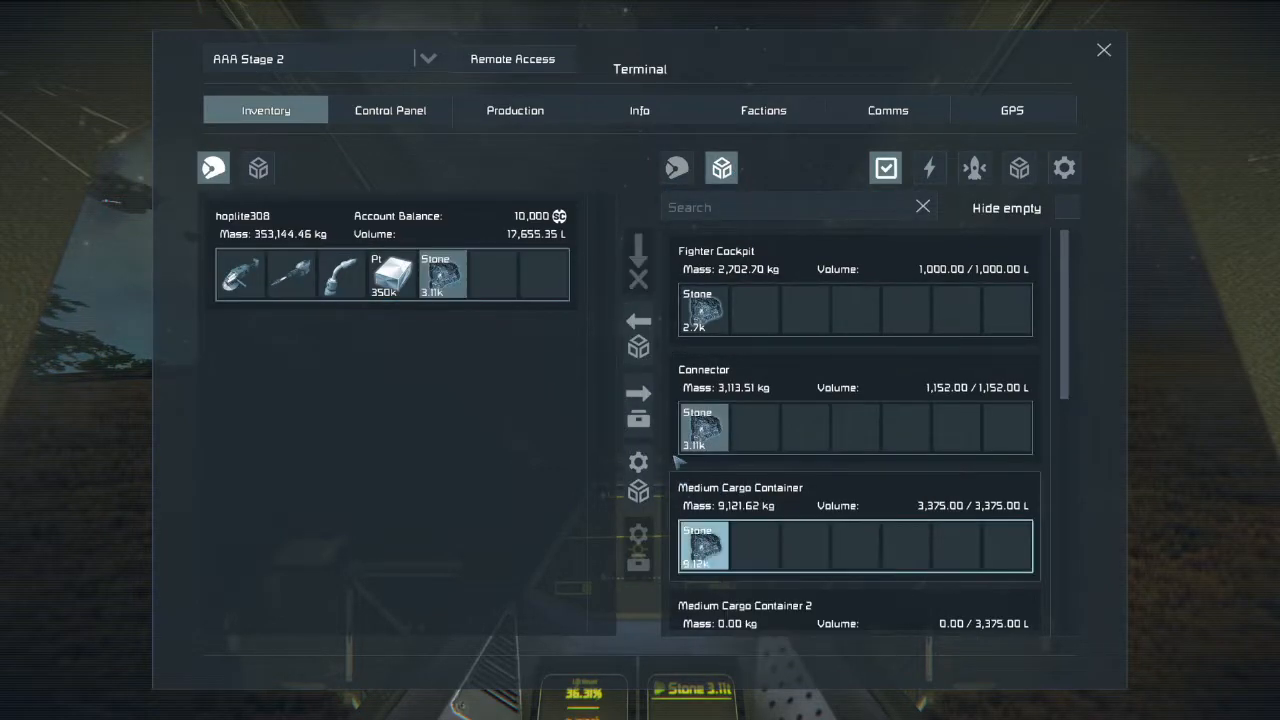
pyautogui.scroll(-3)
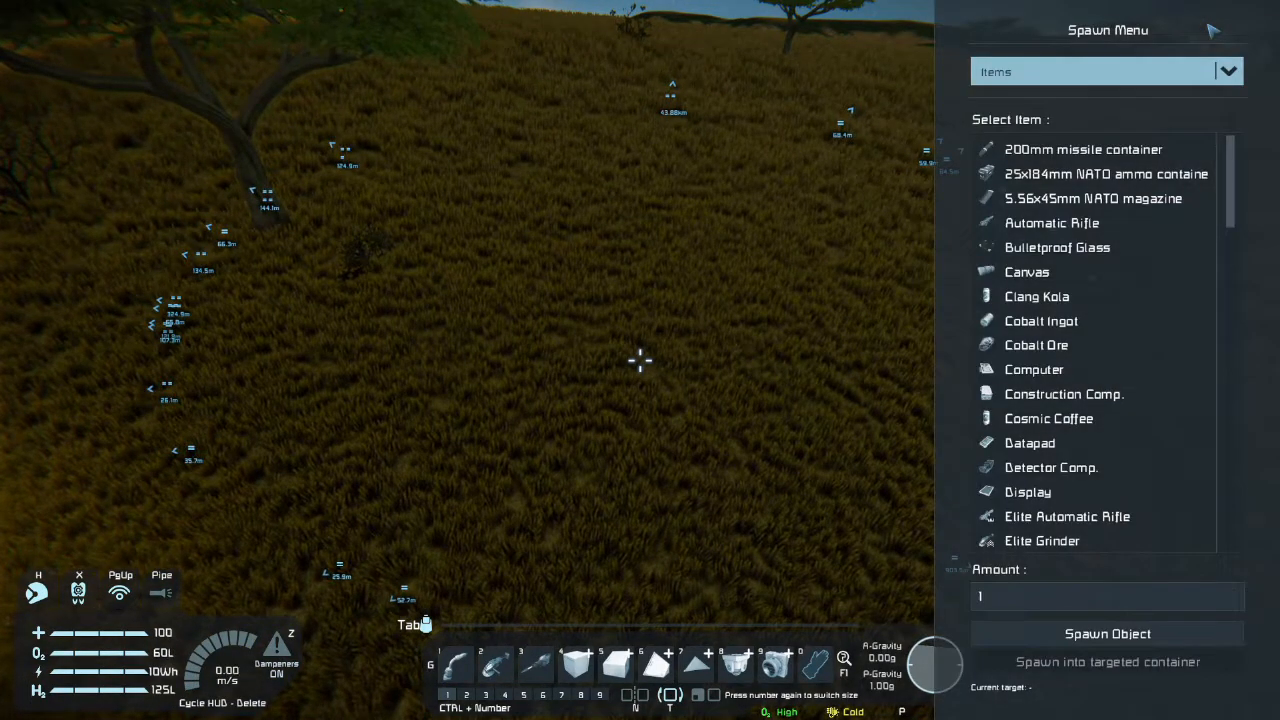
pyautogui.moveTo(1036, 344)
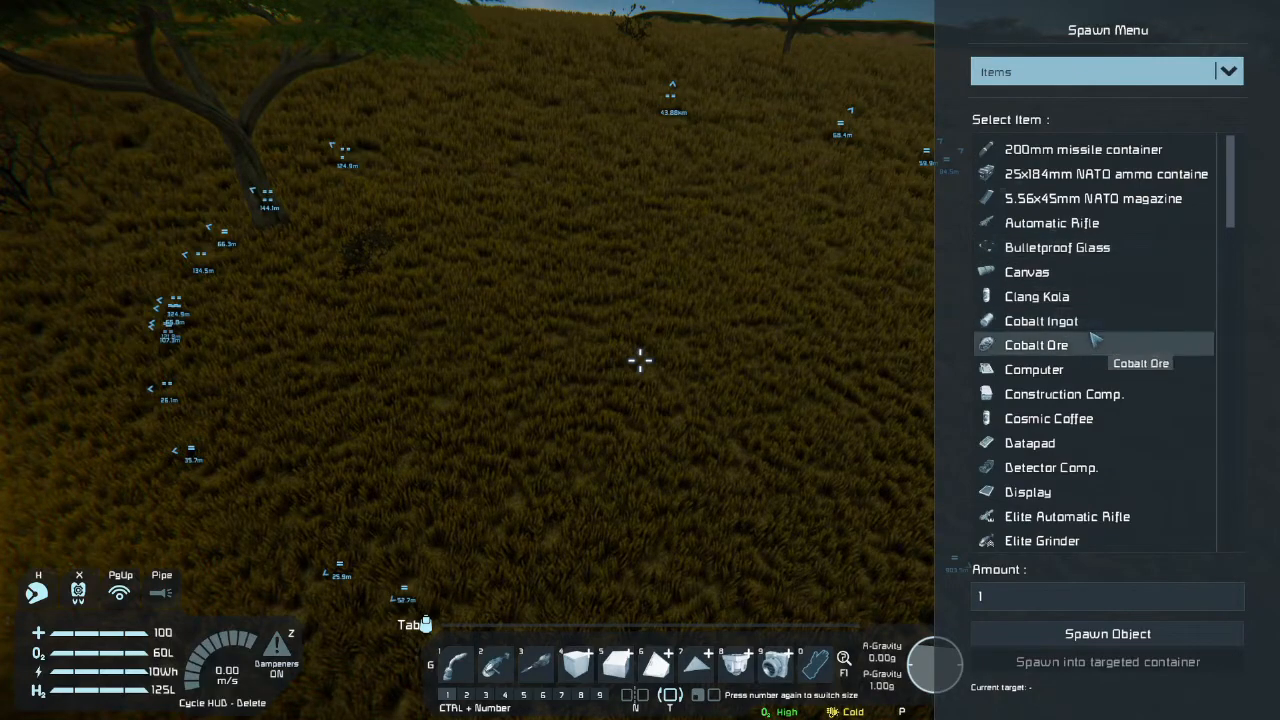
# Scroll the Spawn Menu items list down to Stone
pyautogui.scroll(-3)
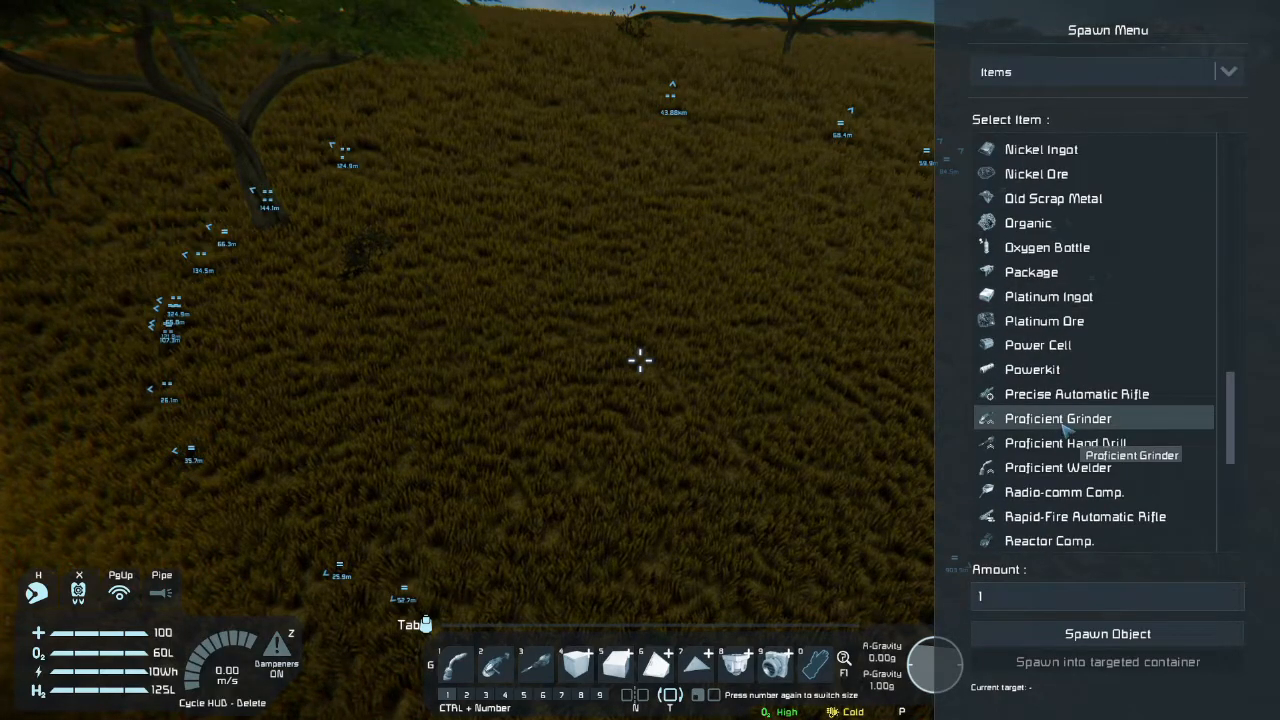
pyautogui.scroll(-3)
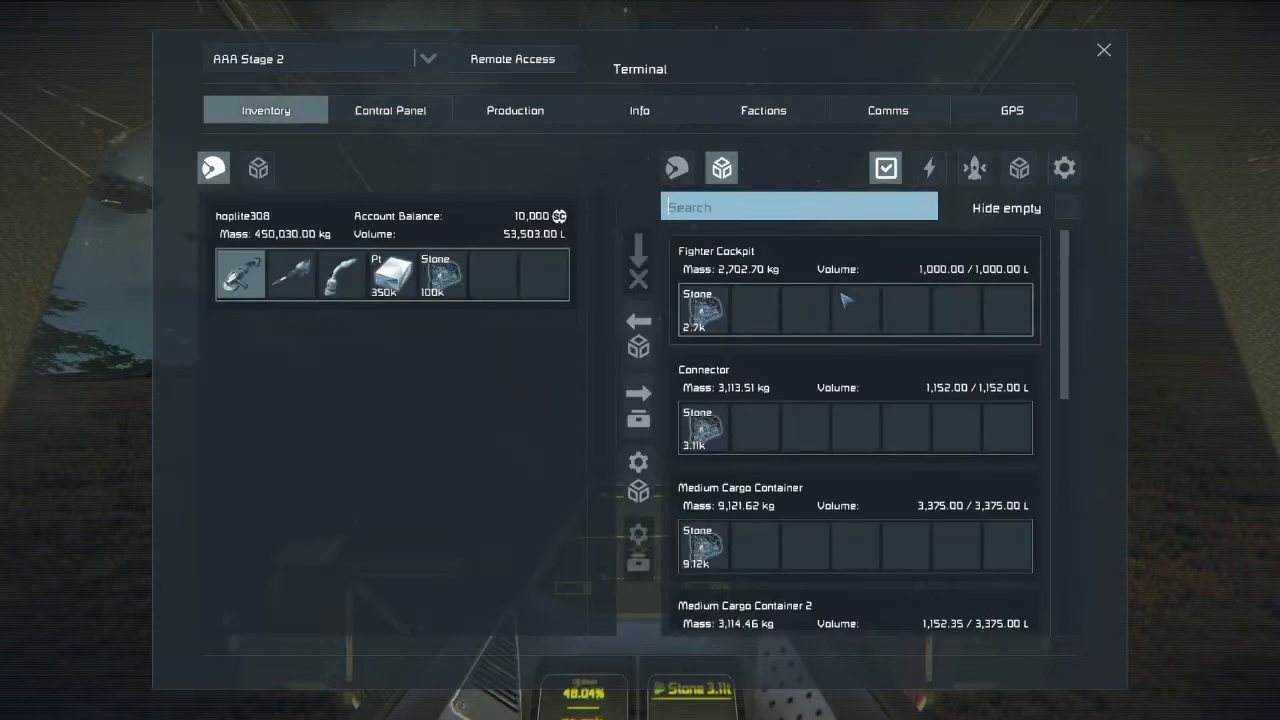
pyautogui.moveTo(820, 420)
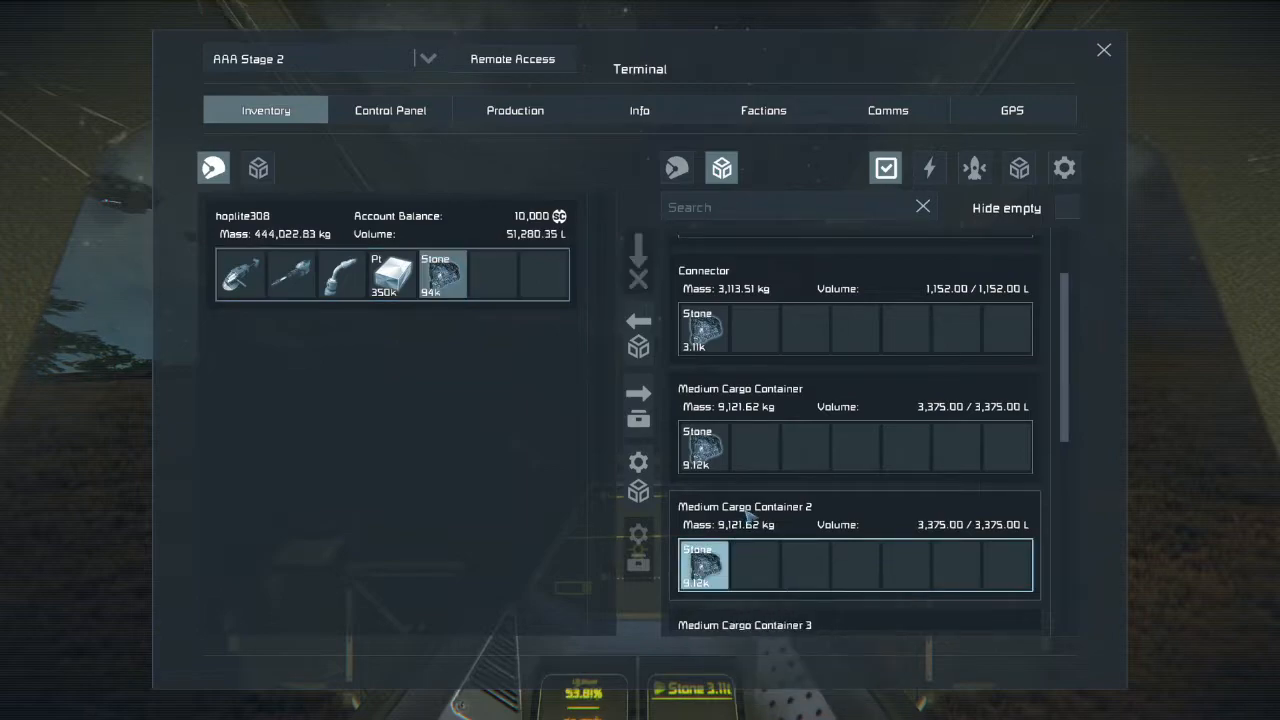
# Scroll the inventory to load stone into Medium Cargo Containers 2–4 and both drills
pyautogui.scroll(-3)
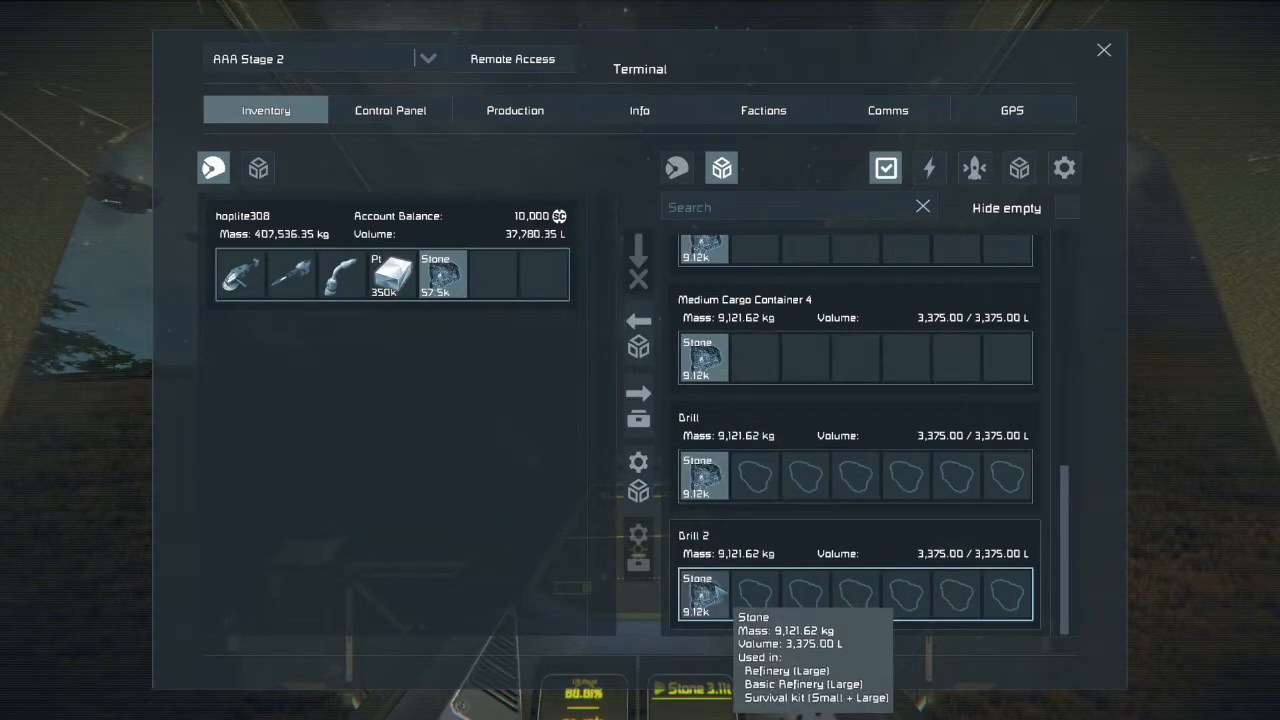
pyautogui.moveTo(785, 545)
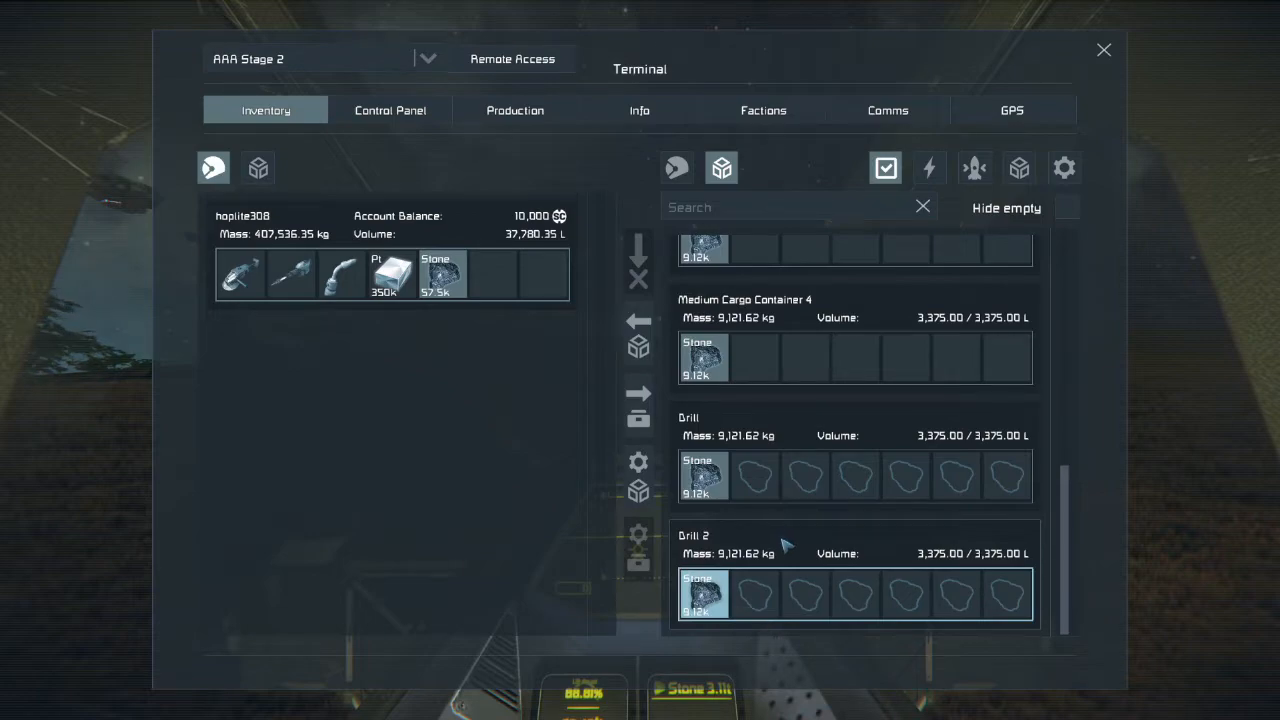
pyautogui.scroll(3)
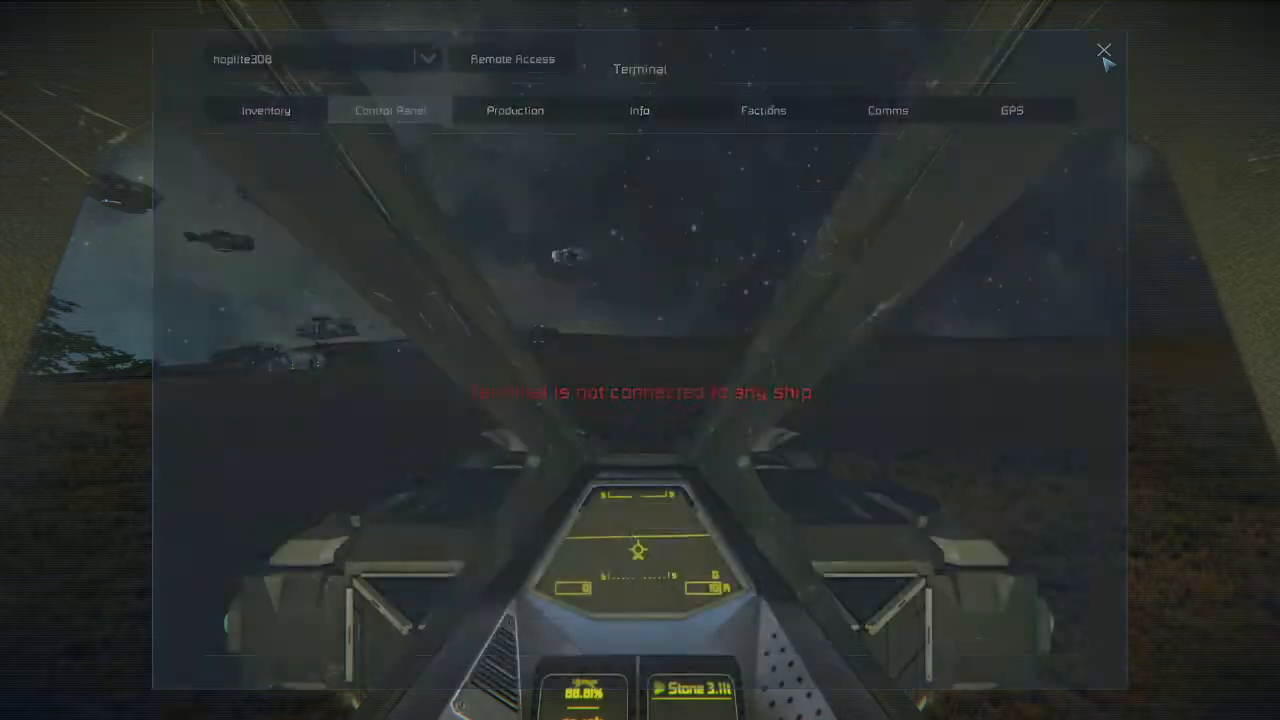
pyautogui.click(1104, 50)
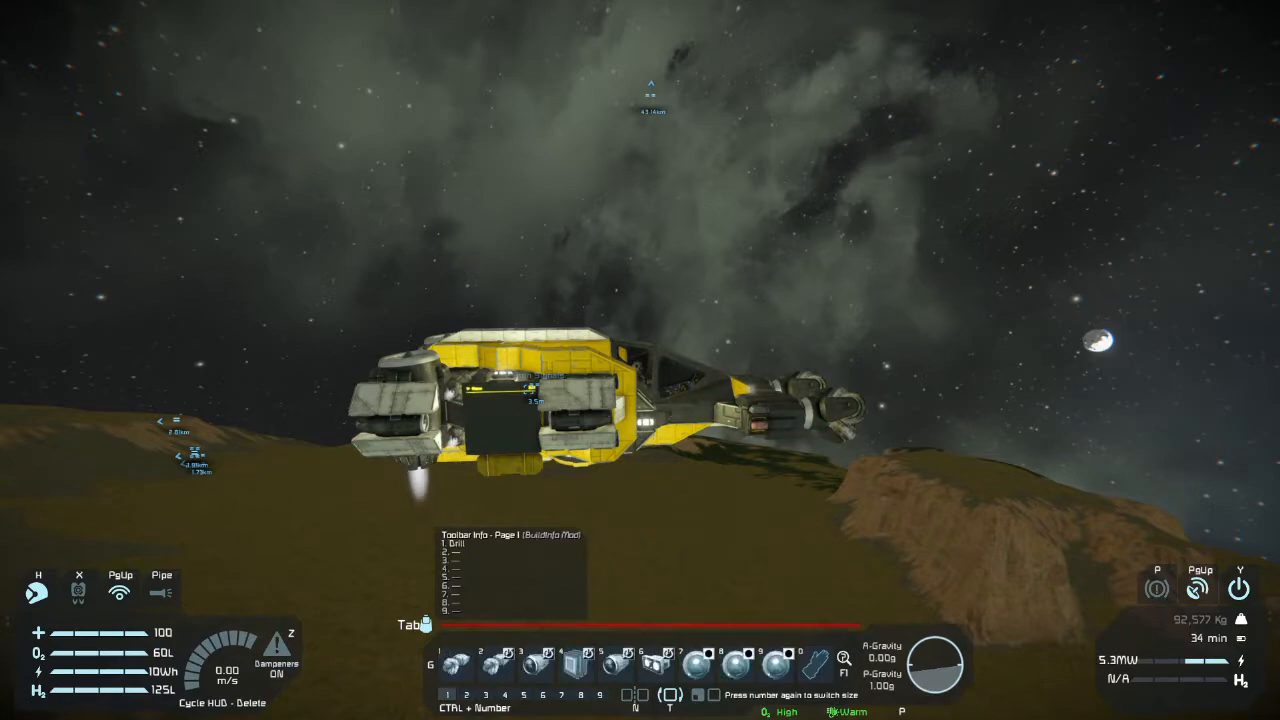
# Inspect AAA Stage 2's container inventories in the terminal, then close it
pyautogui.press('K')
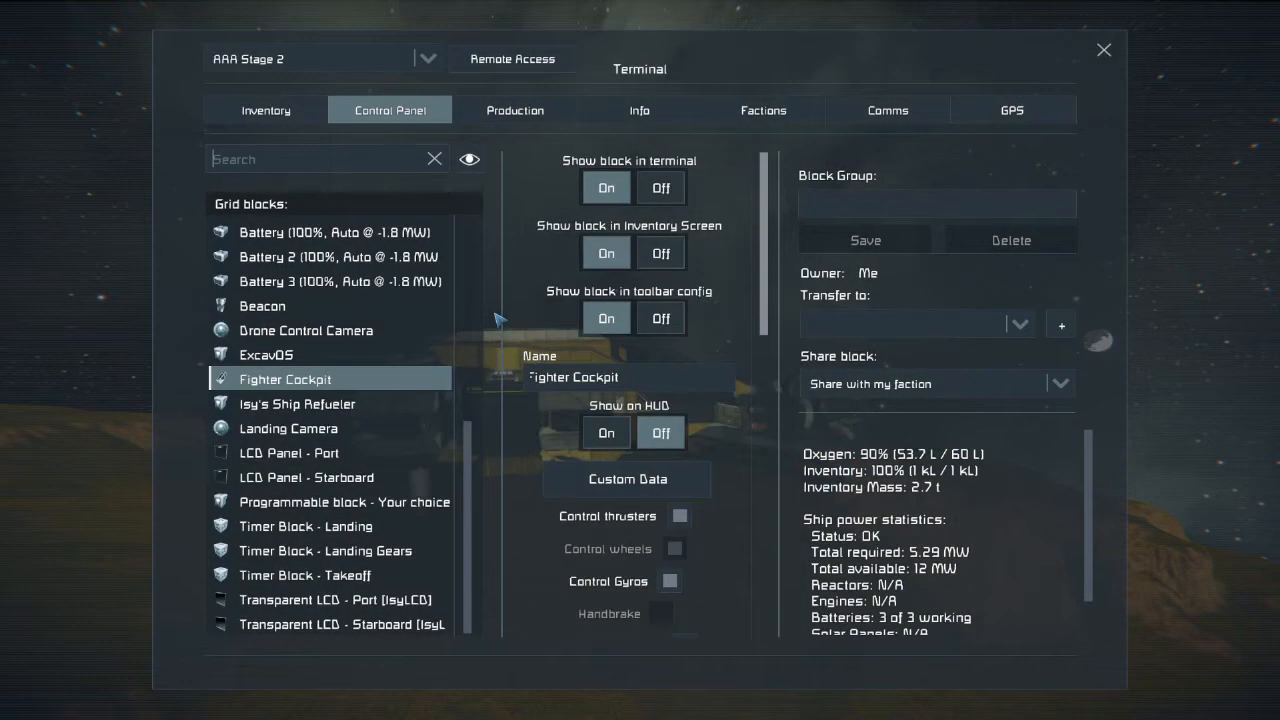
pyautogui.click(265, 110)
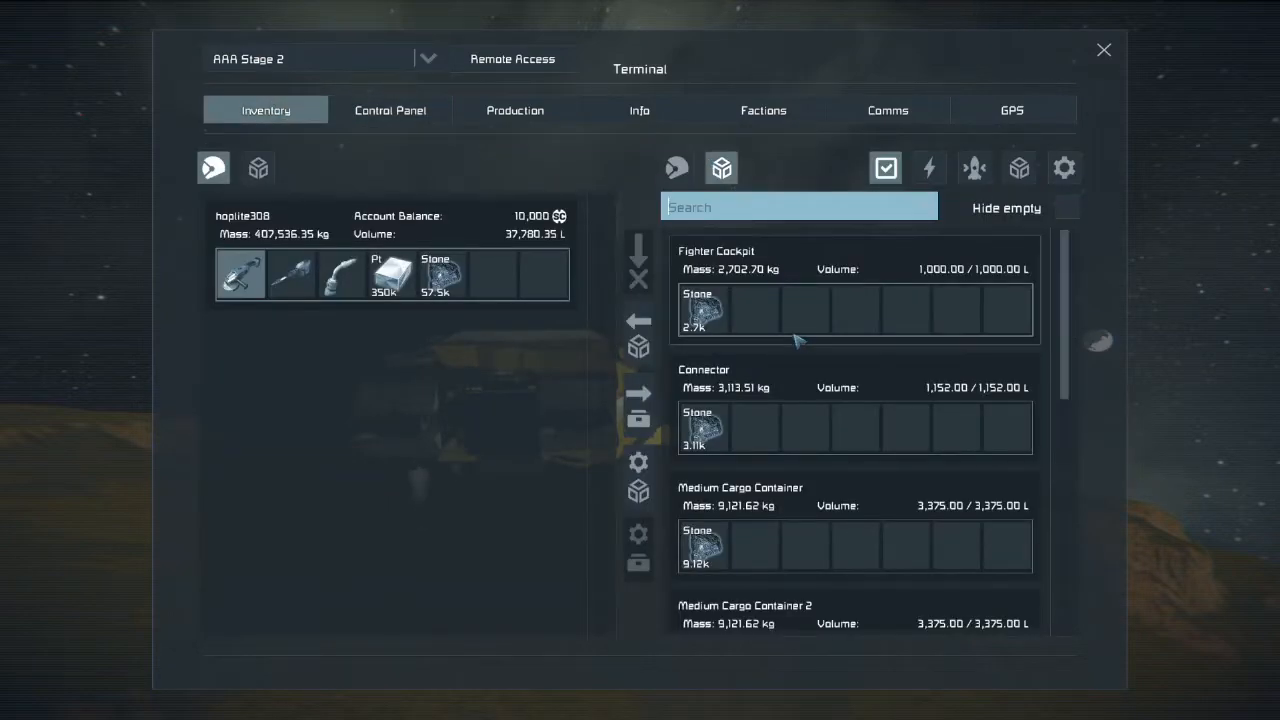
pyautogui.moveTo(705, 310)
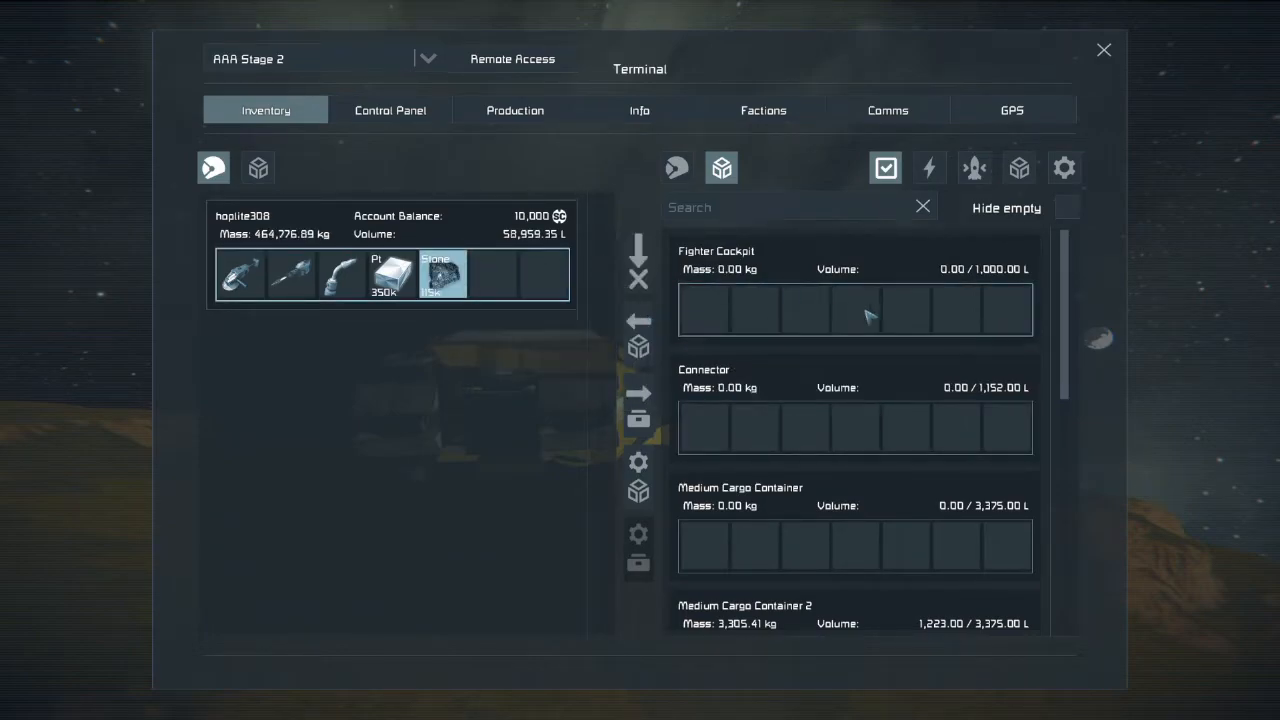
pyautogui.press('Escape')
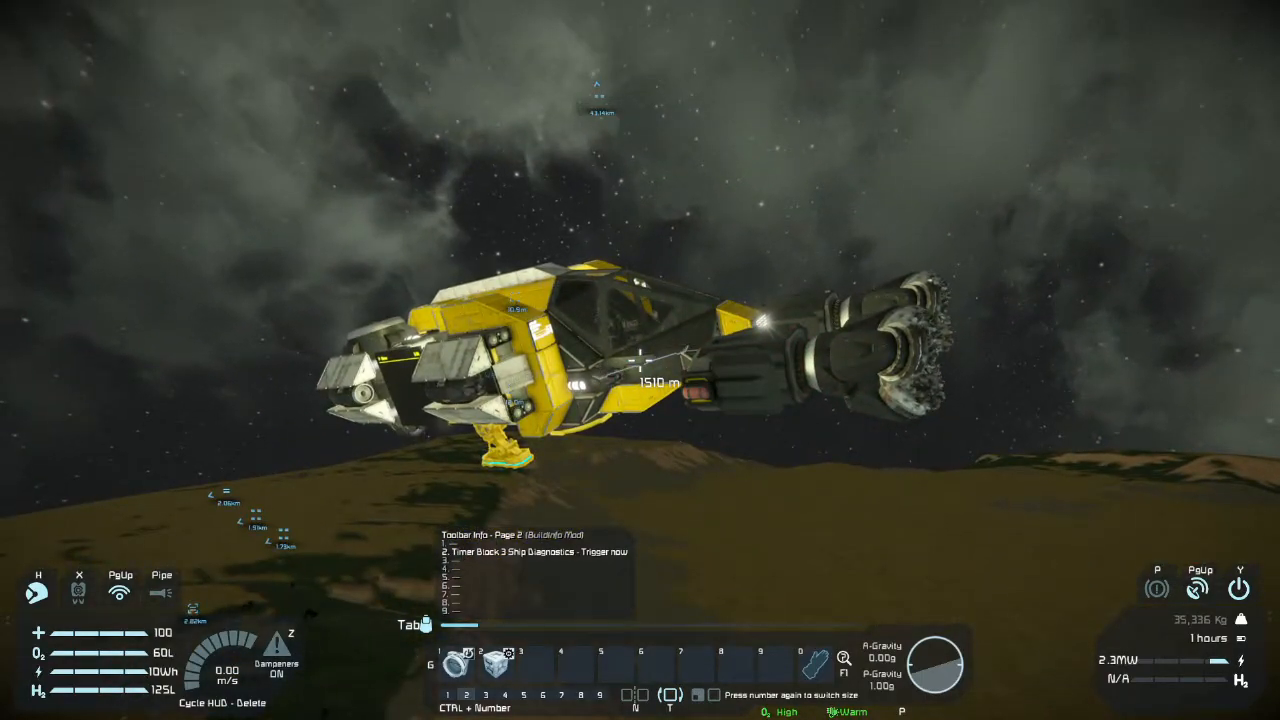
# Save the lifted mining ship as blueprint AAA Stage 2_1 (248 blocks)
pyautogui.press('tab')
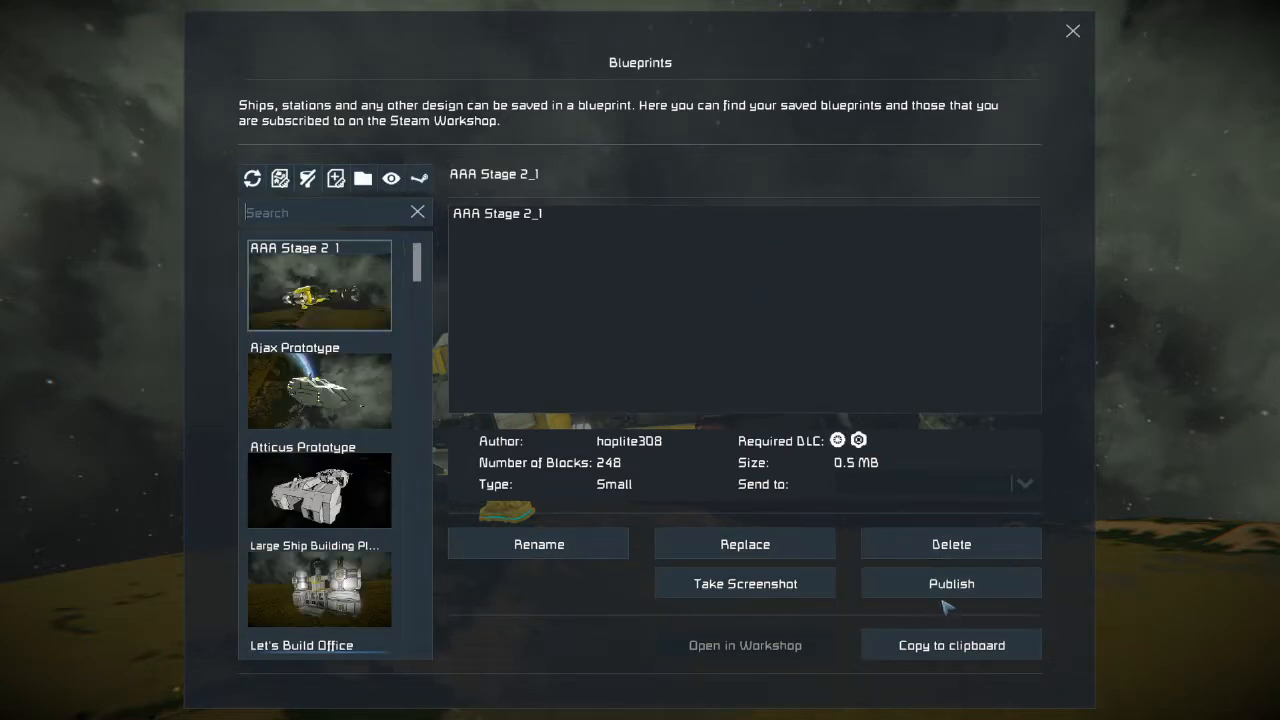
pyautogui.moveTo(538, 544)
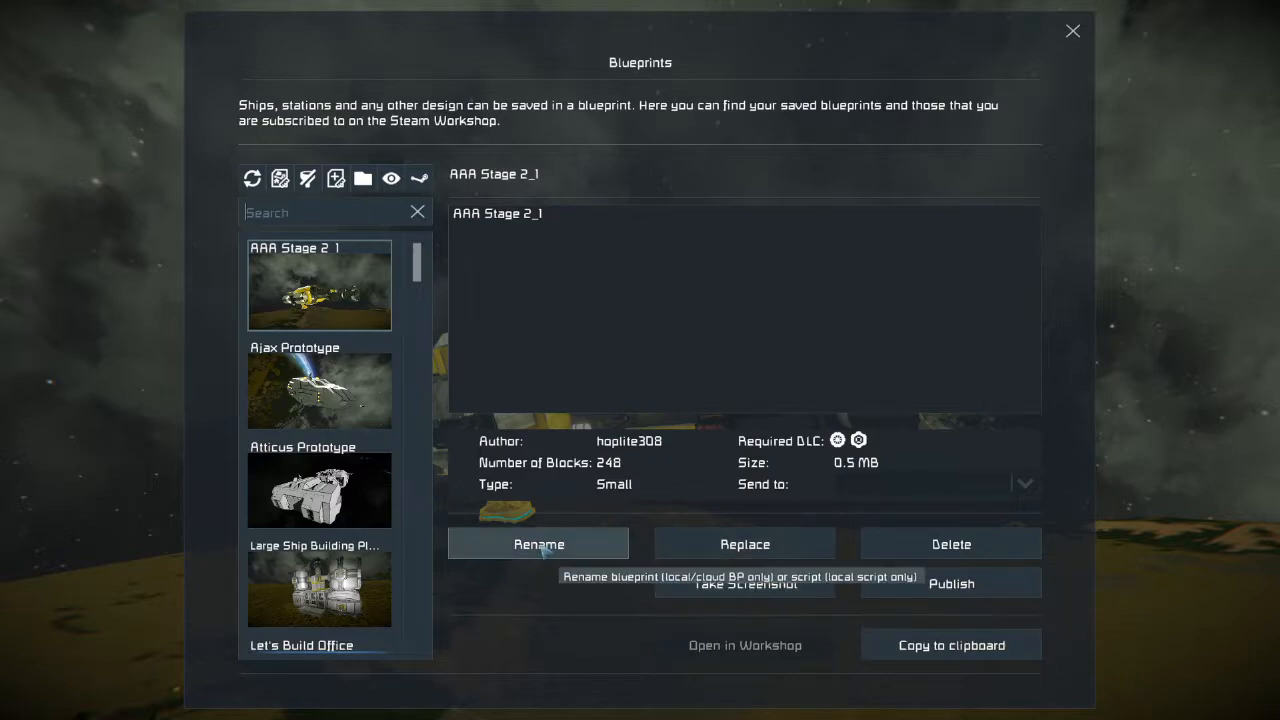
# Rename blueprint AAA Stage 2_1 to 'Verno-class Miner'
pyautogui.click(538, 544)
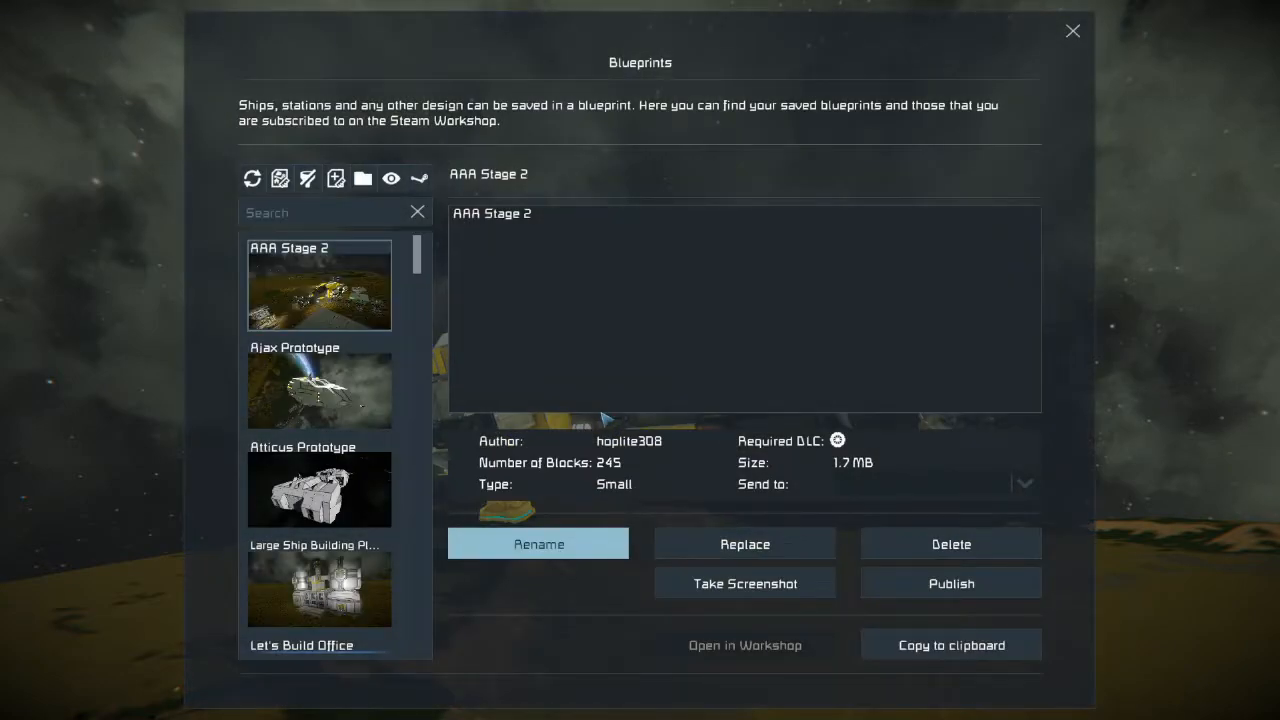
pyautogui.scroll(-3)
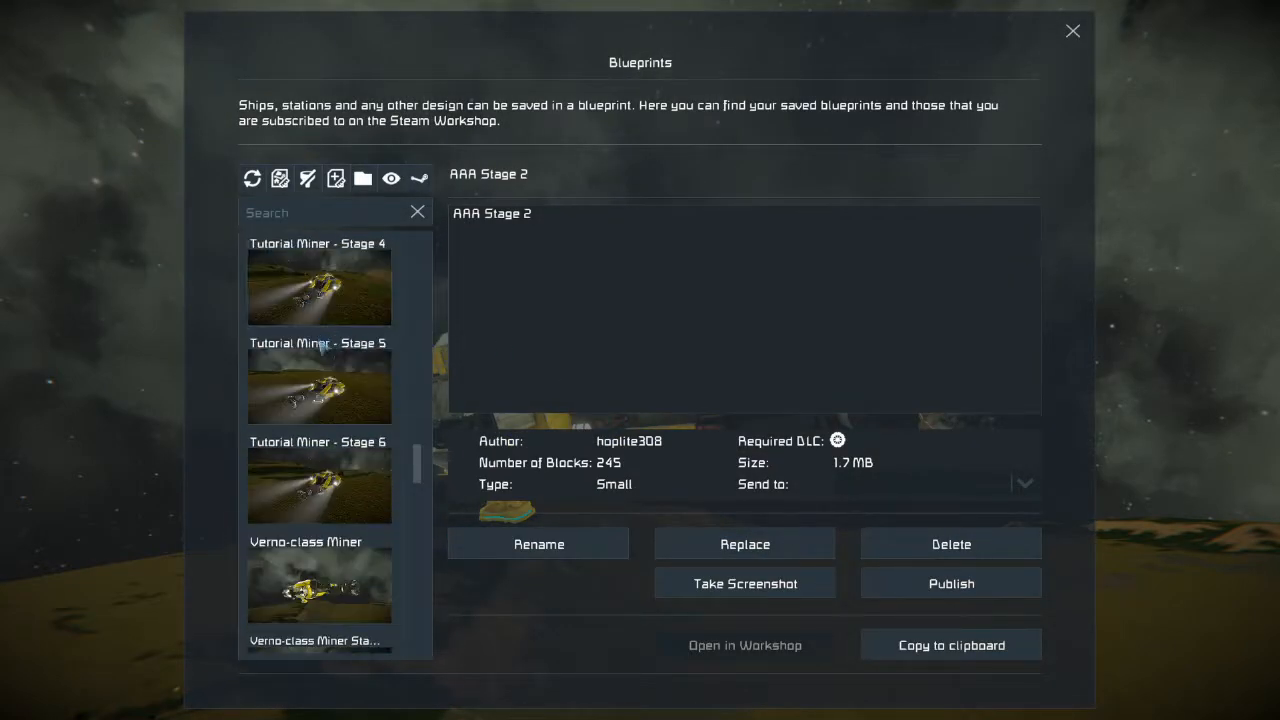
pyautogui.scroll(-3)
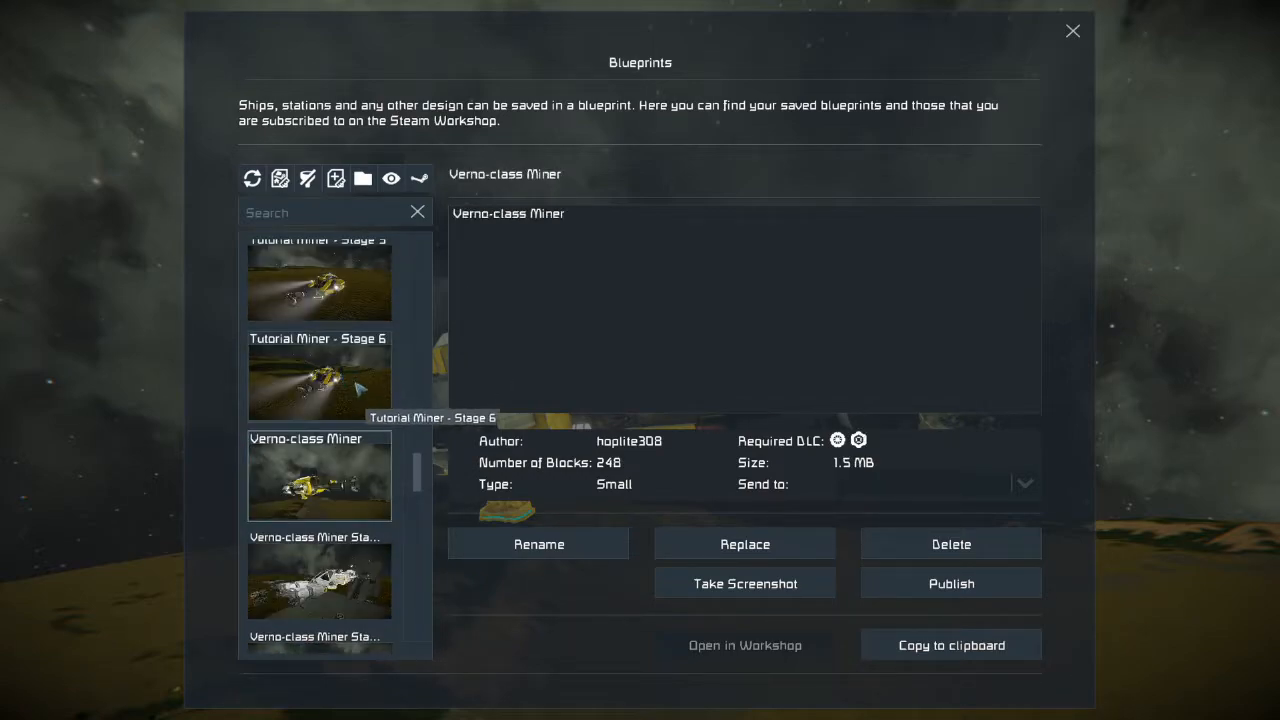
pyautogui.moveTo(365, 500)
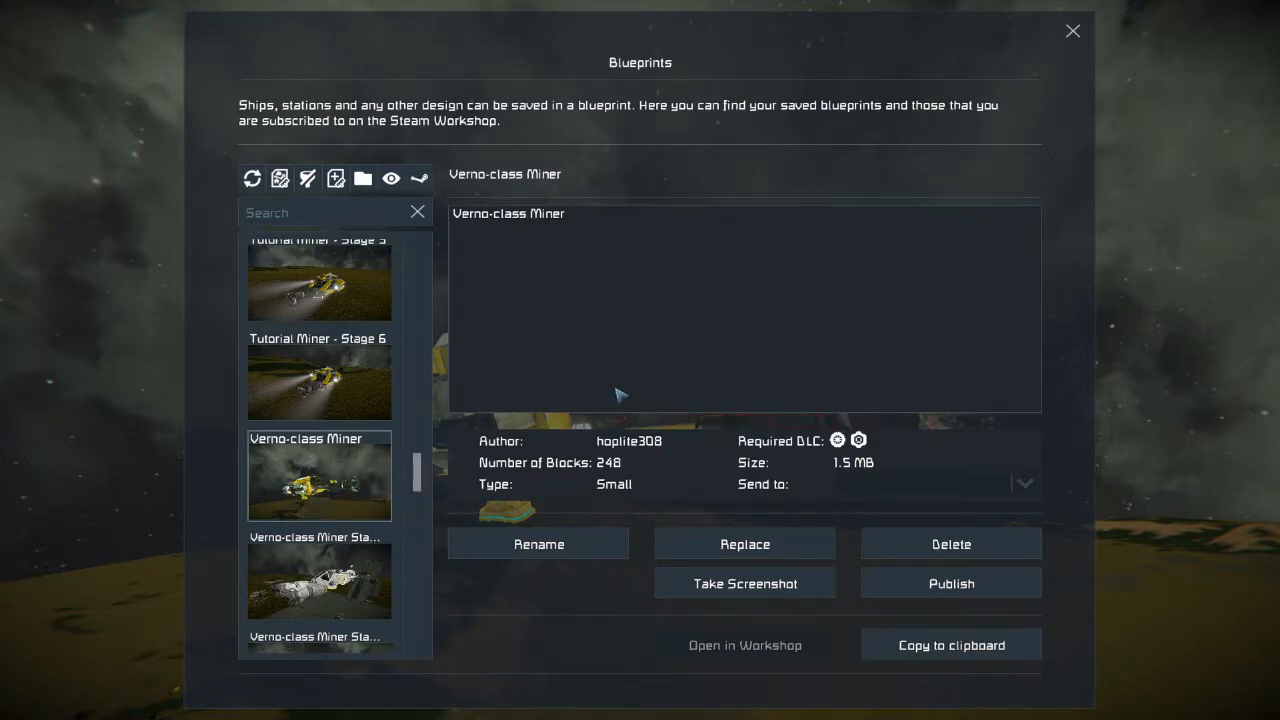
pyautogui.moveTo(700, 364)
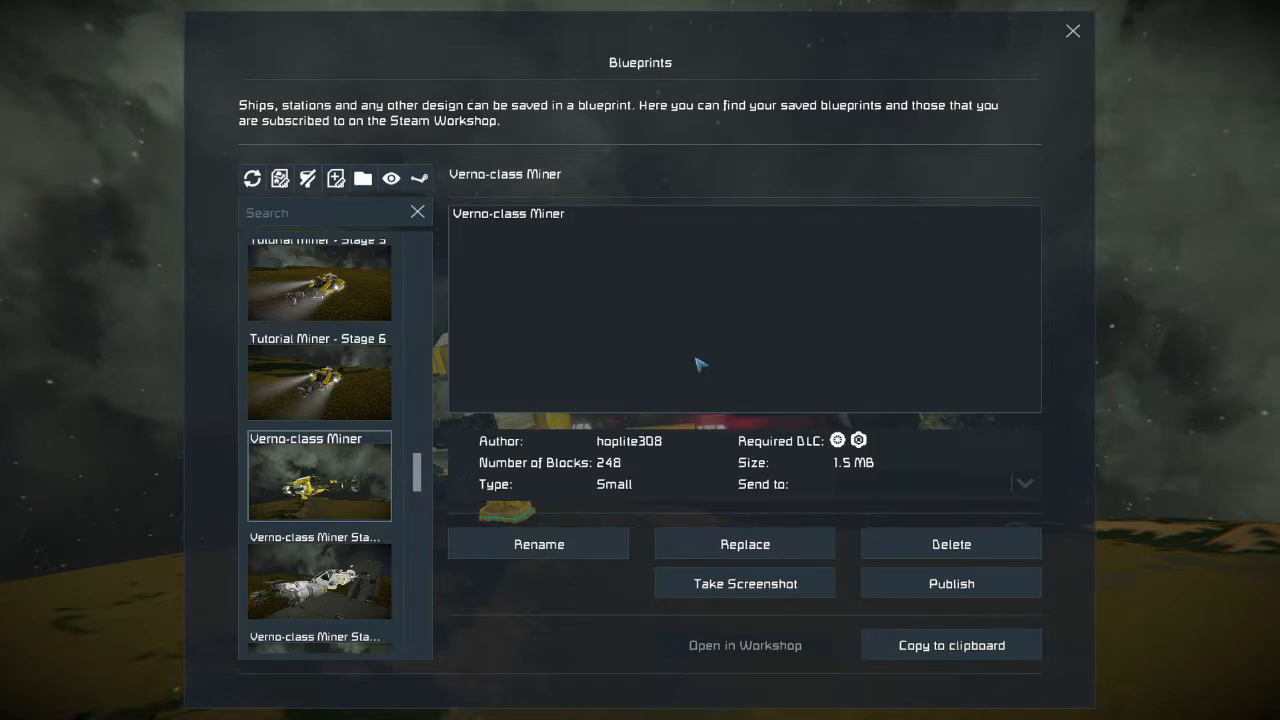
pyautogui.moveTo(949, 583)
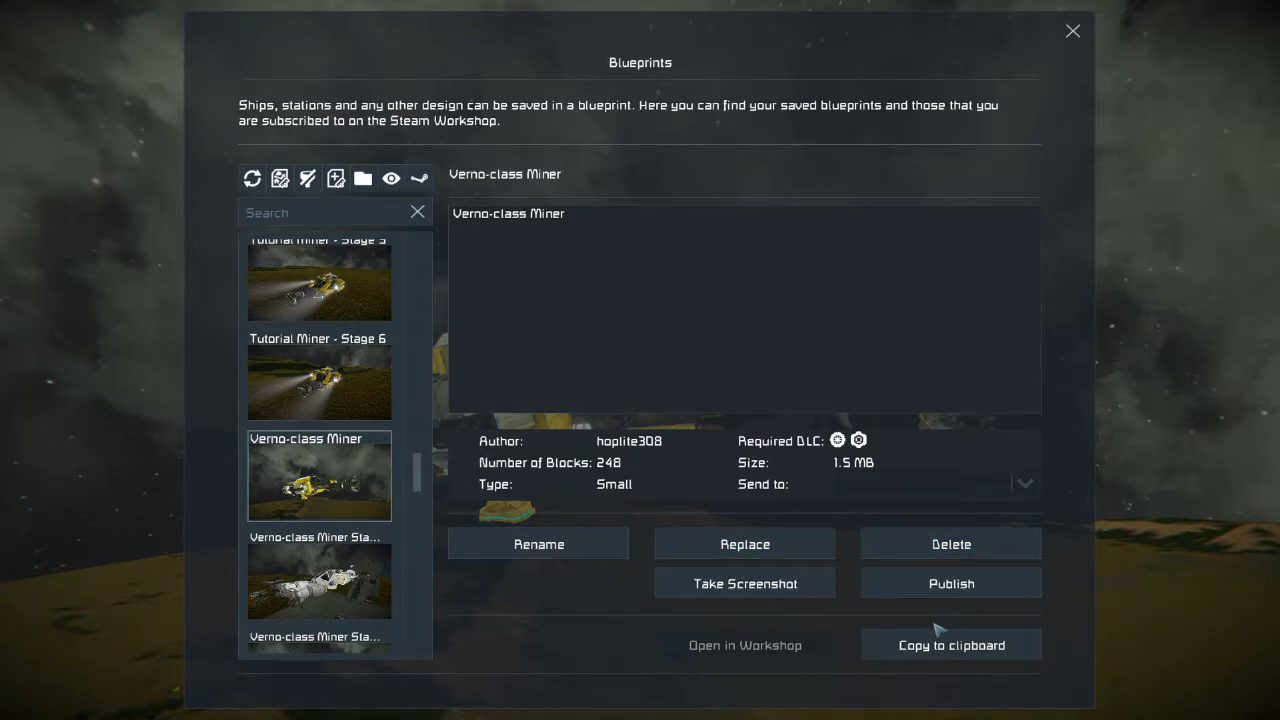
pyautogui.moveTo(744, 583)
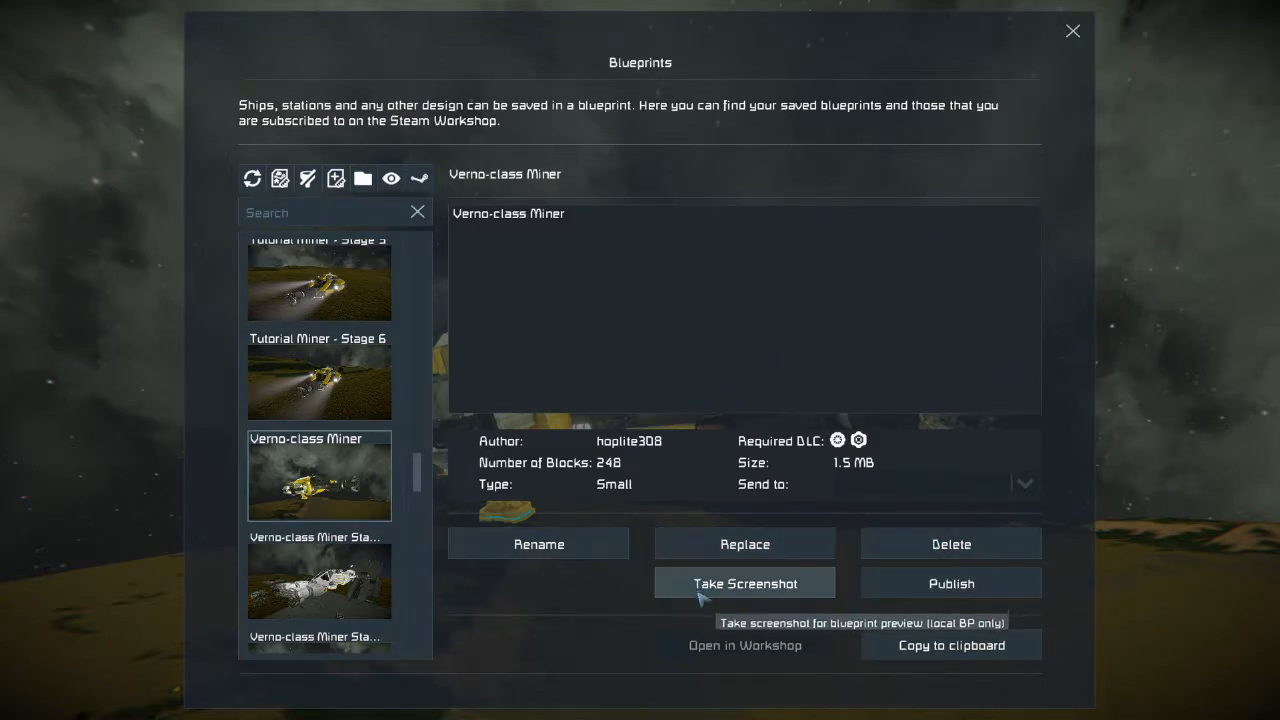
pyautogui.moveTo(715, 600)
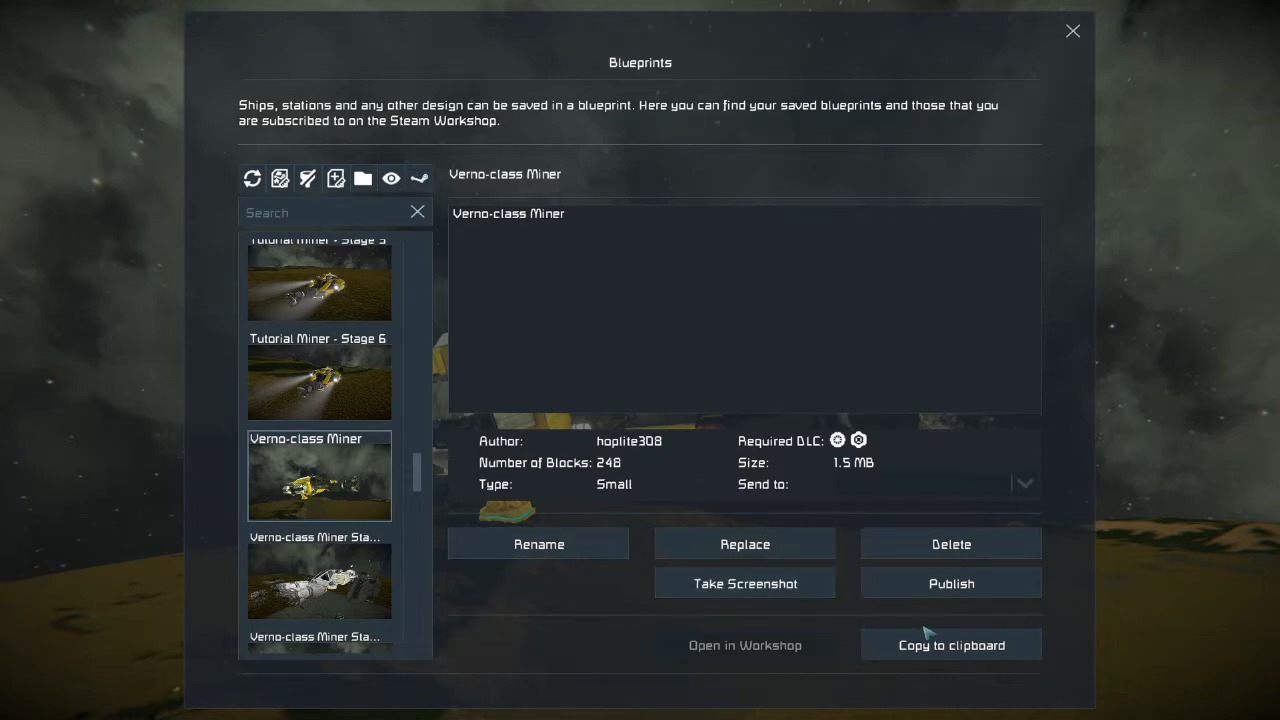
pyautogui.moveTo(950, 583)
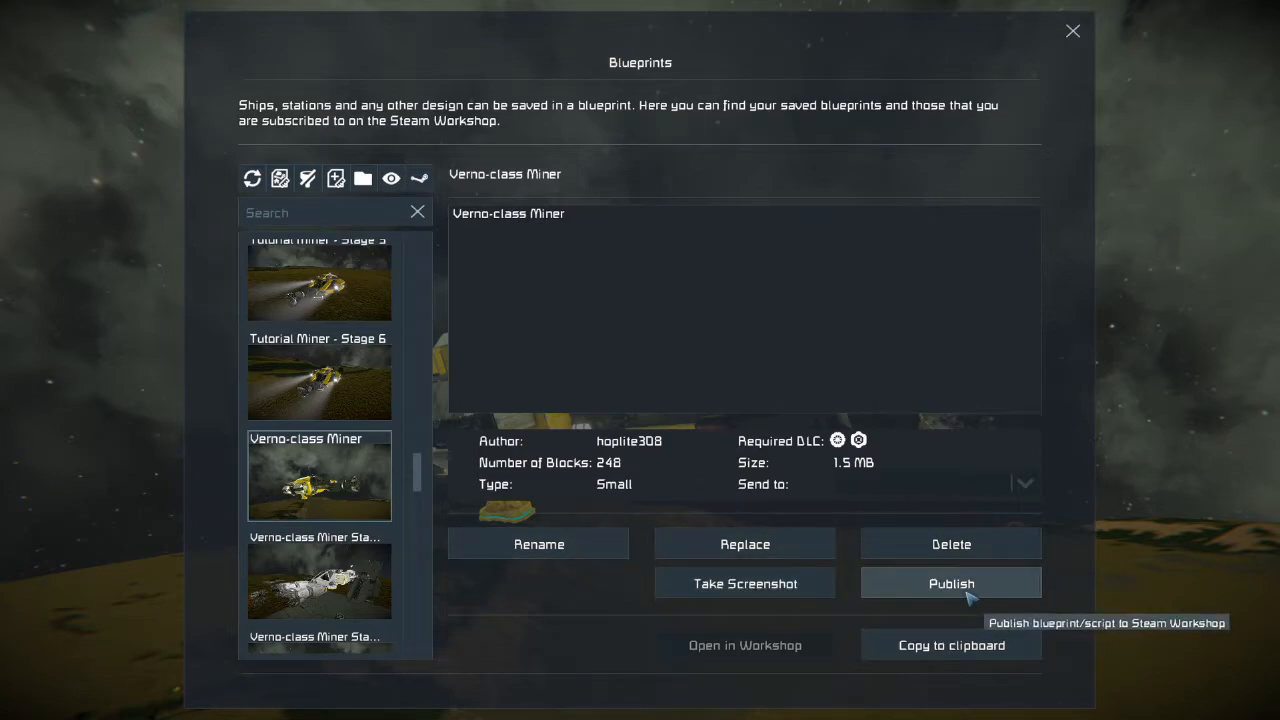
# Publish 'Verno-class Miner' to the Workshop with the Ship tag and acknowledge completion
pyautogui.click(950, 583)
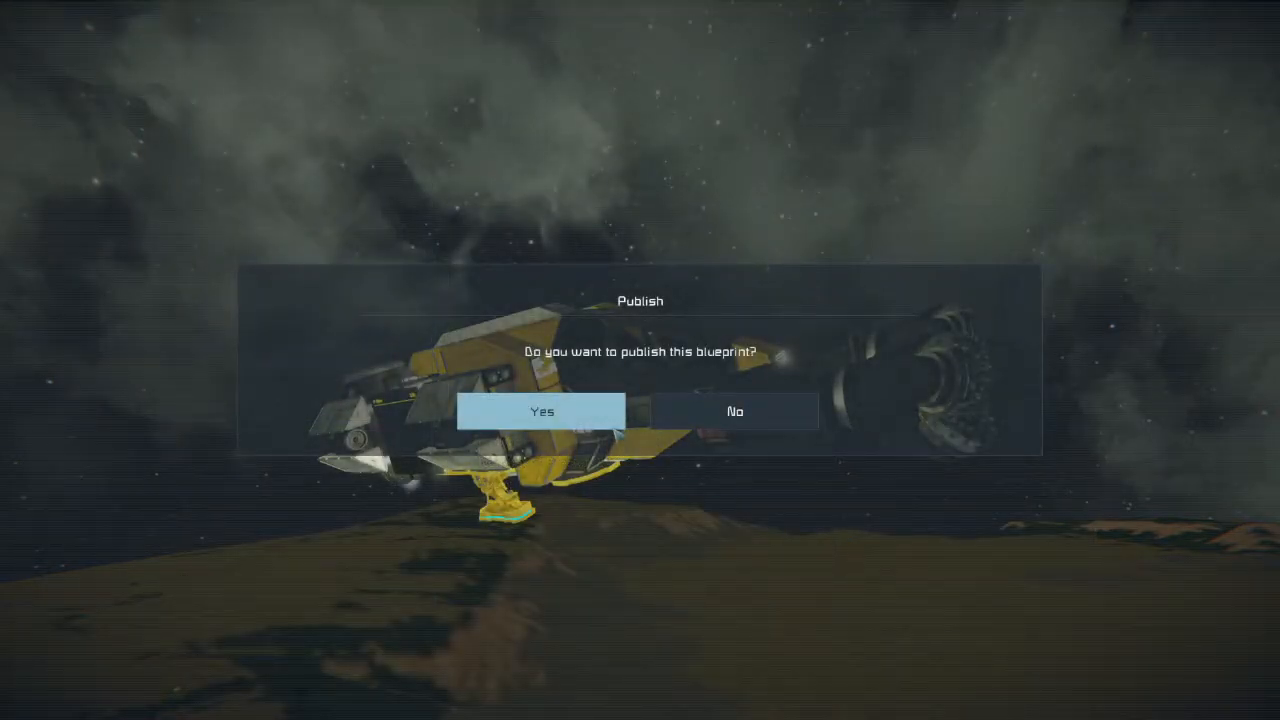
pyautogui.click(542, 411)
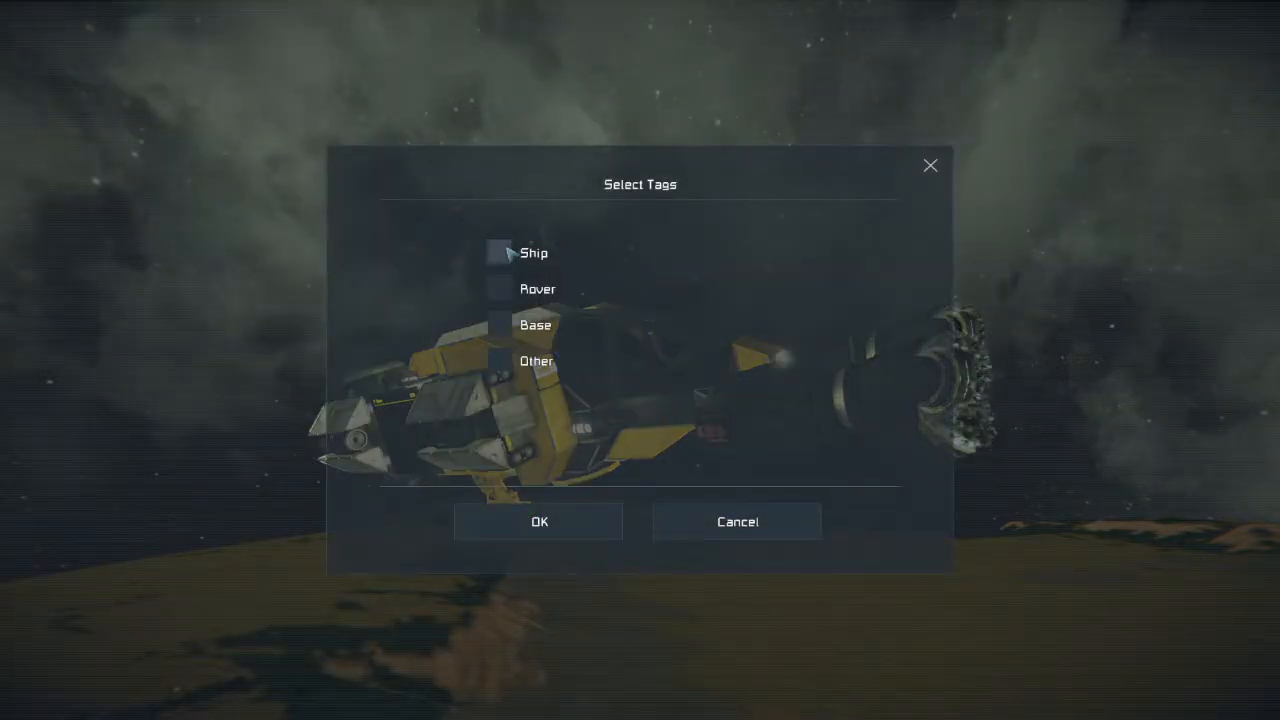
pyautogui.click(538, 521)
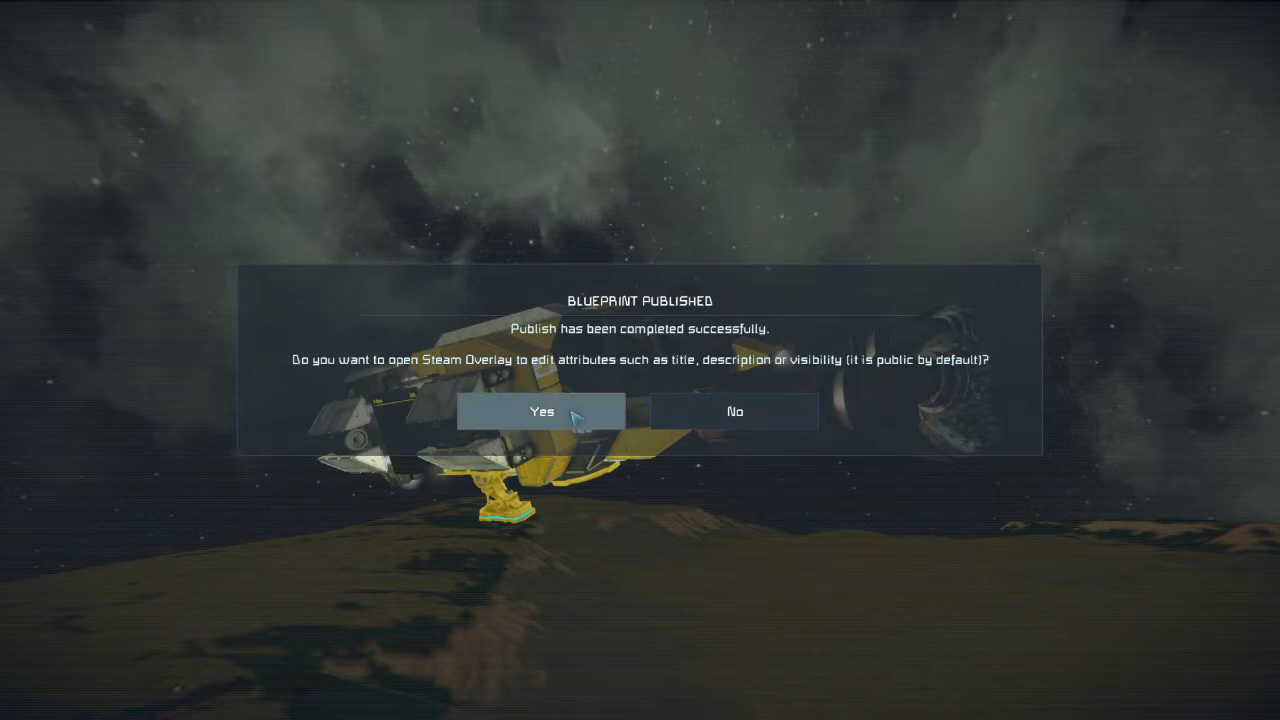
pyautogui.click(734, 411)
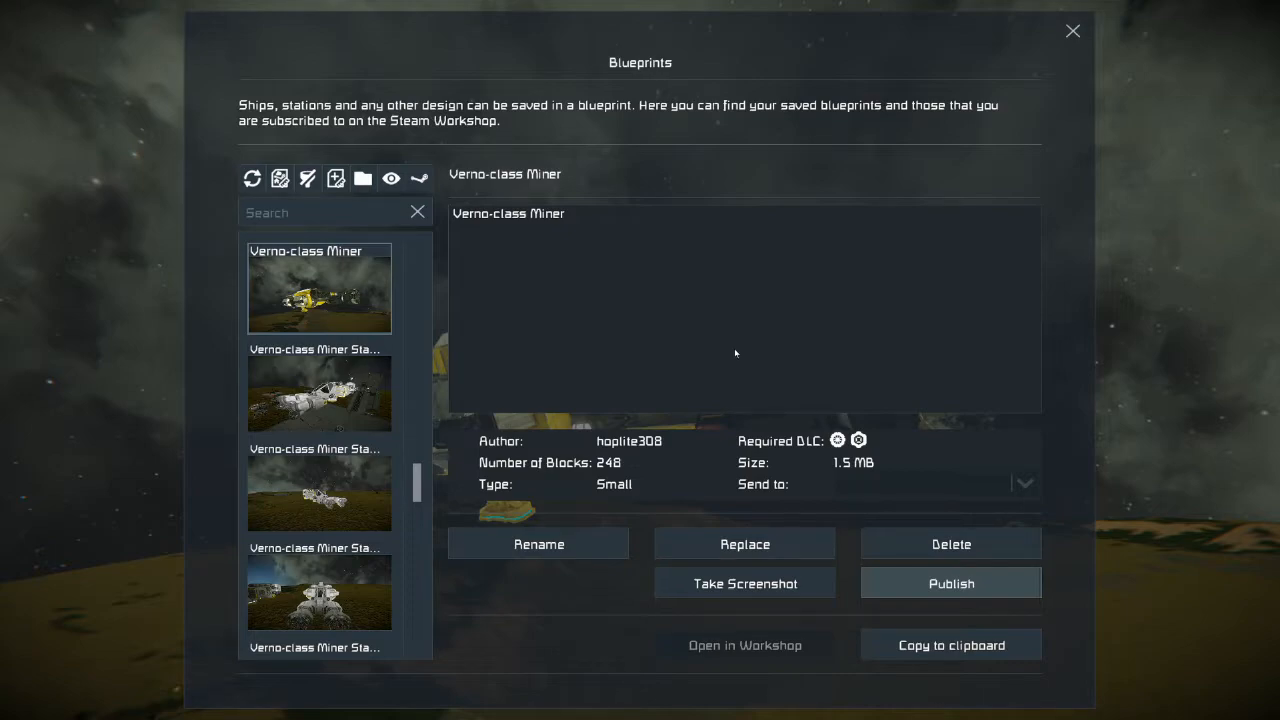
pyautogui.moveTo(1083, 30)
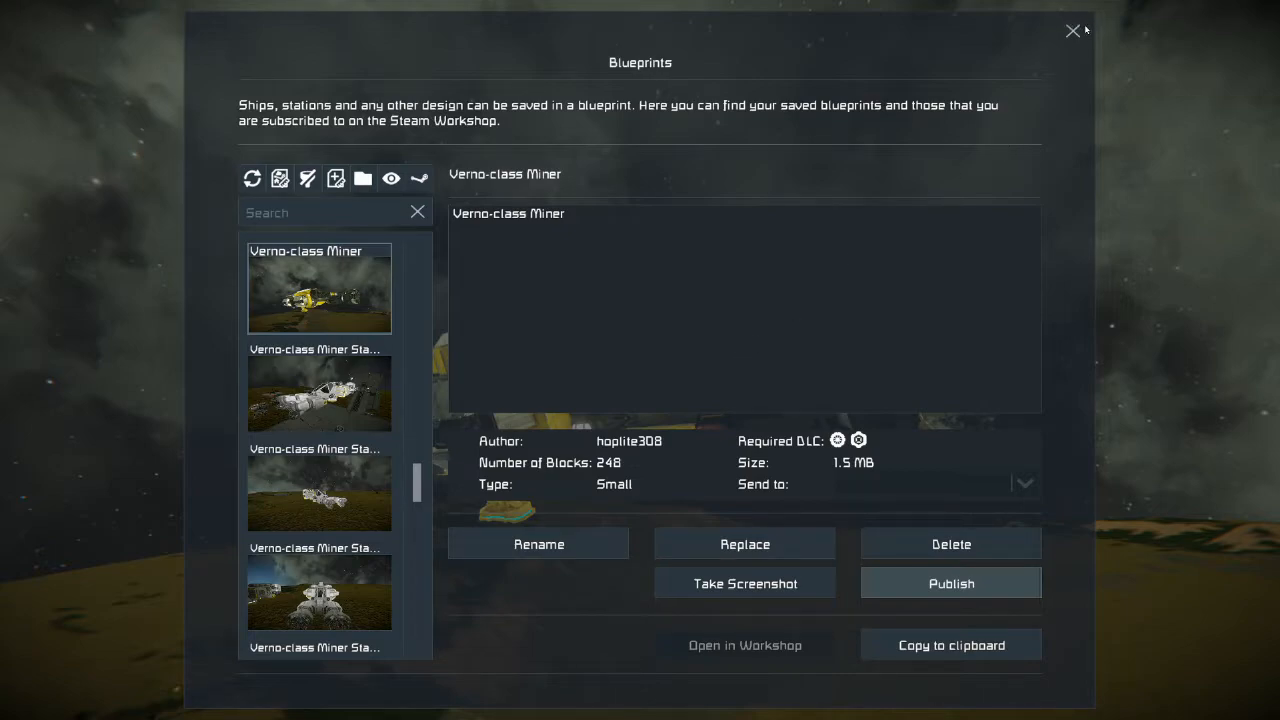
# Close the blueprint library, restore the flight HUD and fly forward
pyautogui.click(1074, 31)
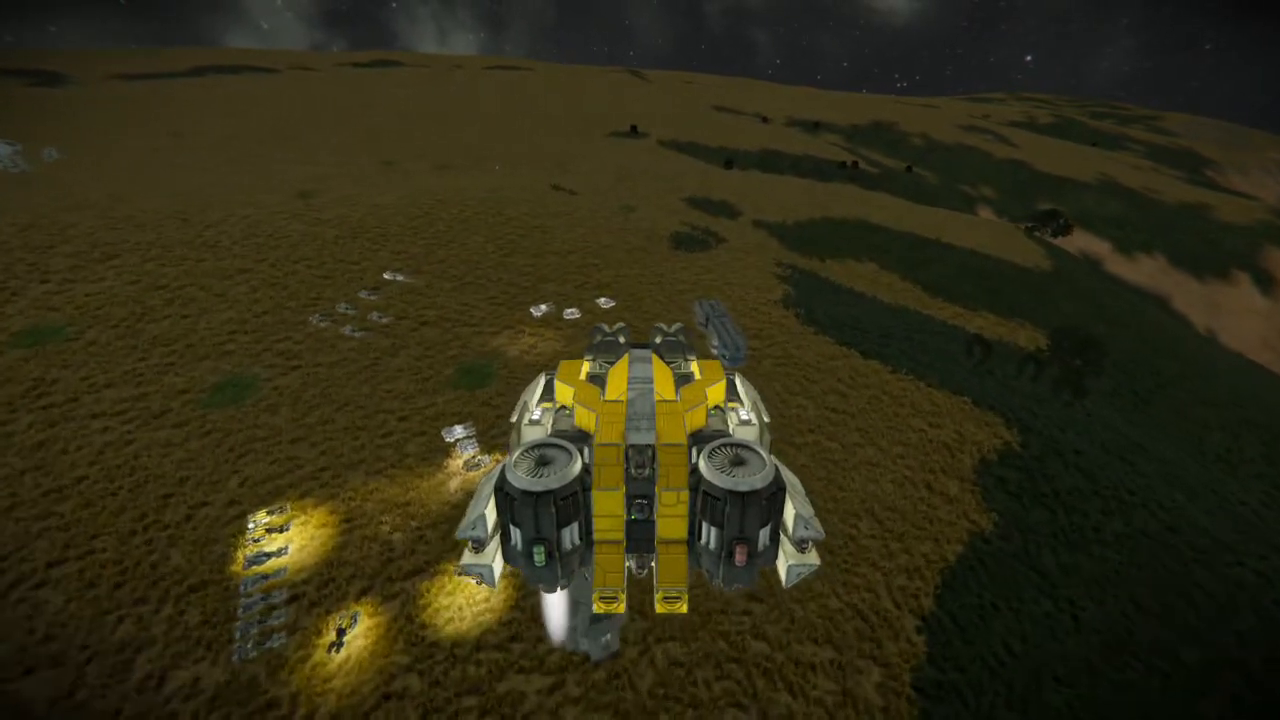
pyautogui.press('Tab')
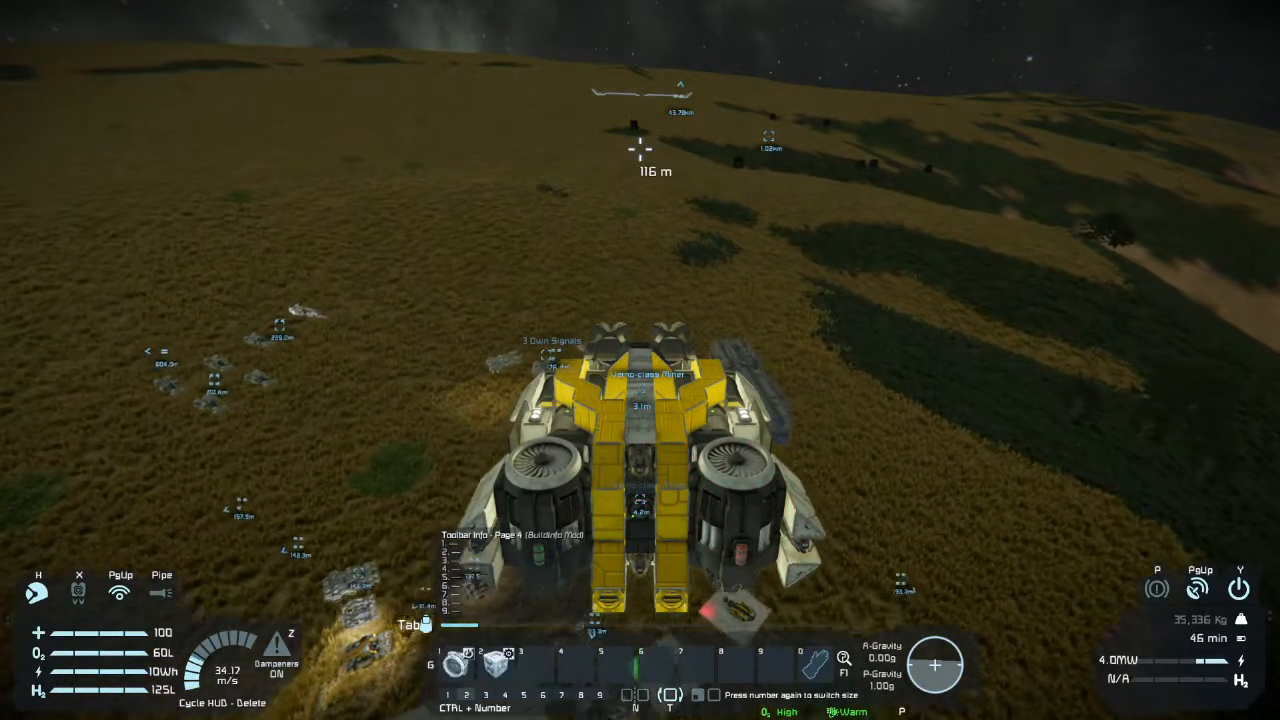
pyautogui.press('w')
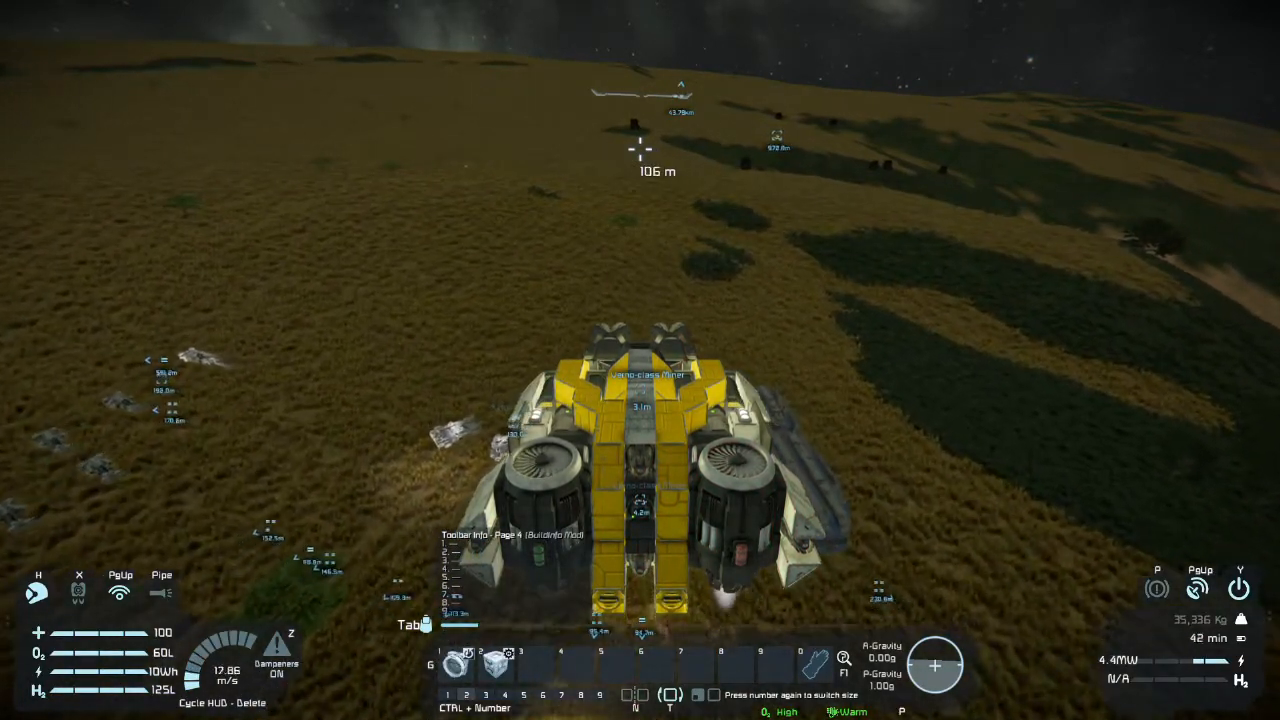